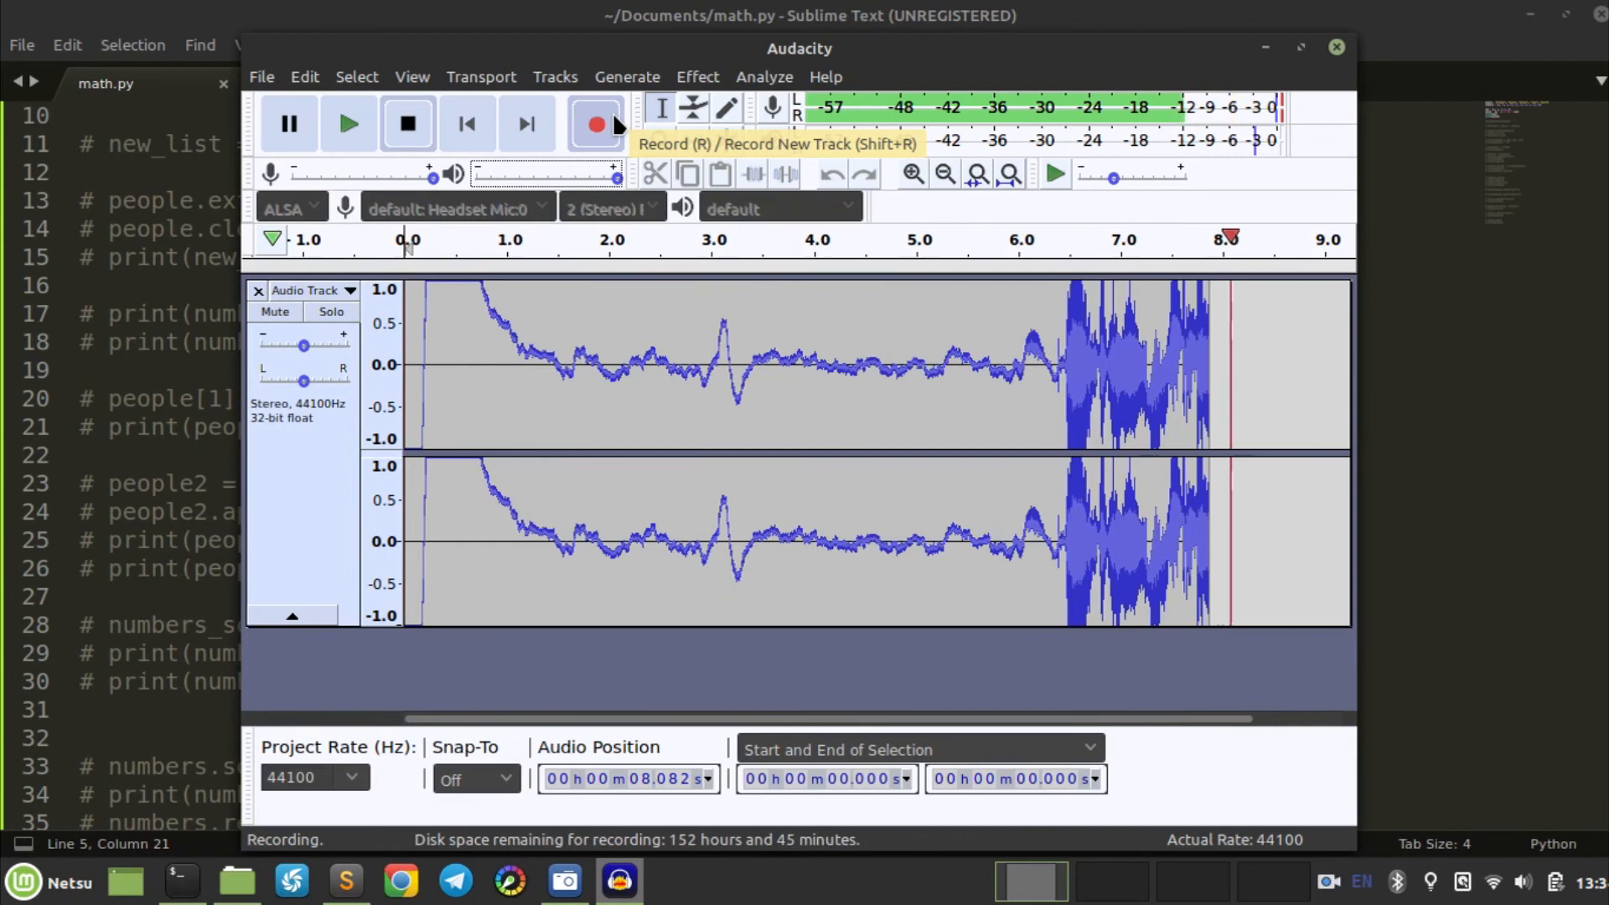
Step: Select all the existing code in math.py to delete it
click(347, 880)
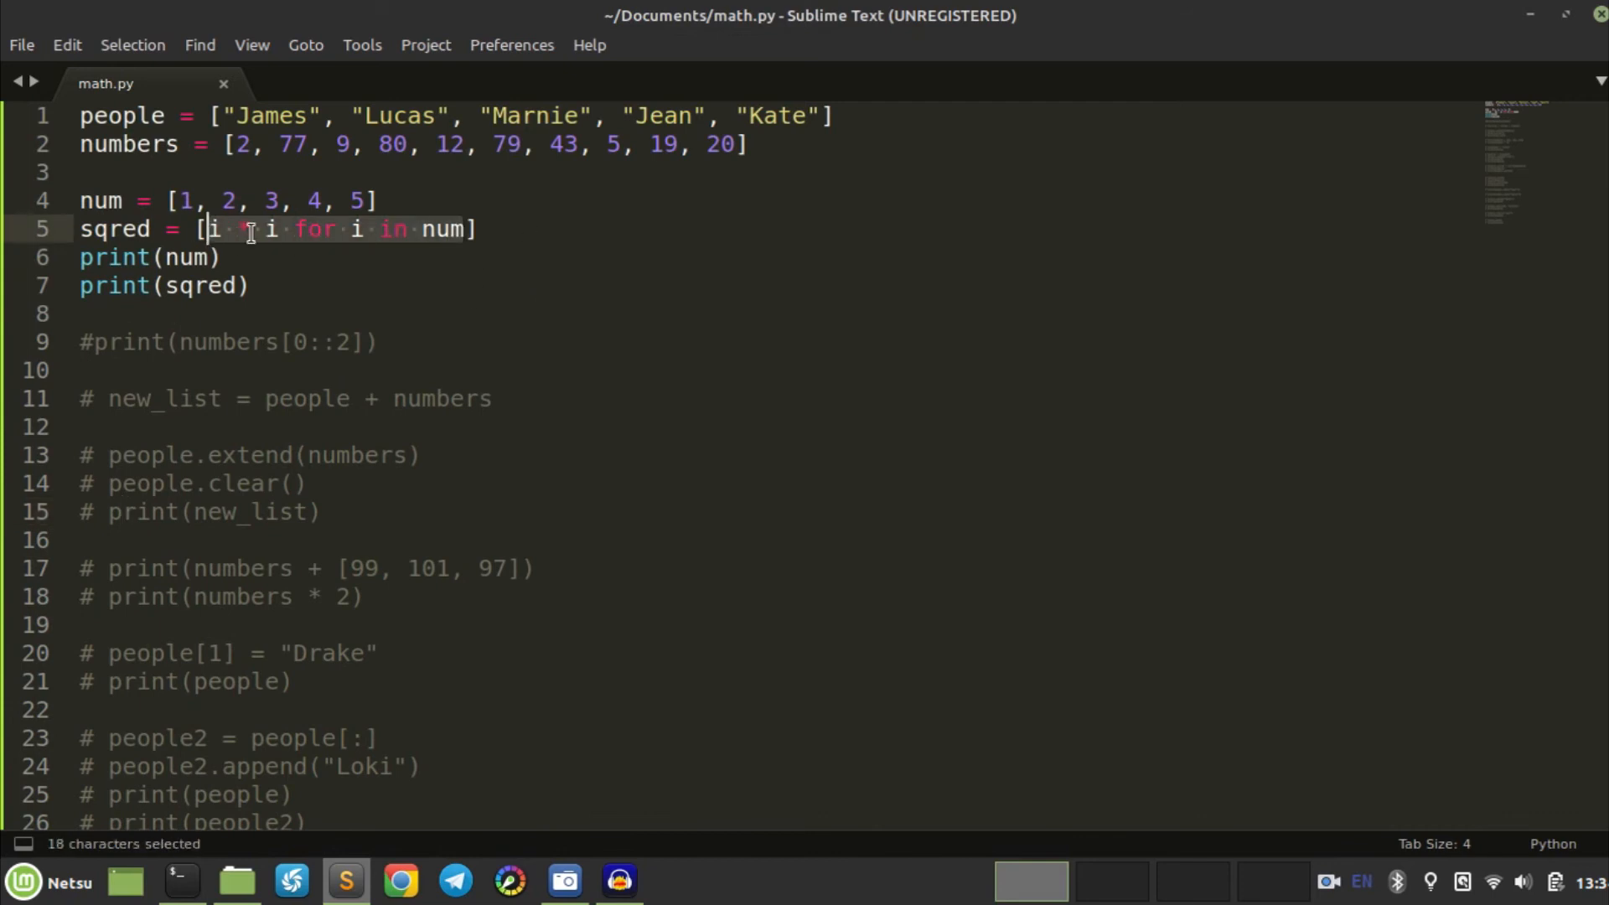
key(ctrl+a)
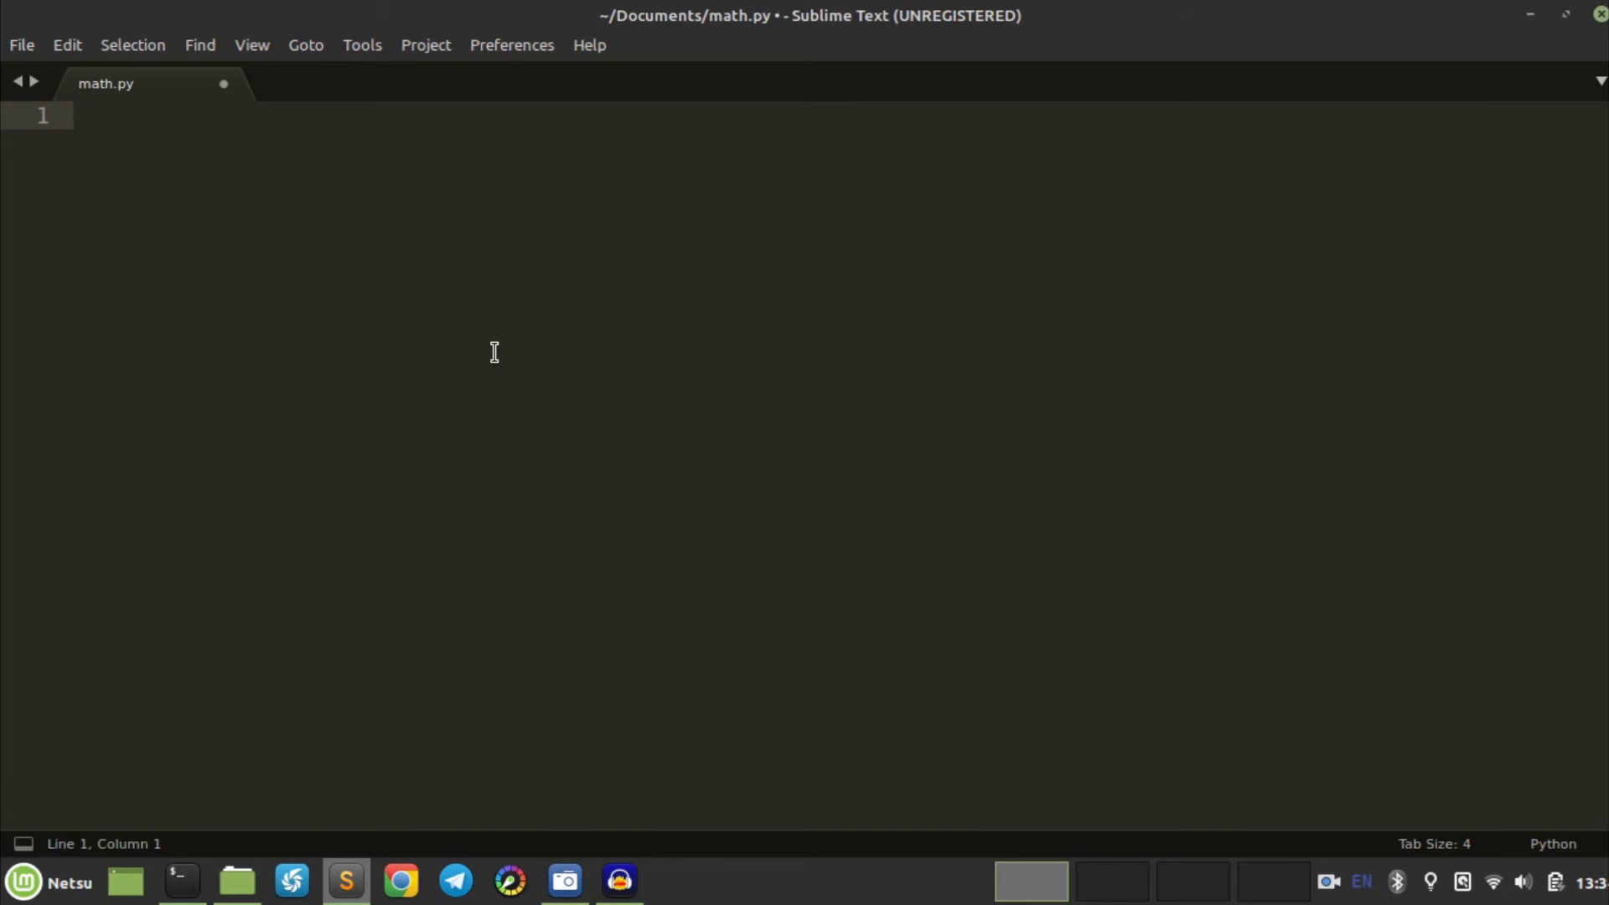
Step: Write my_list = ["hello", "hallo", "hola", "kinnichiha", "oi"], correcting the kinnichiha typo
text(h)
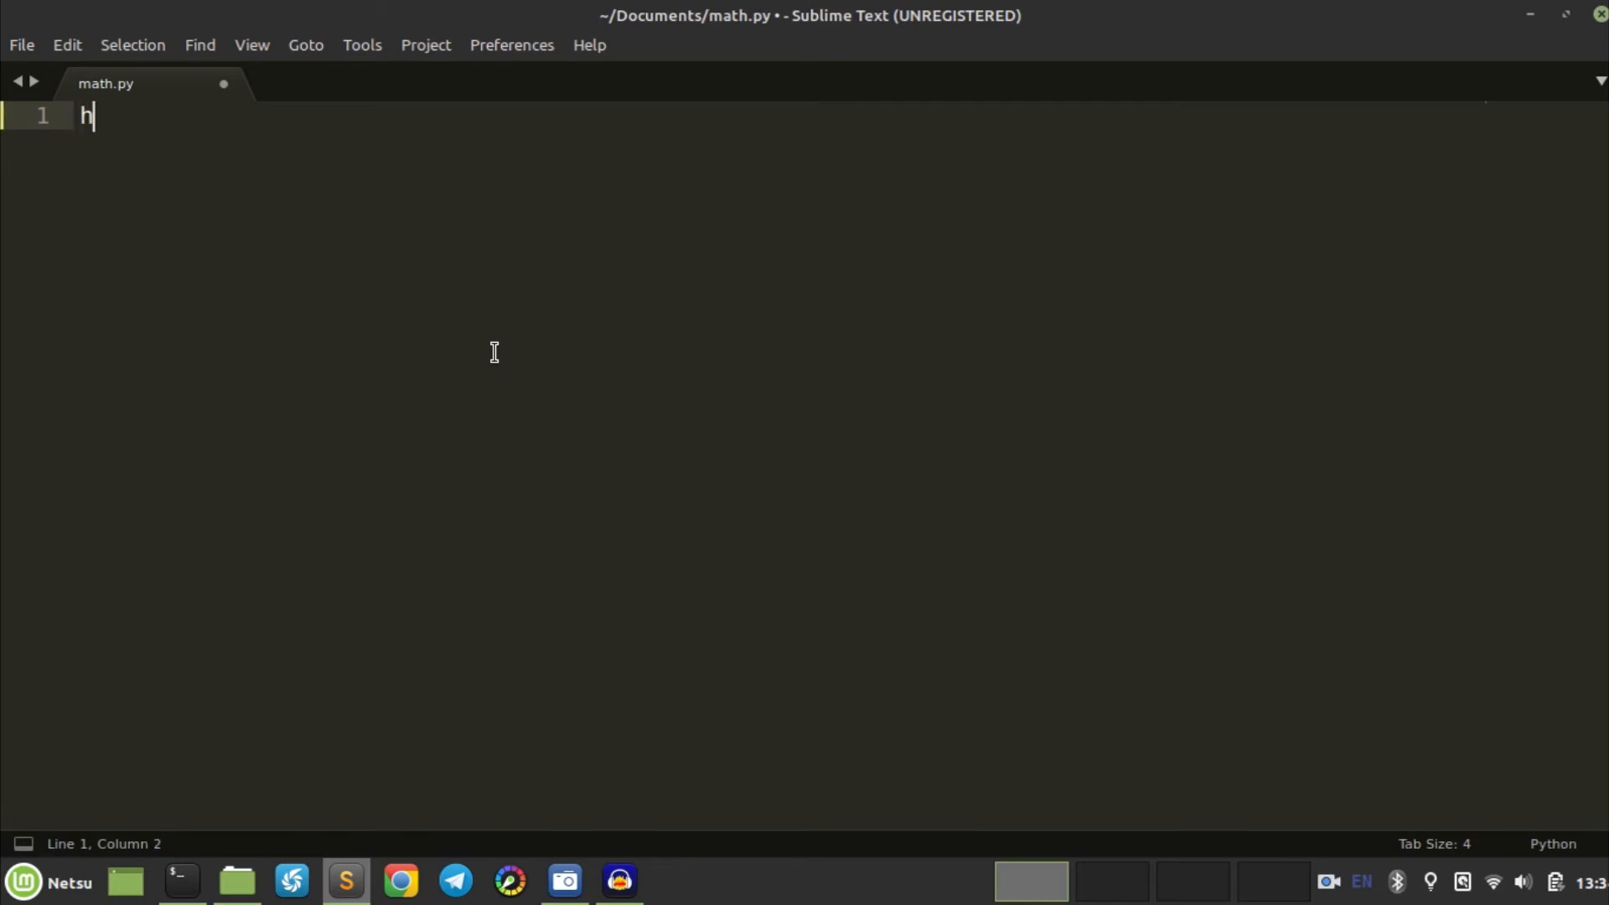
text(e)
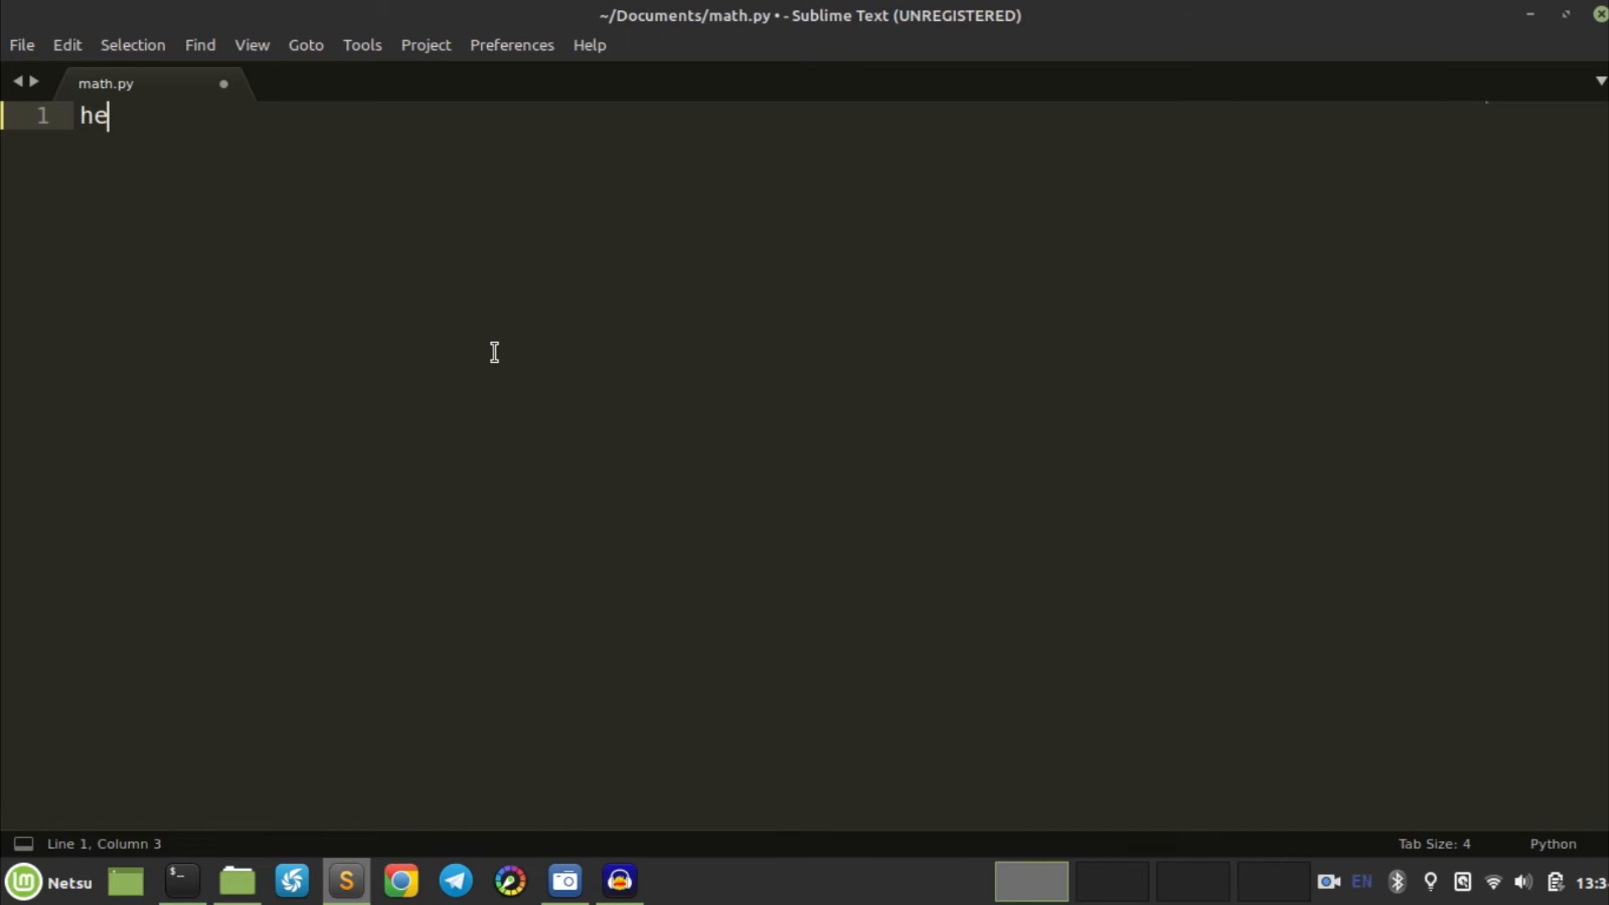
text(my)
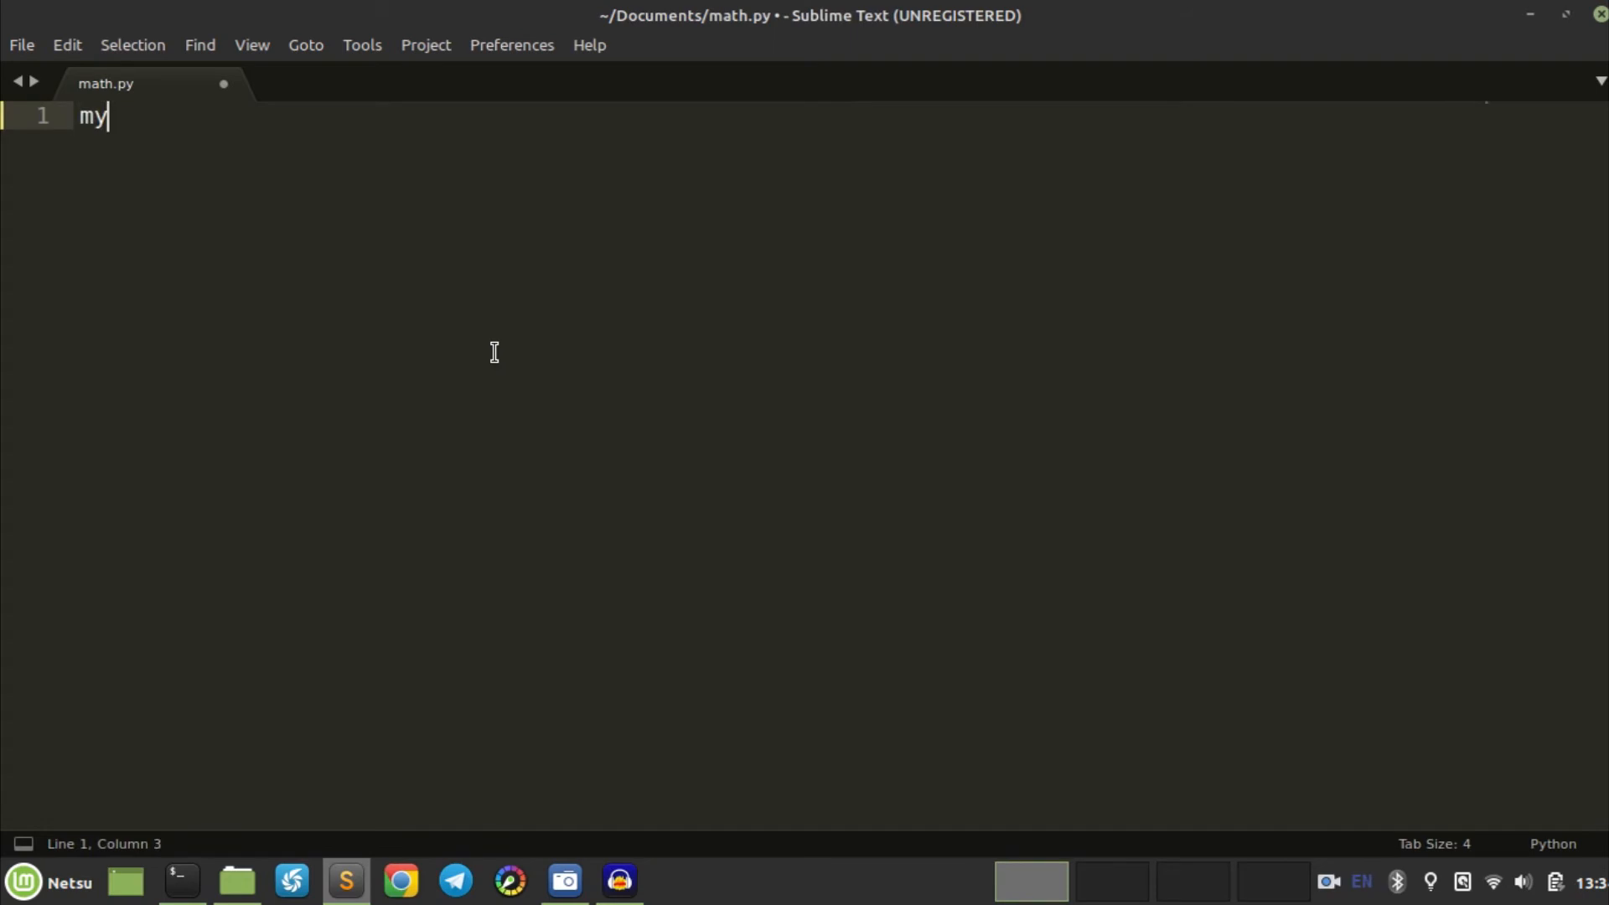
text(_list = ")
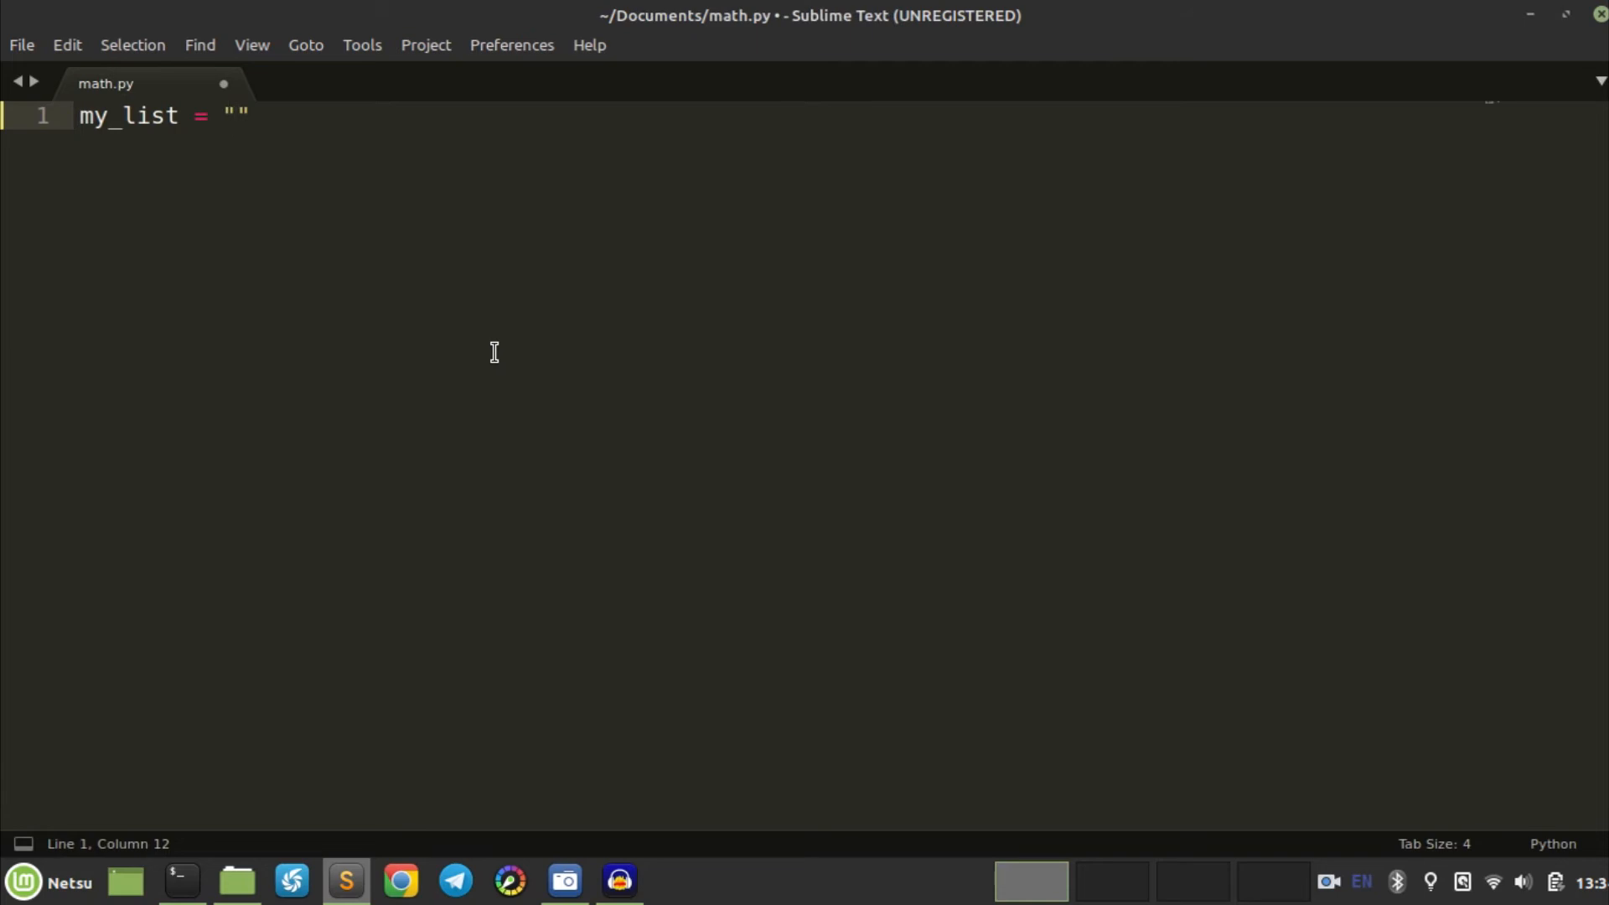
text([)
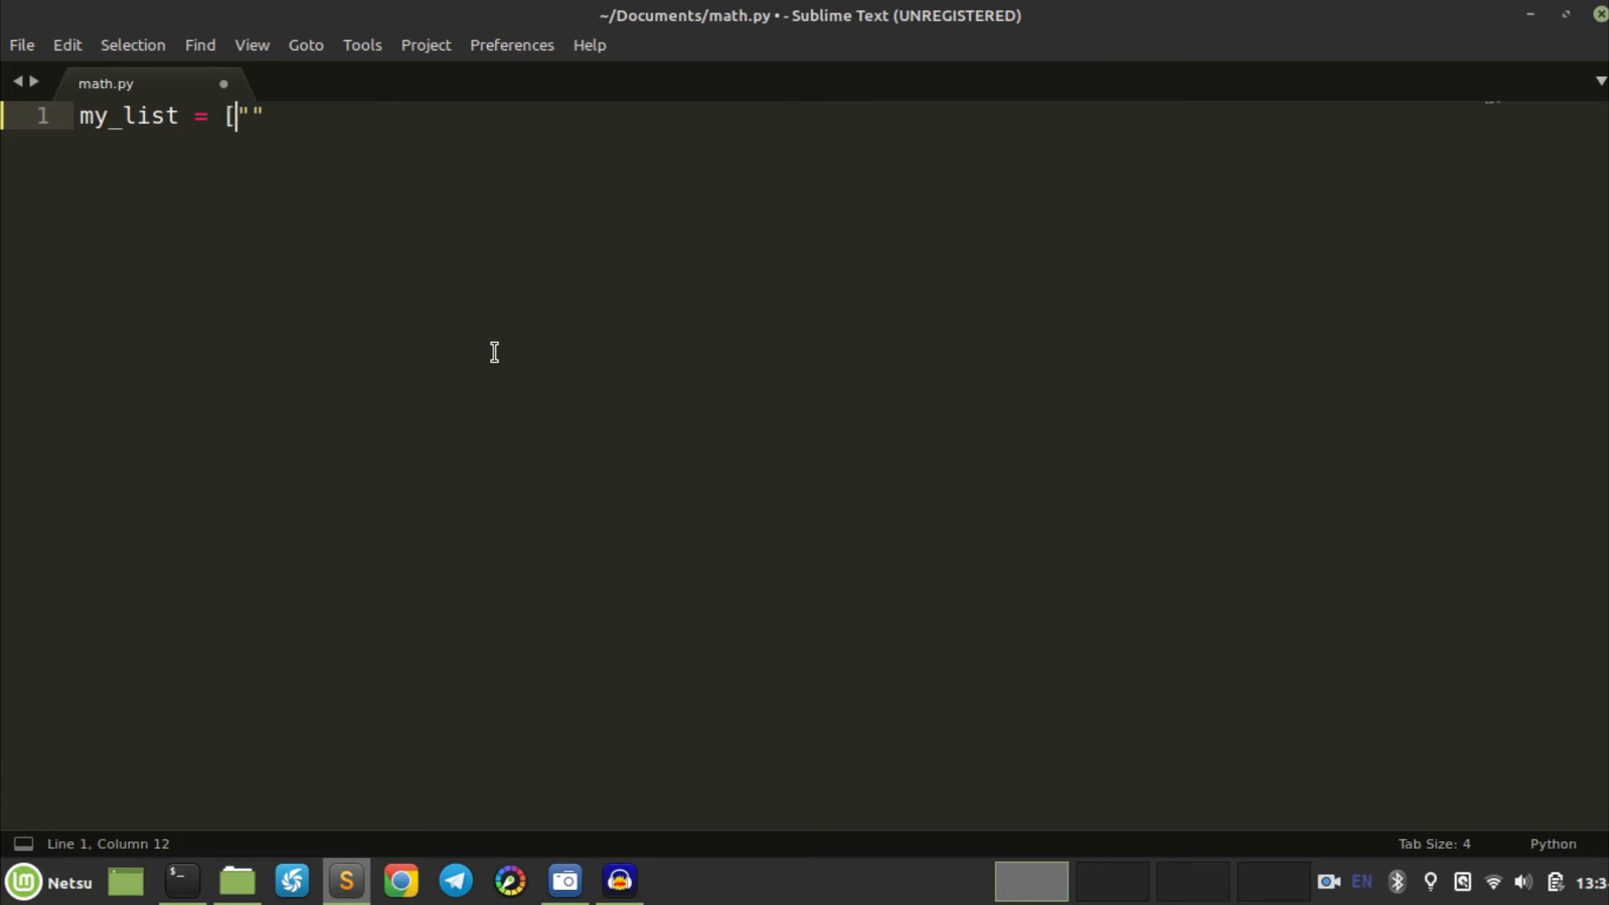
text(hell)
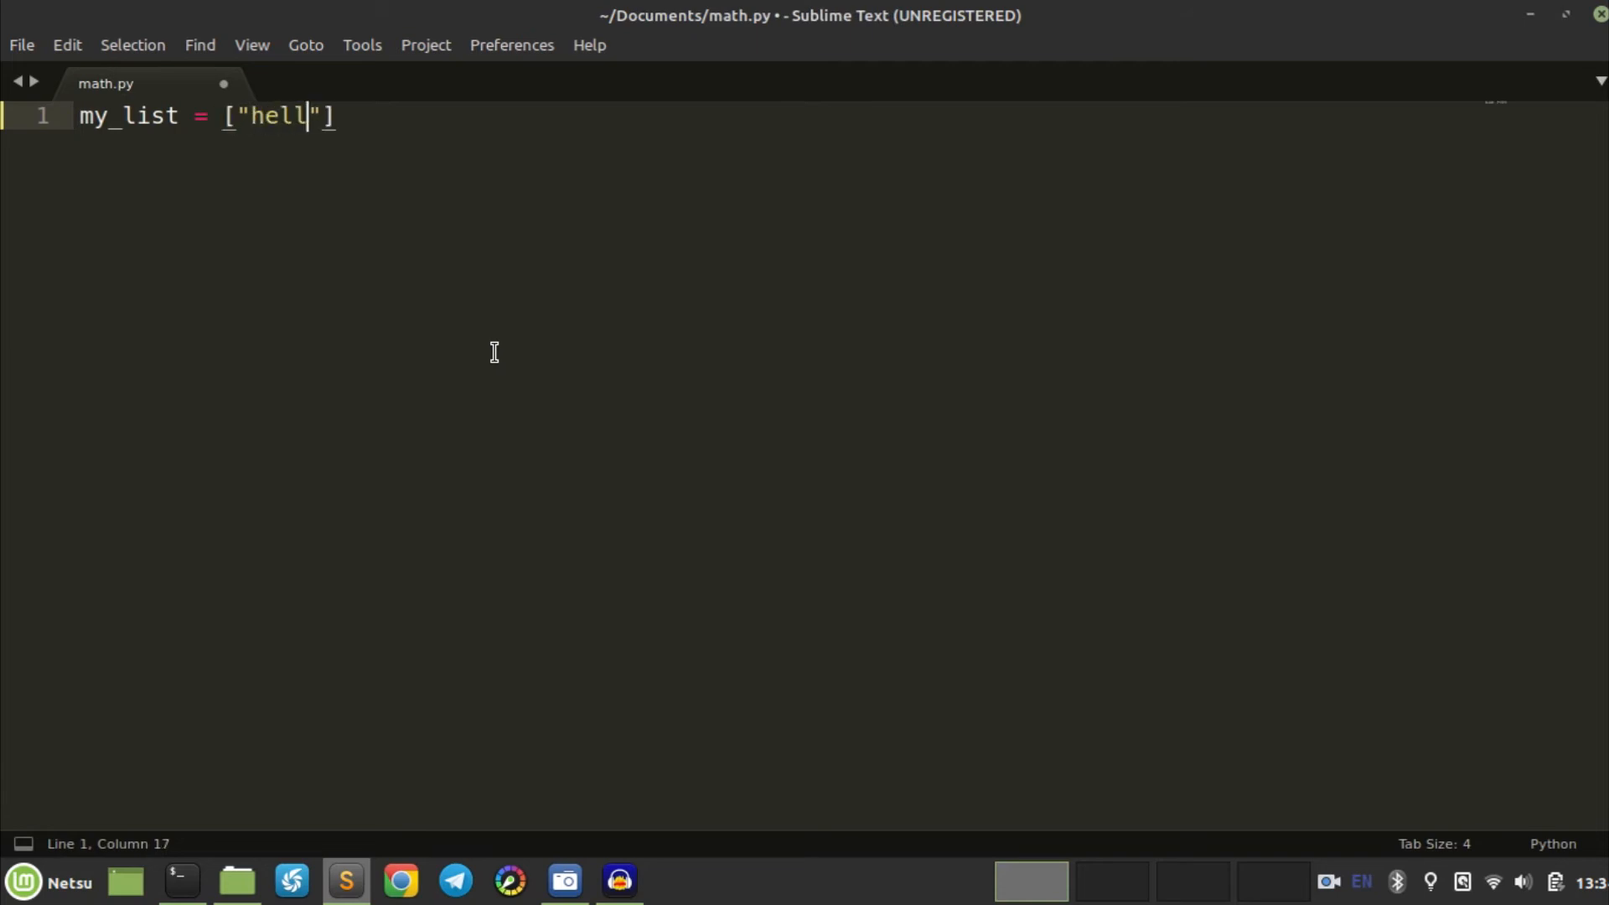
text(o", "hola",)
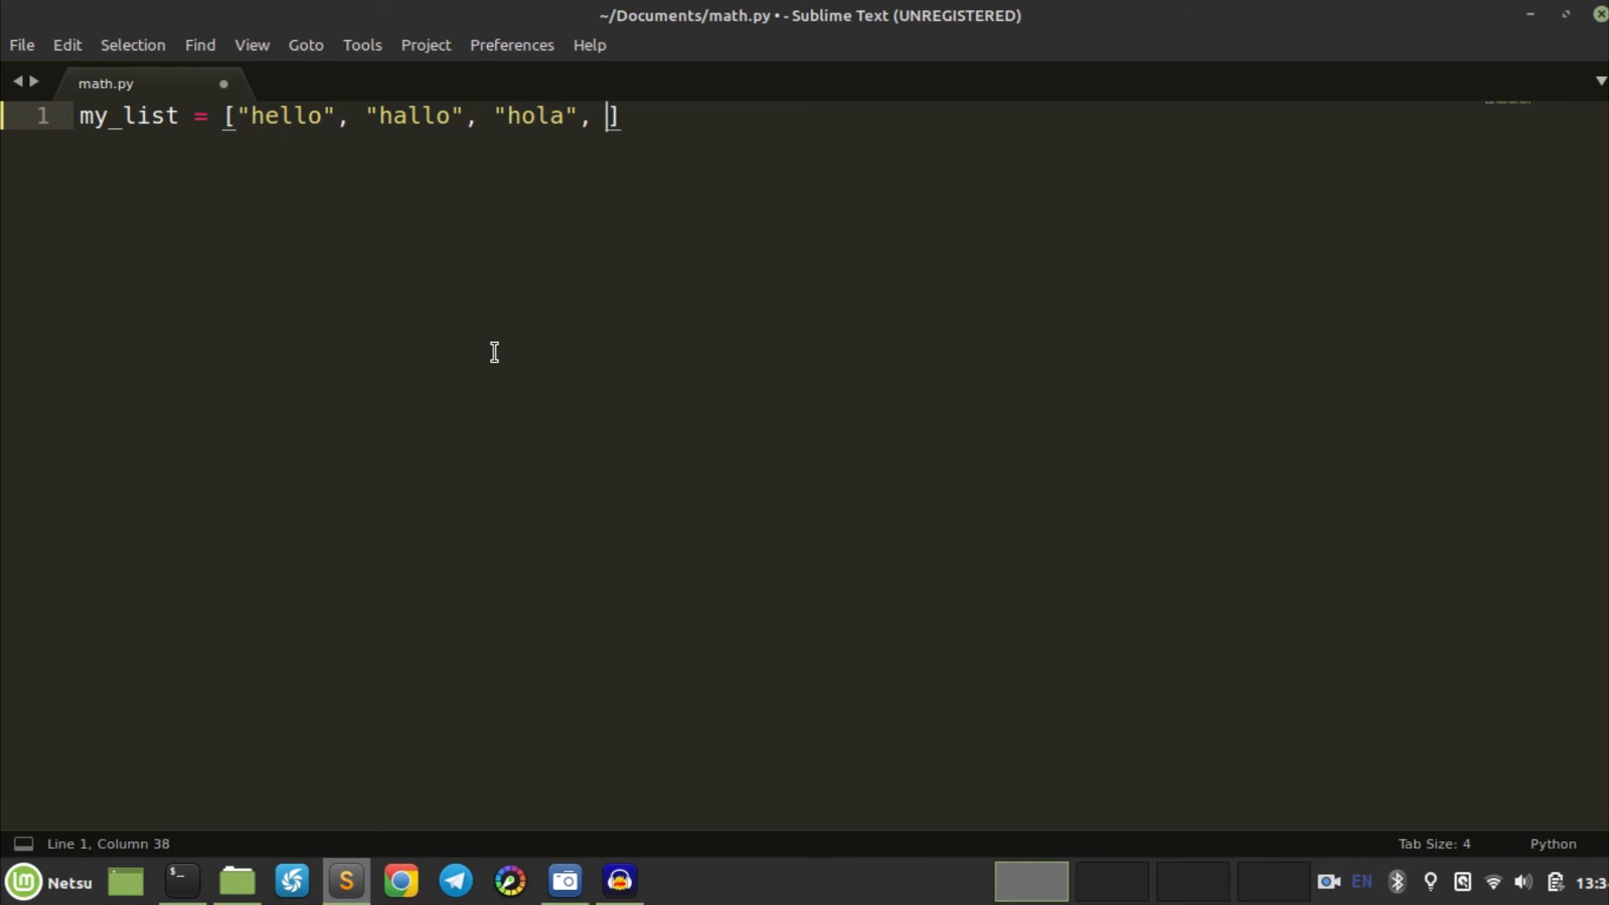
text("kinnicha")
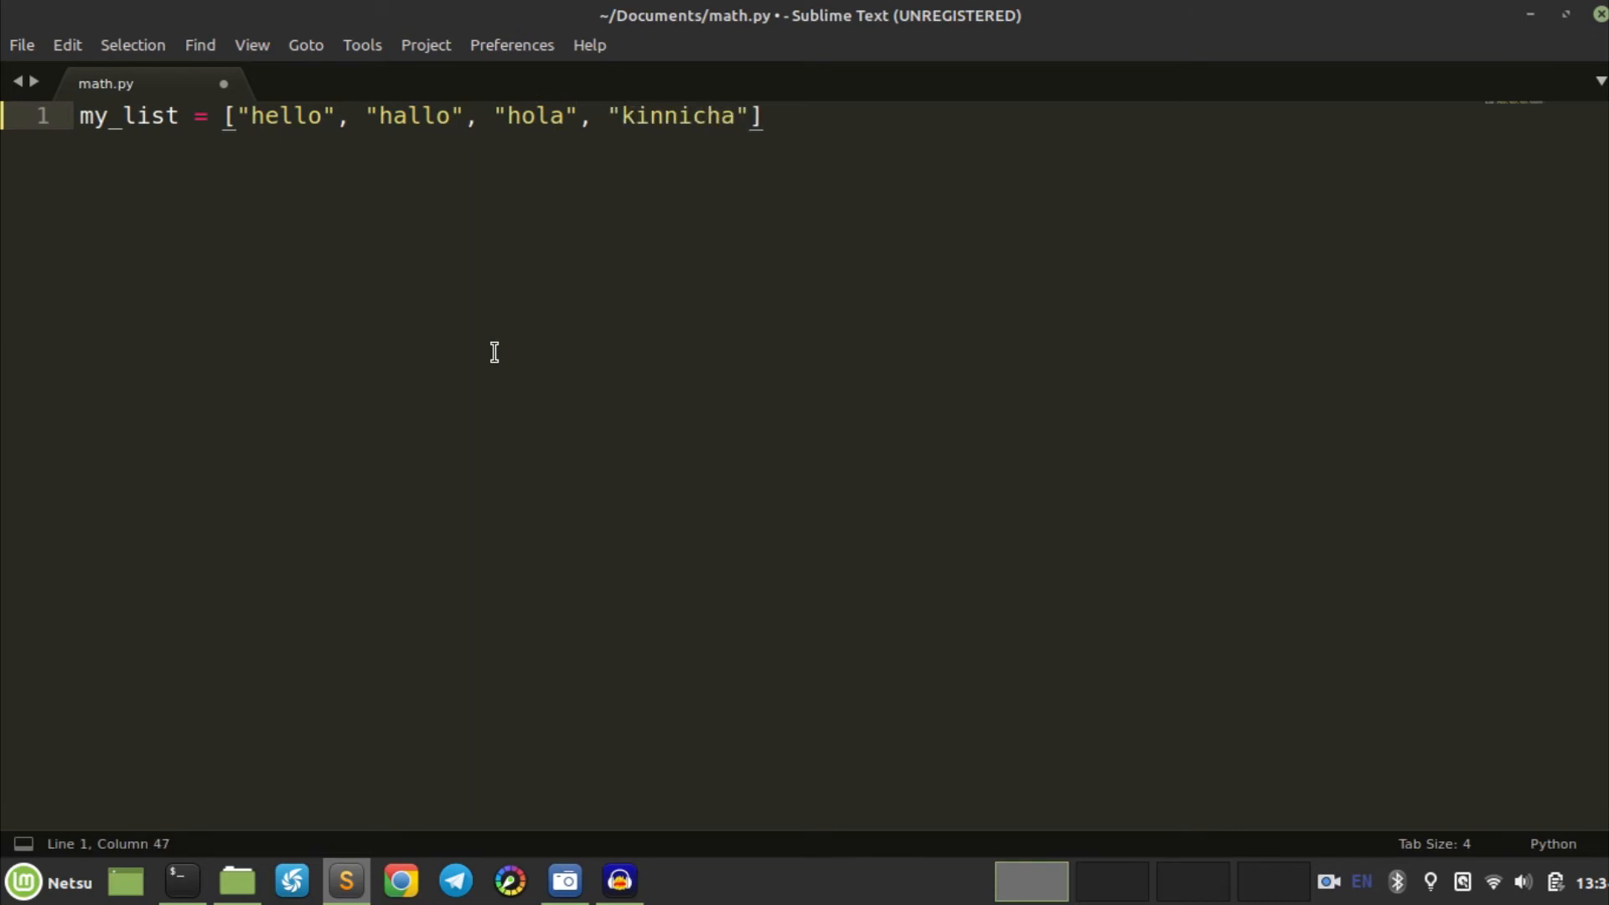
key(Backspace)
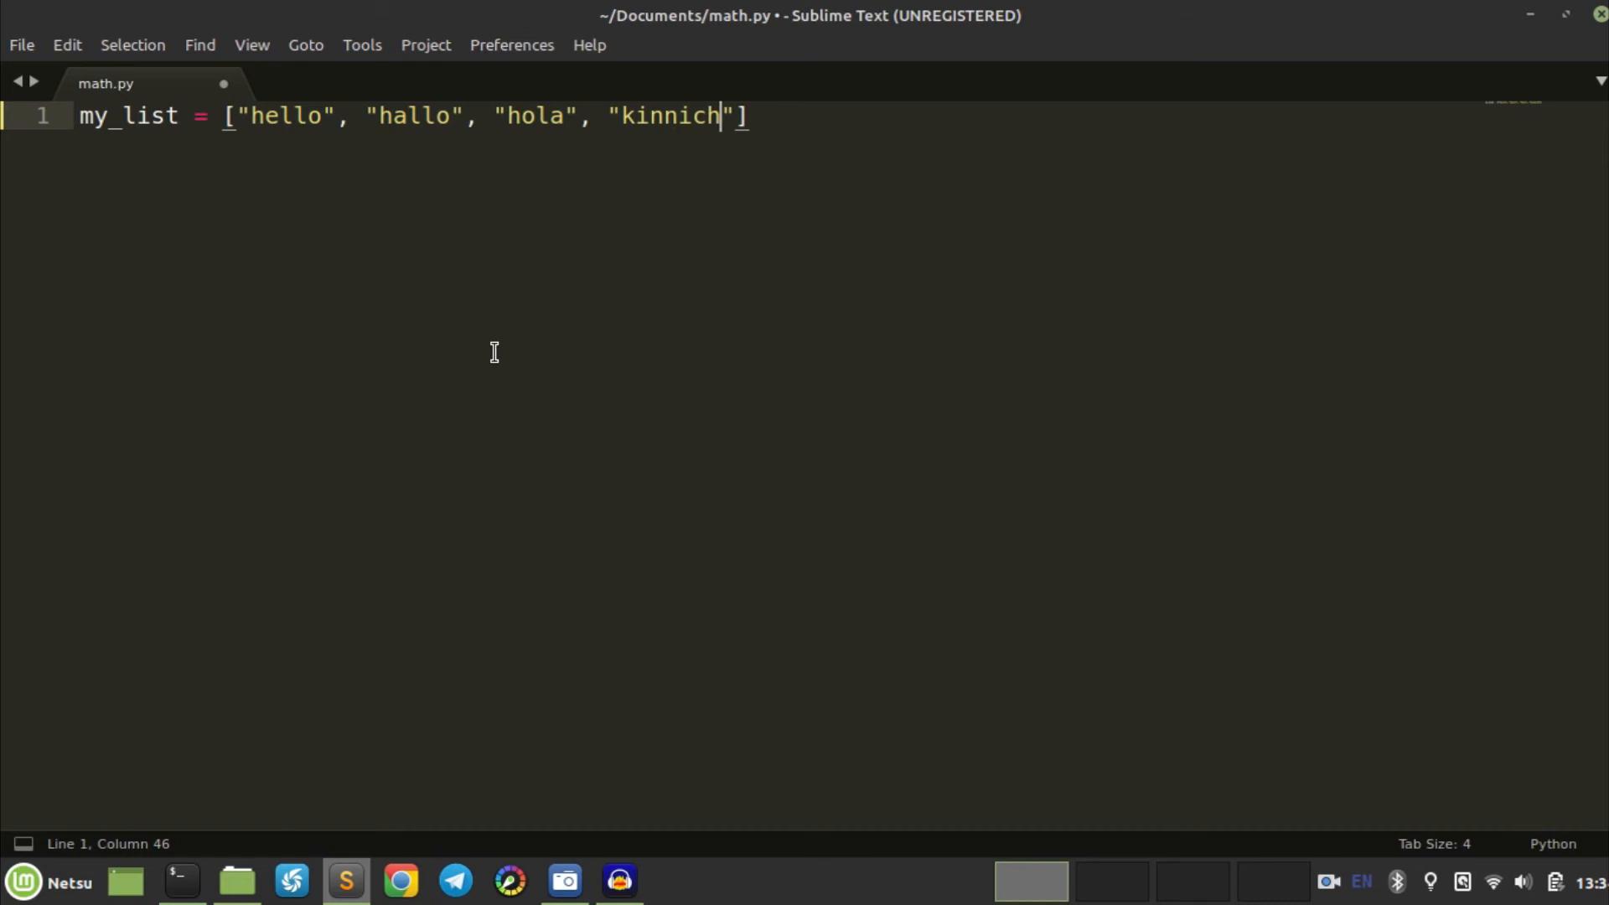
text(ih)
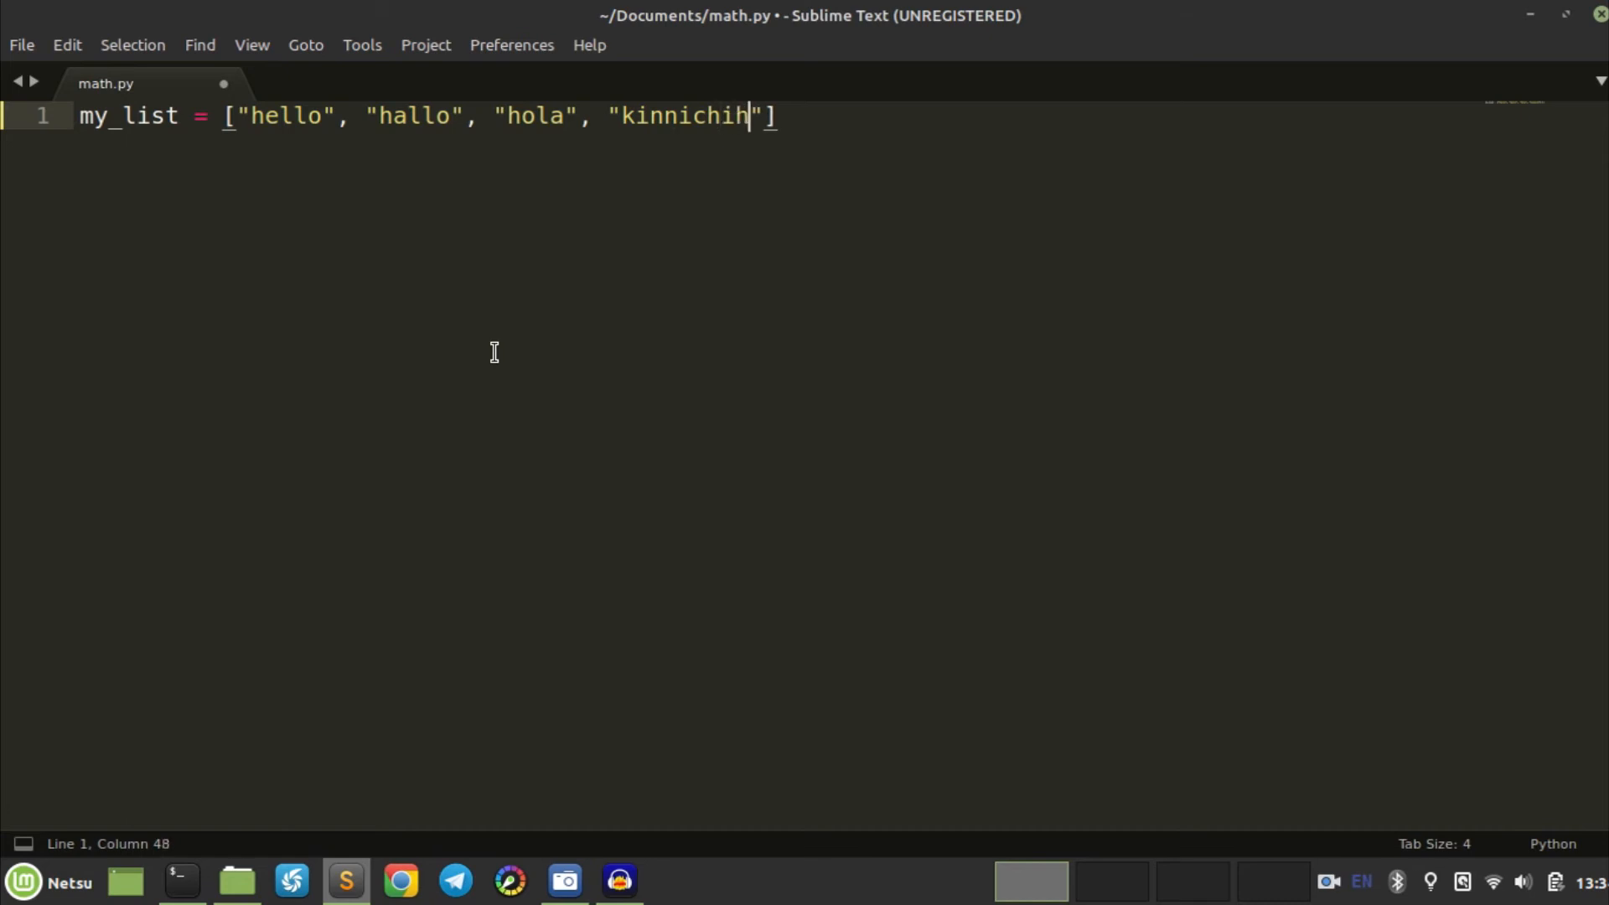
text(a)
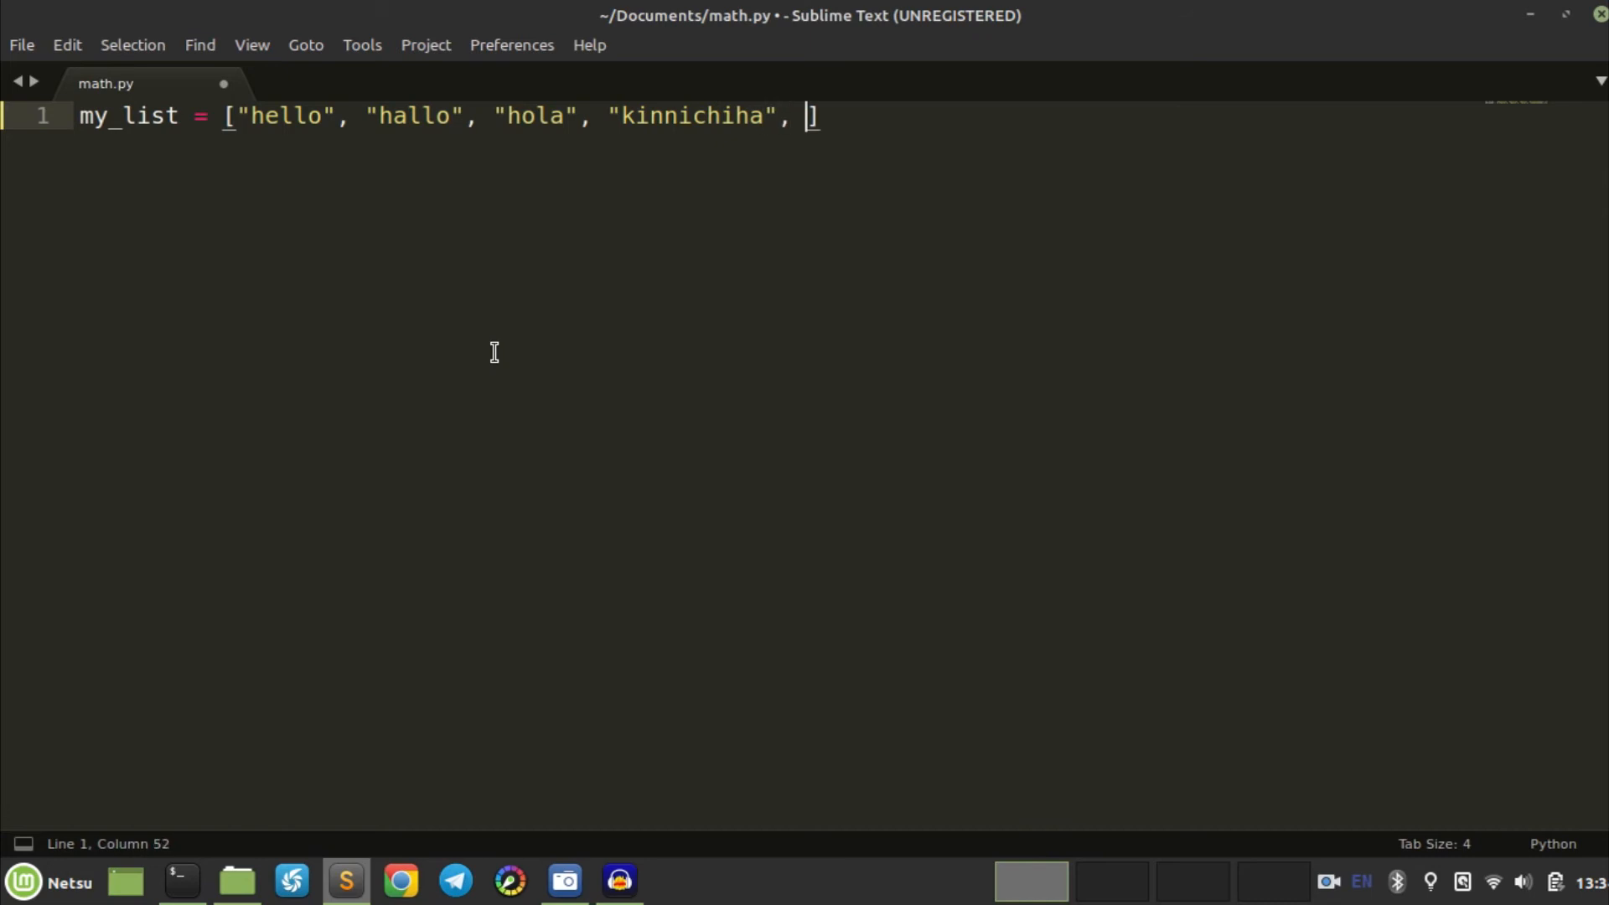
text(oi")
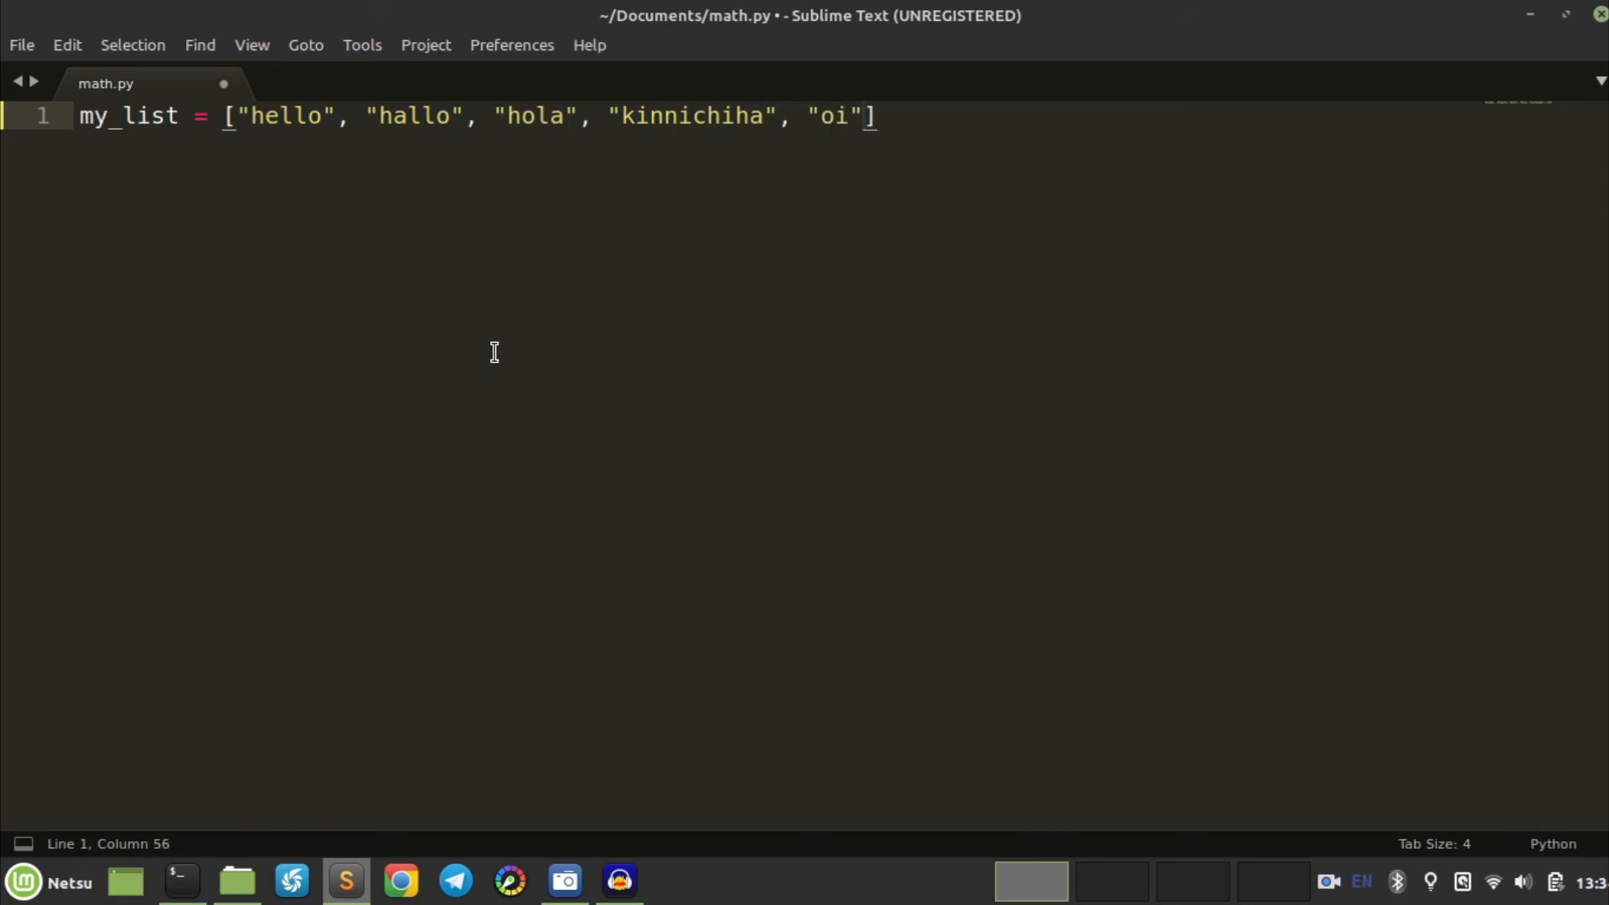
key(Right)
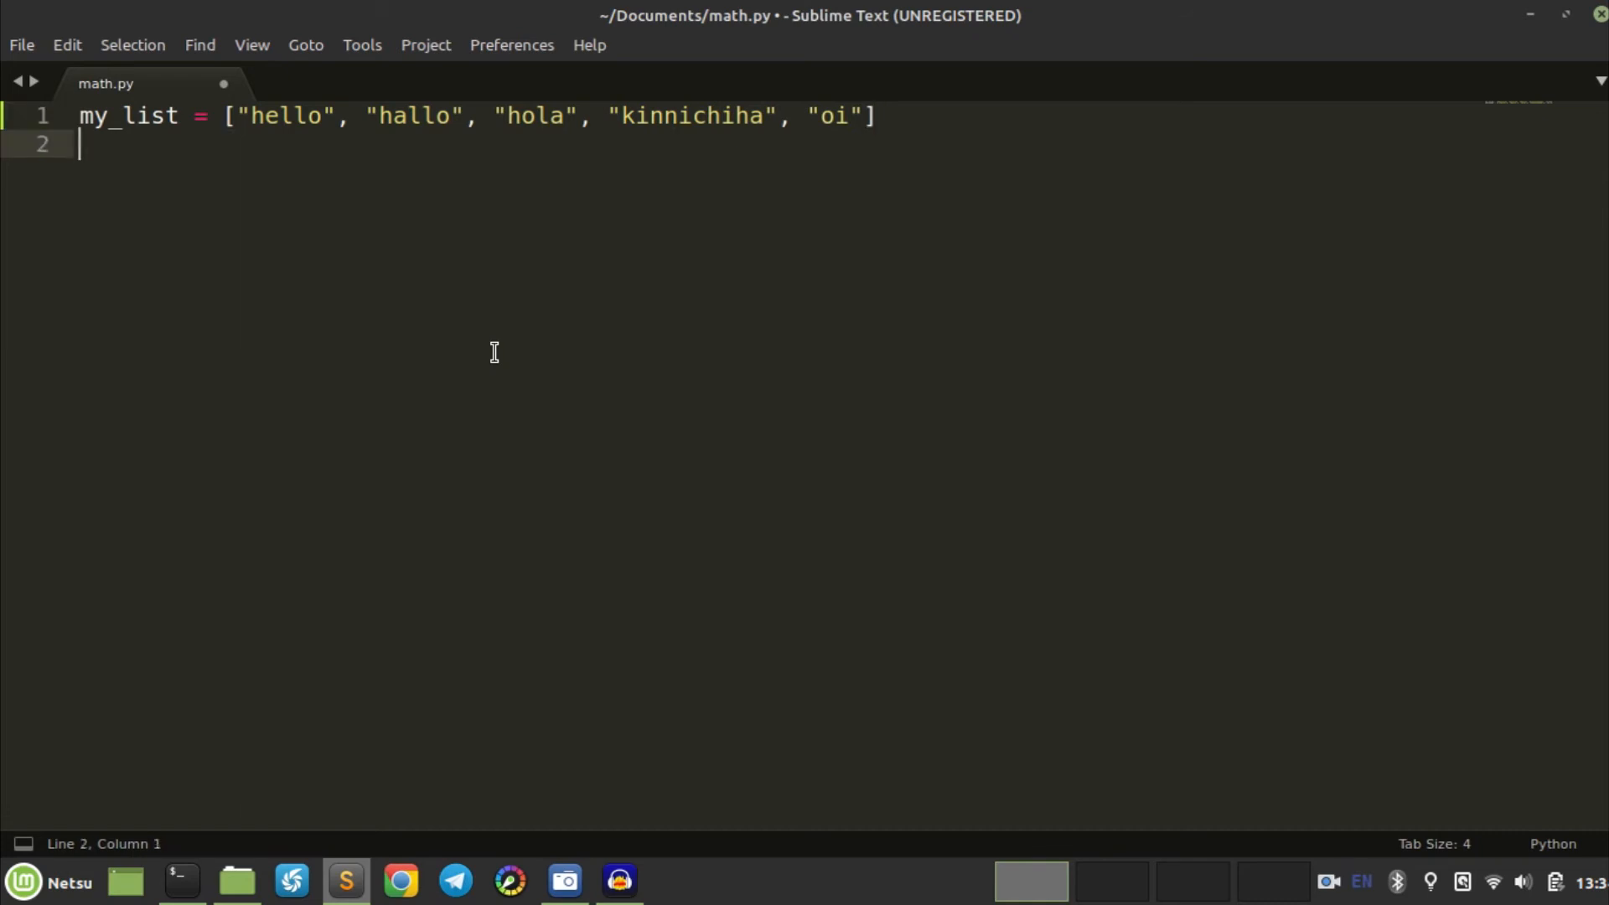
Step: Add a for-snippet loop over my_list with print(word) as its body, and save
text(for)
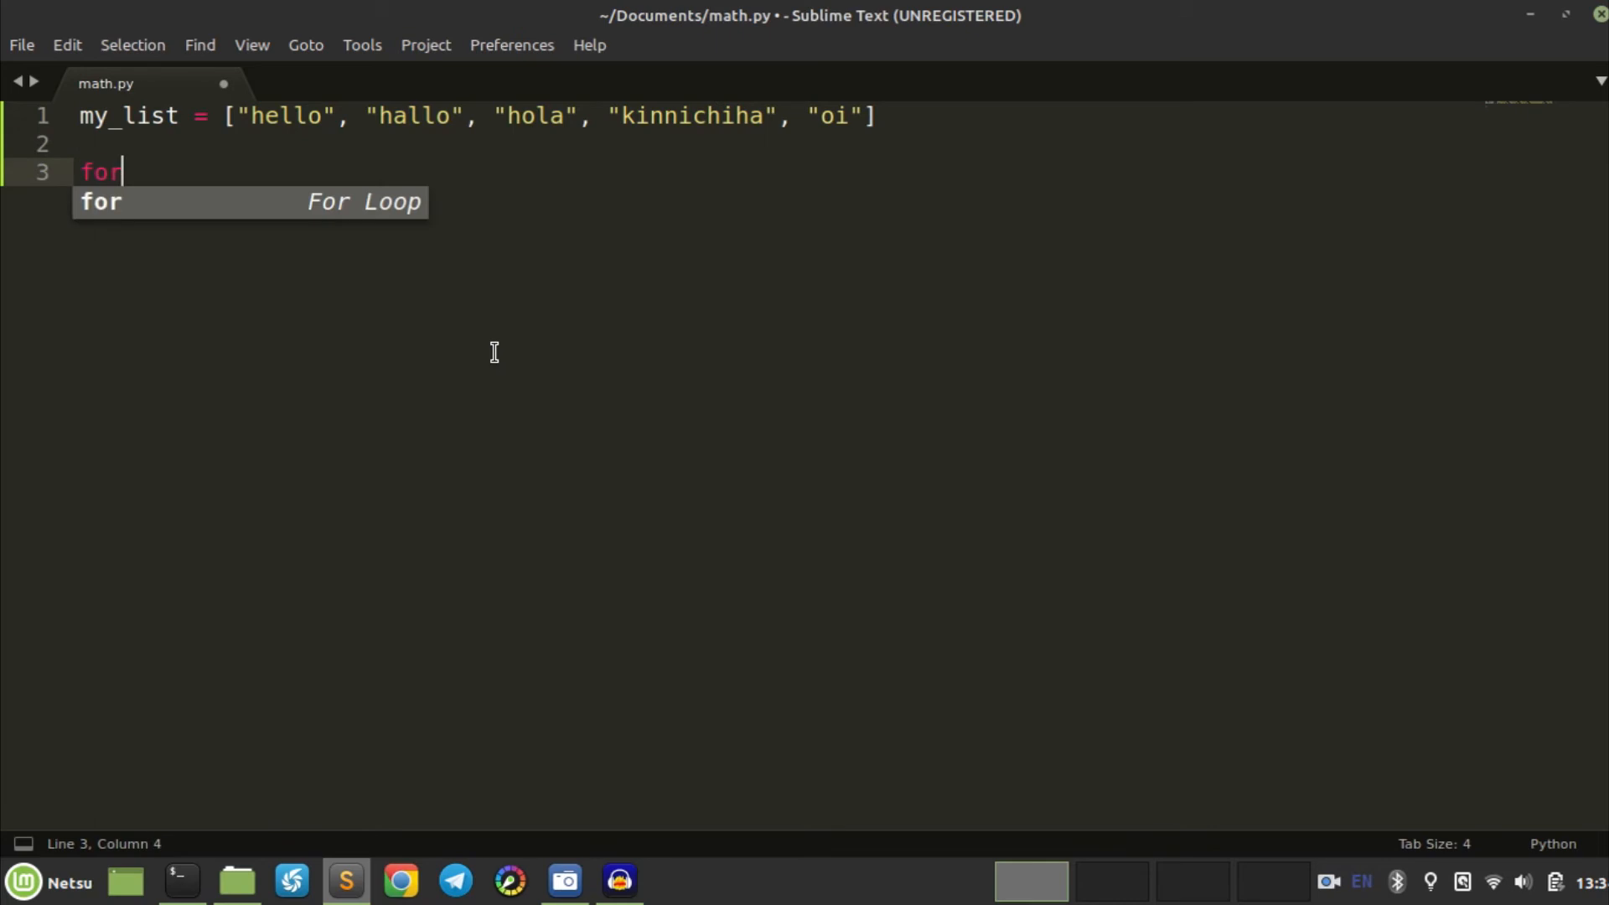
key(Tab)
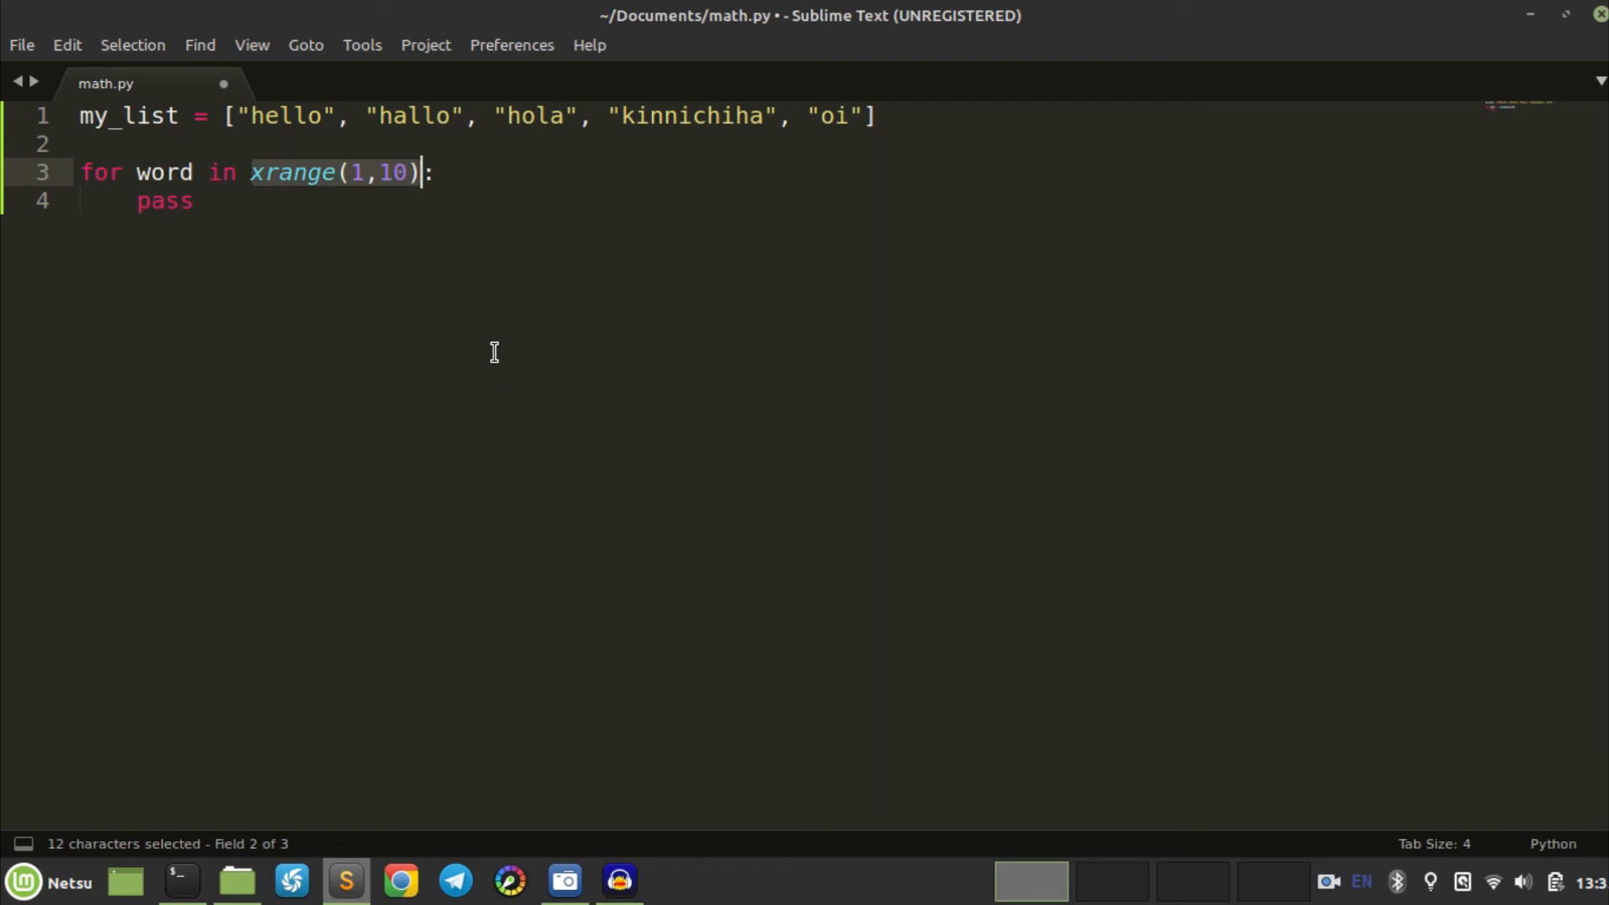
key(Delete)
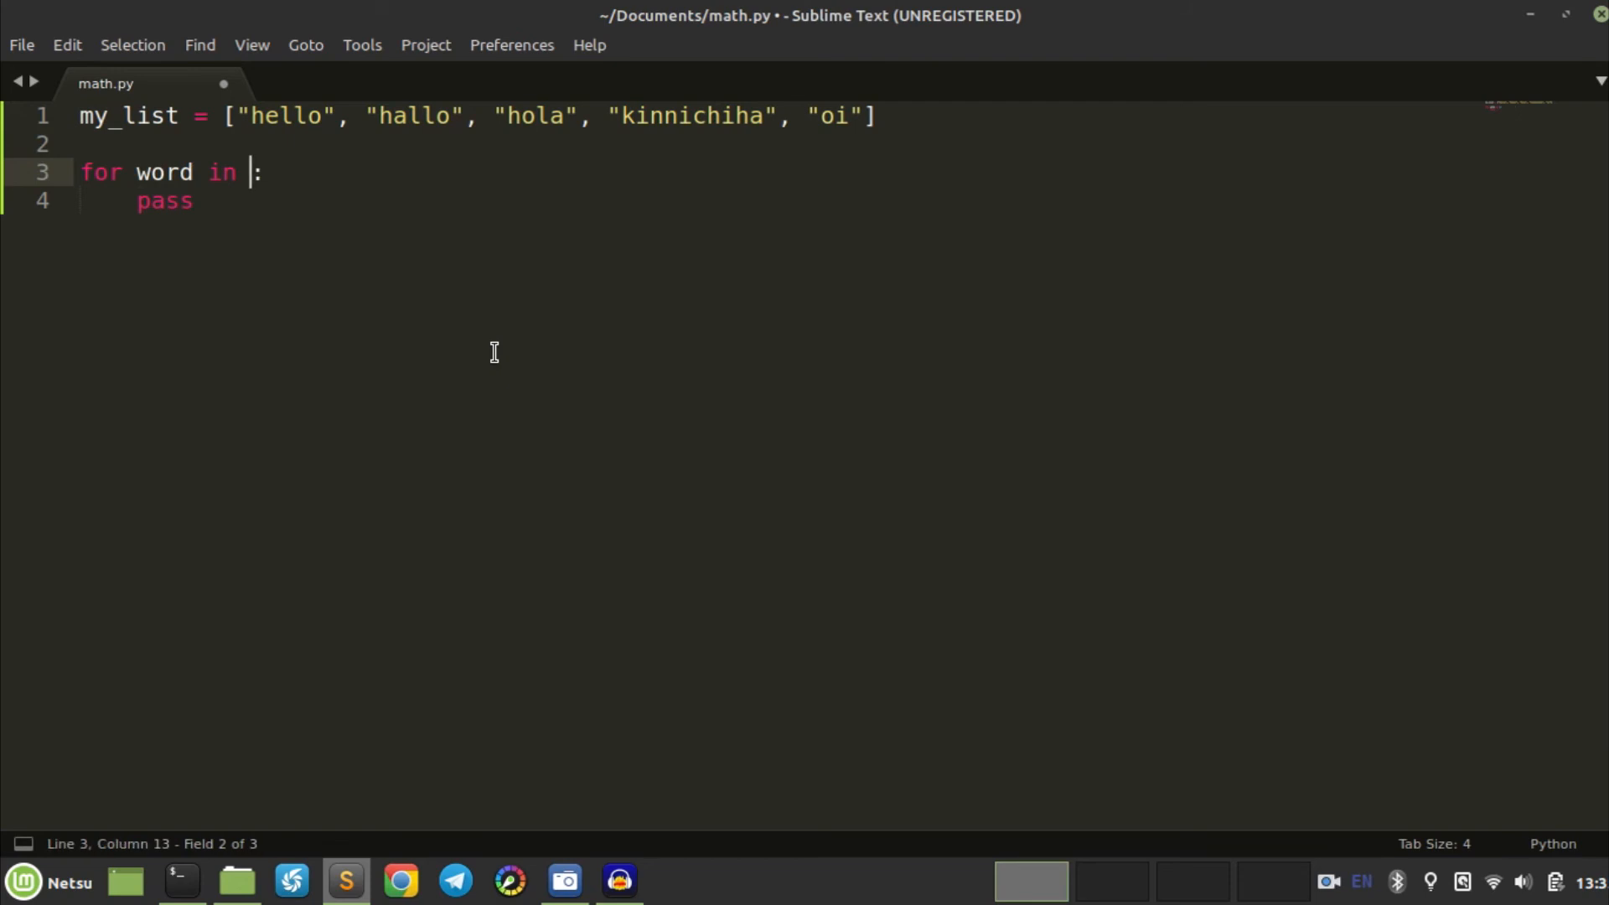
text(my_list)
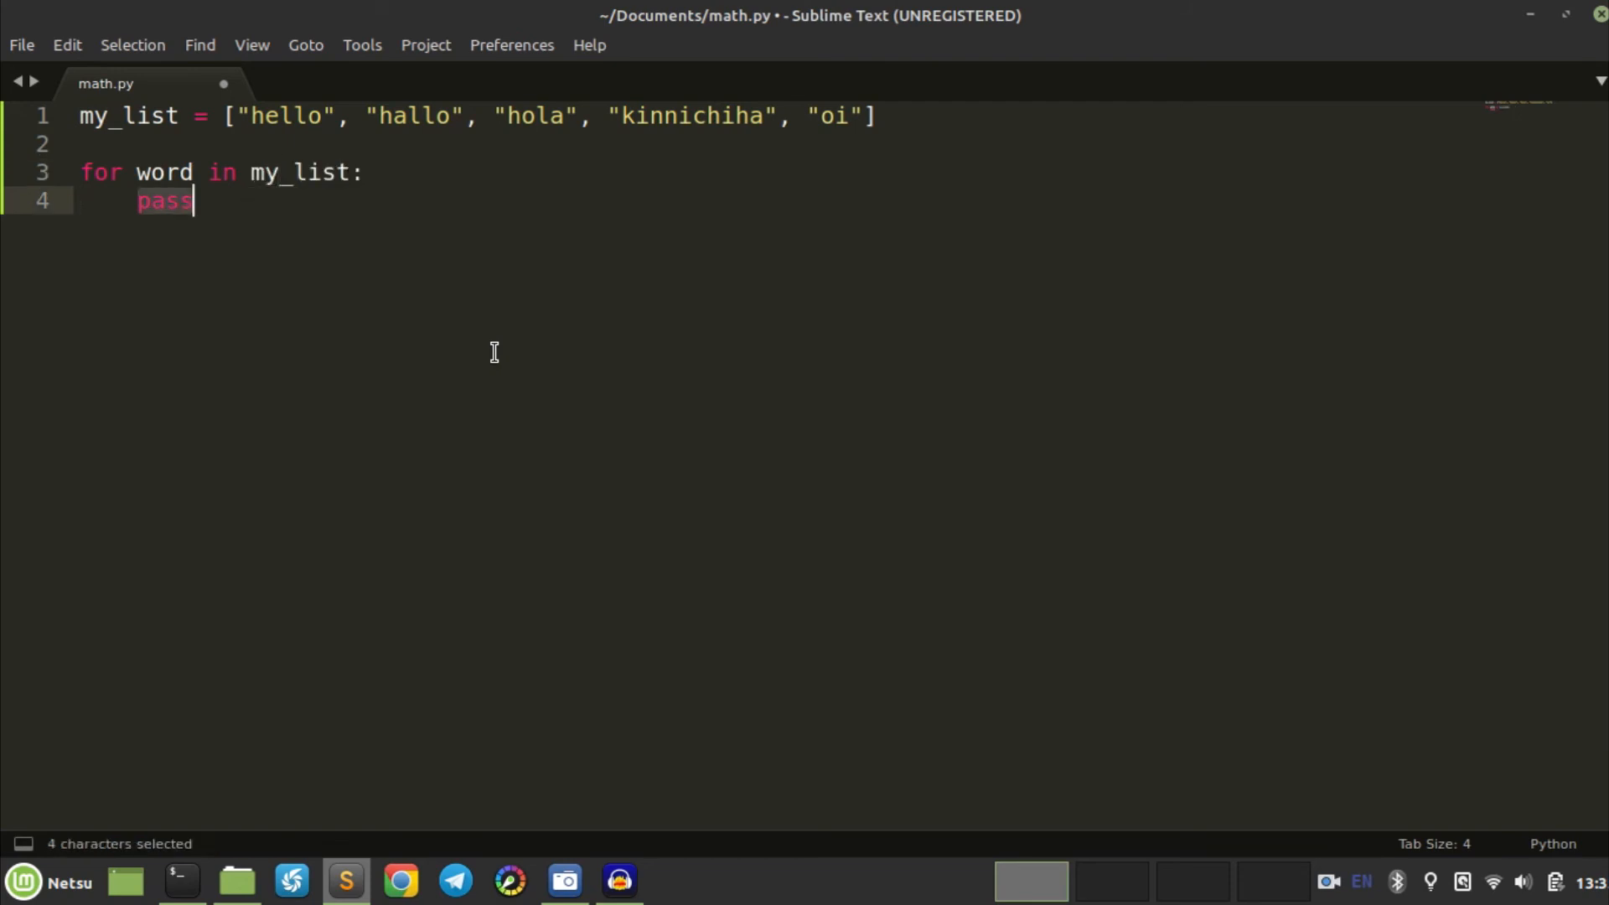
text(print9)
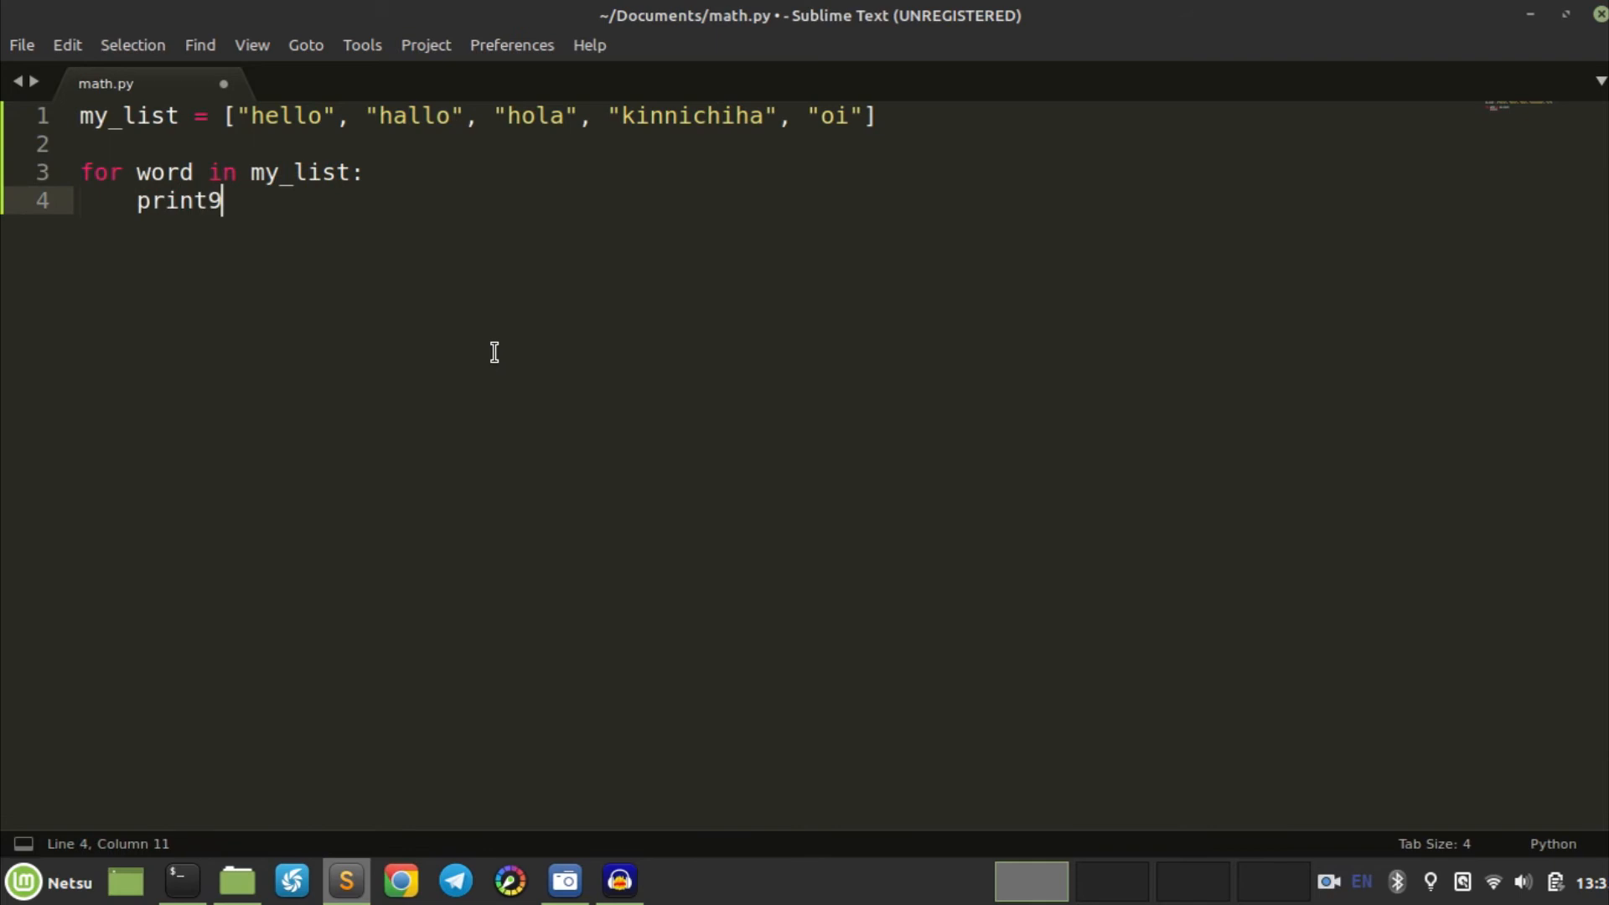
text((word))
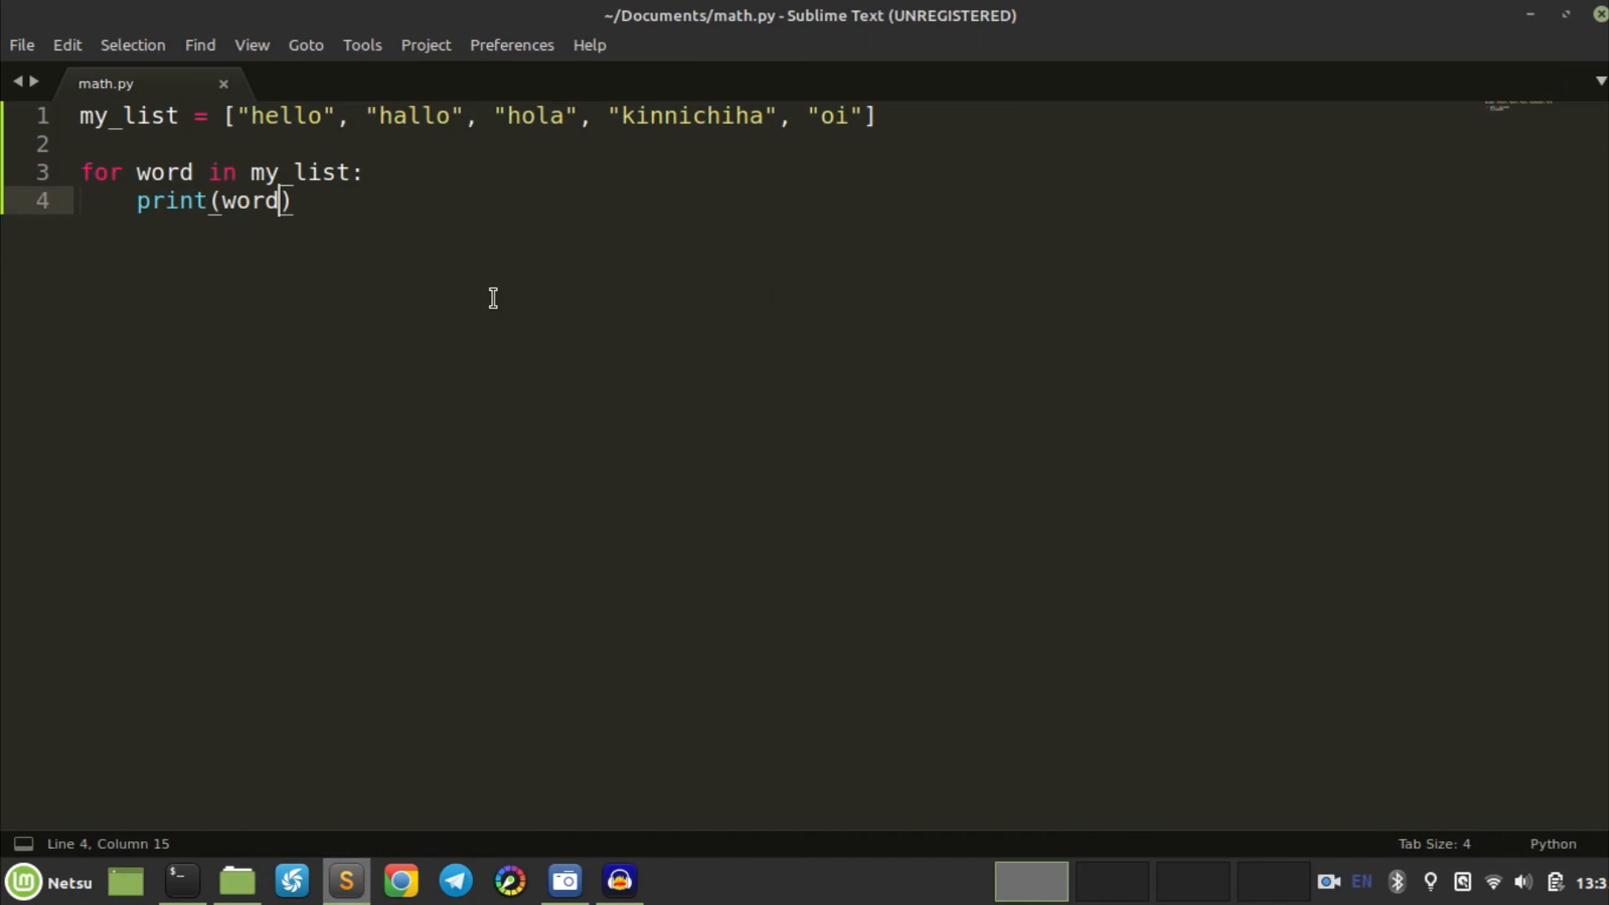
click(258, 116)
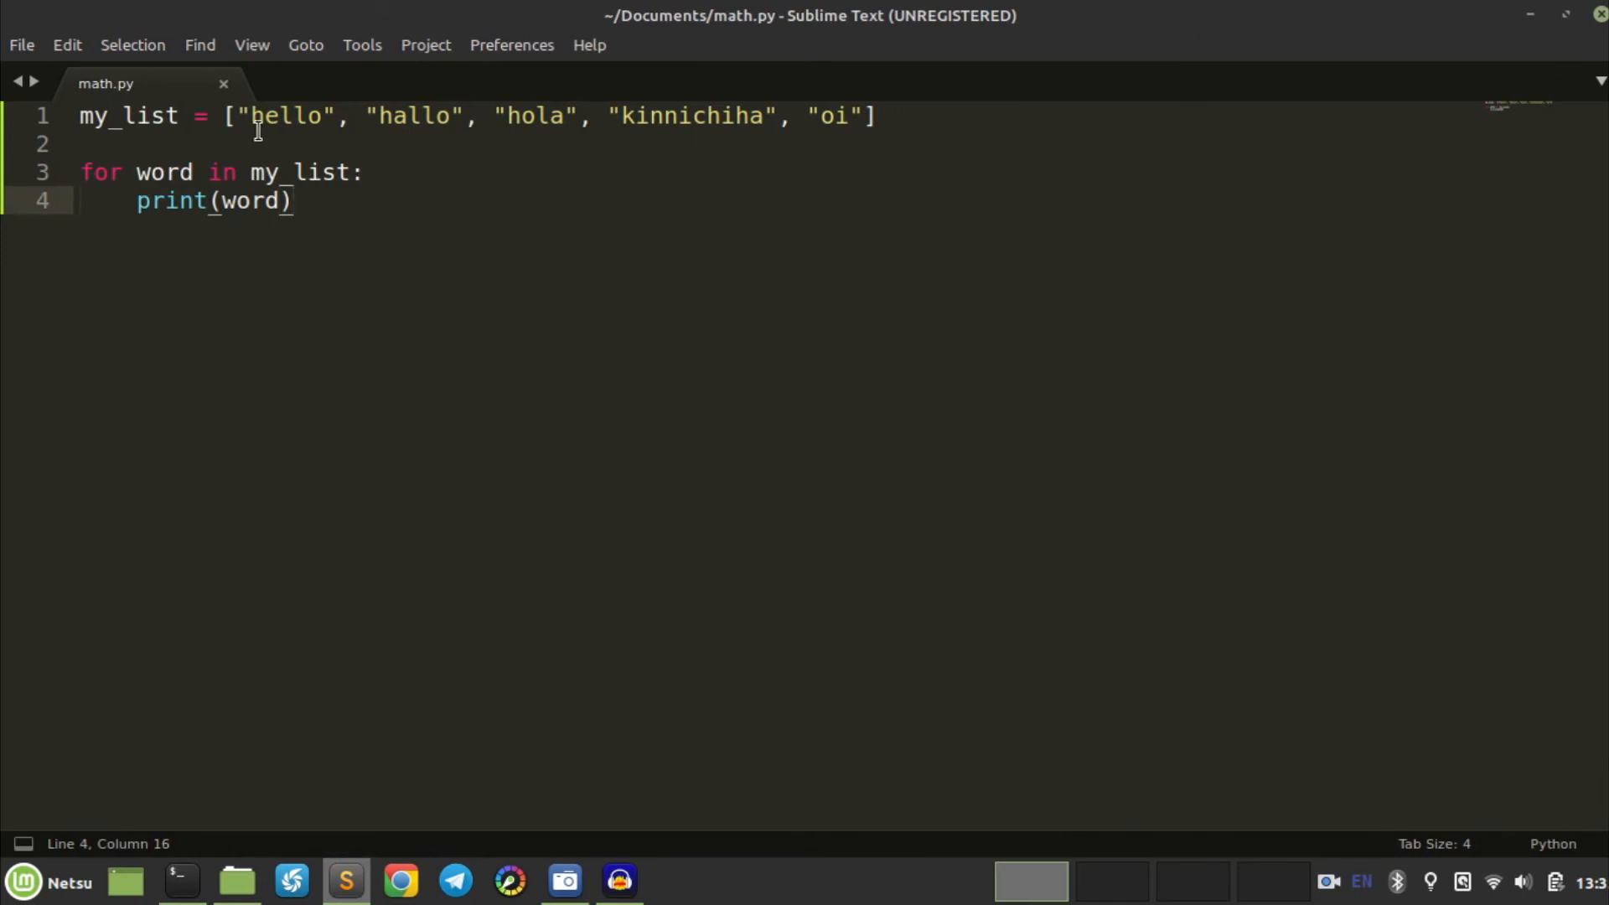
Step: Add myword = "hello" on line 2 and loop over it with print(letter)
click(169, 143)
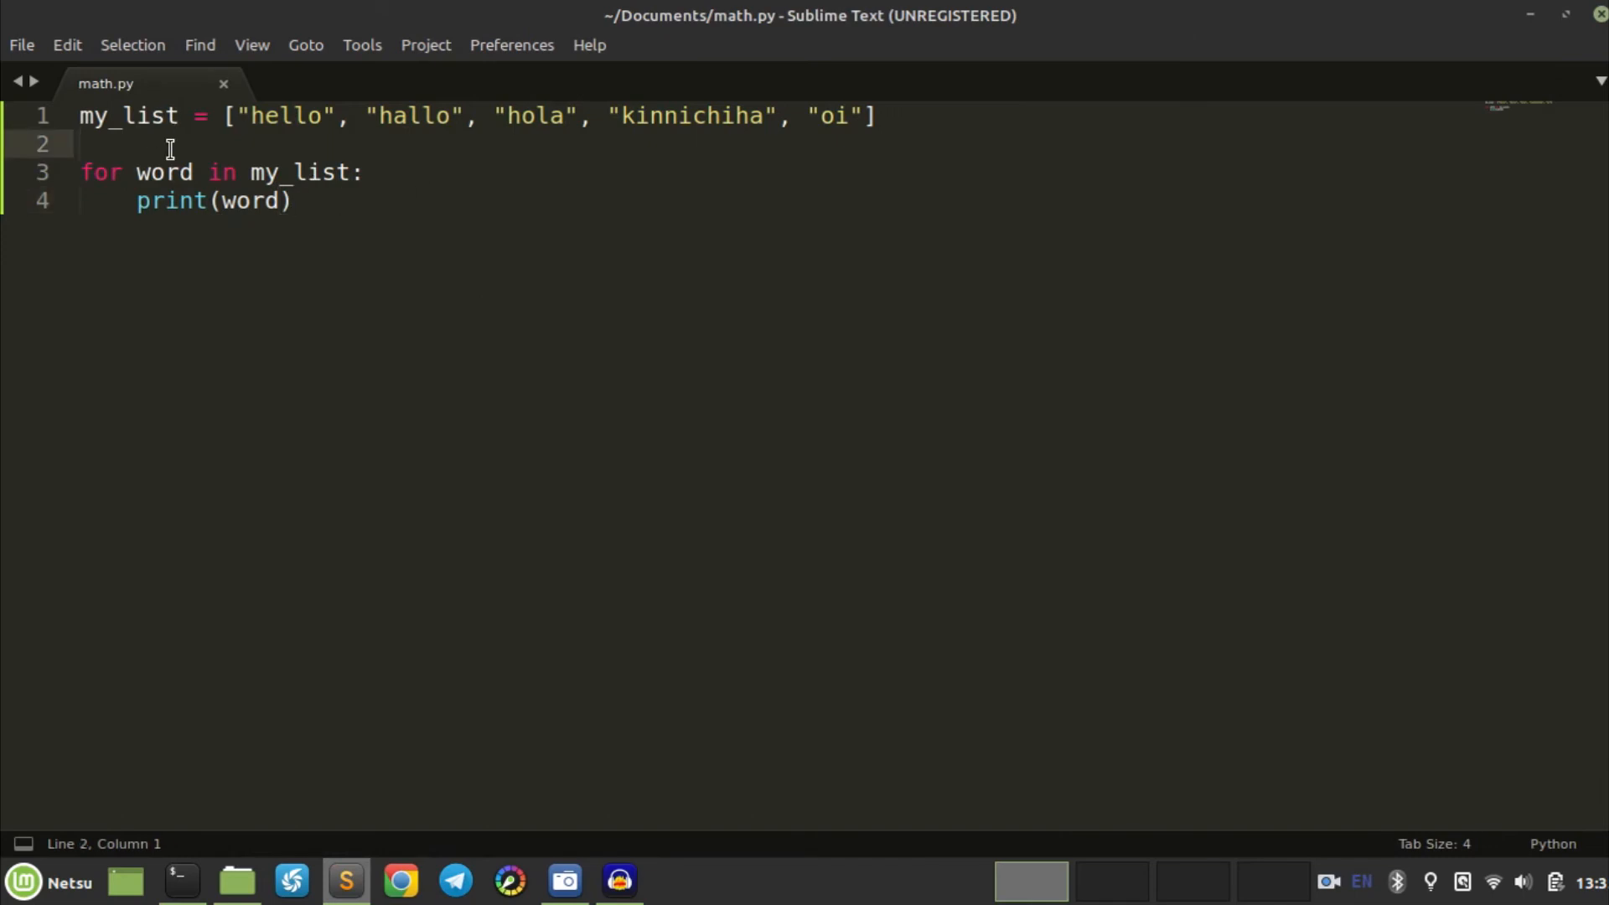
text(myword =)
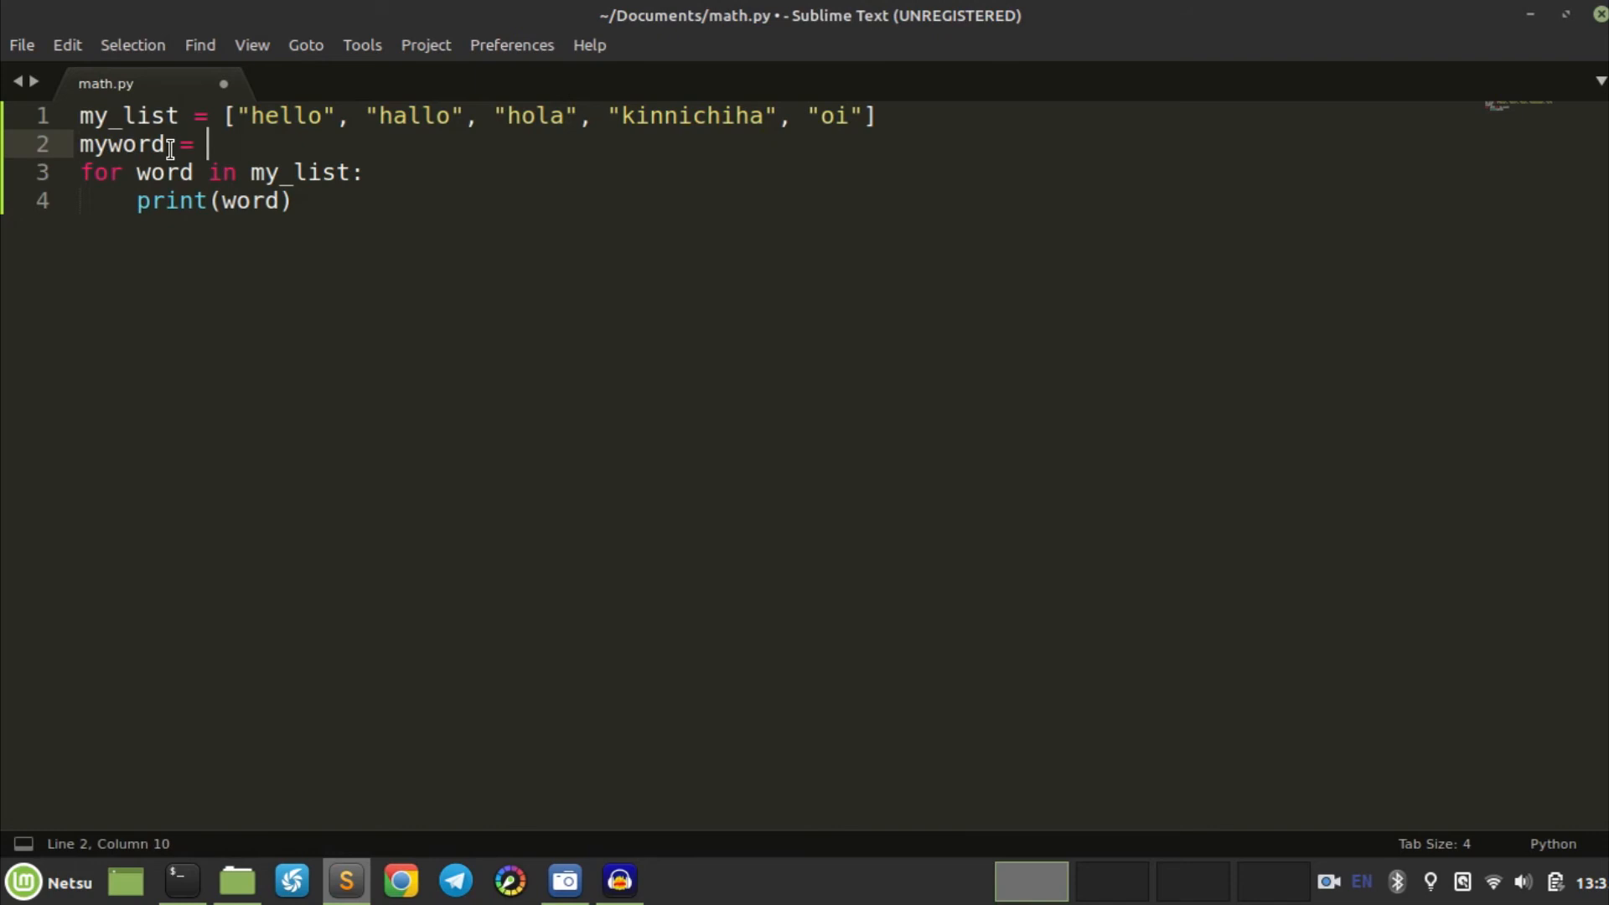
text(")
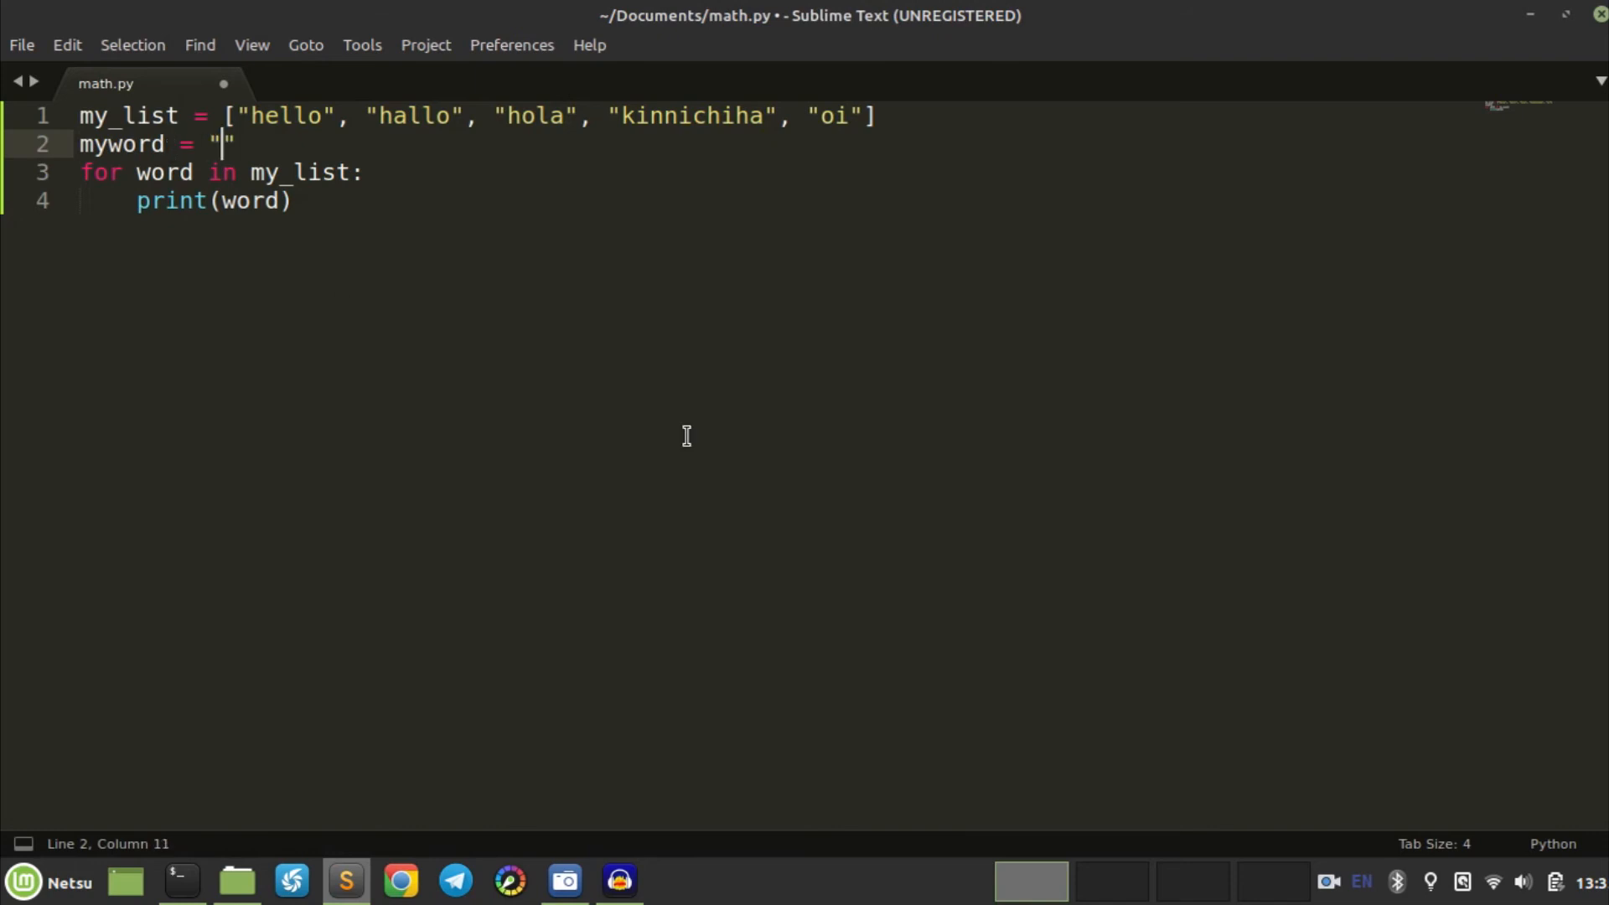
text(hello)
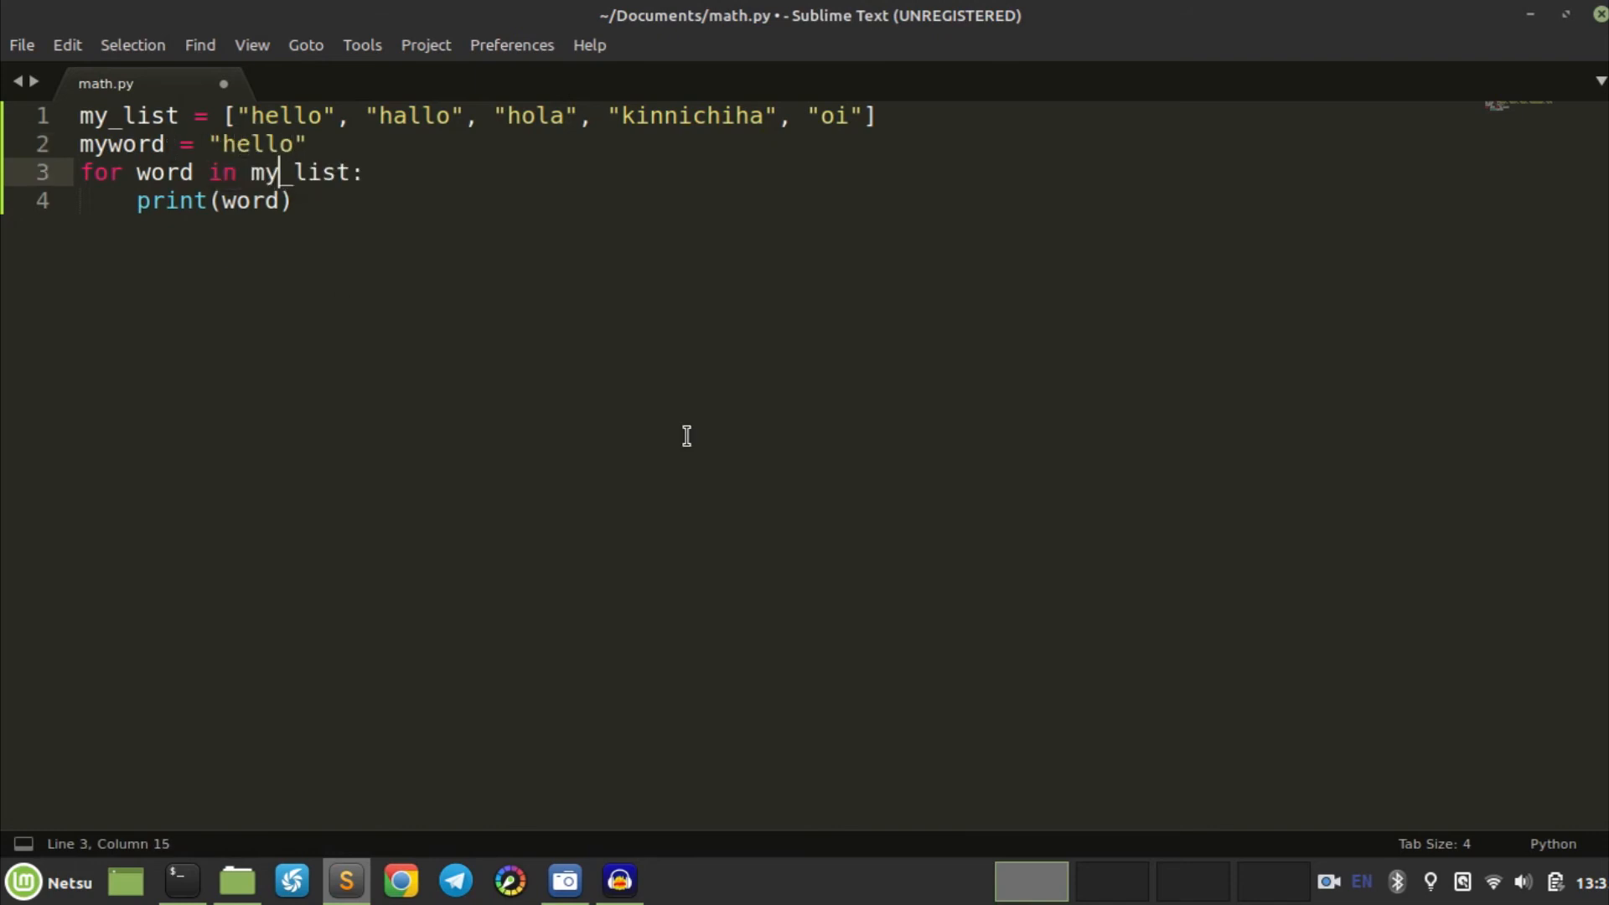
text(lett)
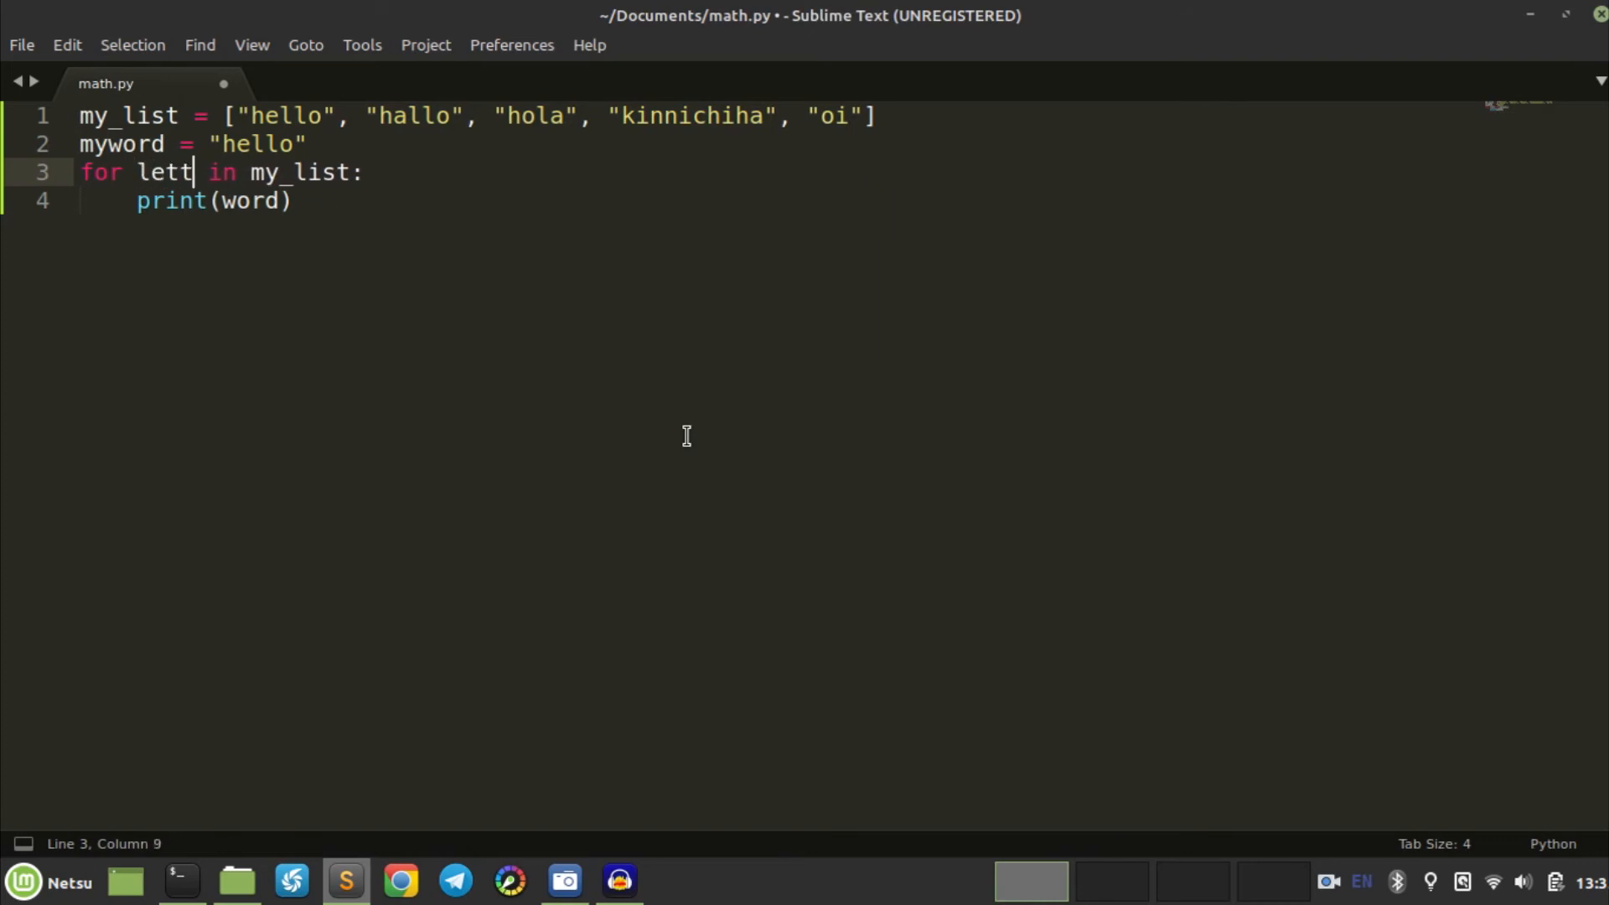
text(er)
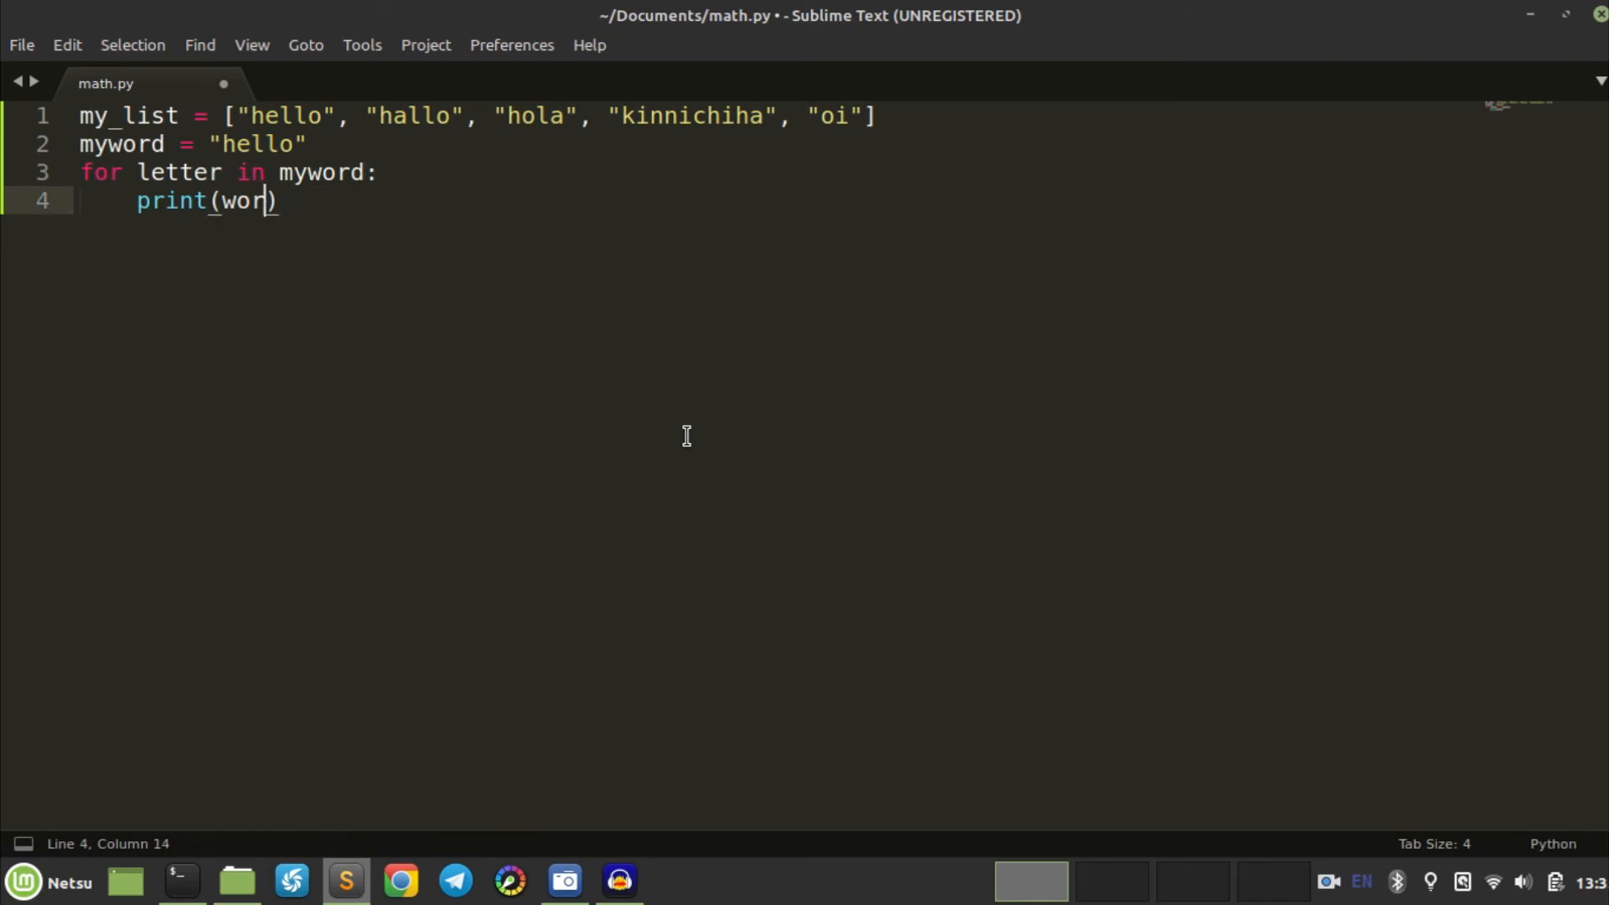
text(letter)
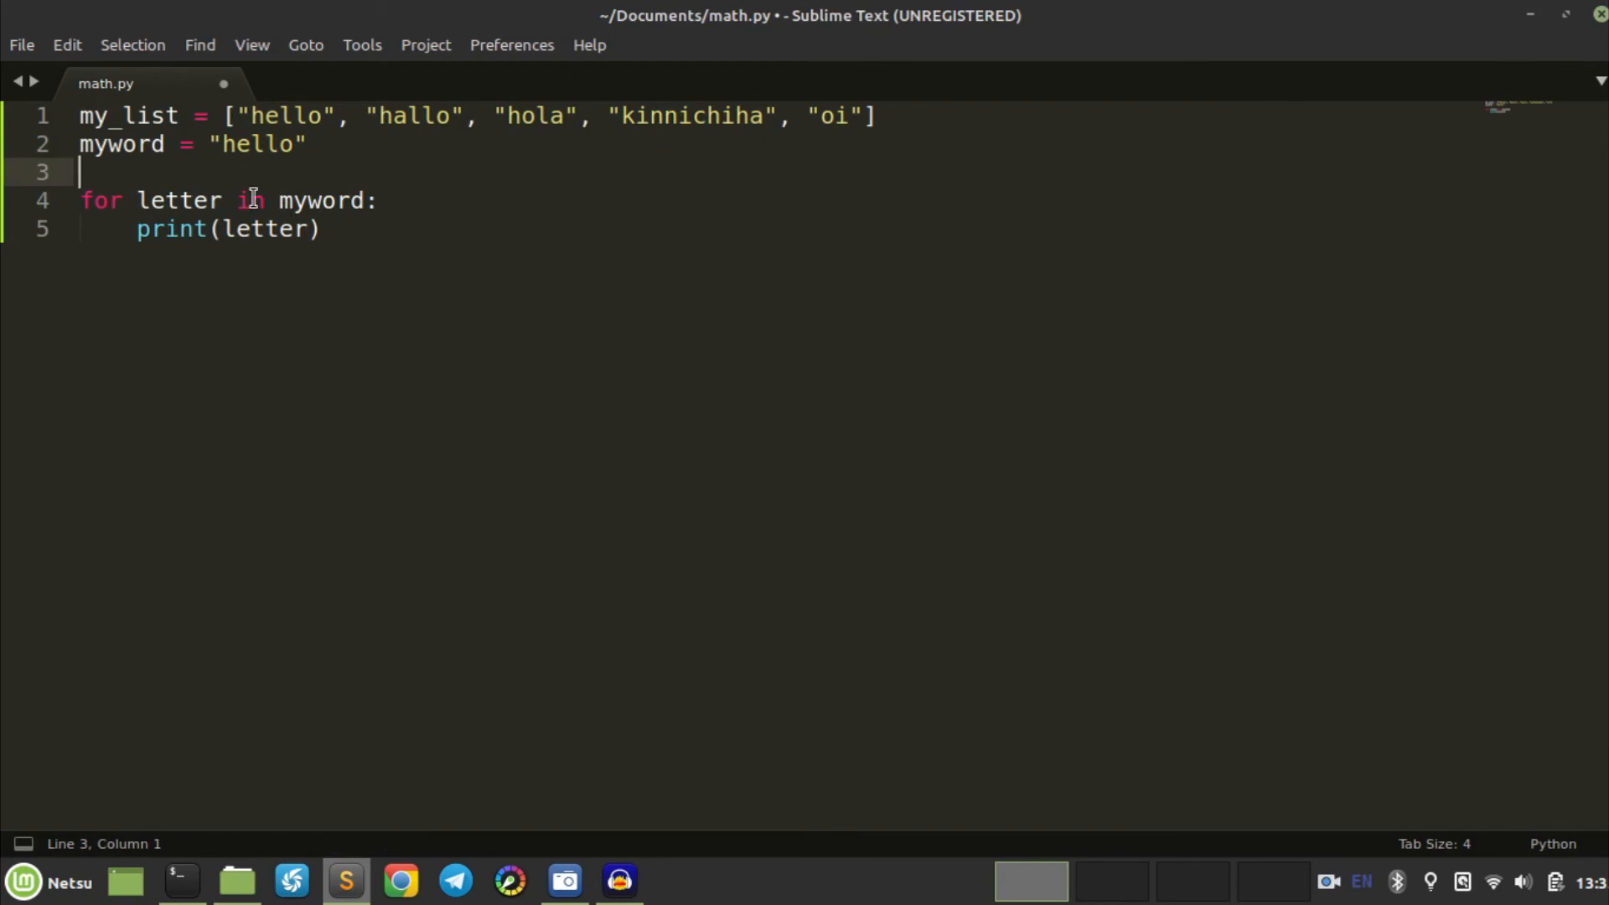
click(329, 200)
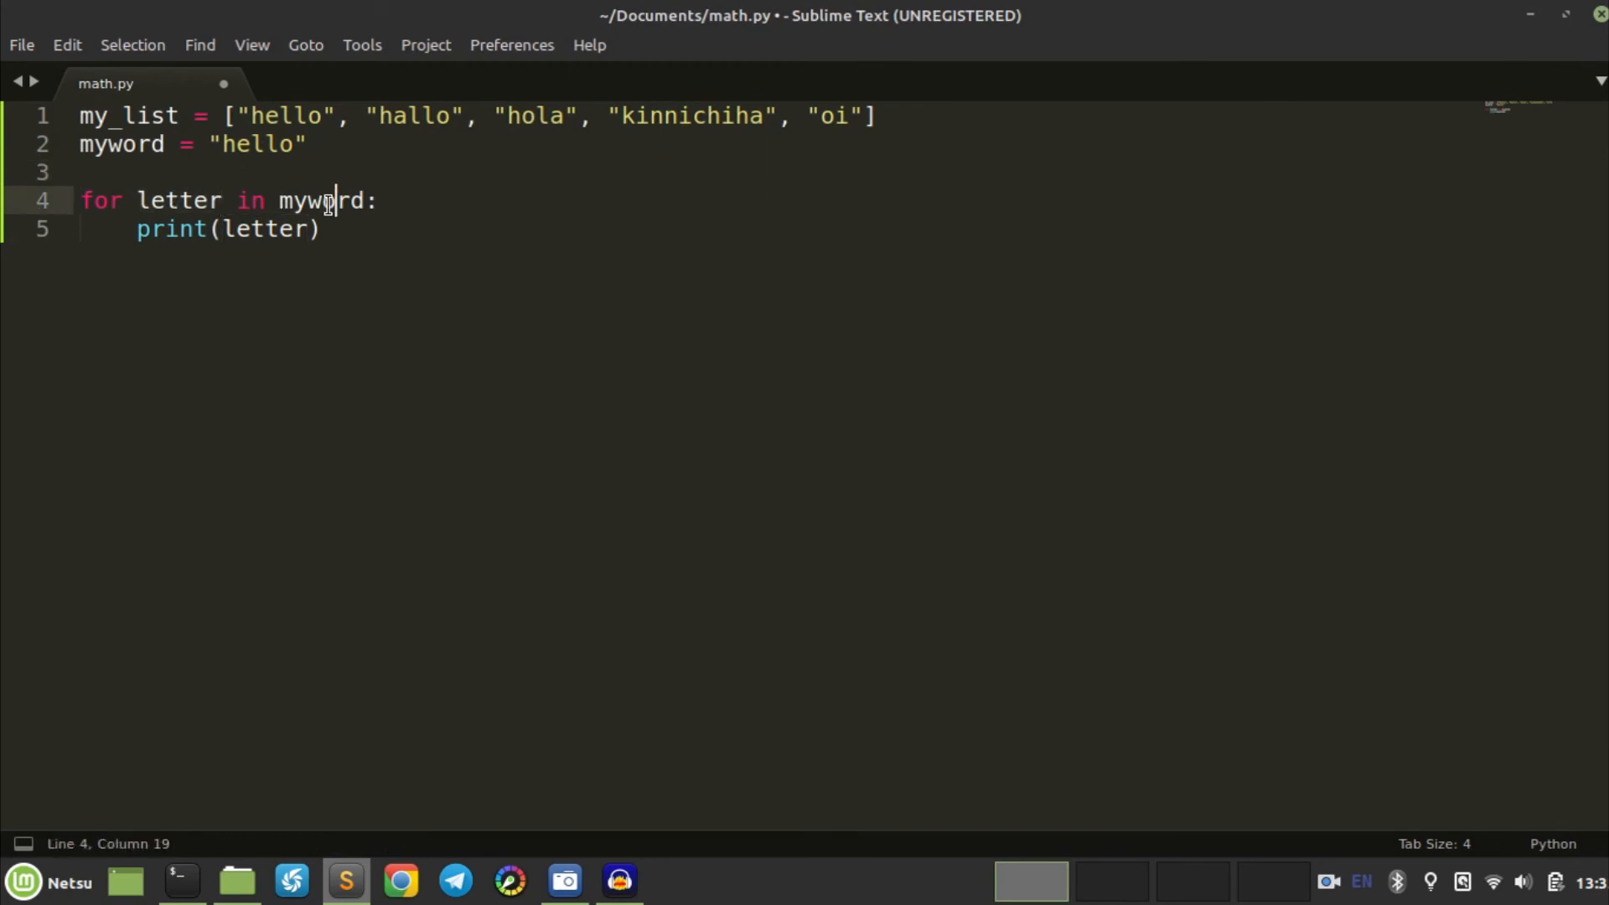
double_click(320, 200)
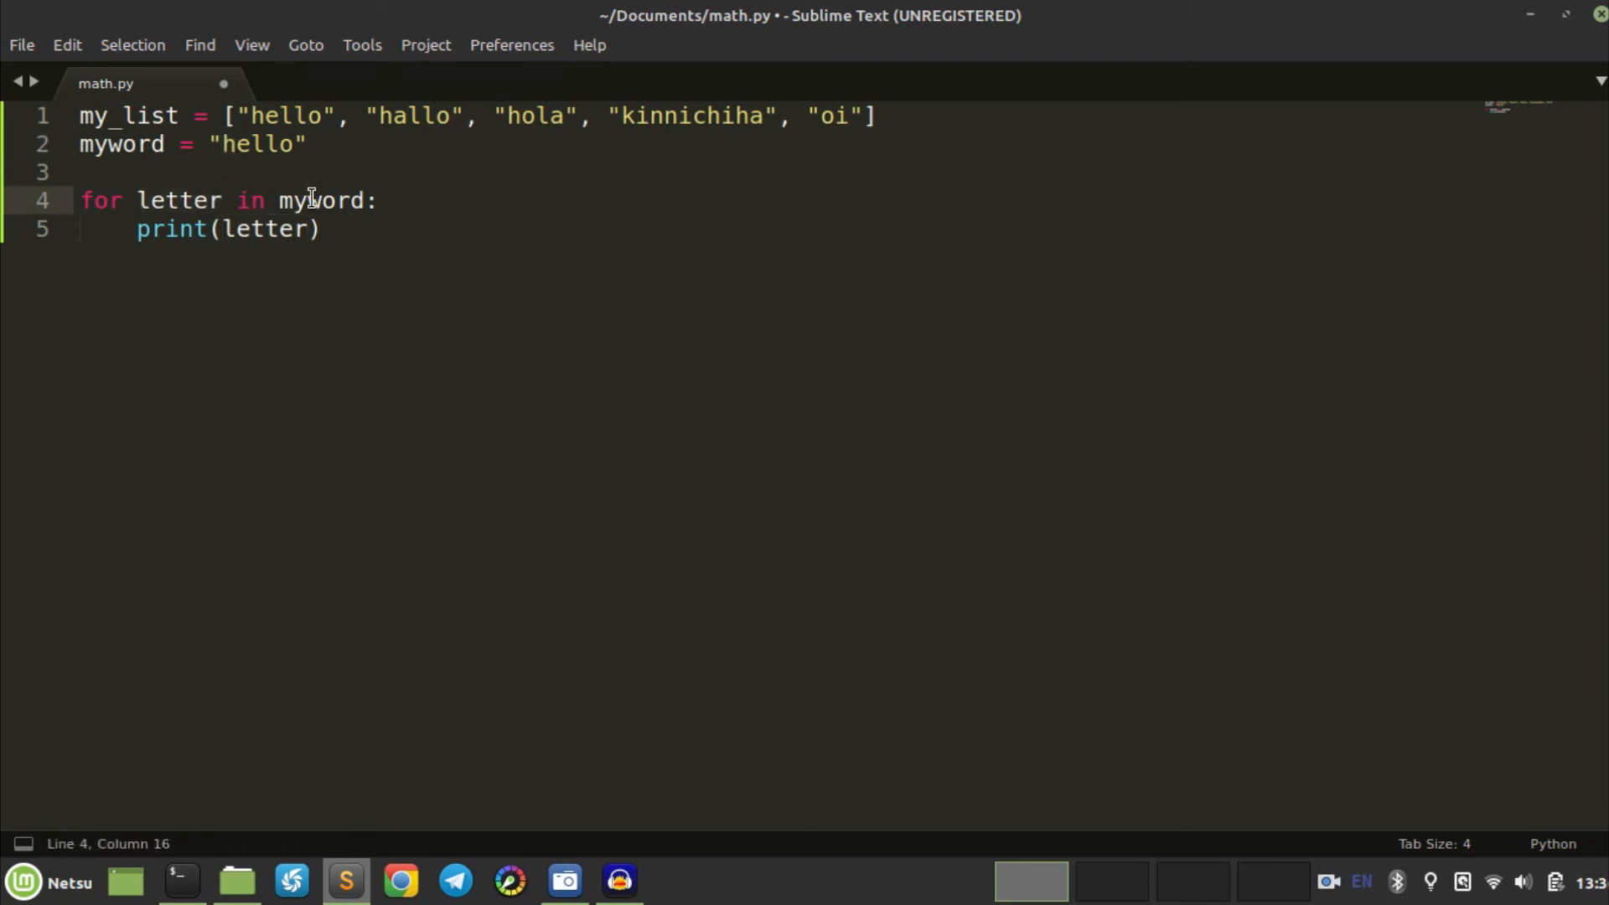
click(264, 229)
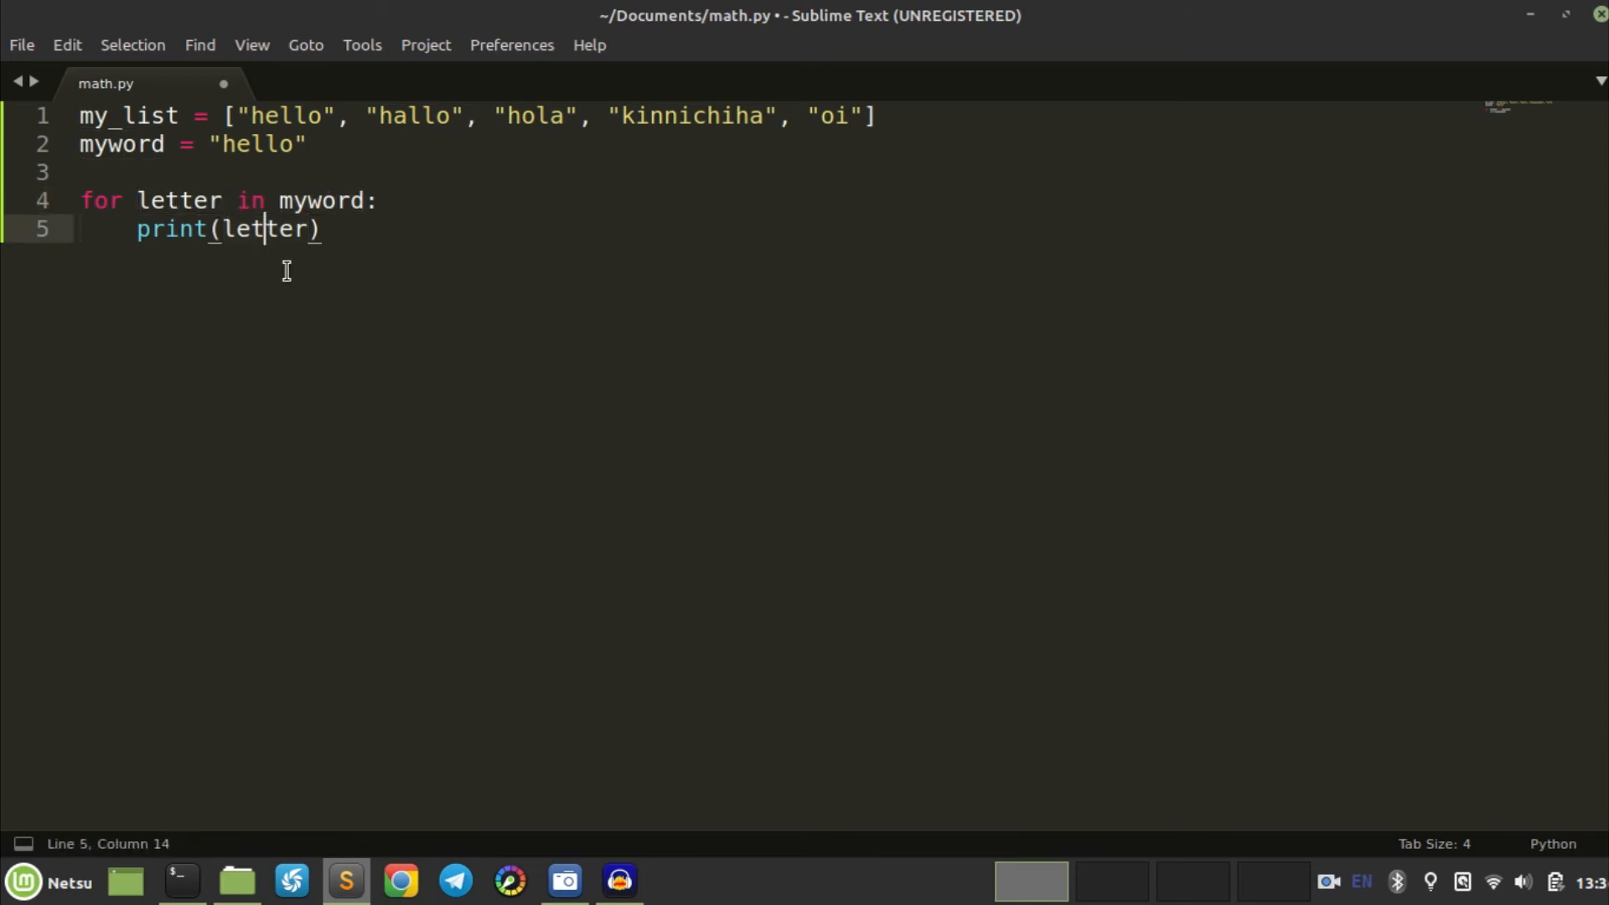
click(178, 228)
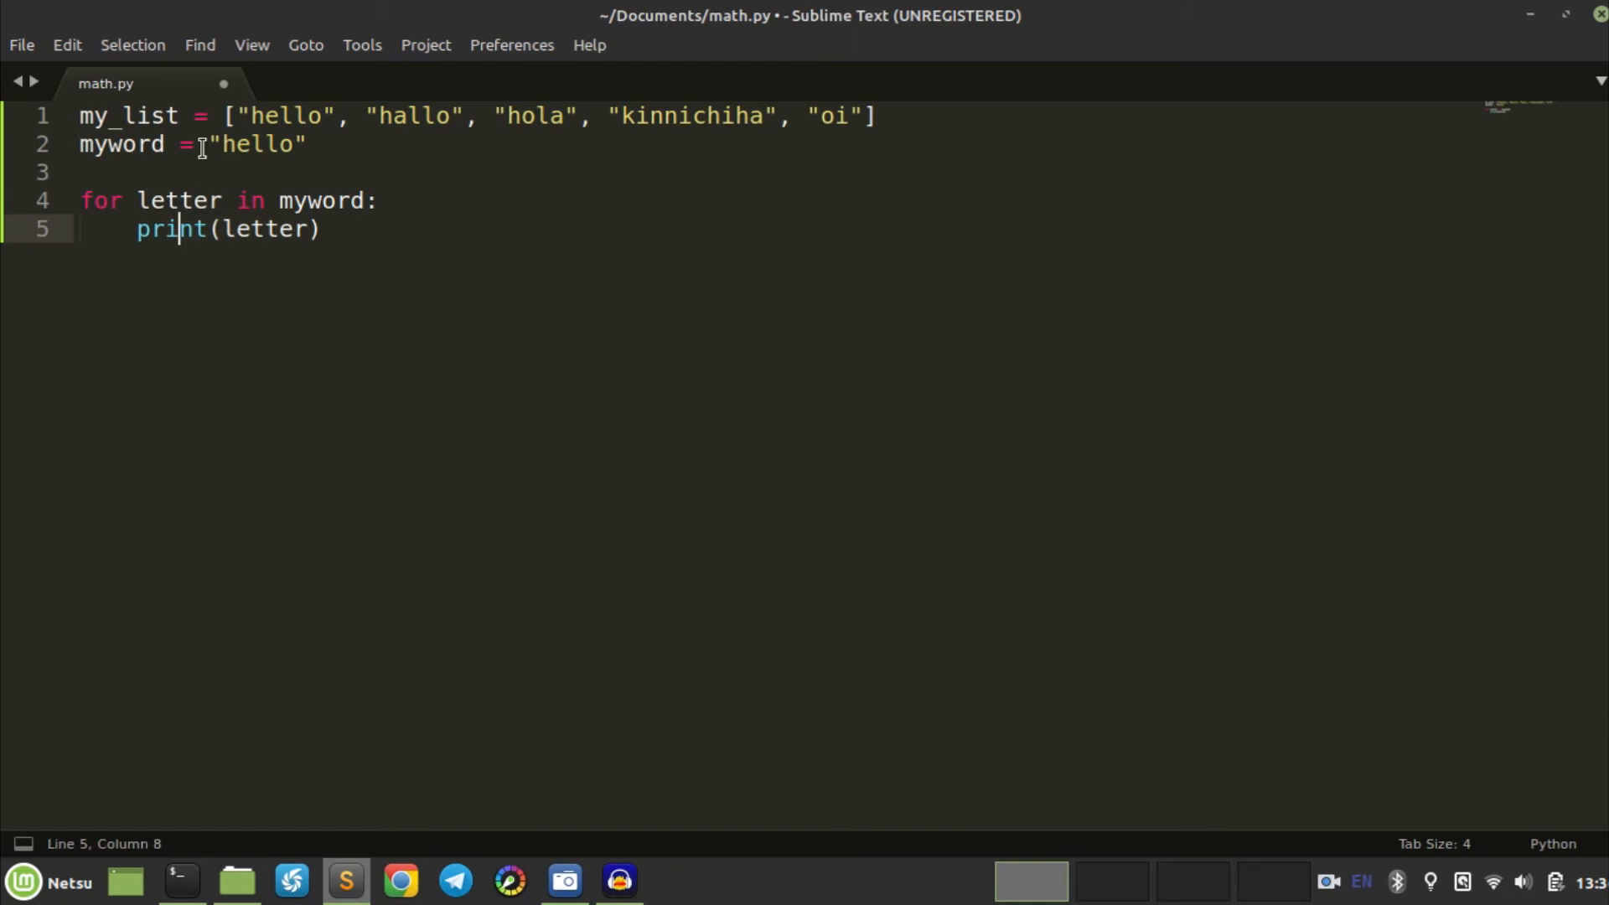
double_click(179, 200)
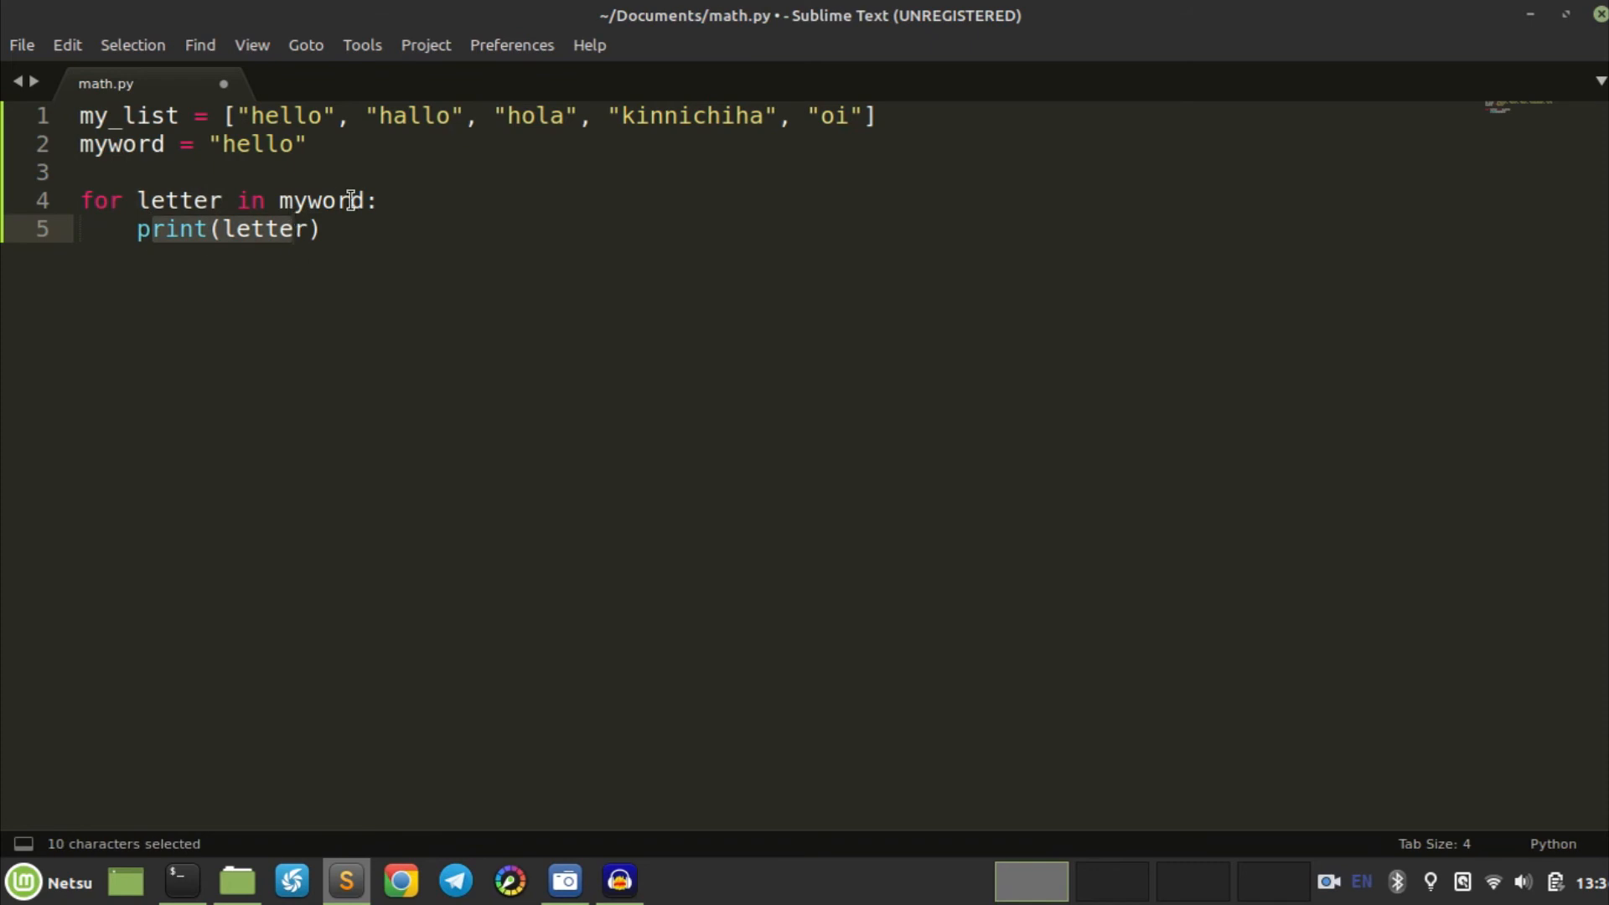
Step: Loop x over range(1, 10) printing x, save, and run math.py in the terminal
text(rang)
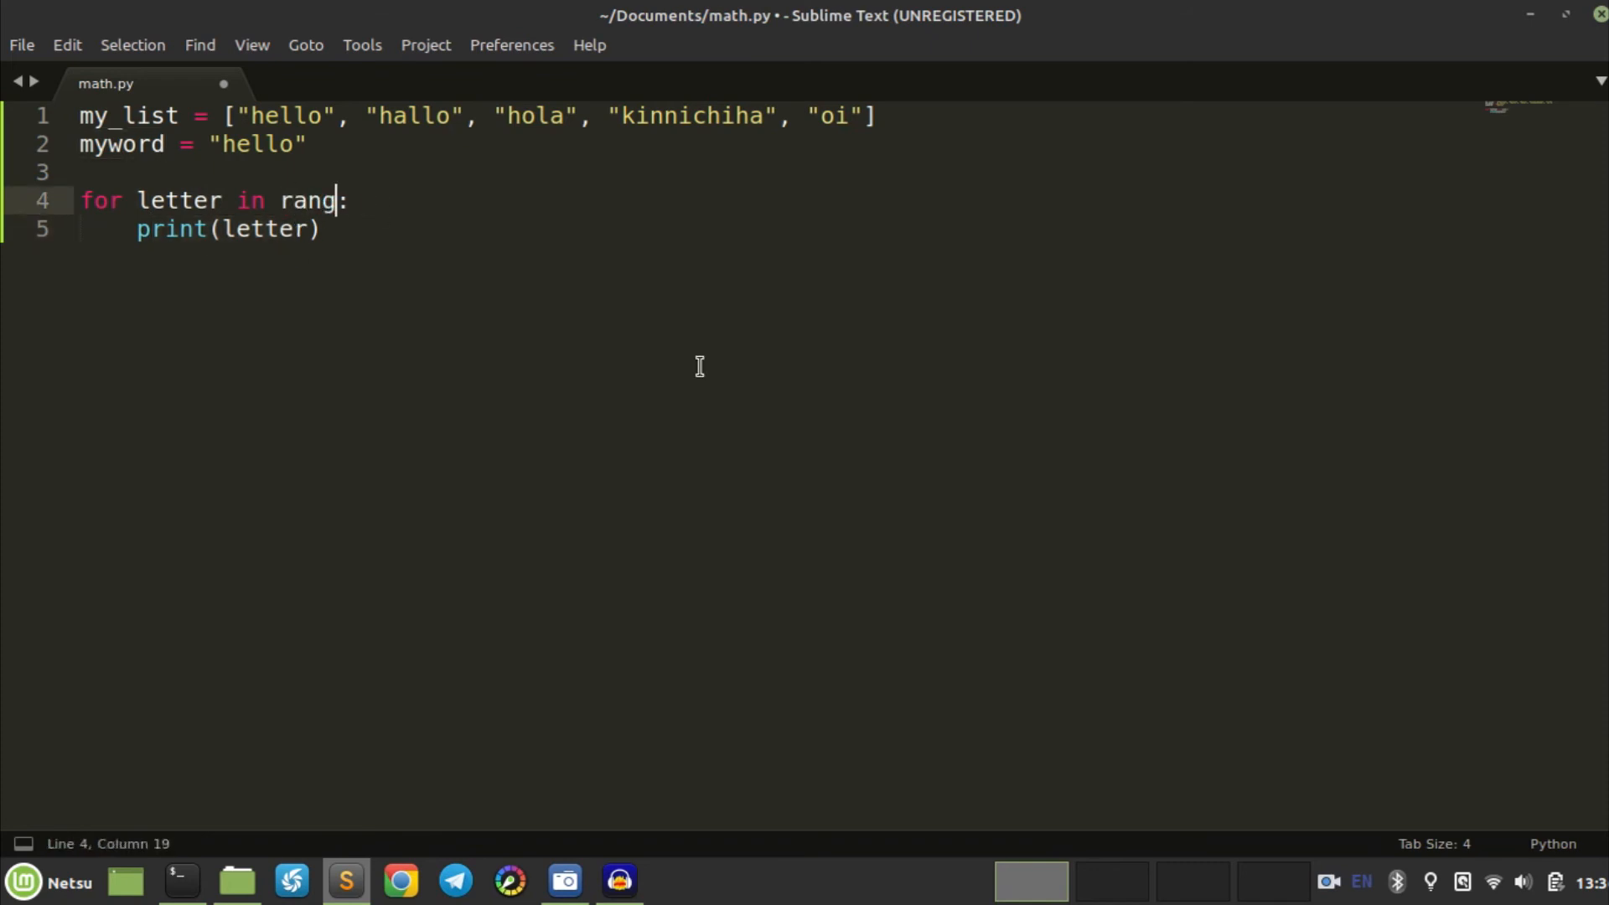
text(e(1, 10)
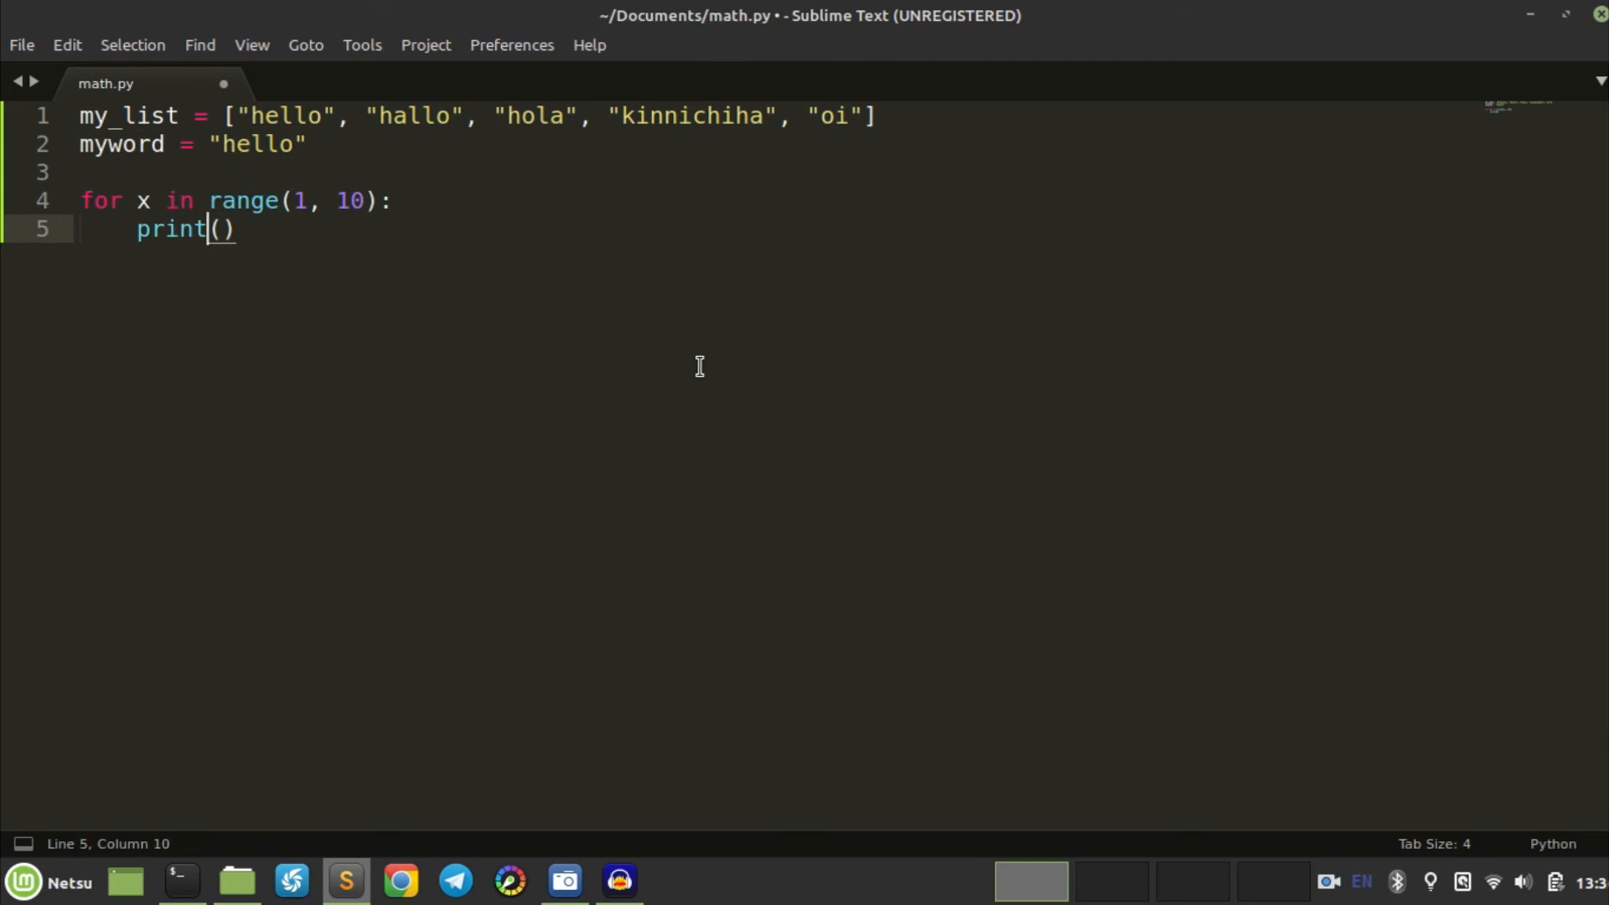
click(182, 880)
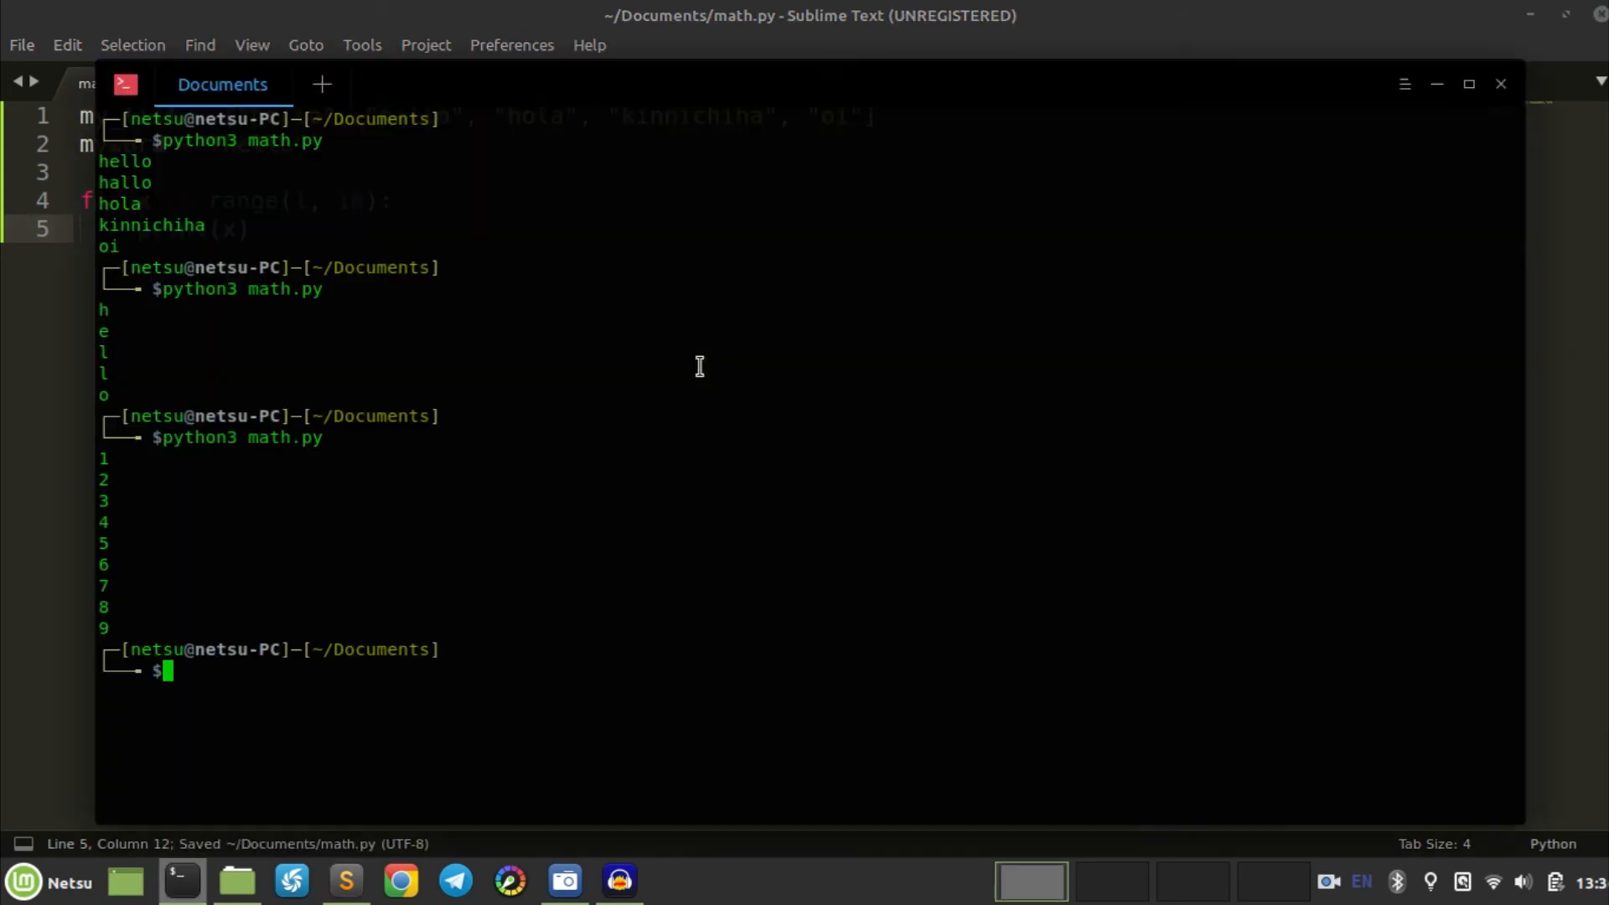
mouse_move(297, 596)
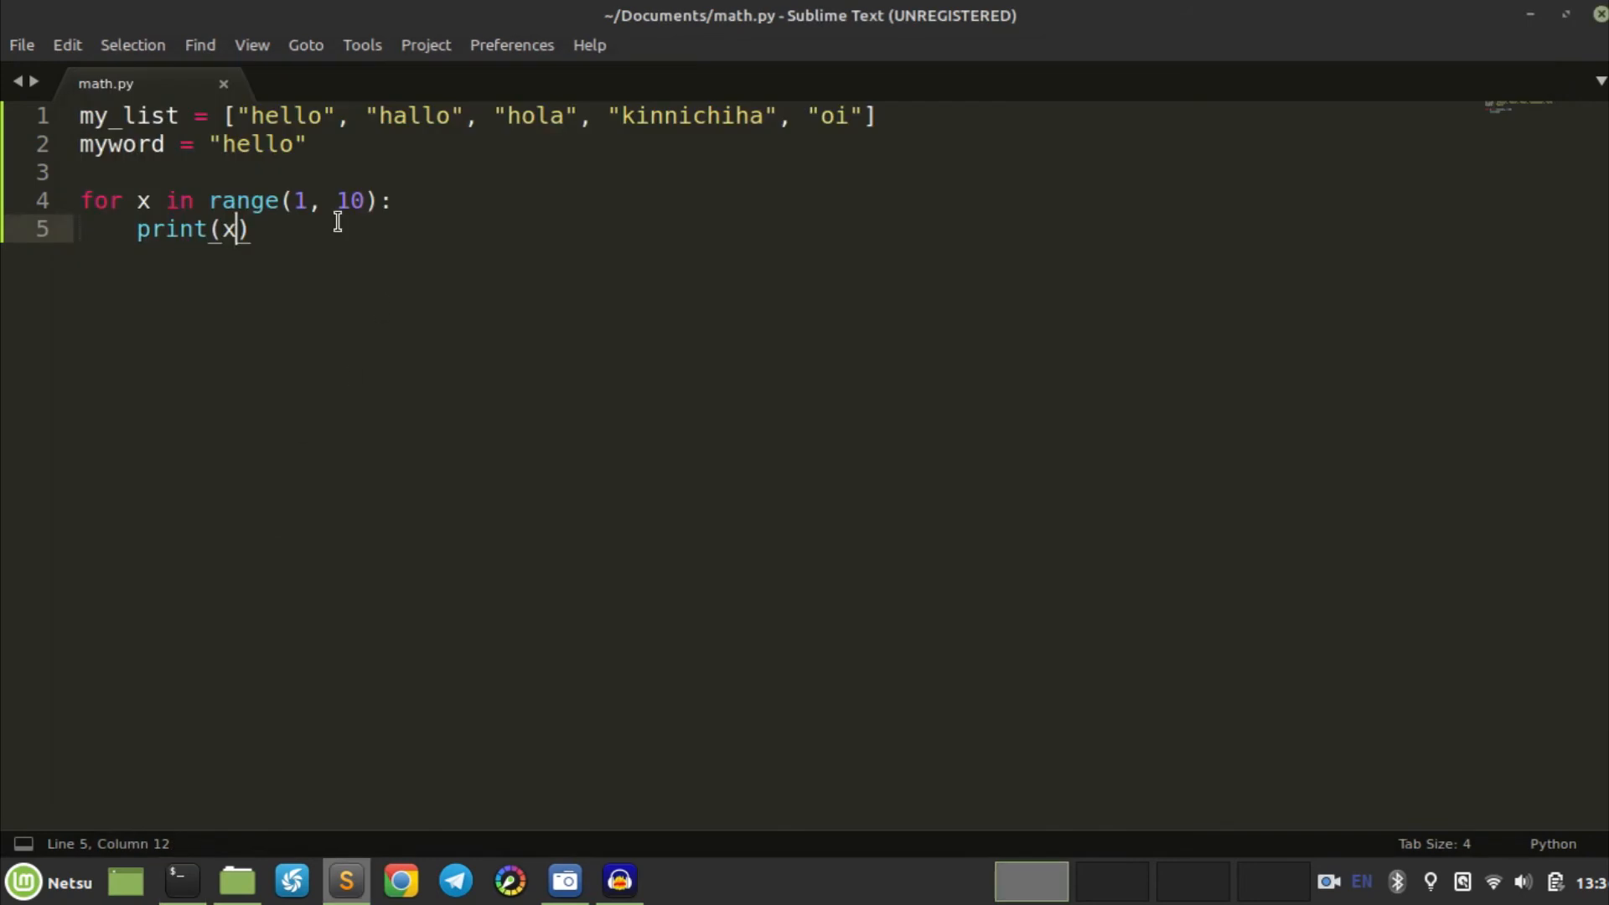
click(347, 200)
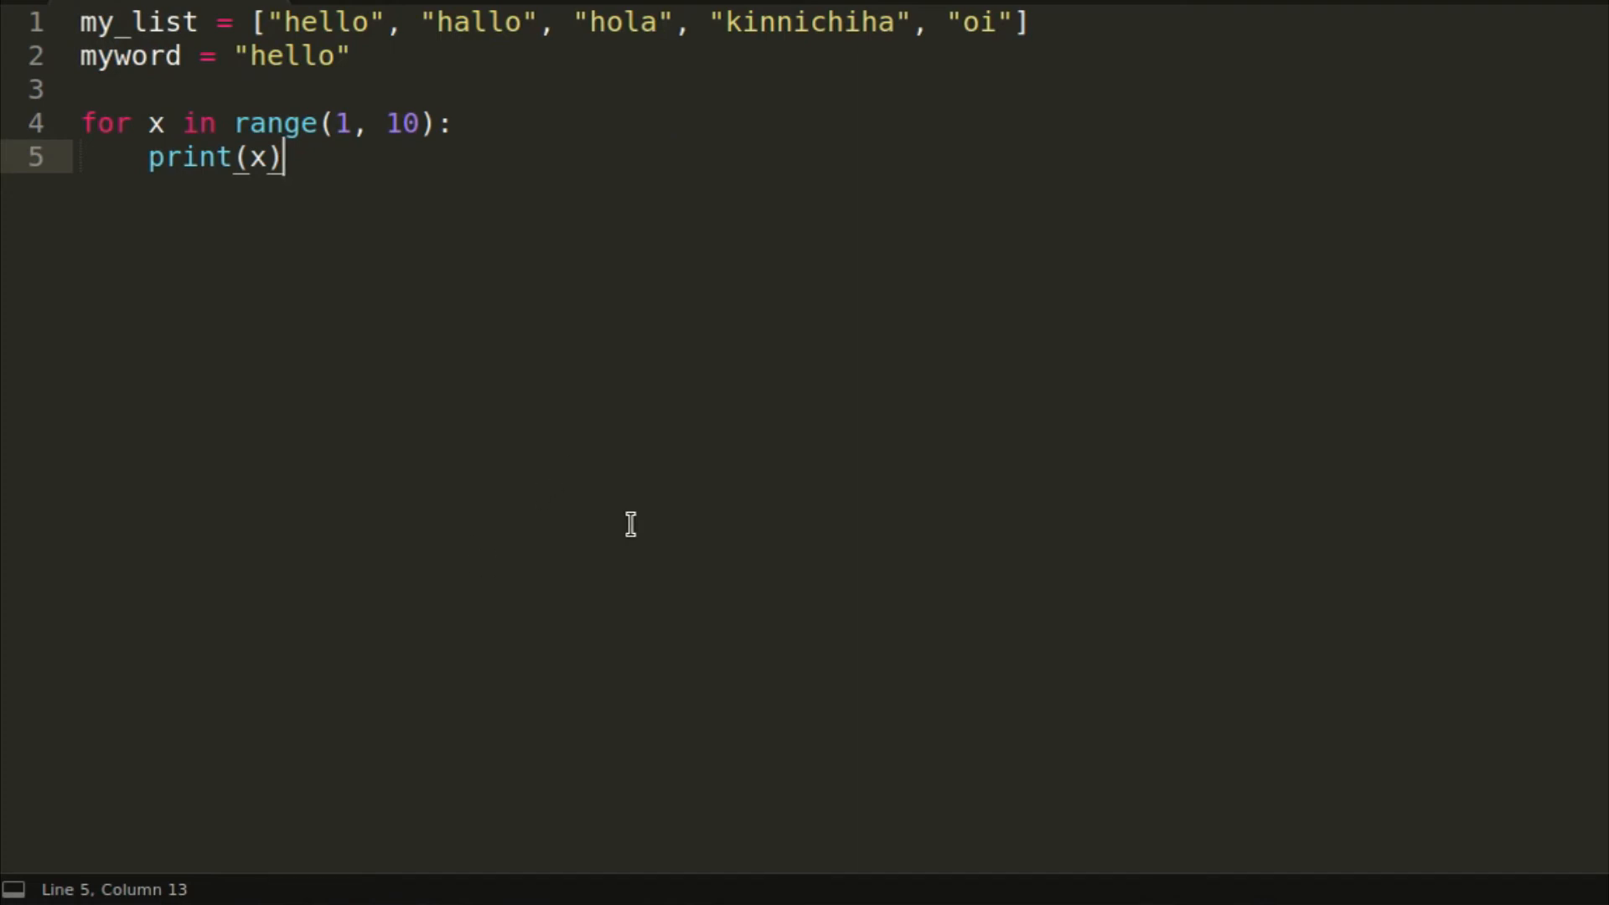
mouse_move(438, 169)
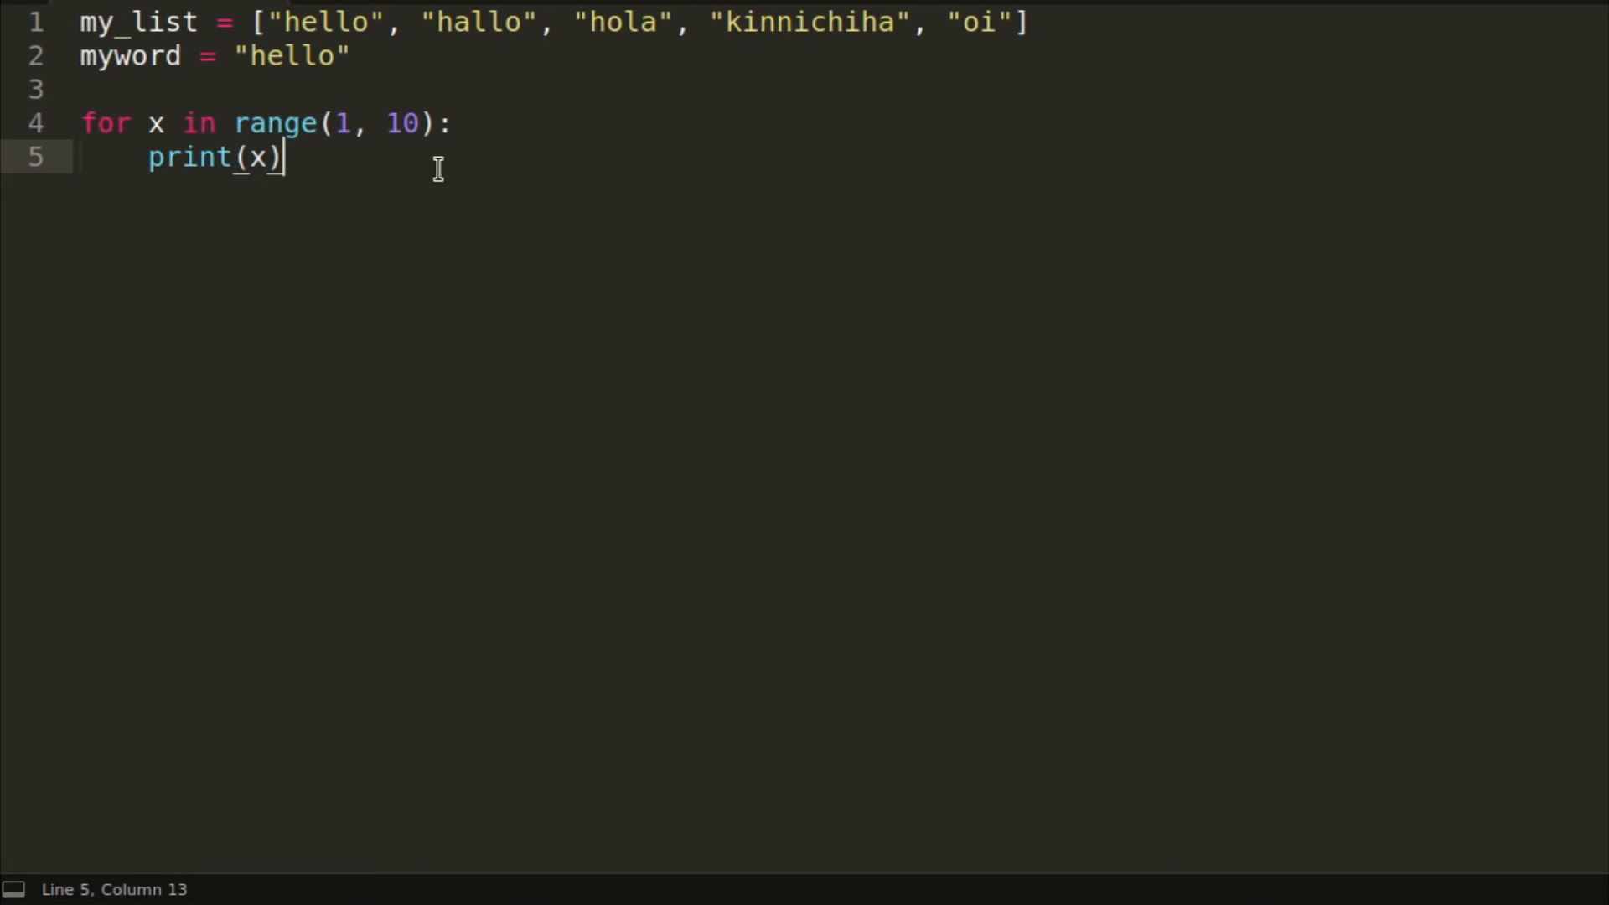
Step: Replace hello in myword with "this is my string and it is very cool"
click(339, 56)
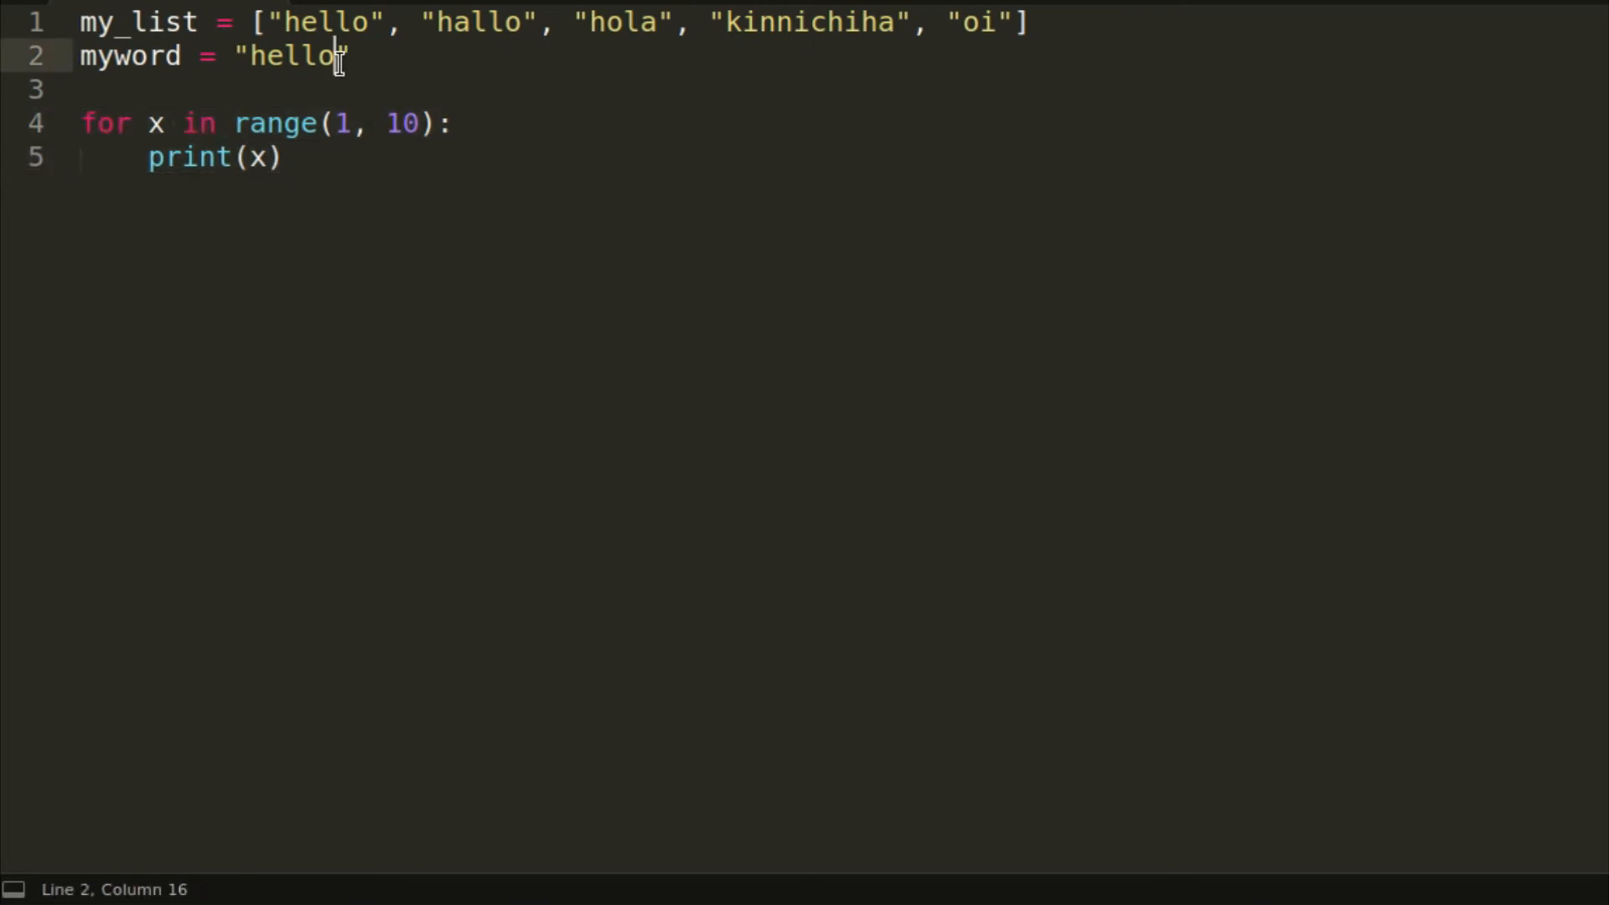
double_click(293, 55)
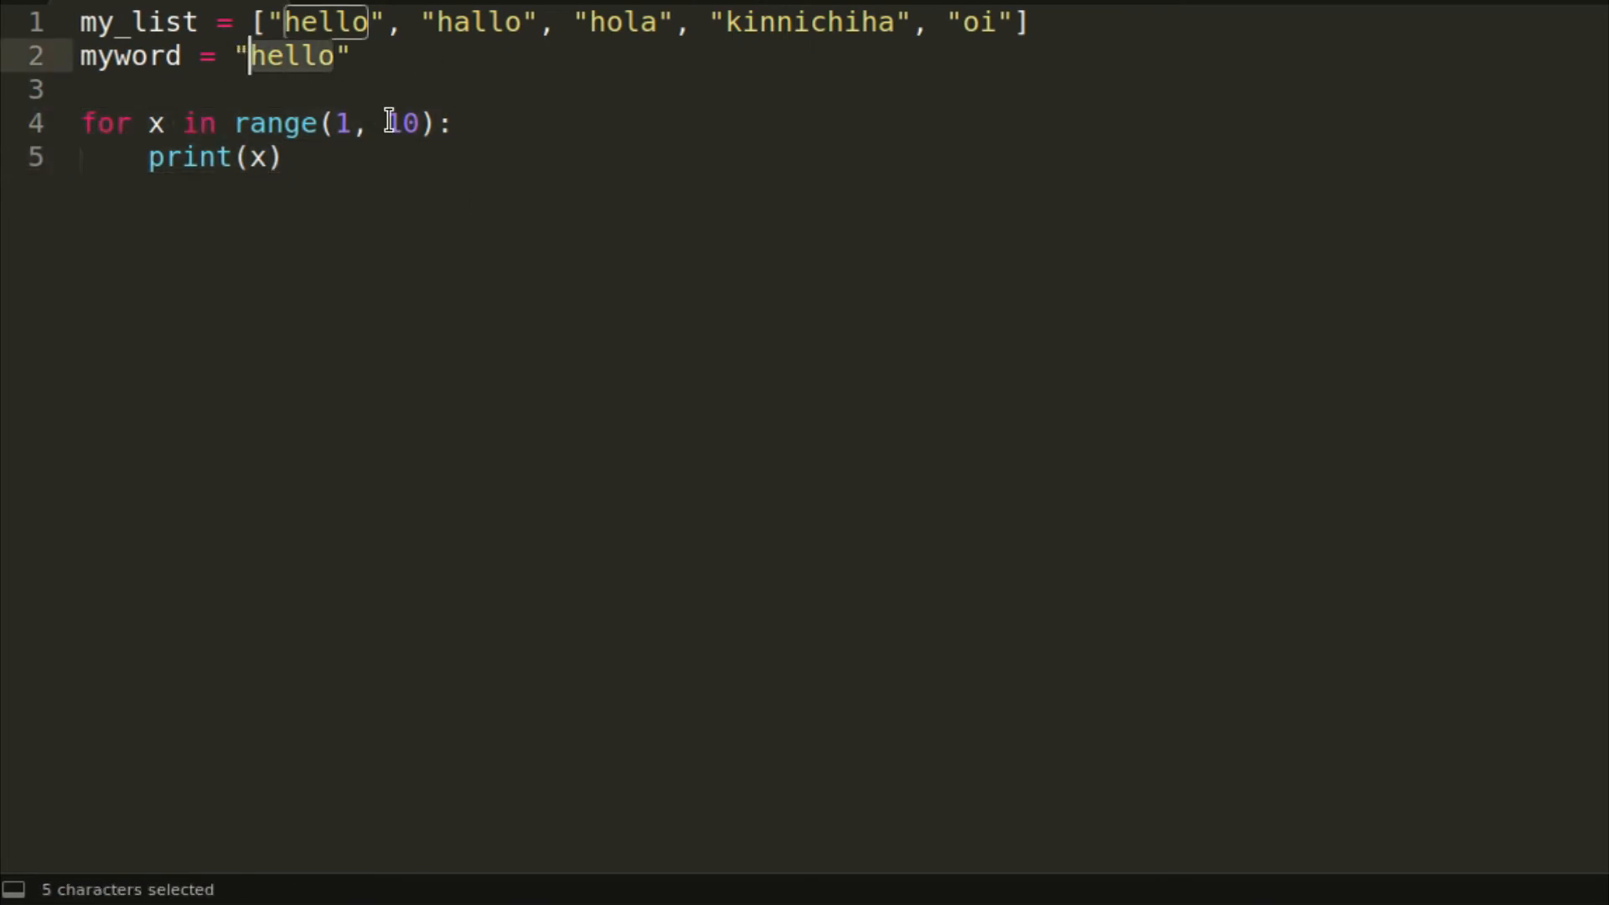
text(this is my s)
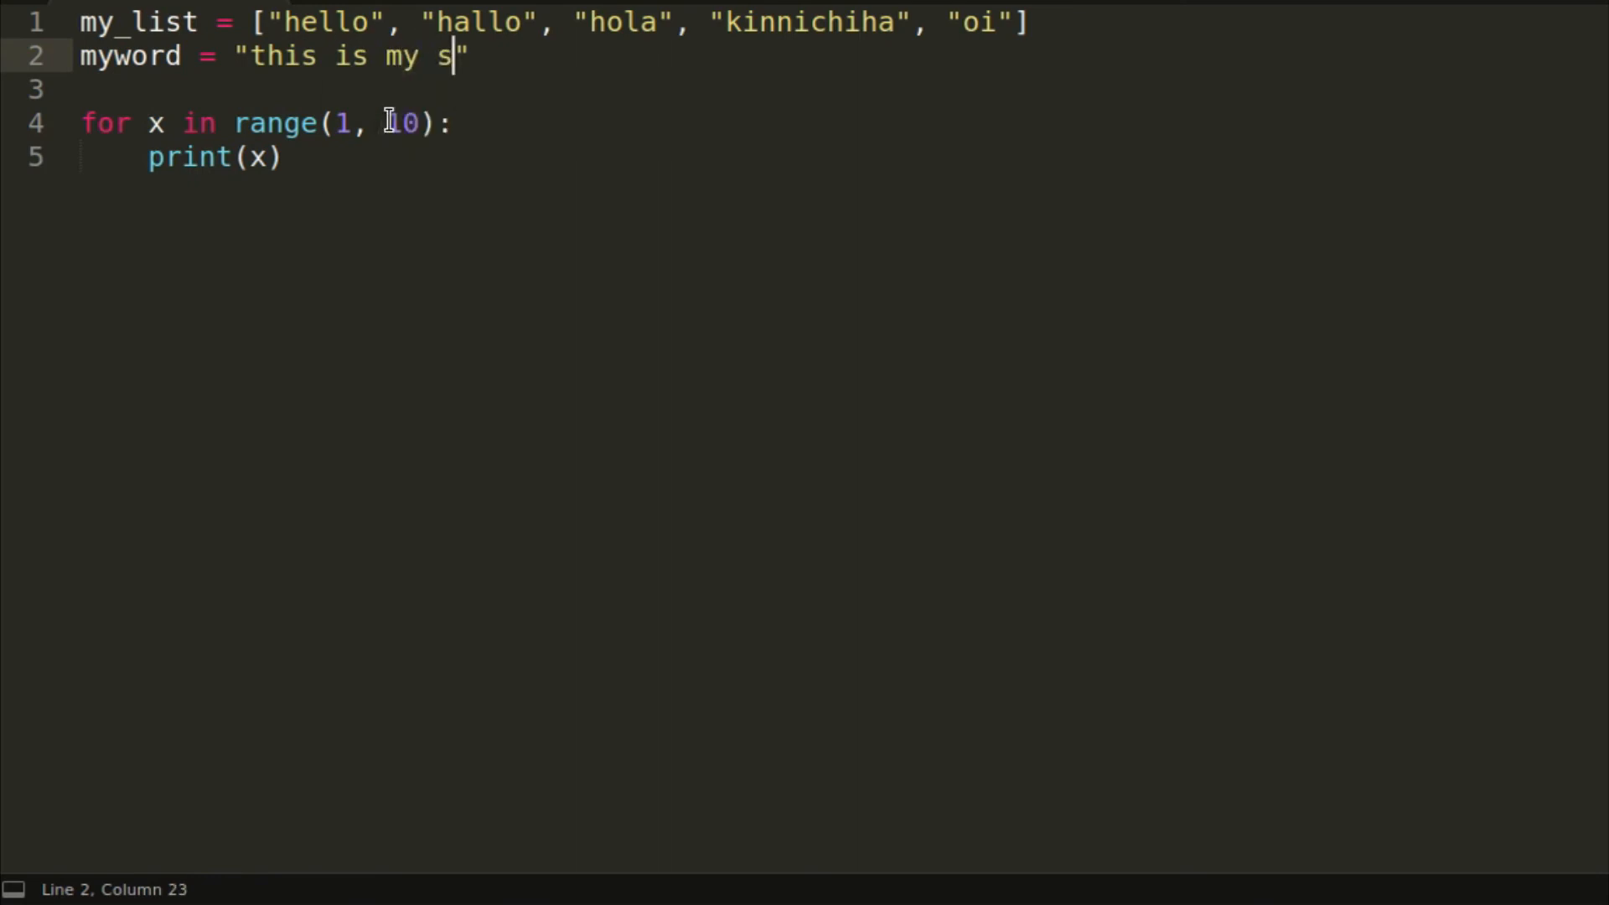
text(tring and it)
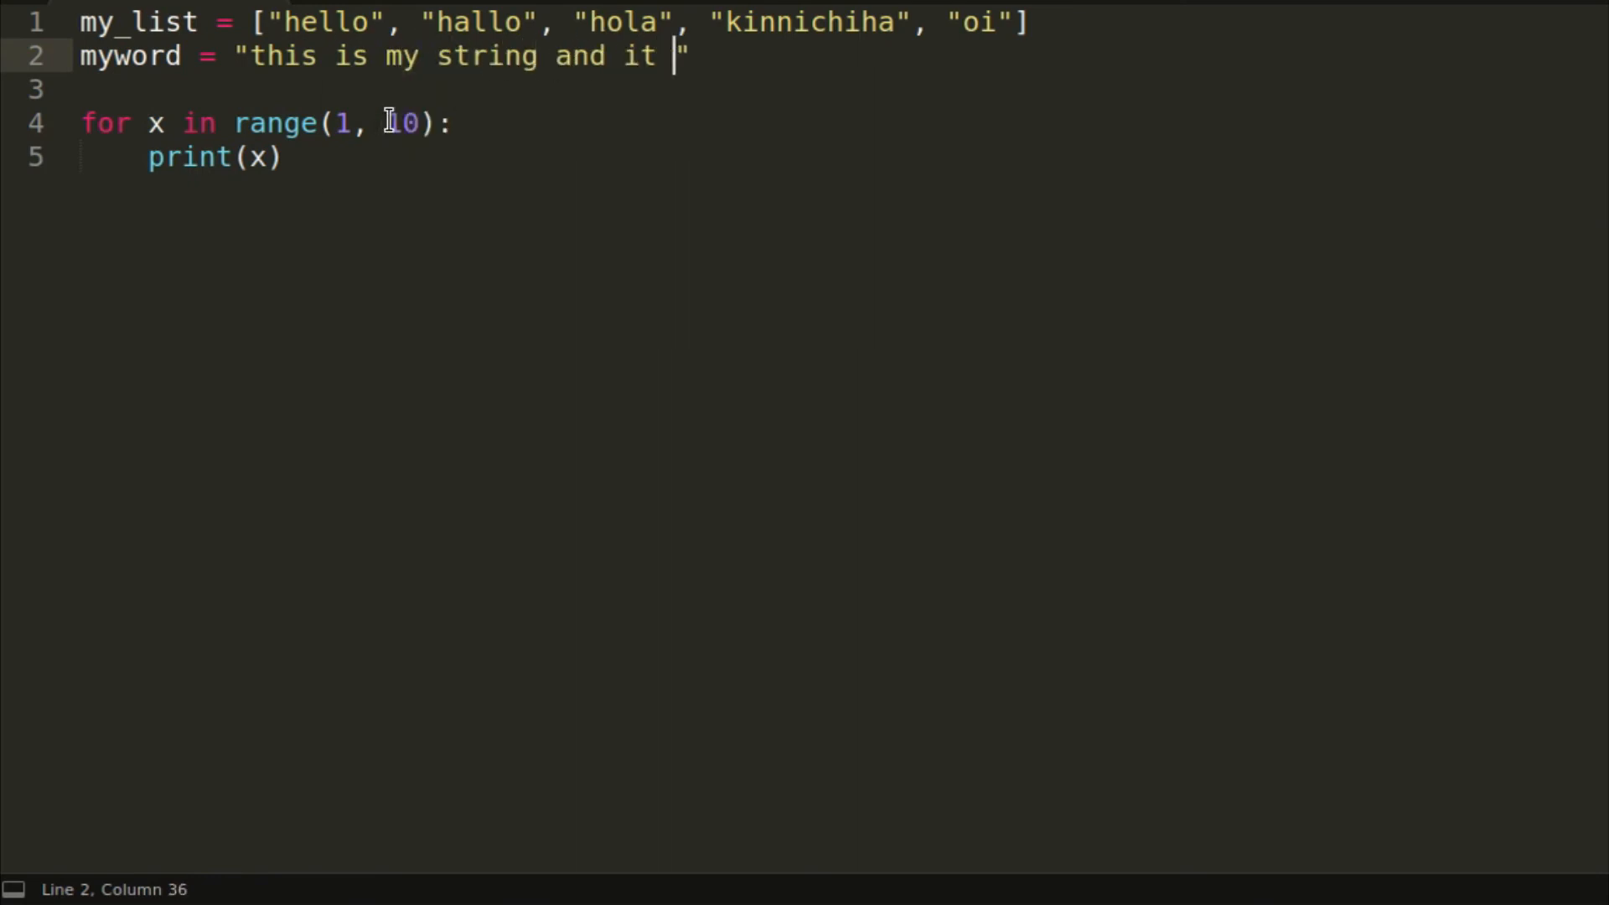
text(is very cool)
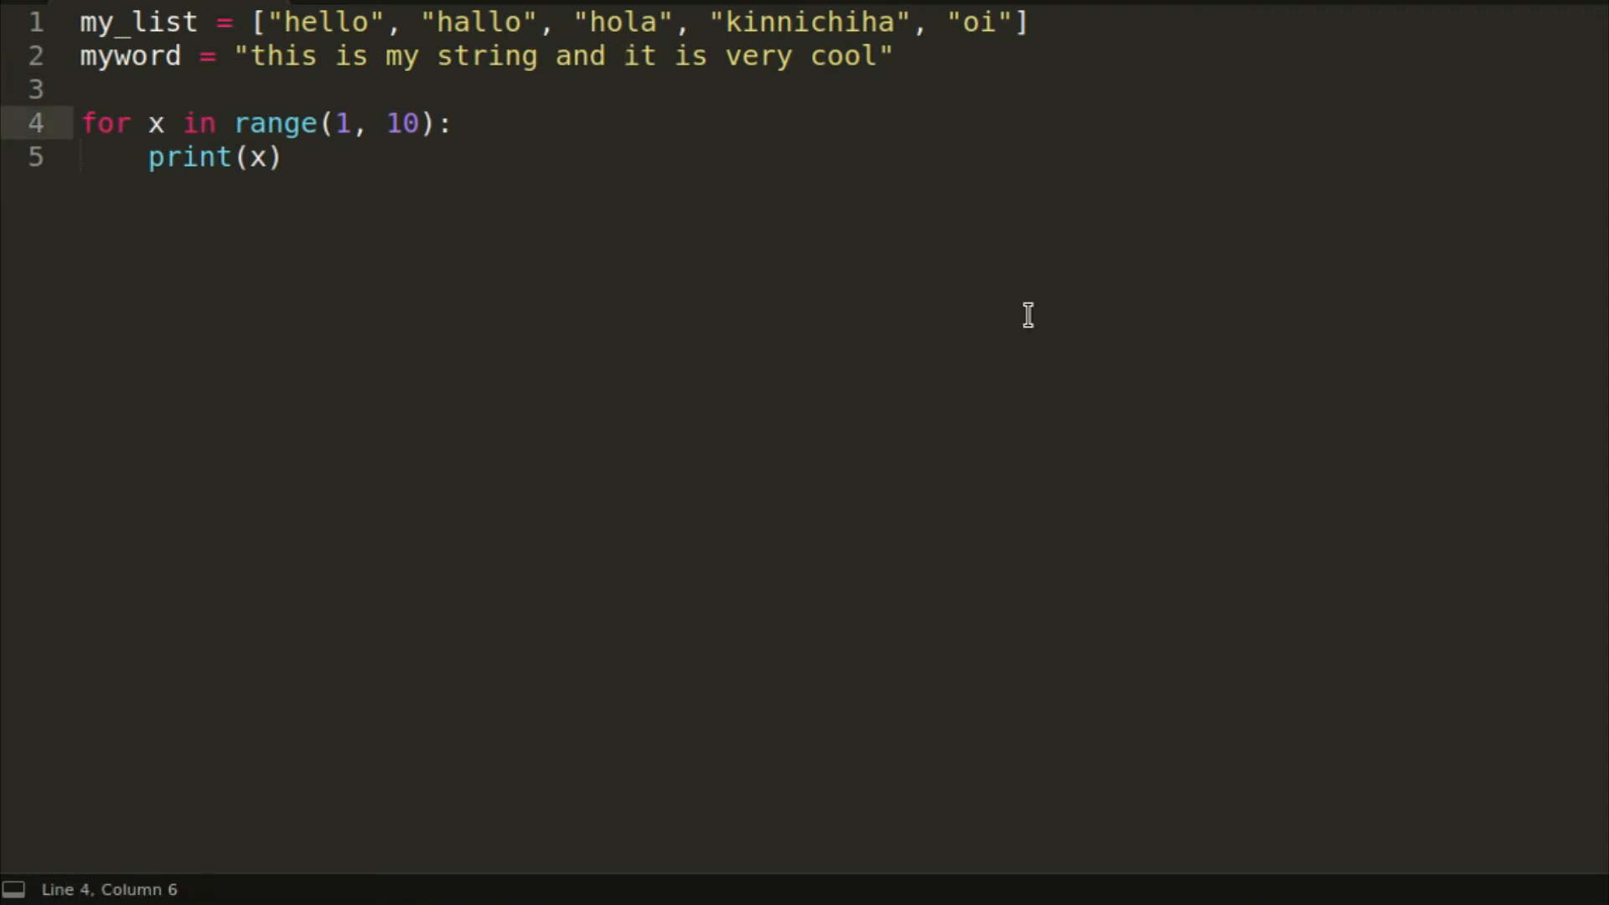
Step: Loop over myword with an if x == 'i' check replacing pass
click(216, 122)
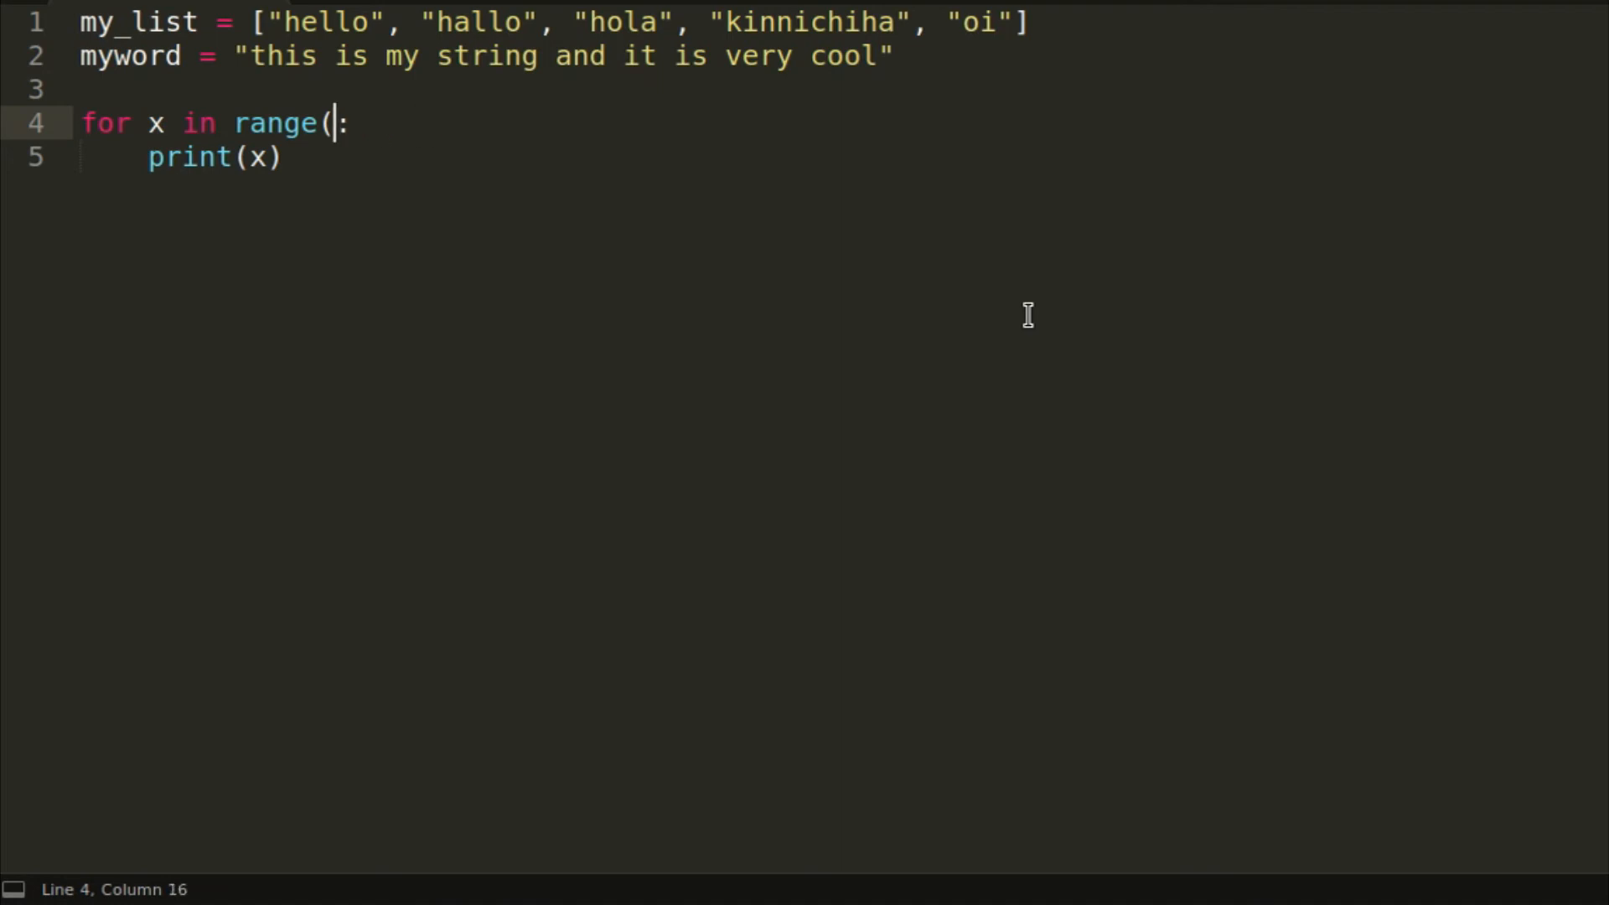
text(myword)
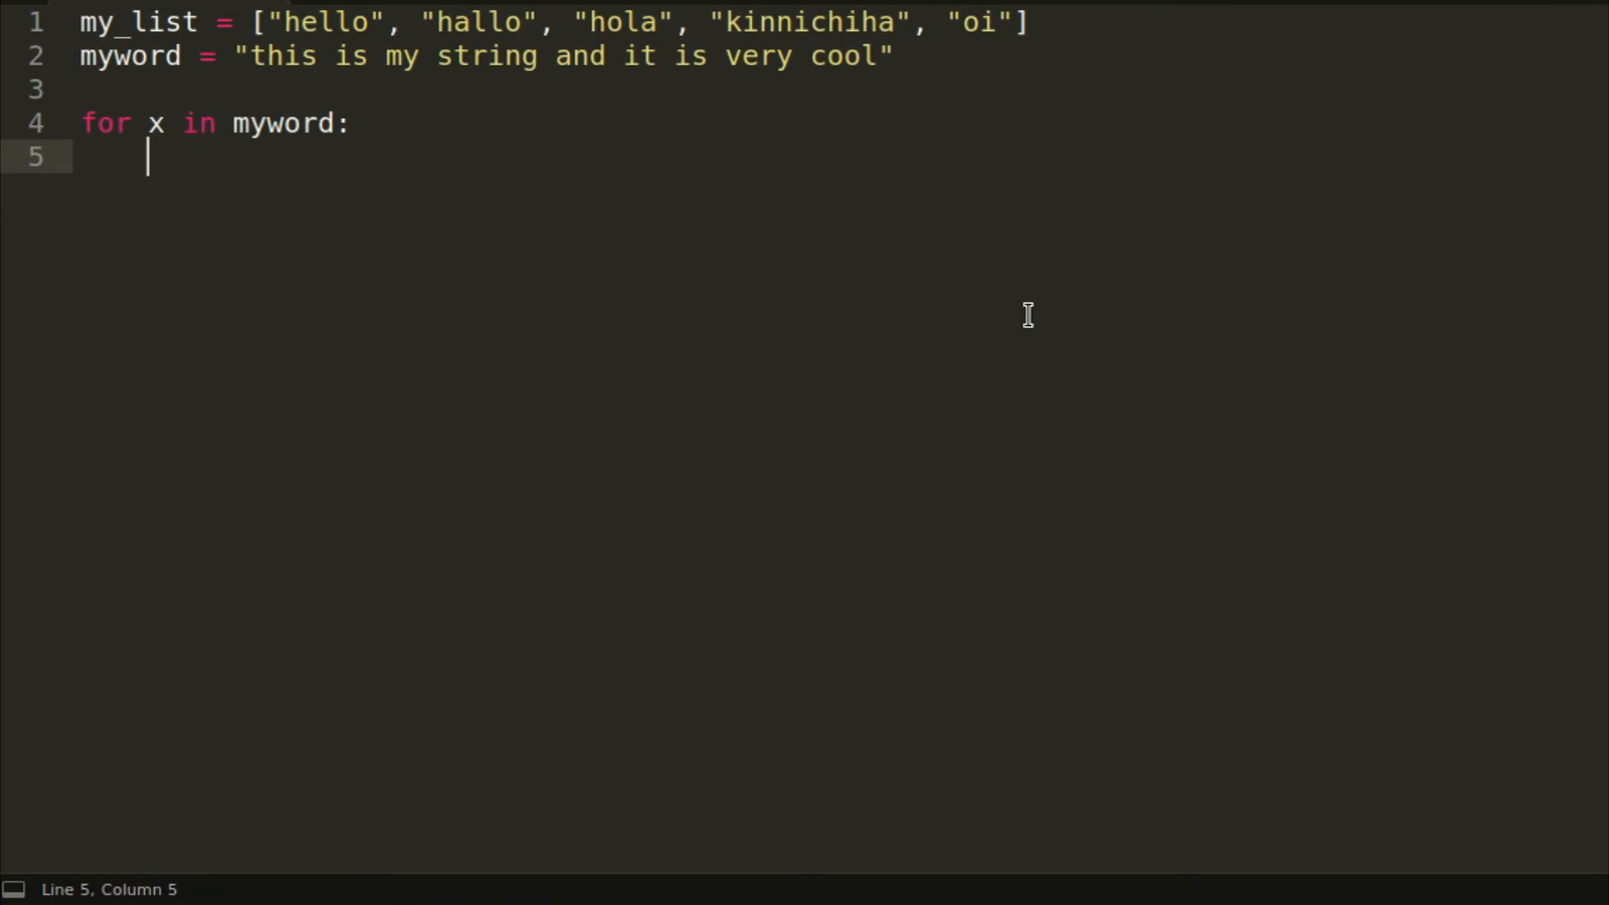
text(if :)
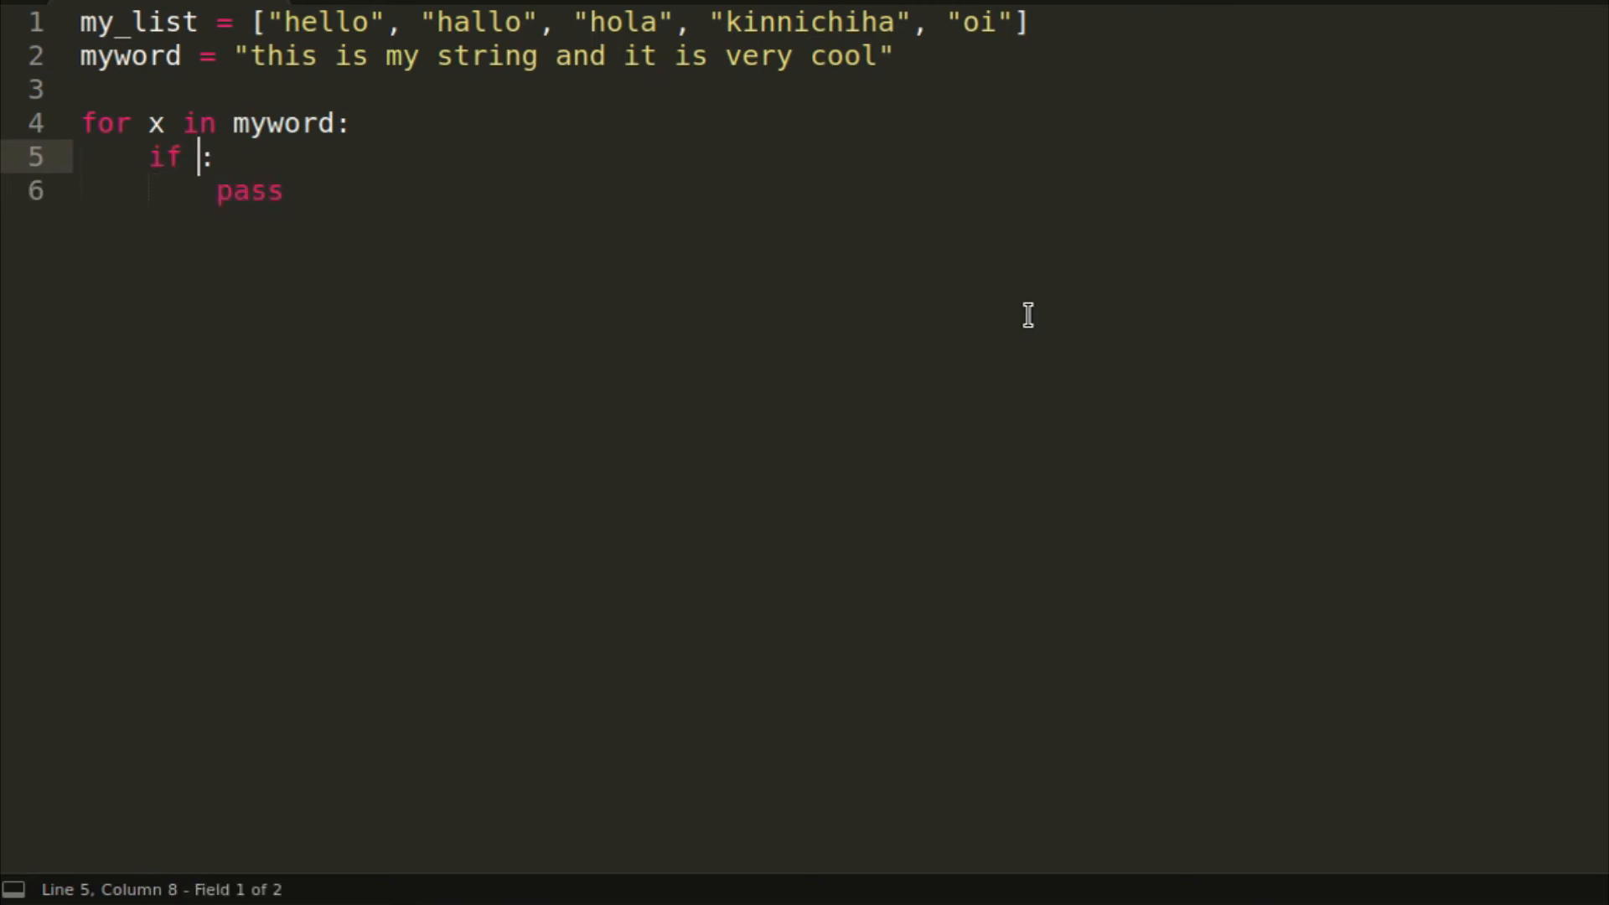
text(x ==)
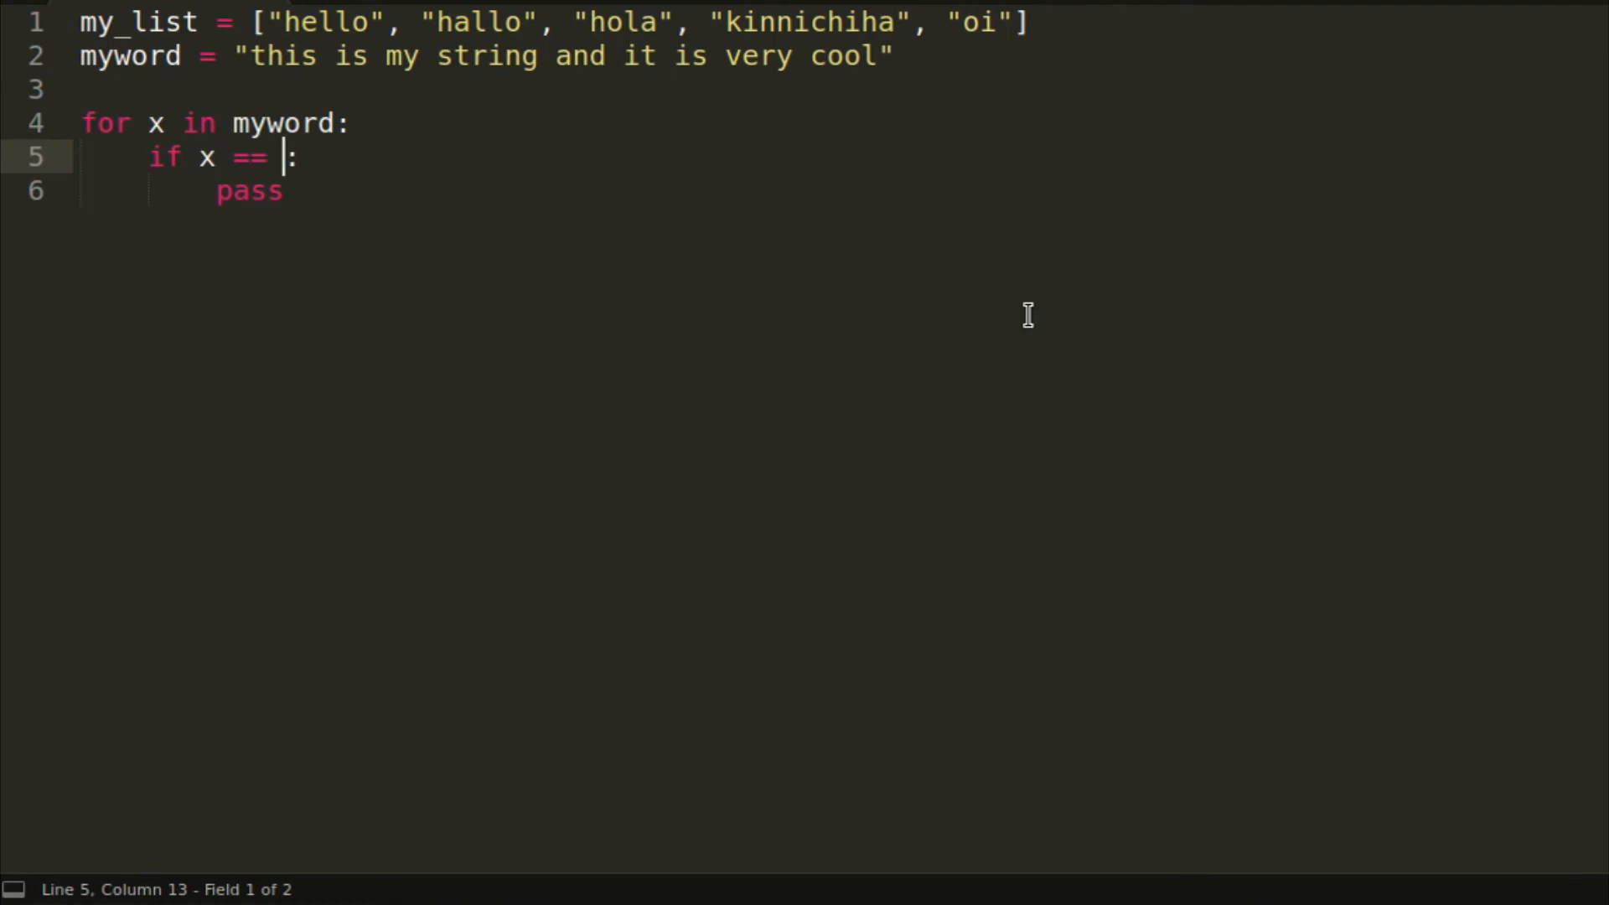
text('i')
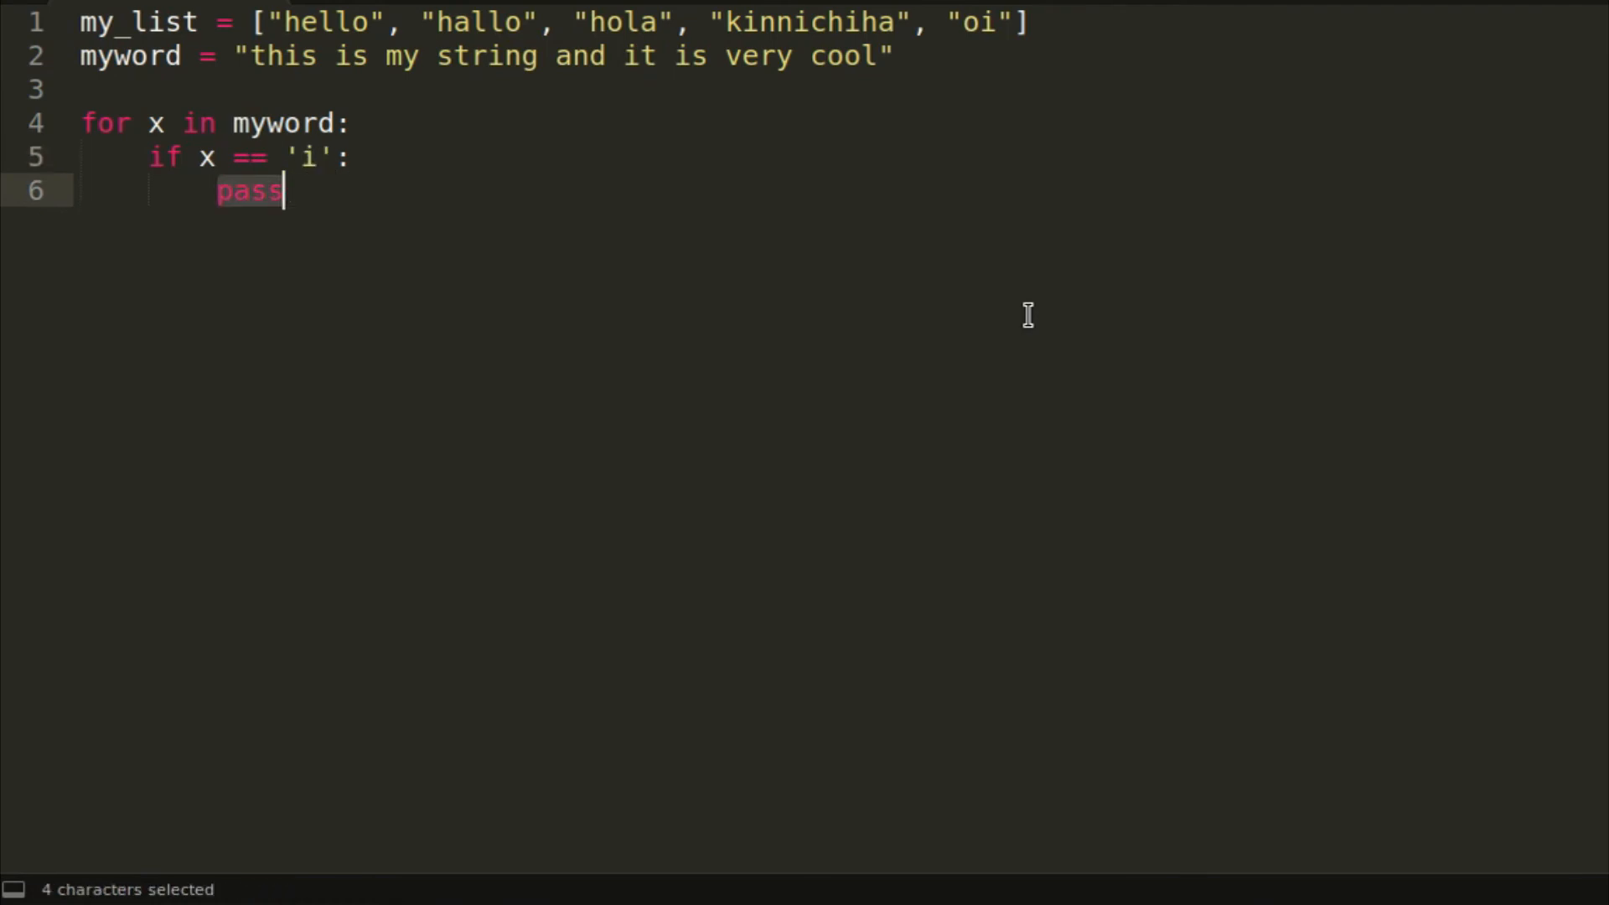
key(Delete)
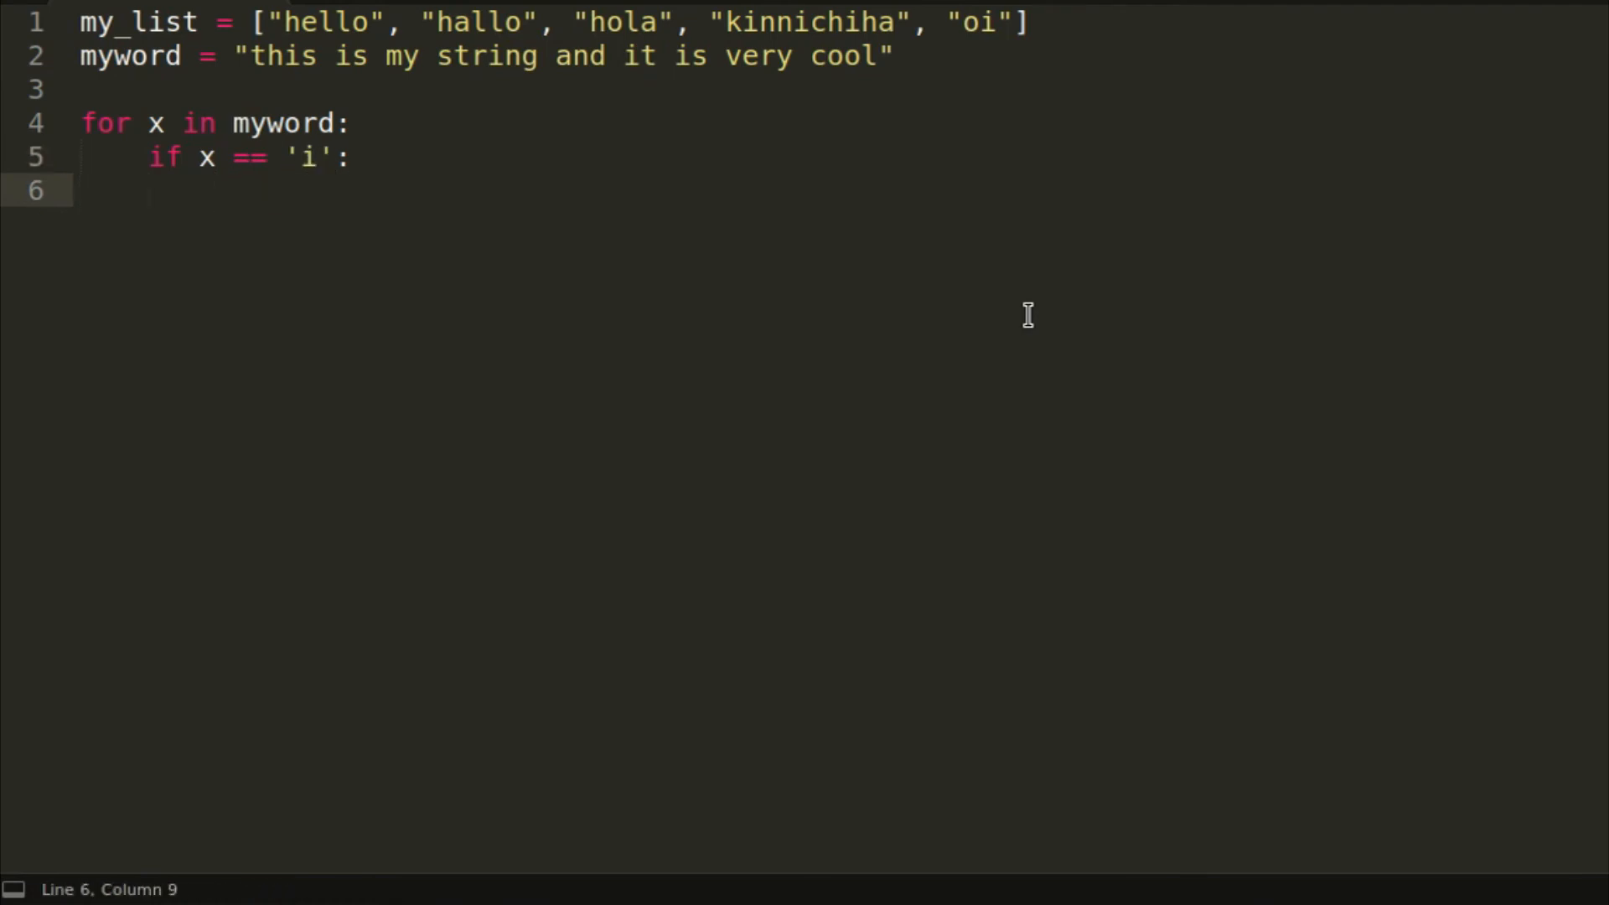
Step: Add count = 0 above the loop, increment count, and print(count)
text(cou)
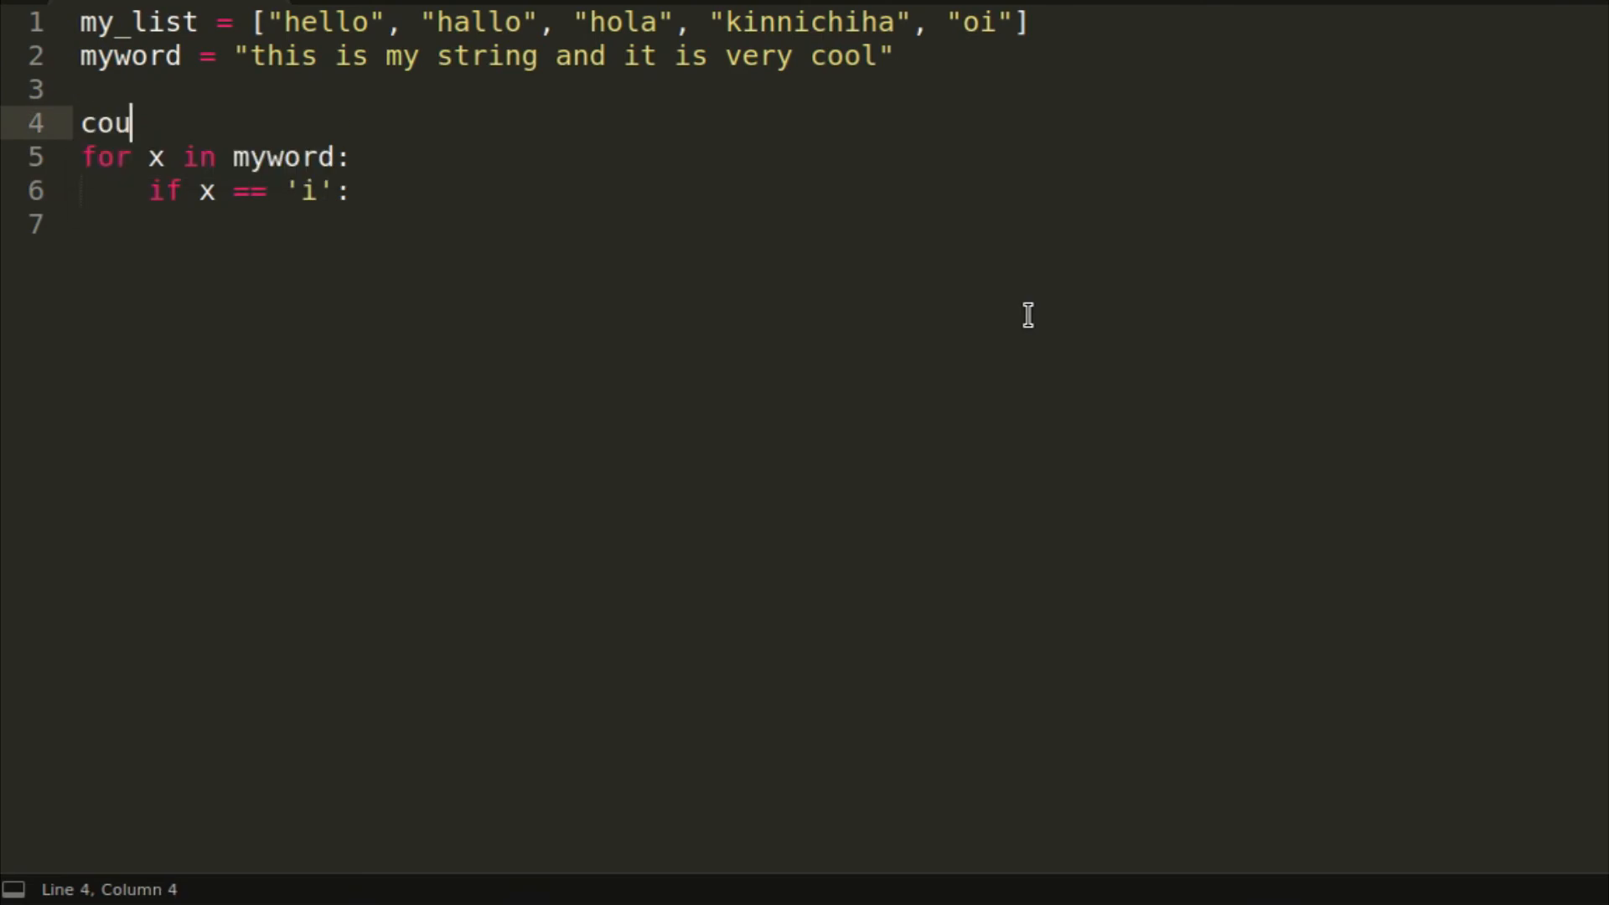
text(nt)
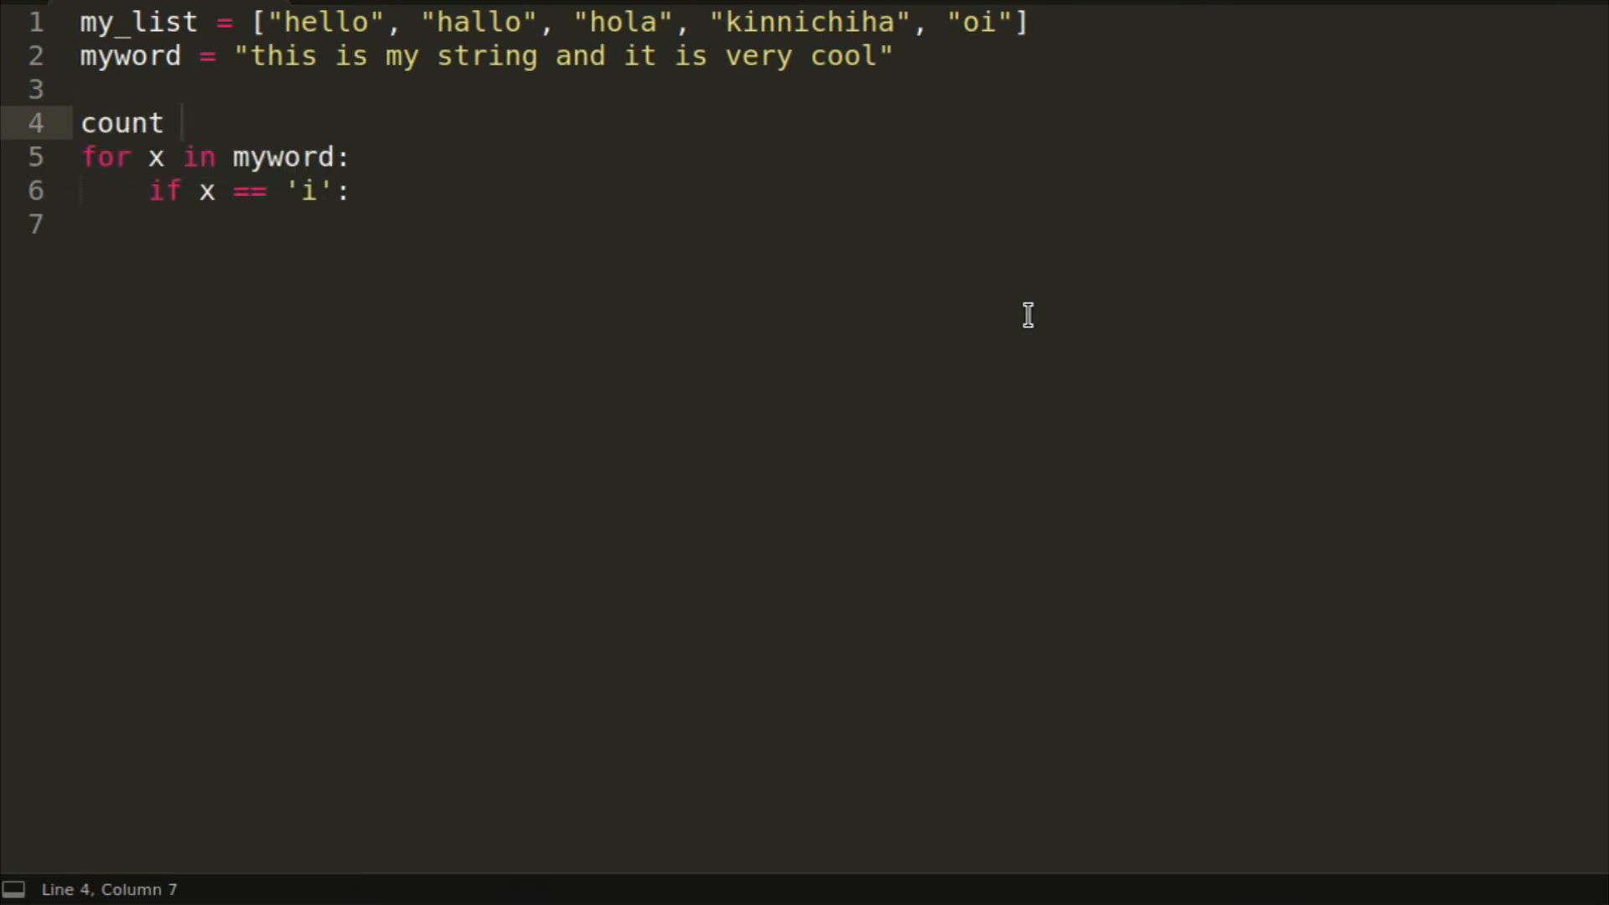
text(= 0)
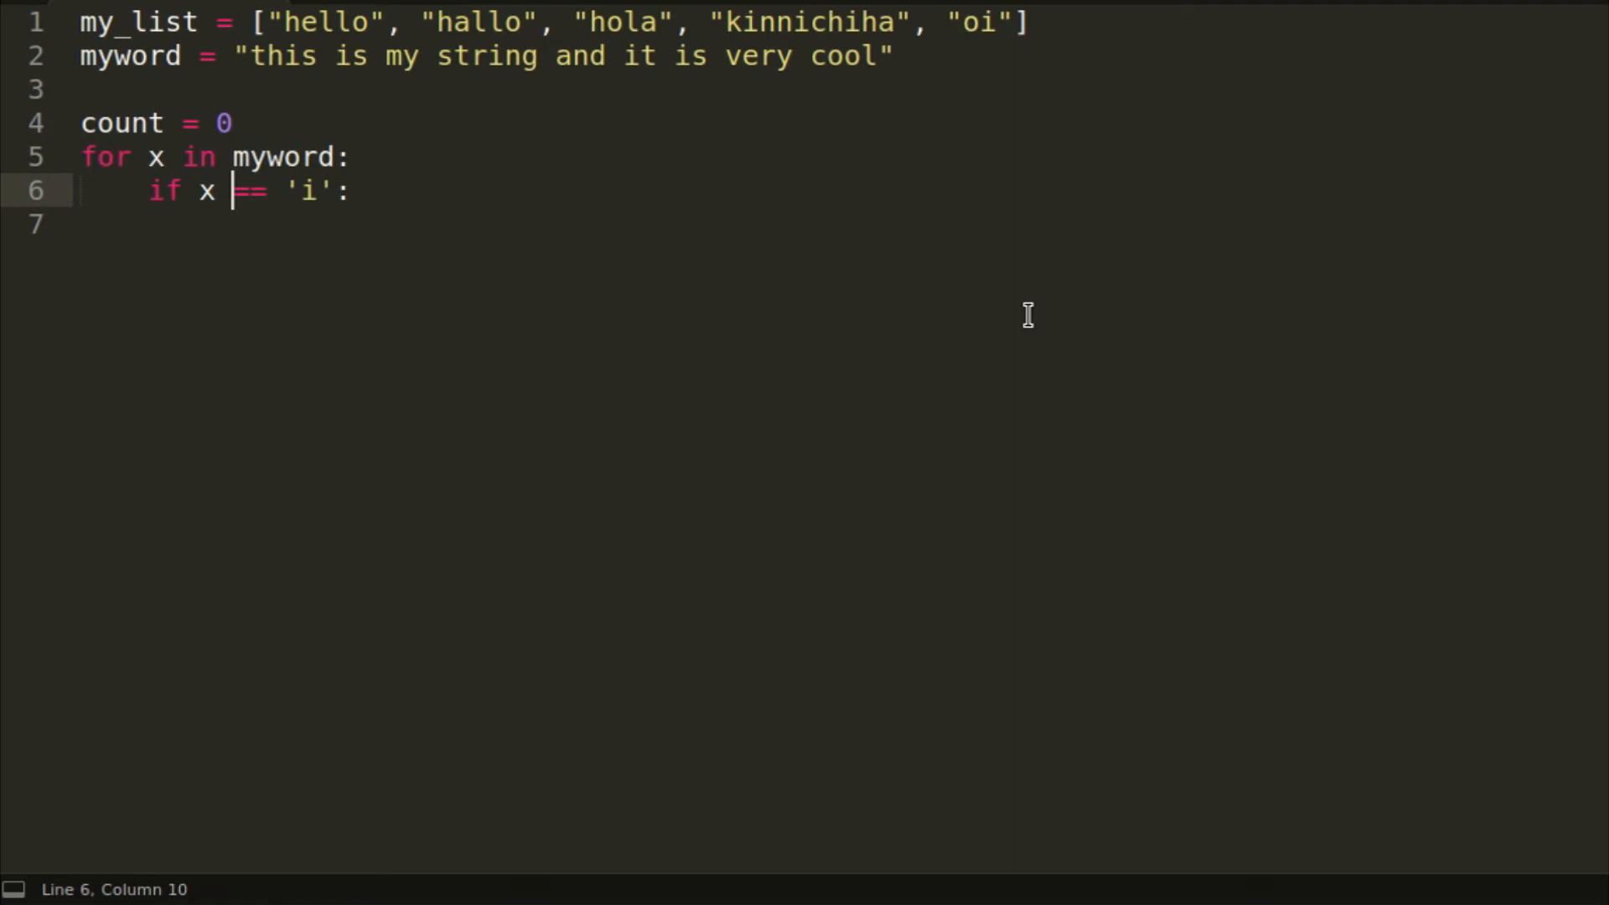
text(count += 1)
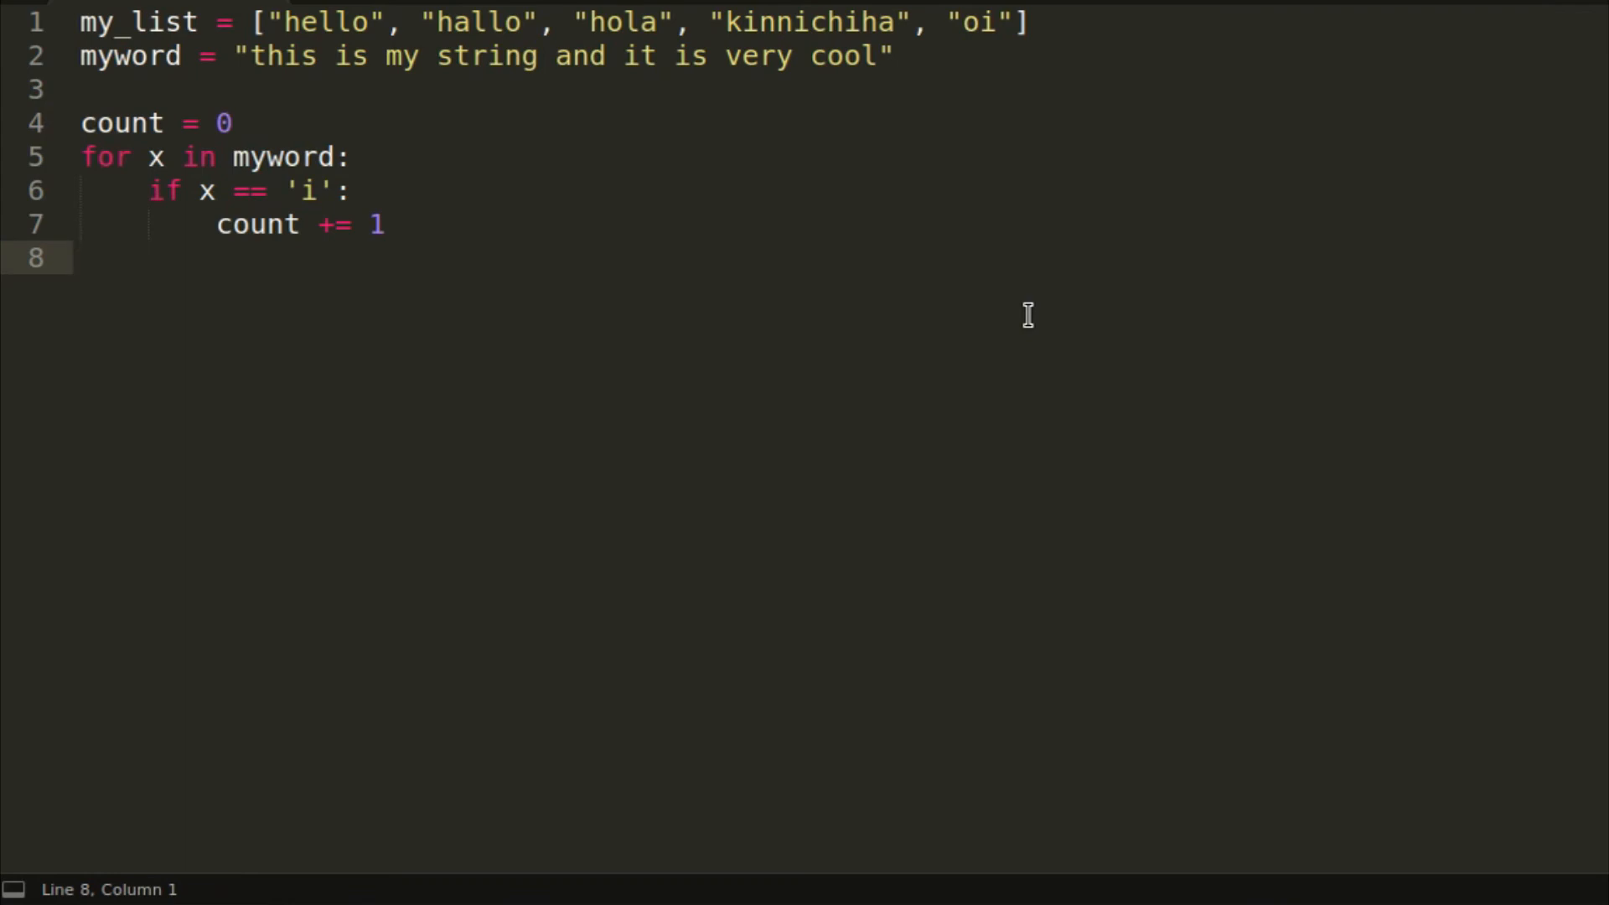
text(print()
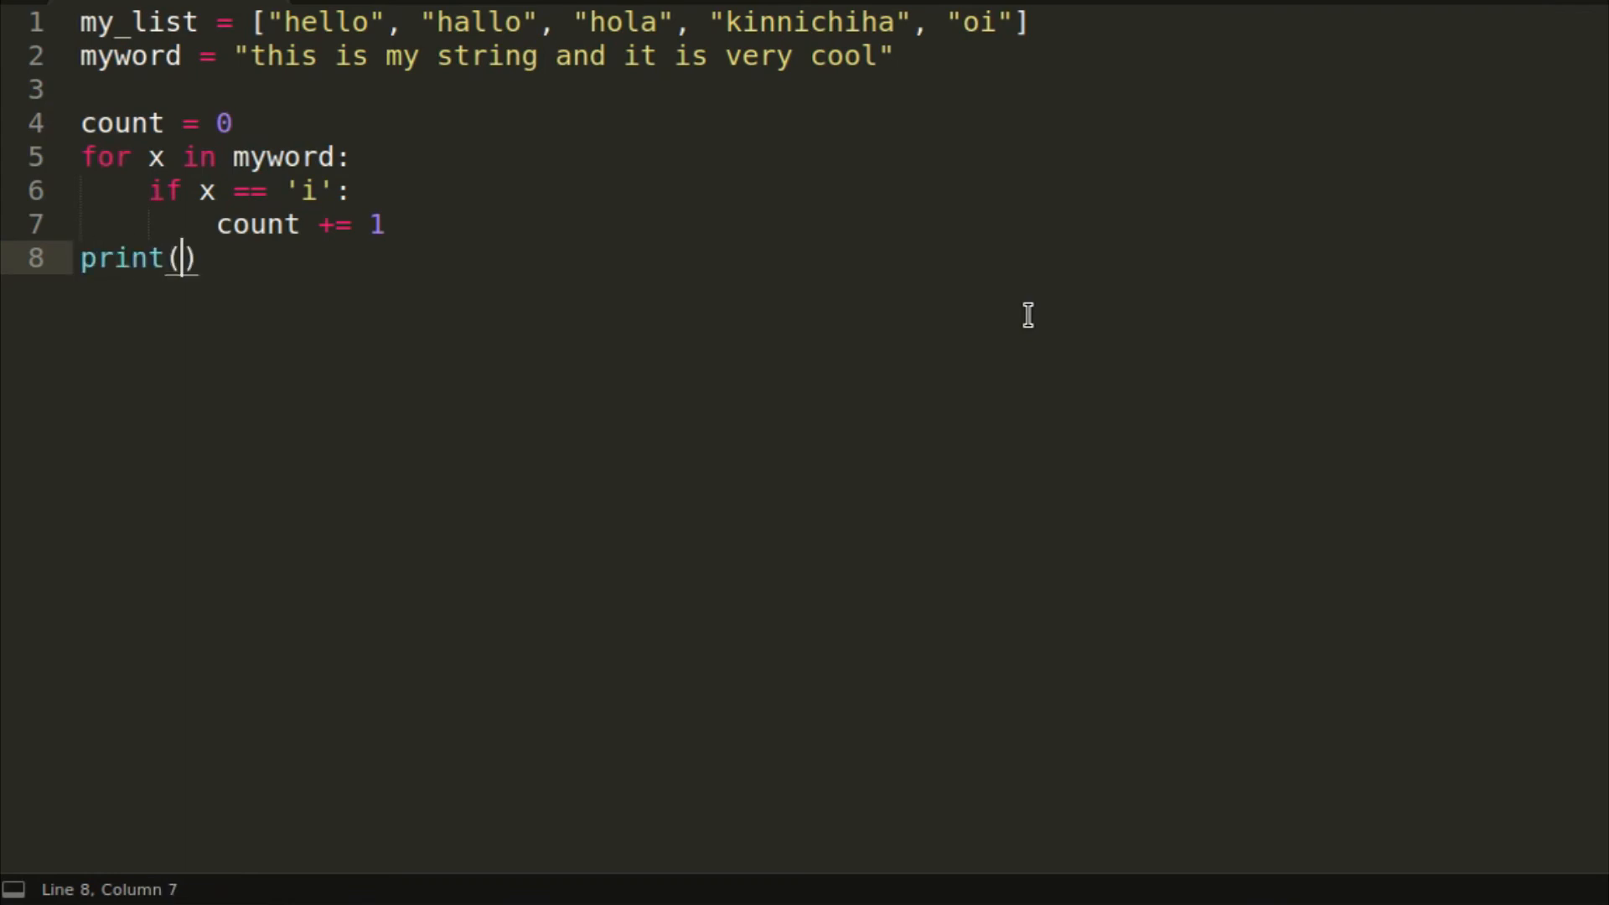
text(count)
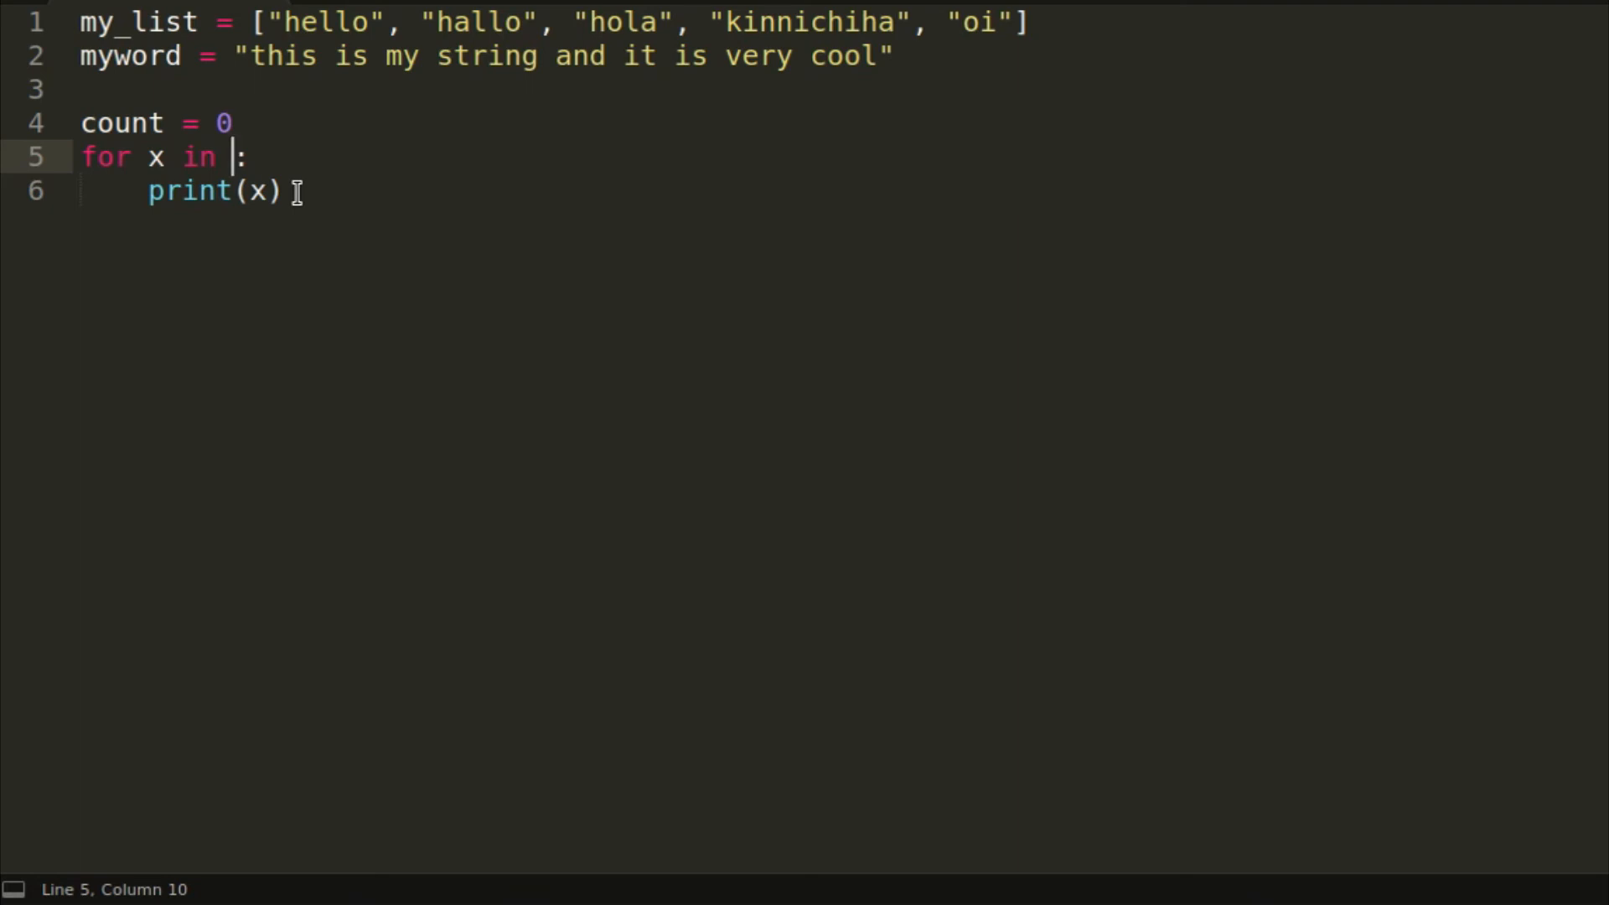
Step: Loop over enumerate(my_list, start=0), run math.py showing indexes 0–4, and return to the code
text(my_list)
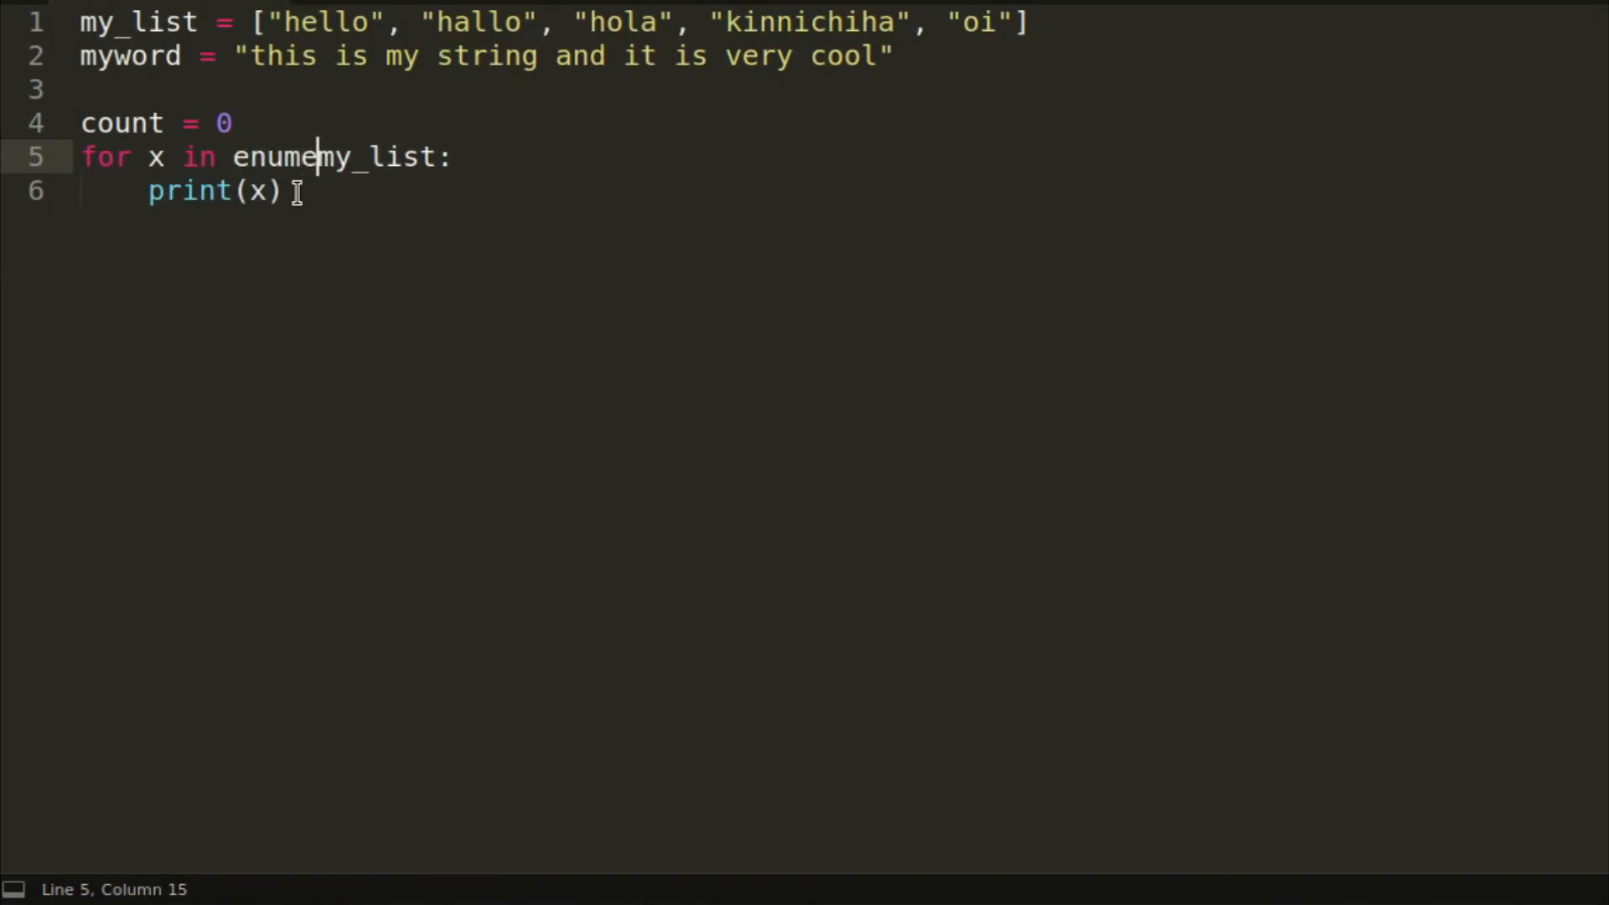
text(rate)
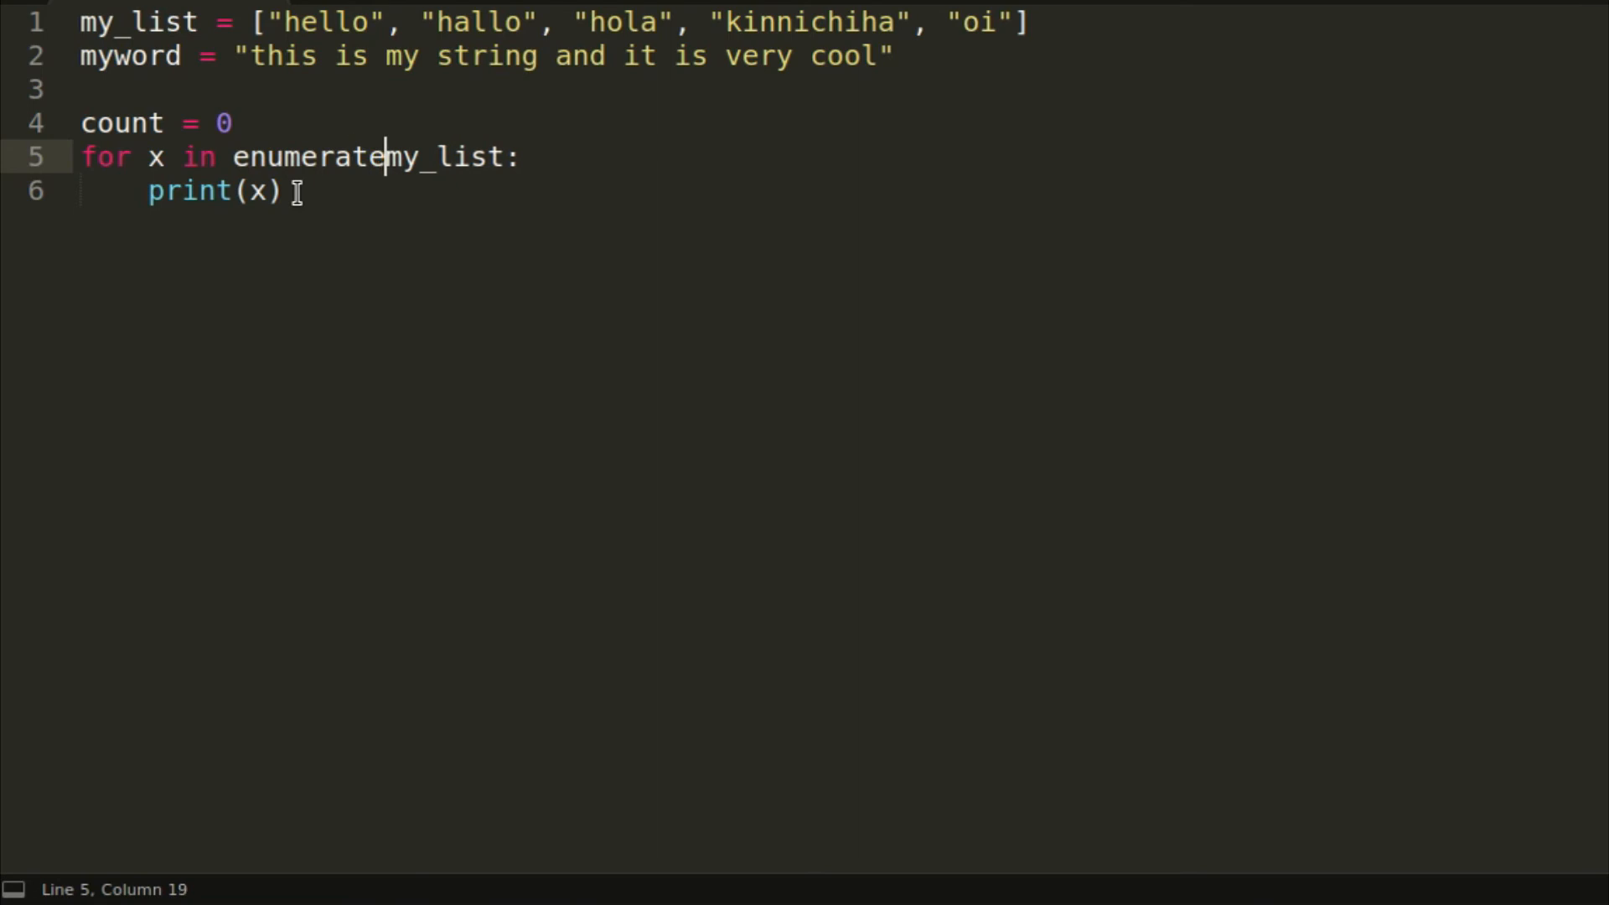
text(()
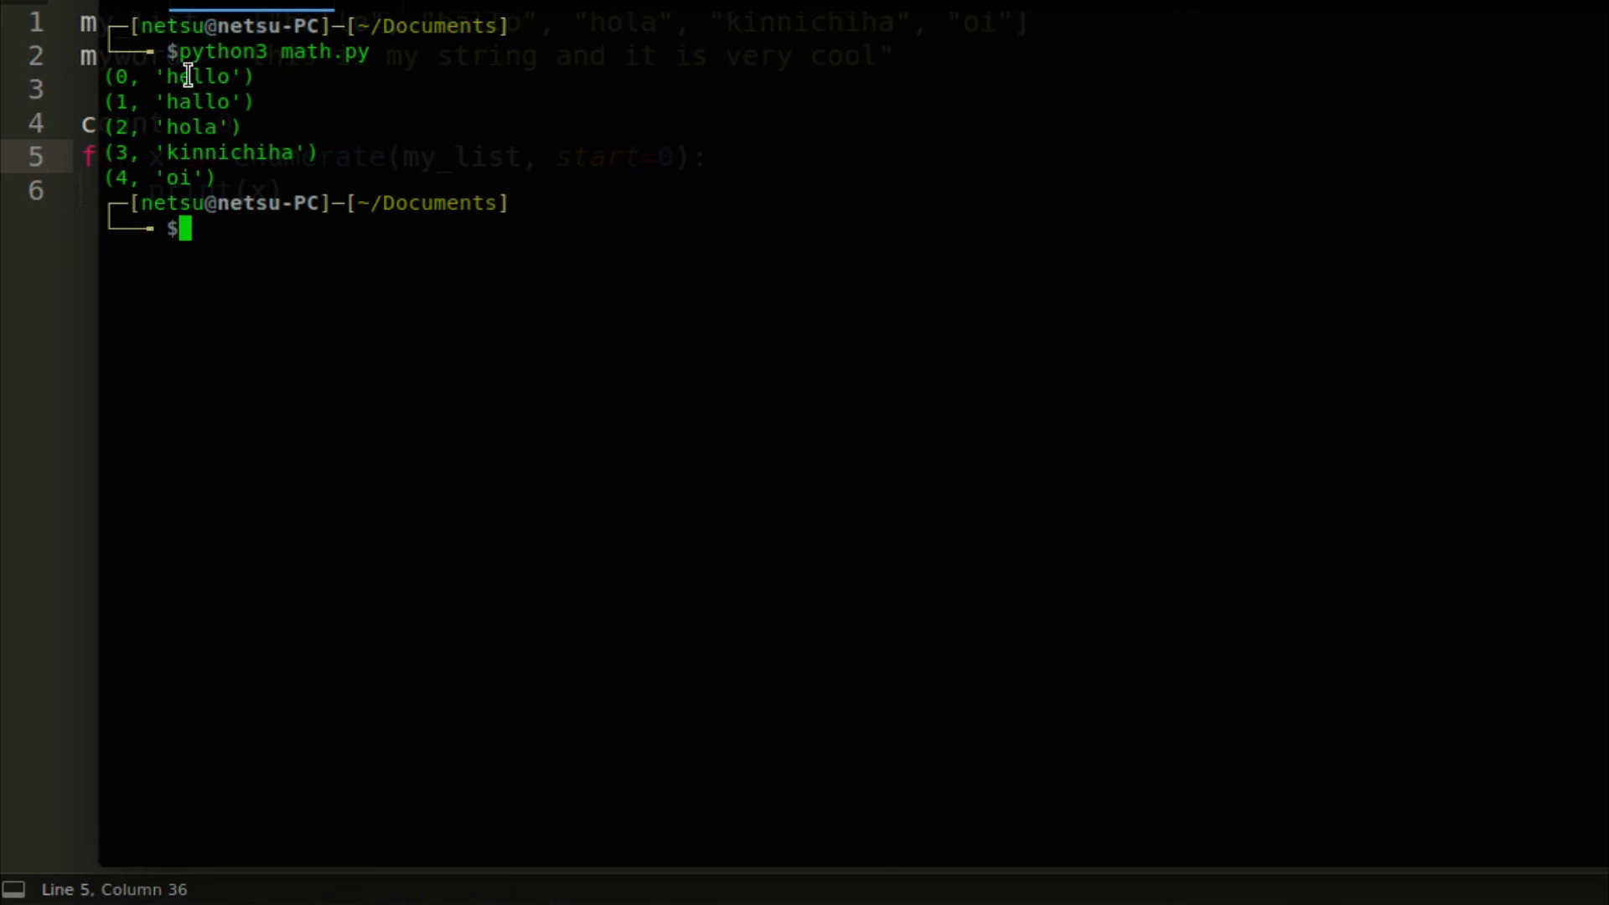
double_click(200, 74)
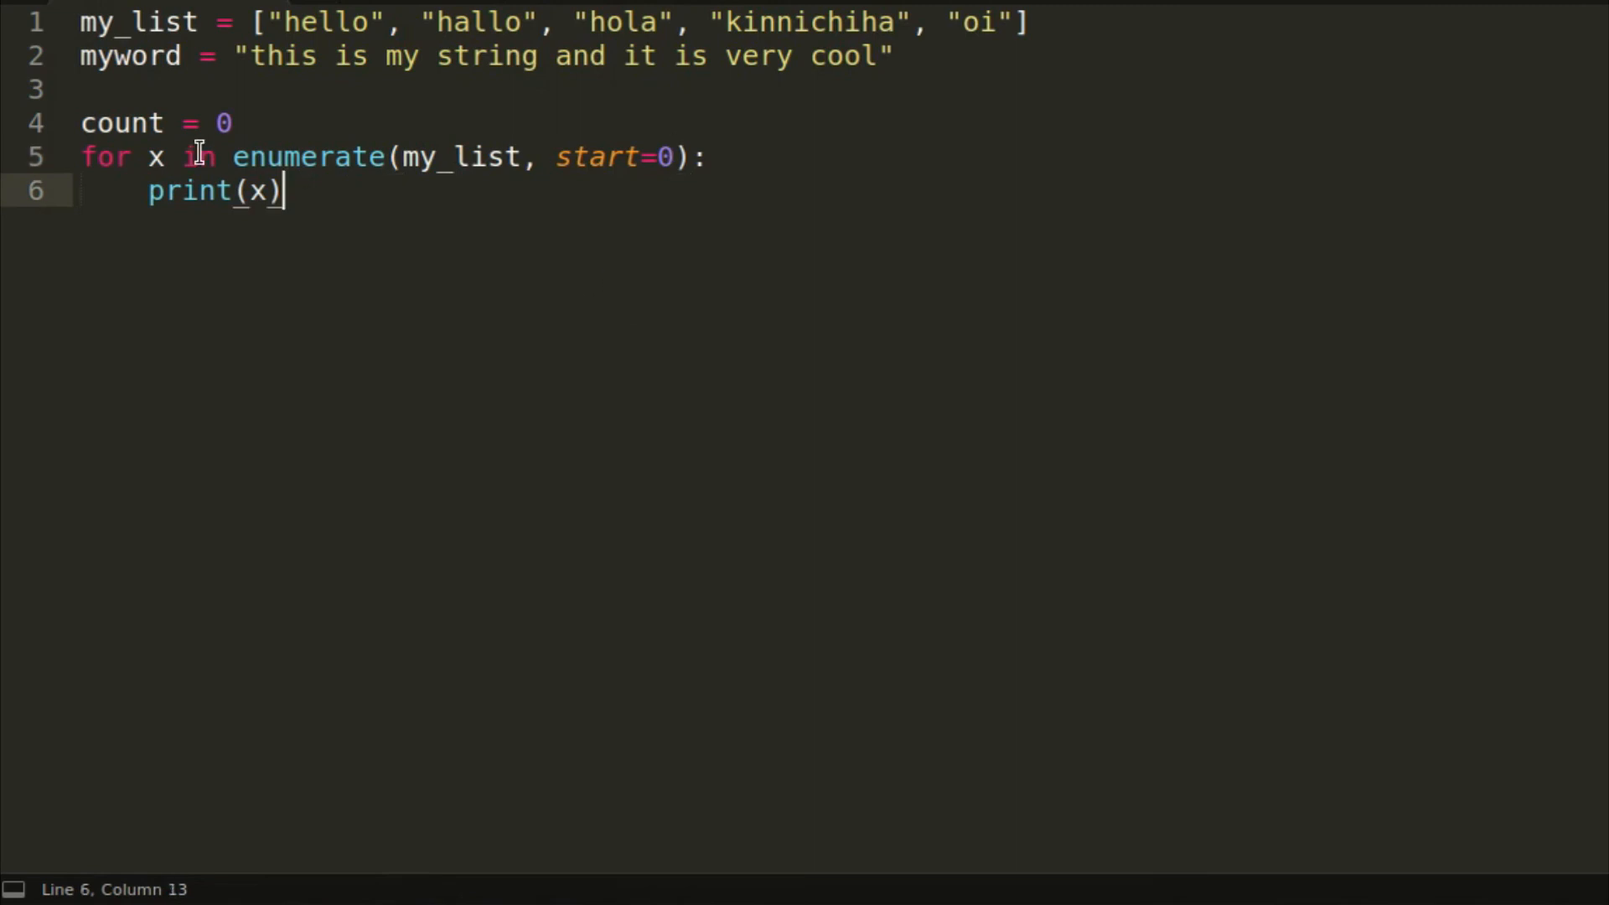
Step: Unpack num, x from enumerate, set start=10, then restore for x with print(x)
text(num,)
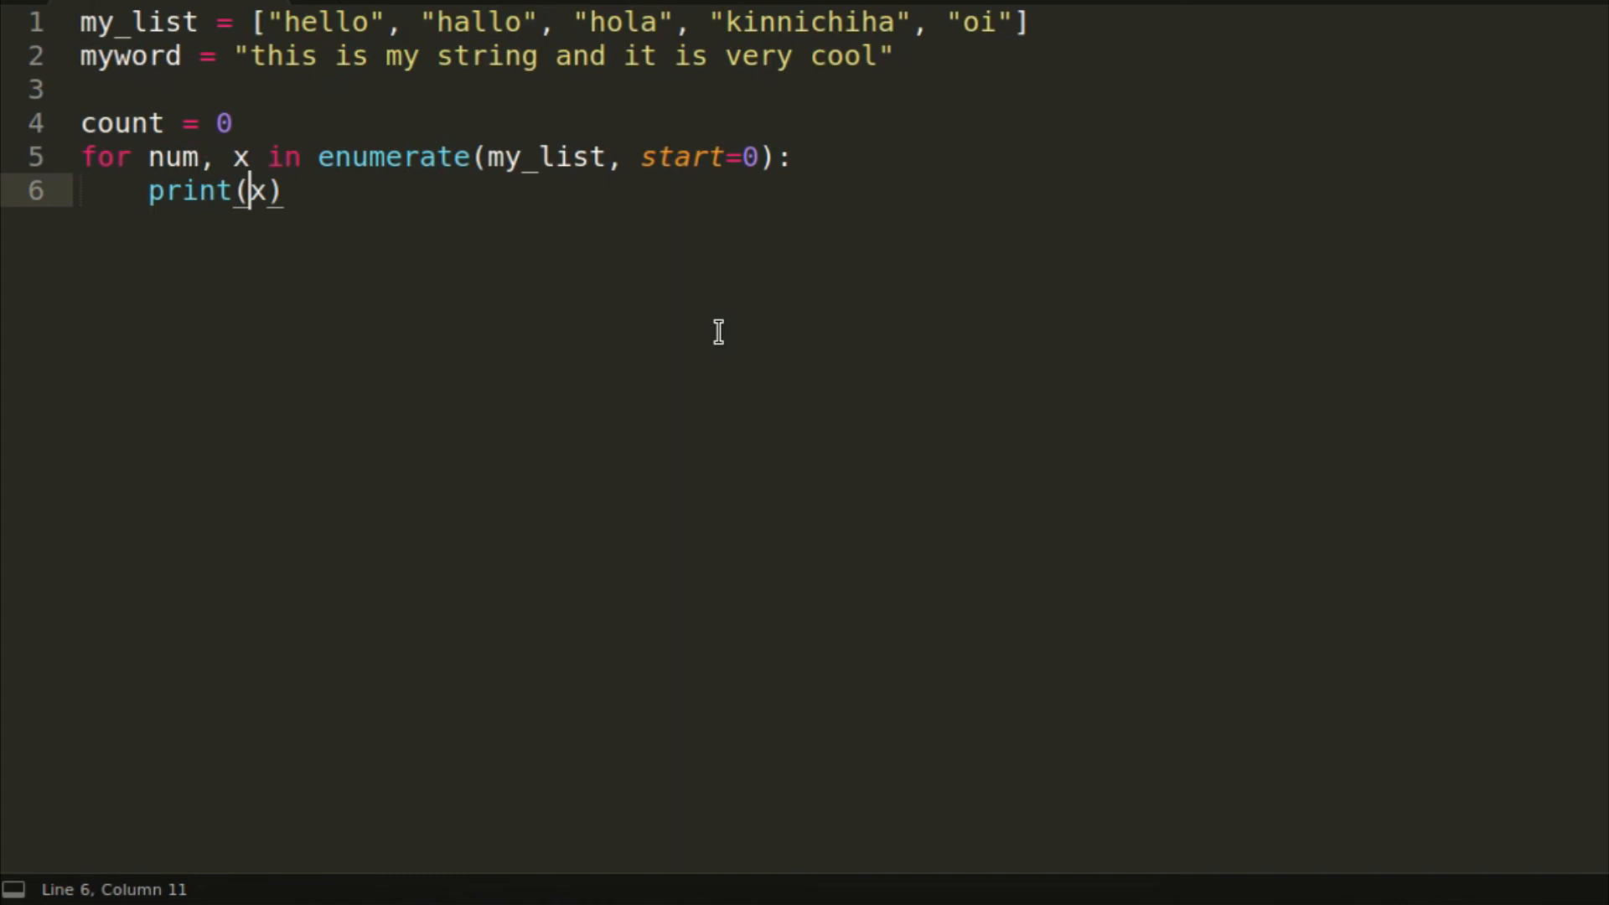
text(num,)
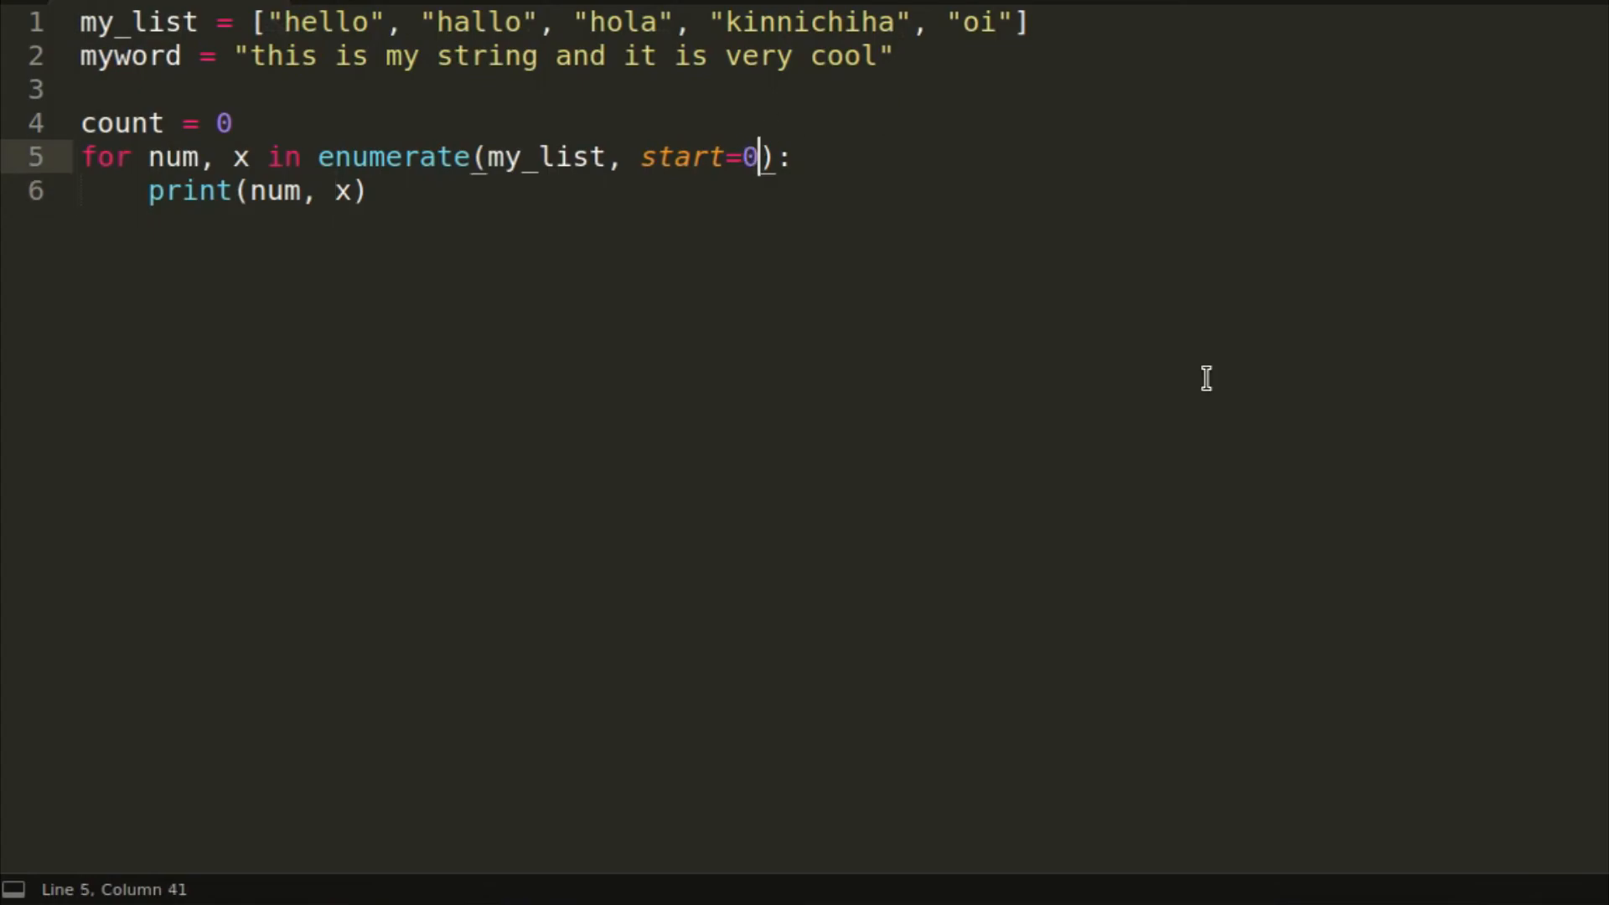
text(1)
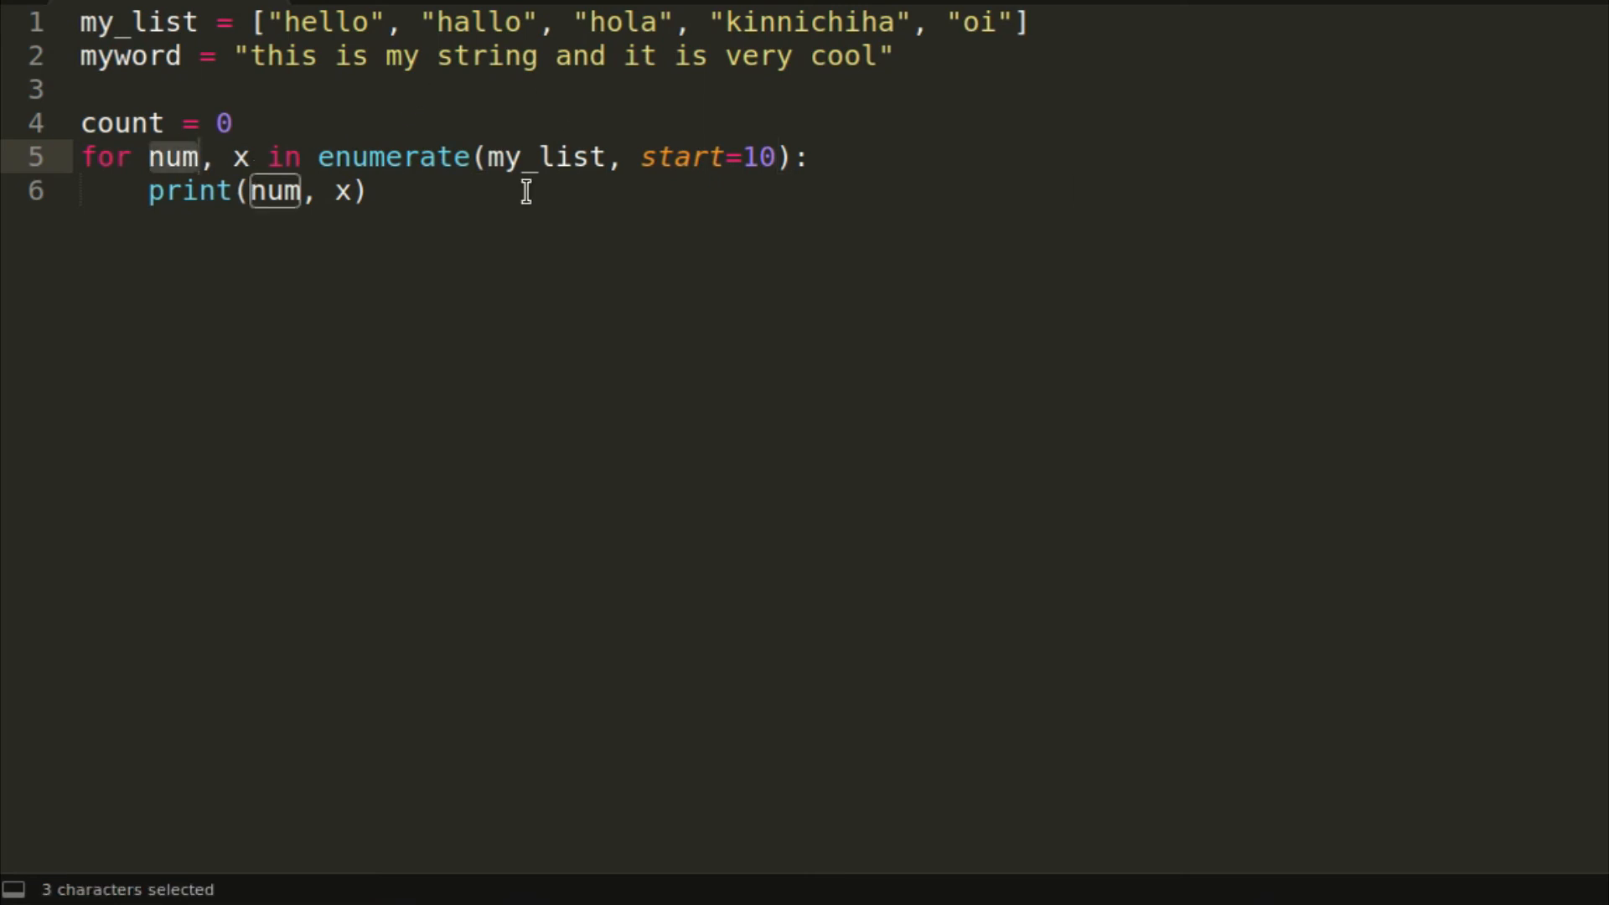
click(201, 156)
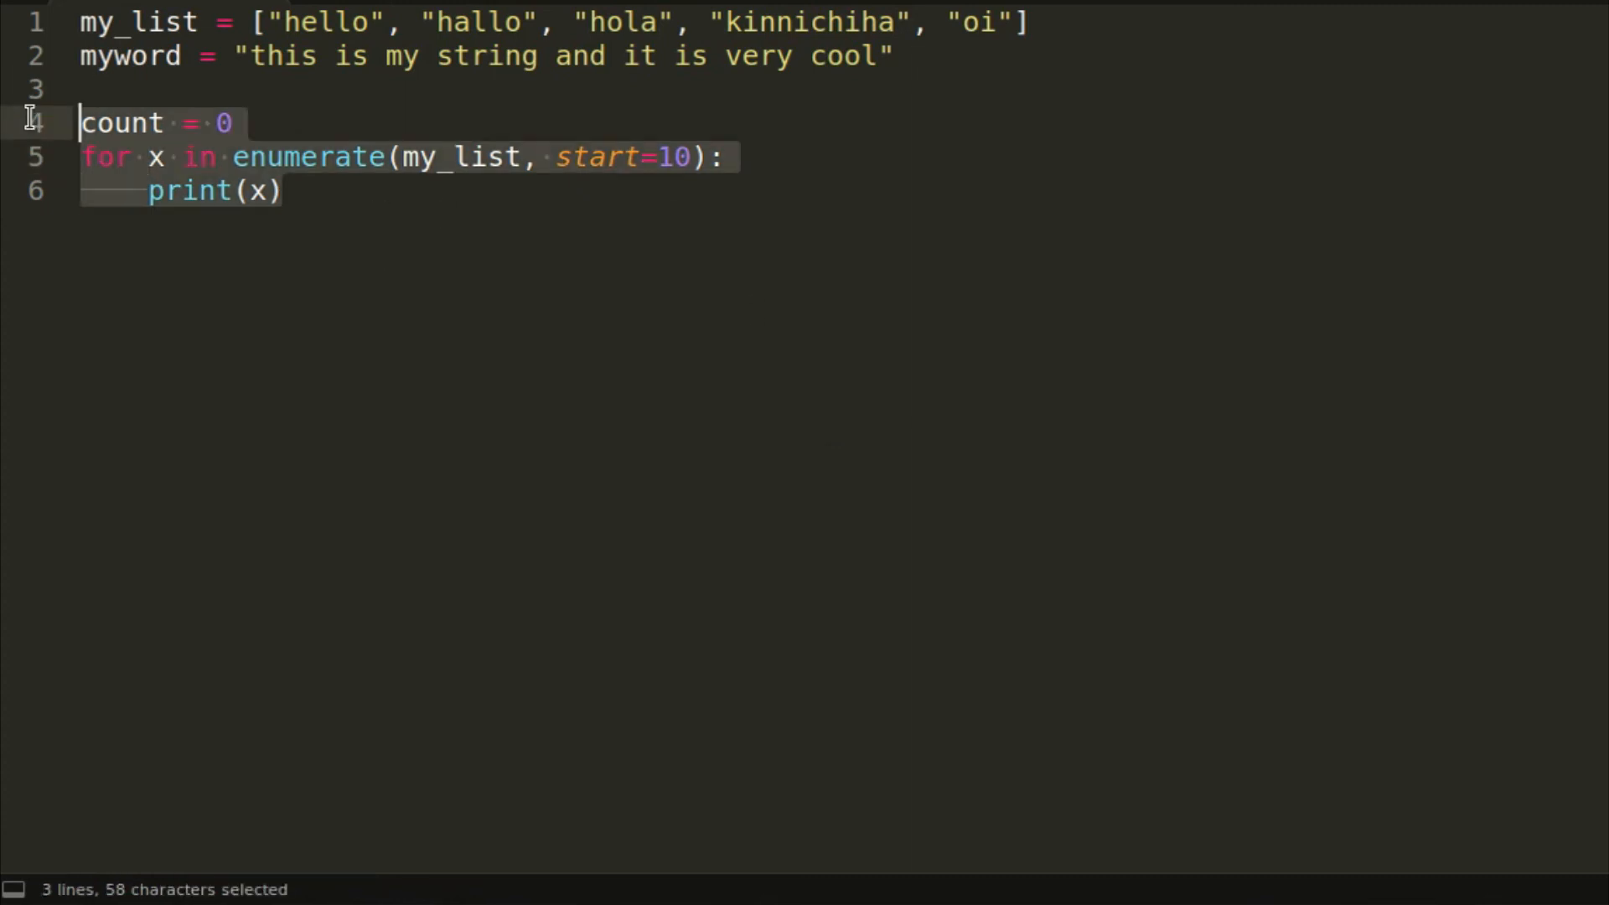
Step: Delete the count variable and enumerate loop, and begin a names list
key(Delete)
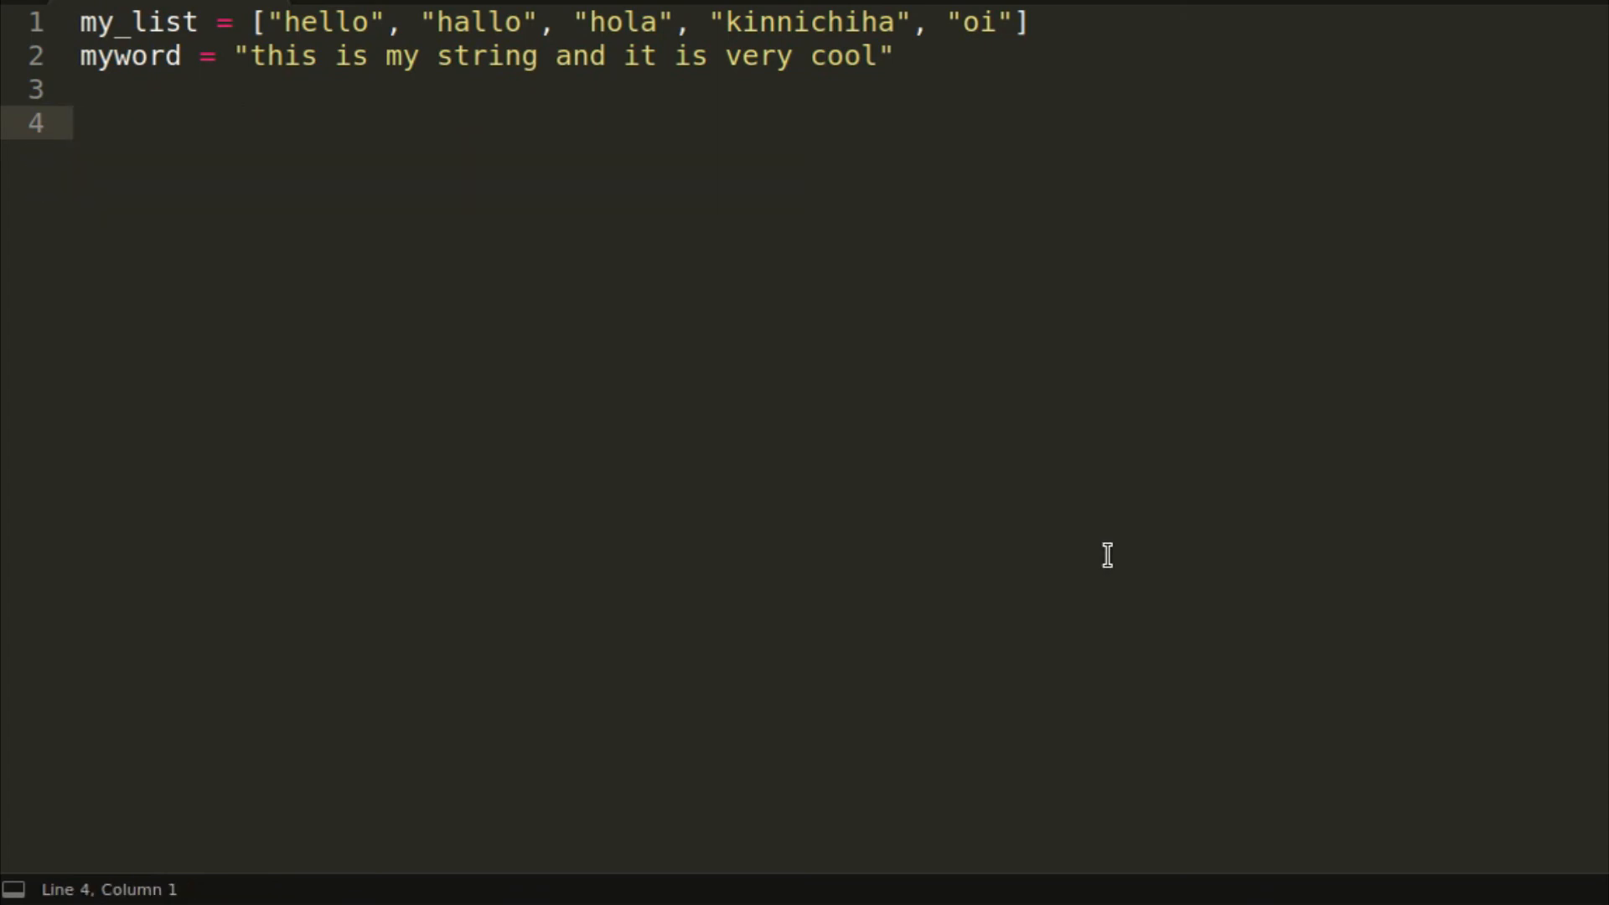
text(names)
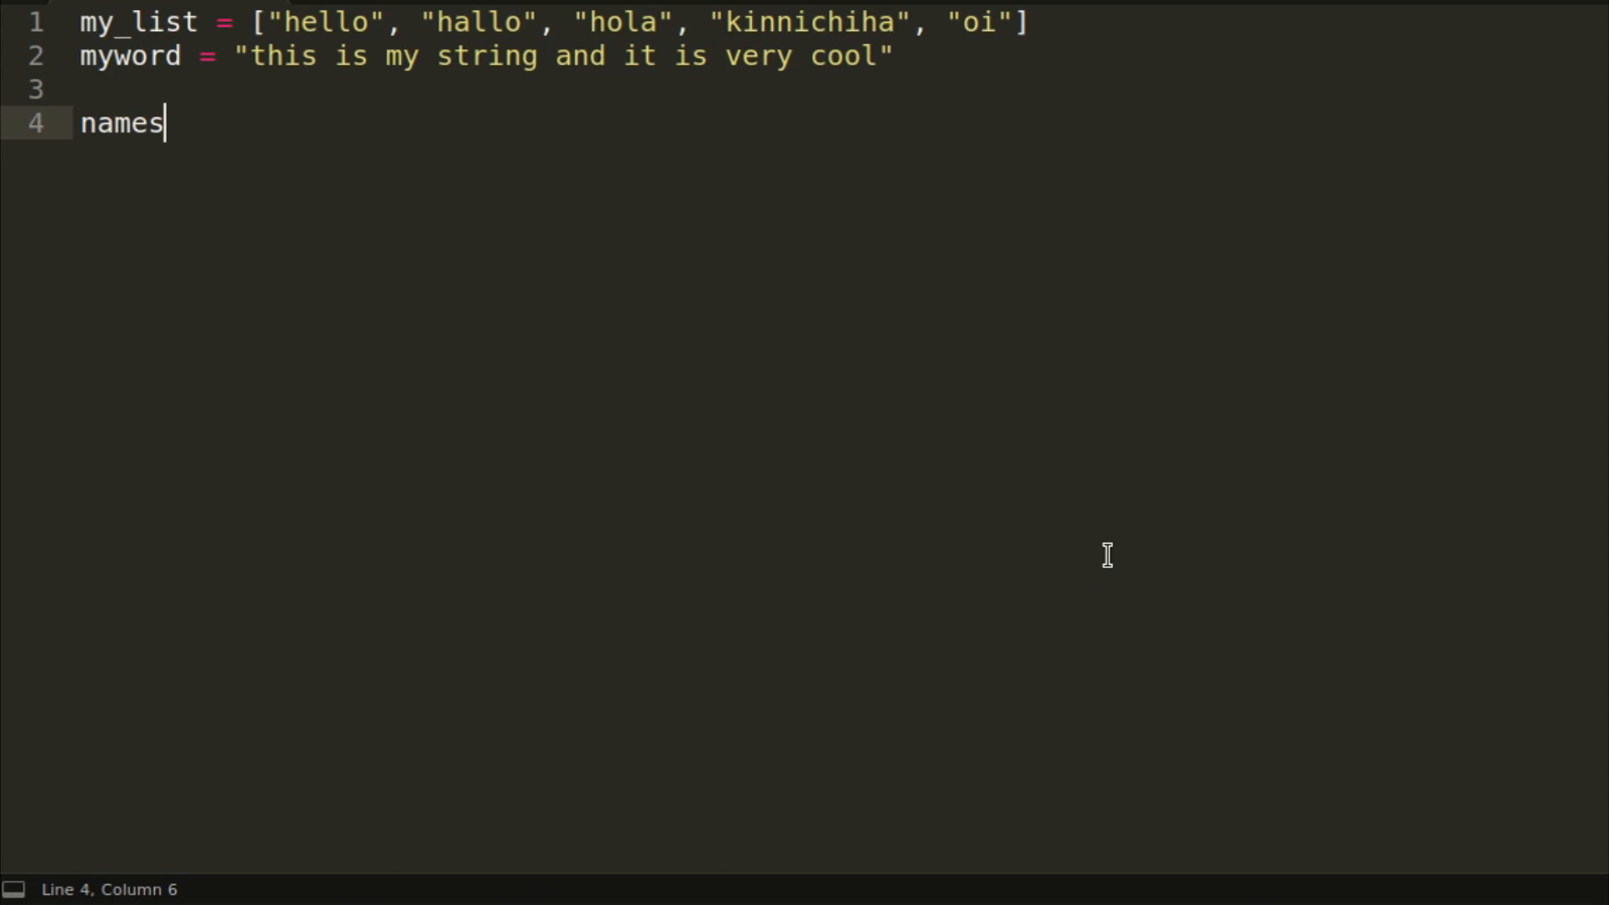
text(= ")
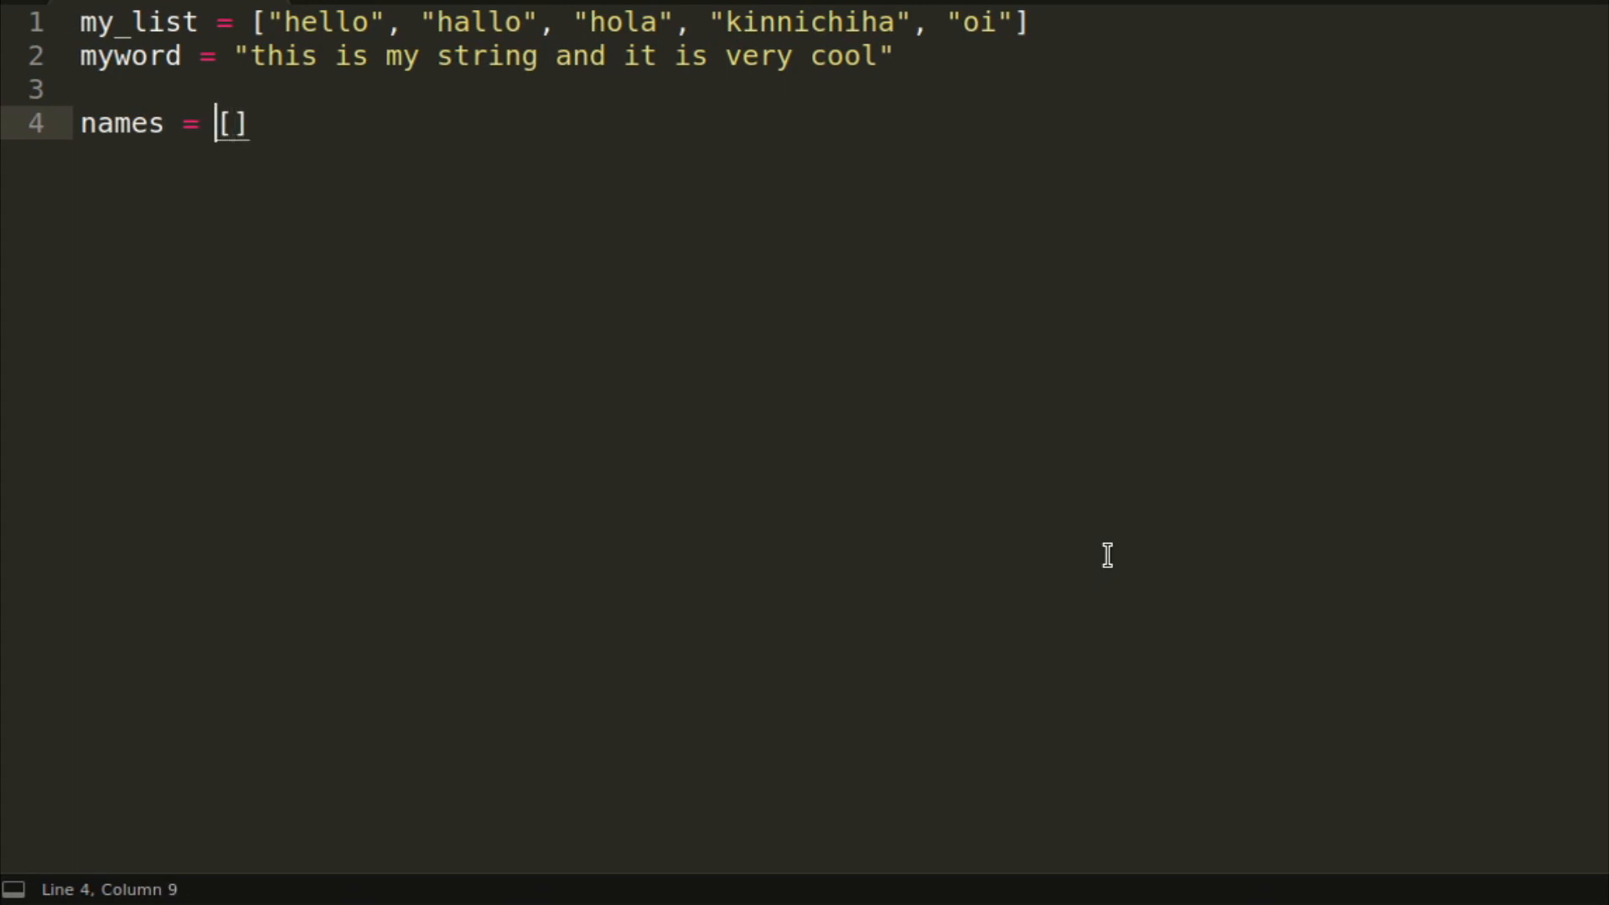
key(Right)
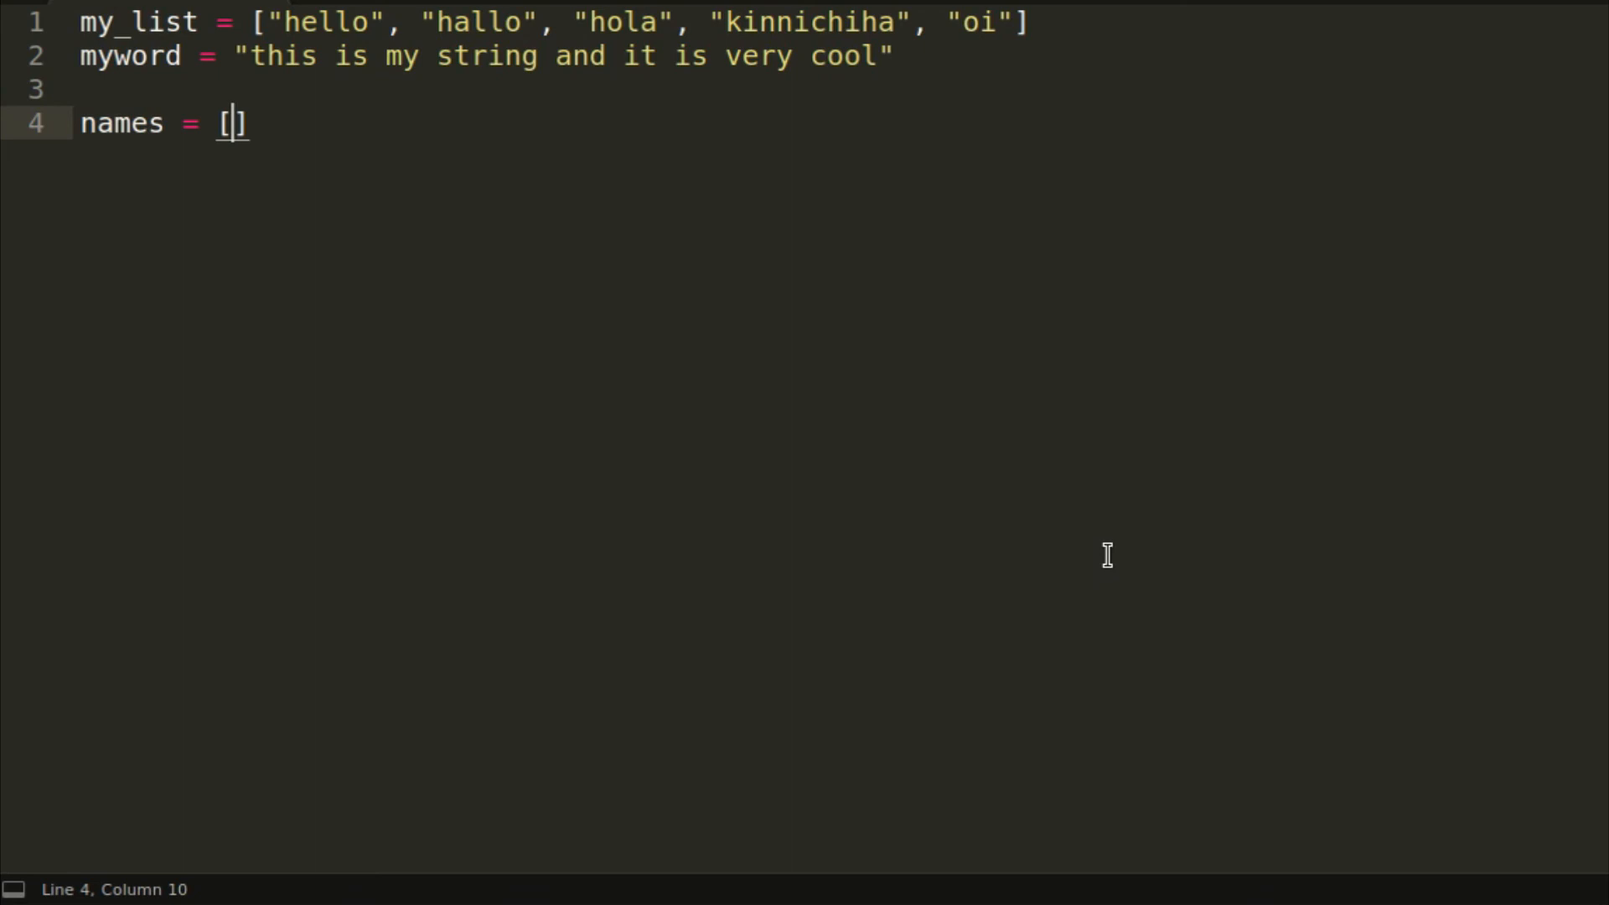
text(")
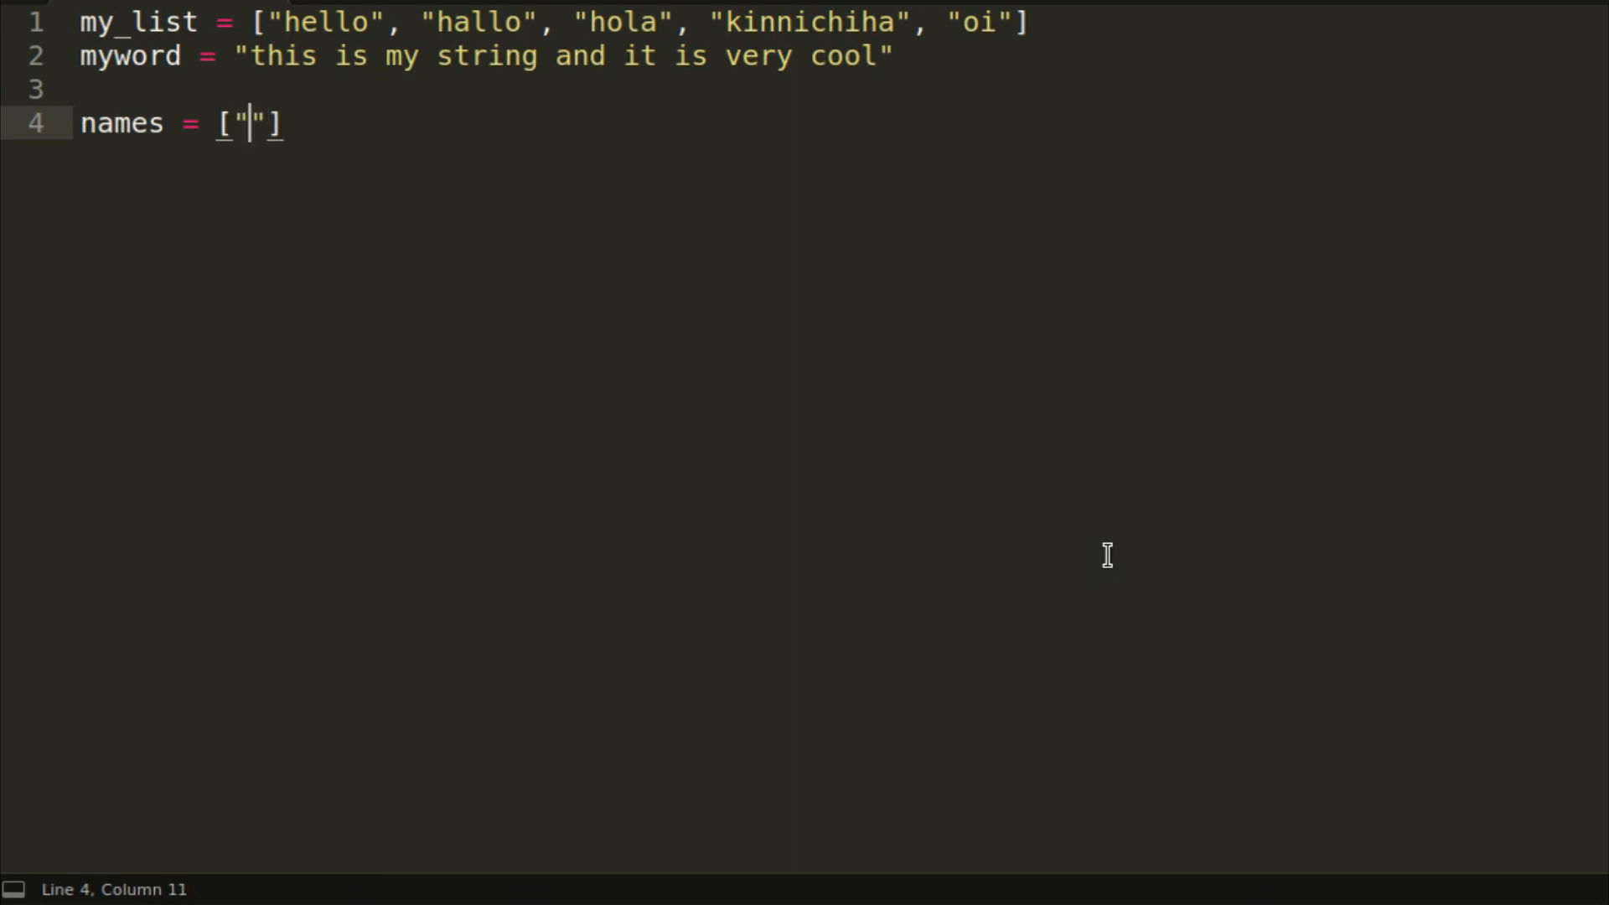
Step: Fill names with Peter Parker, Clark Kent, Wade Wilson, Bruce Wayne; add heroes and universes lists
text(Peter)
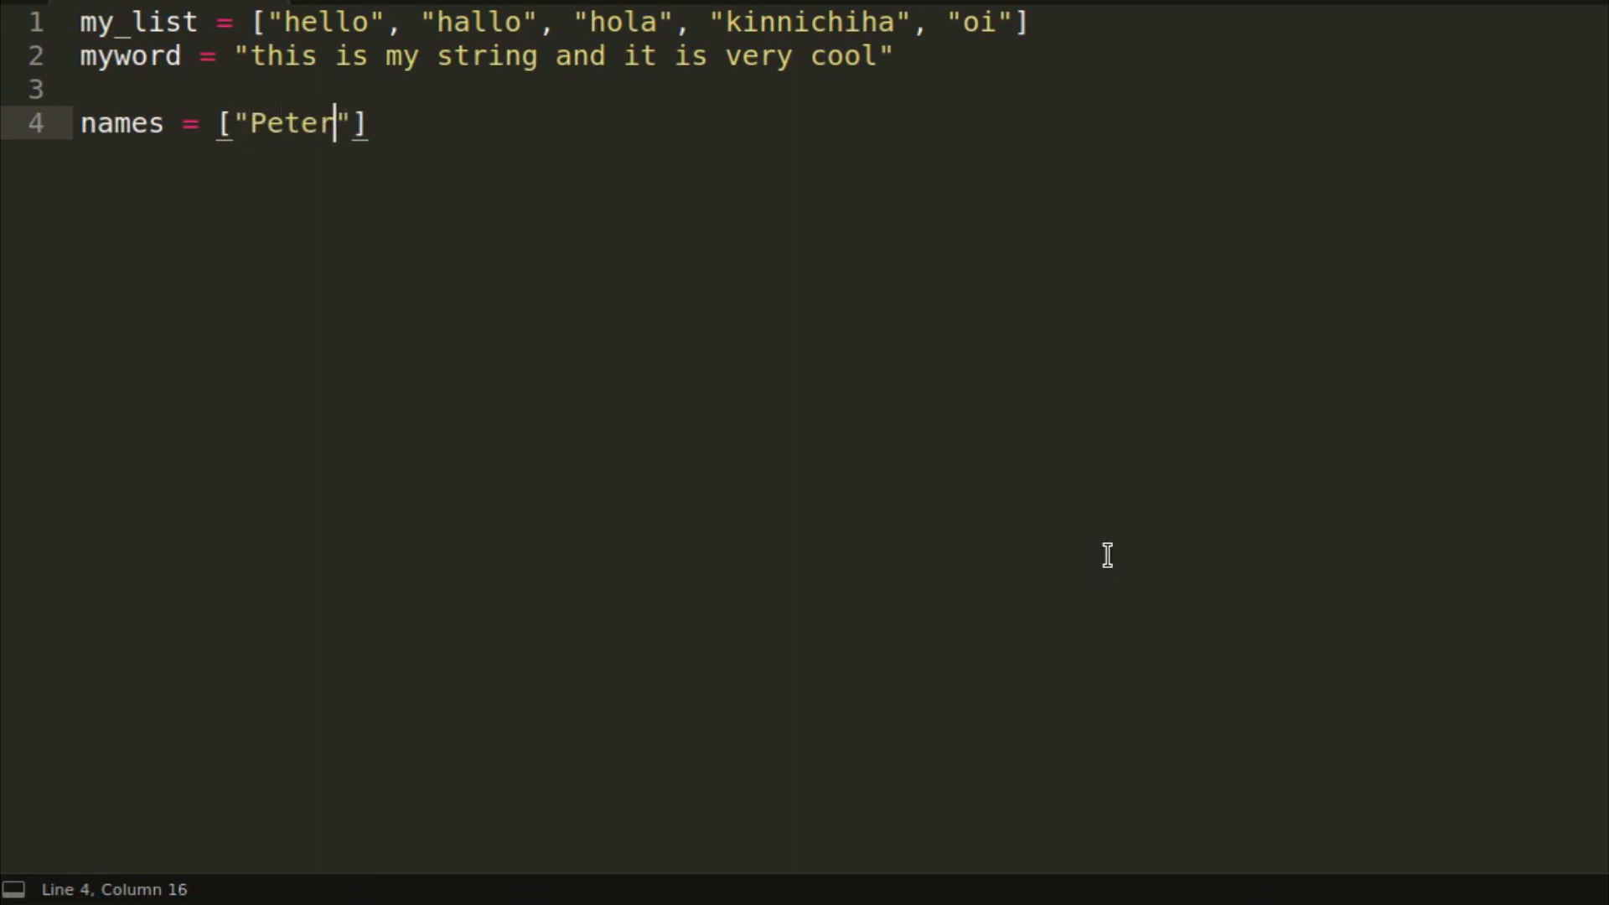
text(Parker)
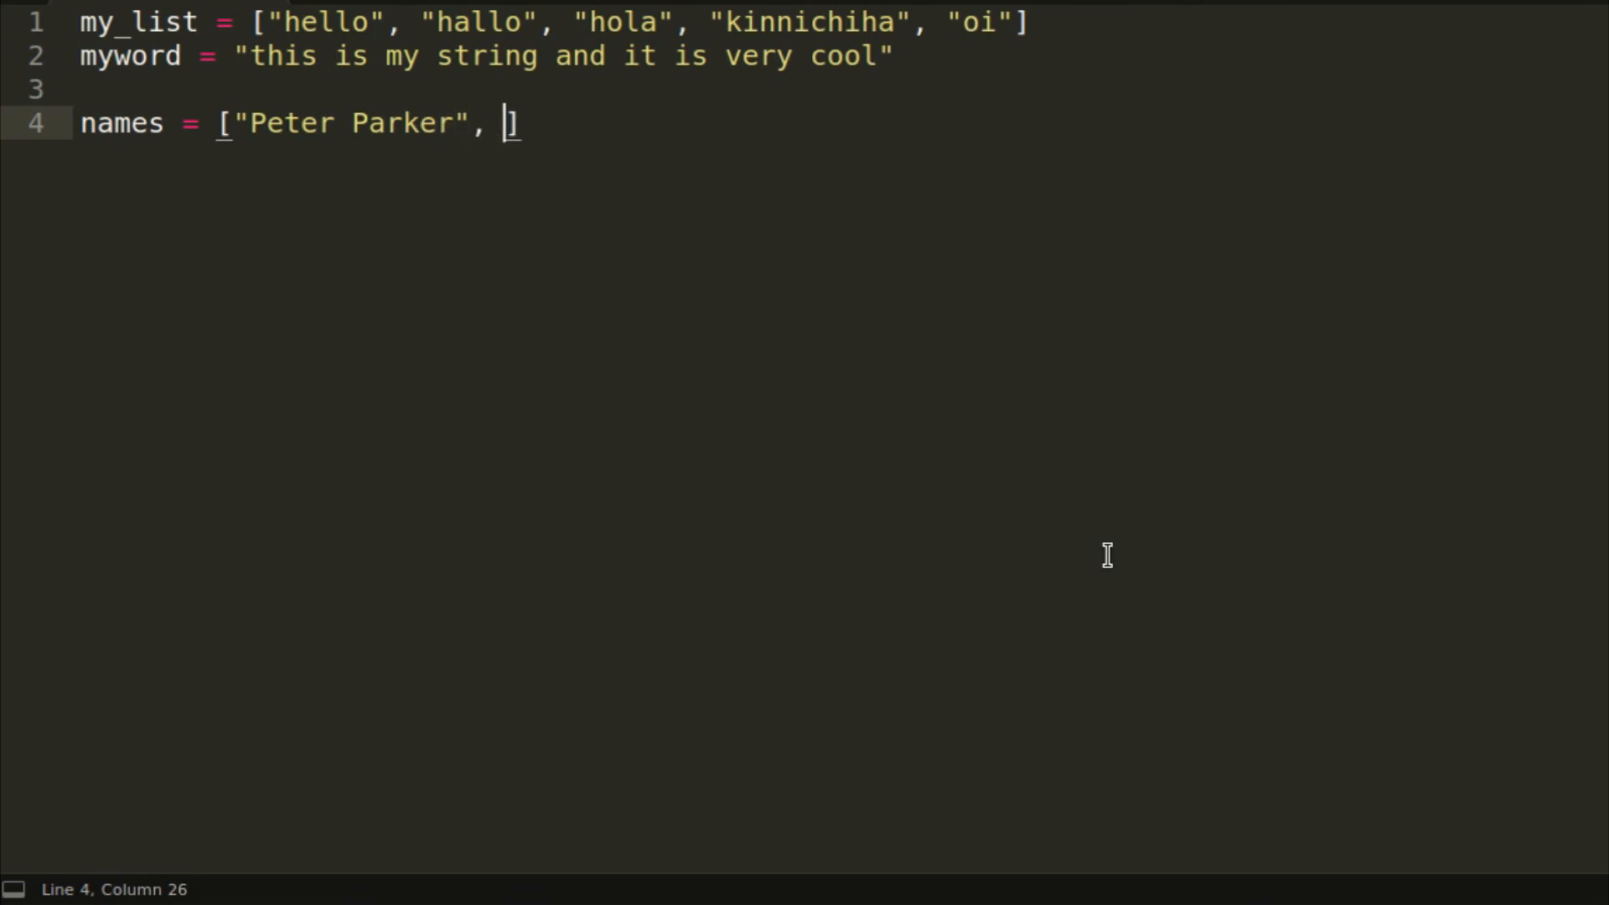
text(Cl)
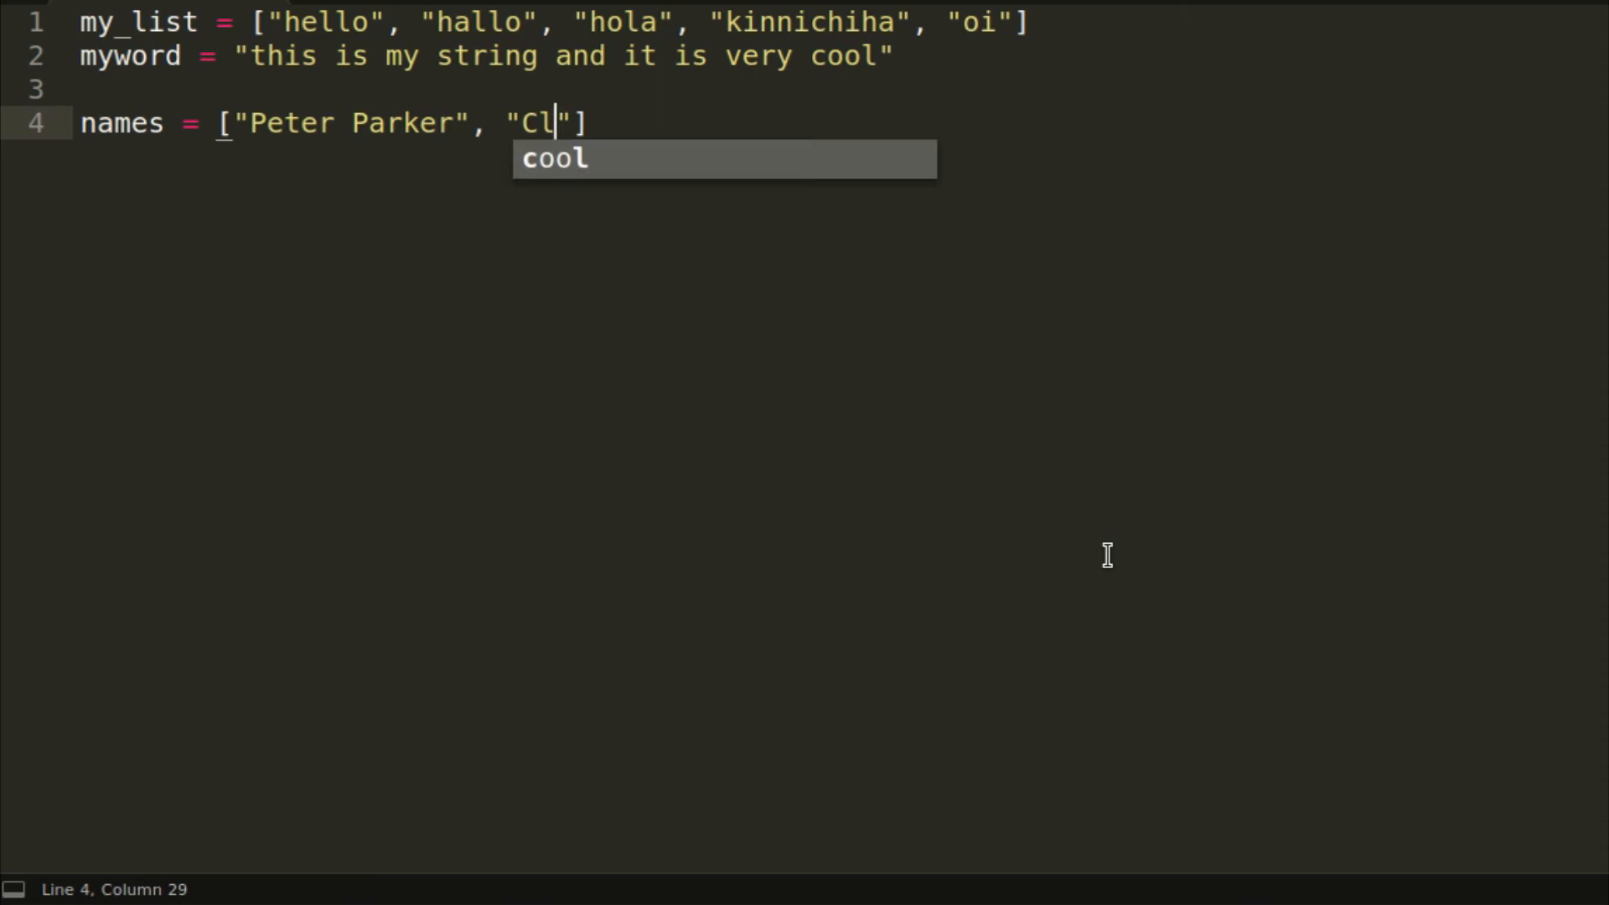
text(ark Kent)
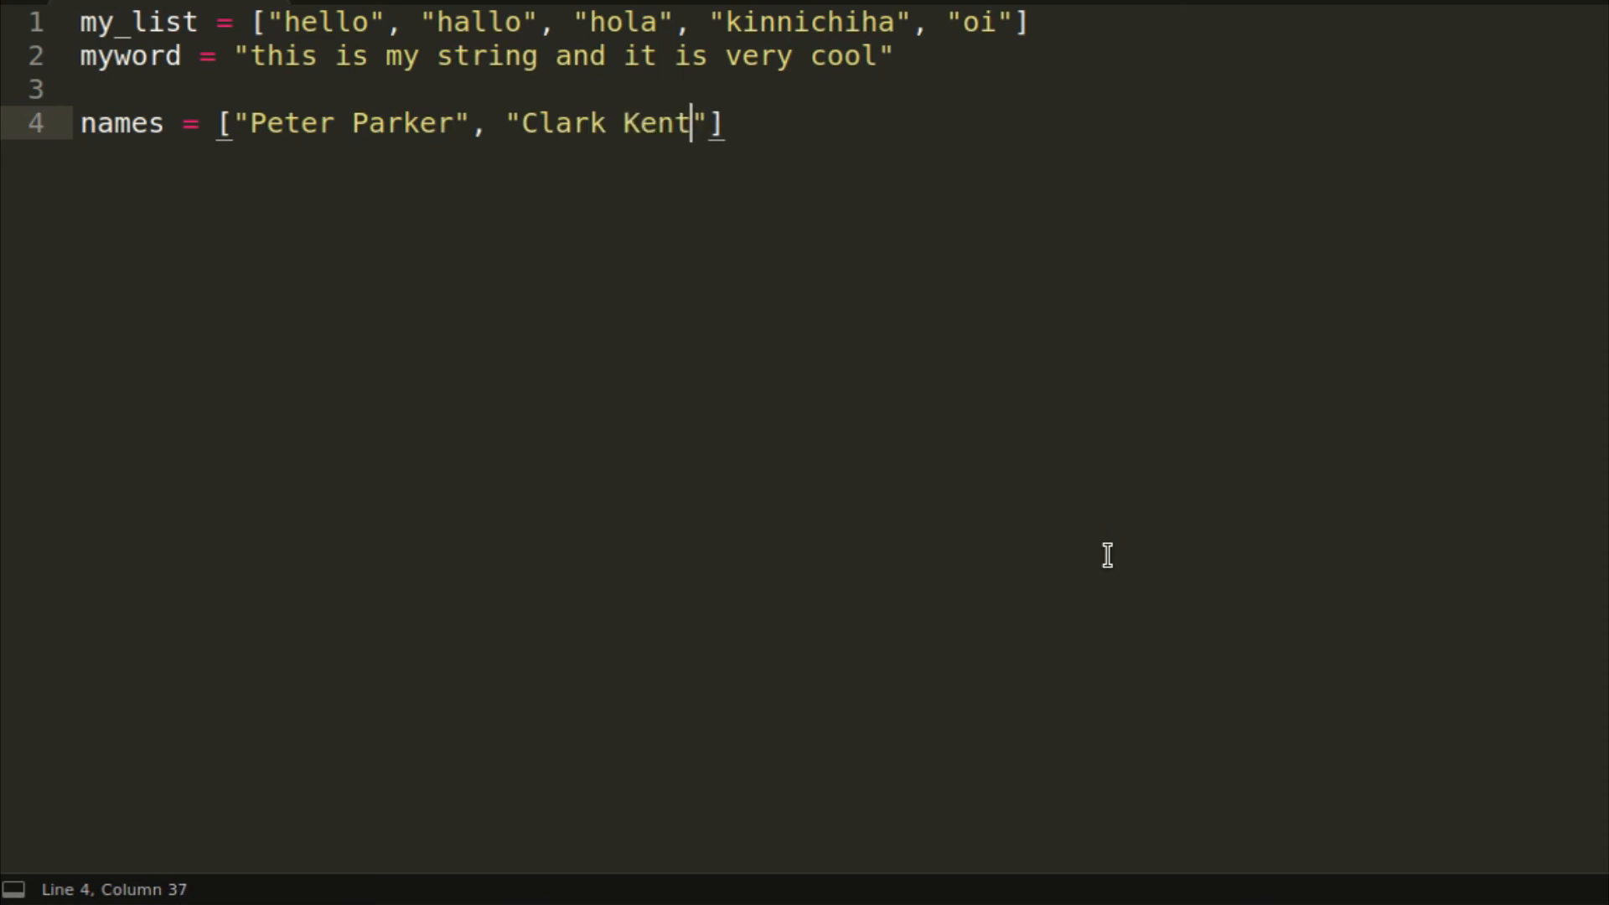
text(",)
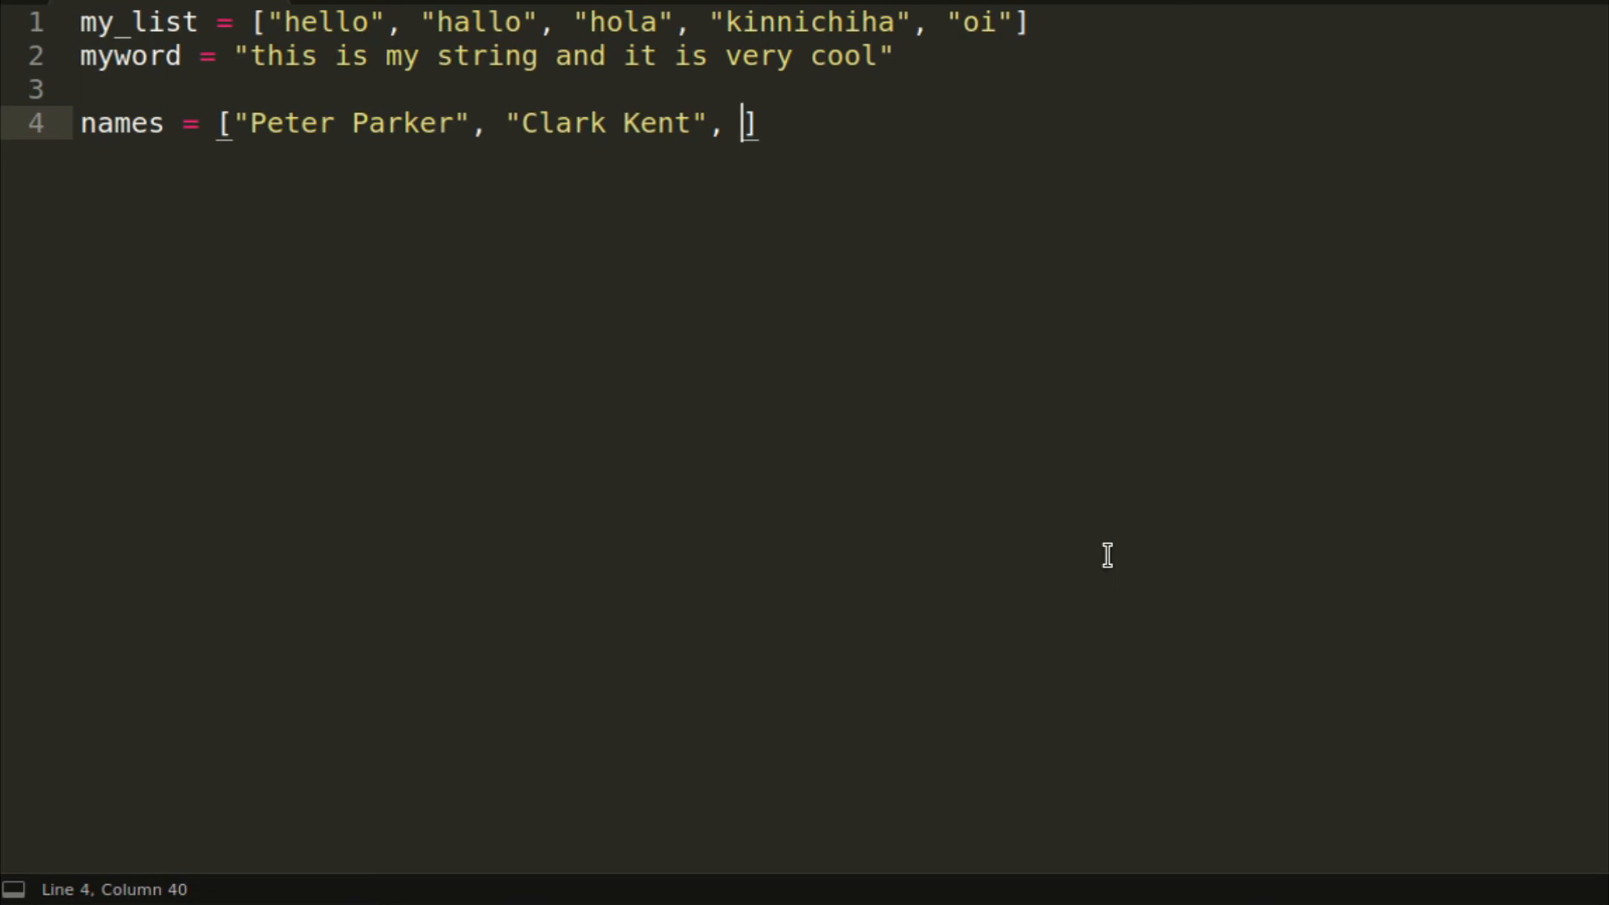
text("Wade Wilson", "Bruce Wayne"])
text(universes = ["Marvel", "DC", "Marvel", "DC"])
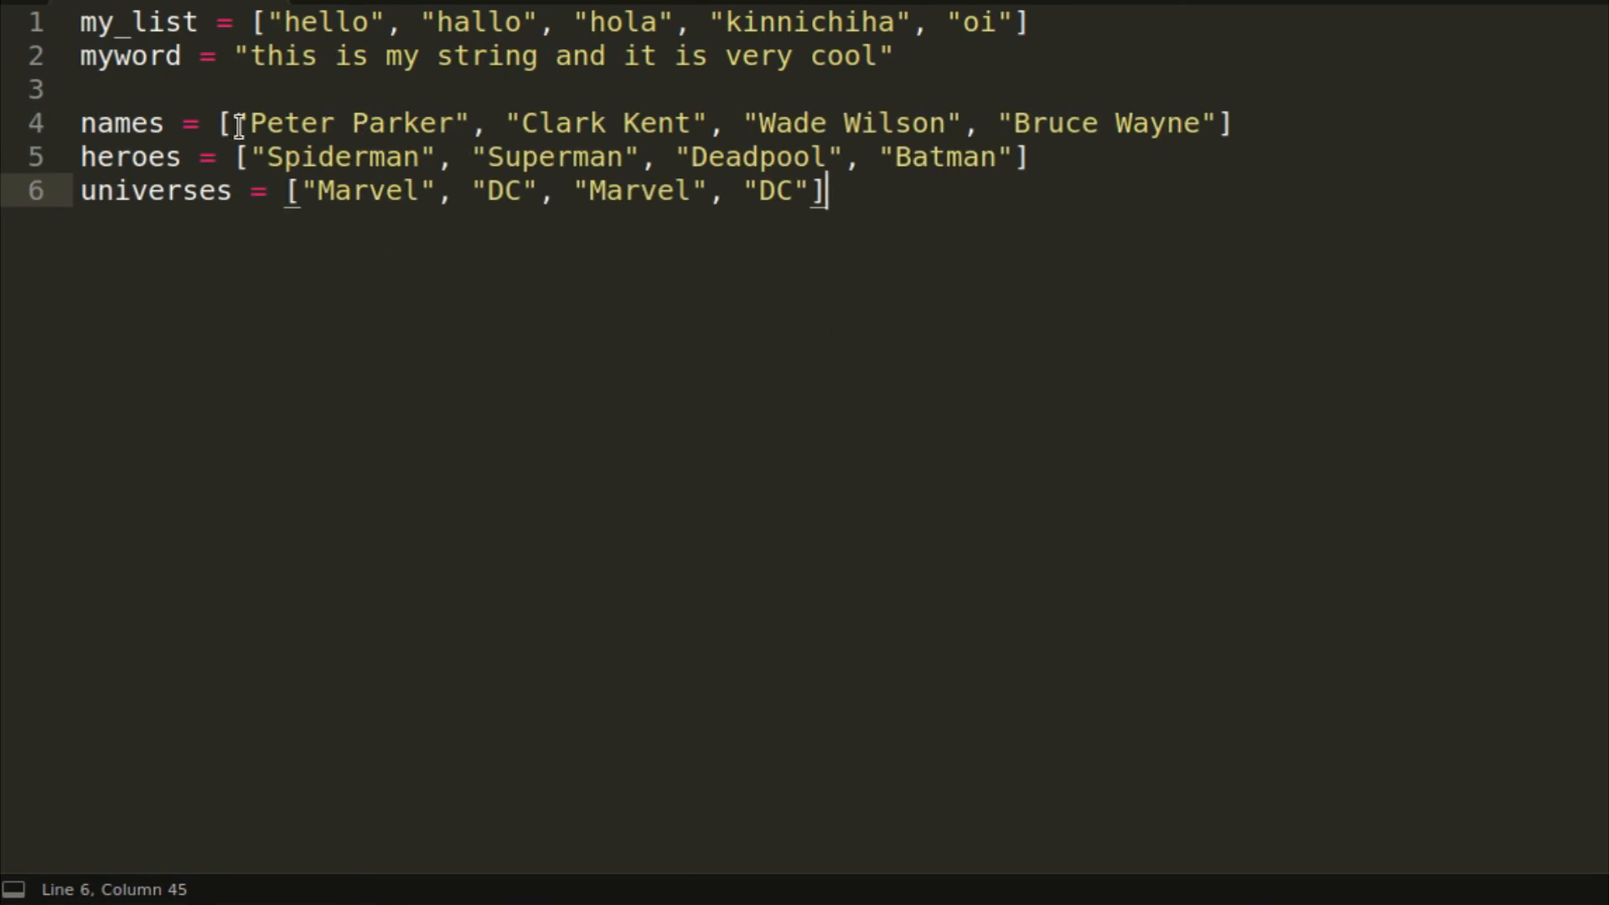
mouse_move(1146, 83)
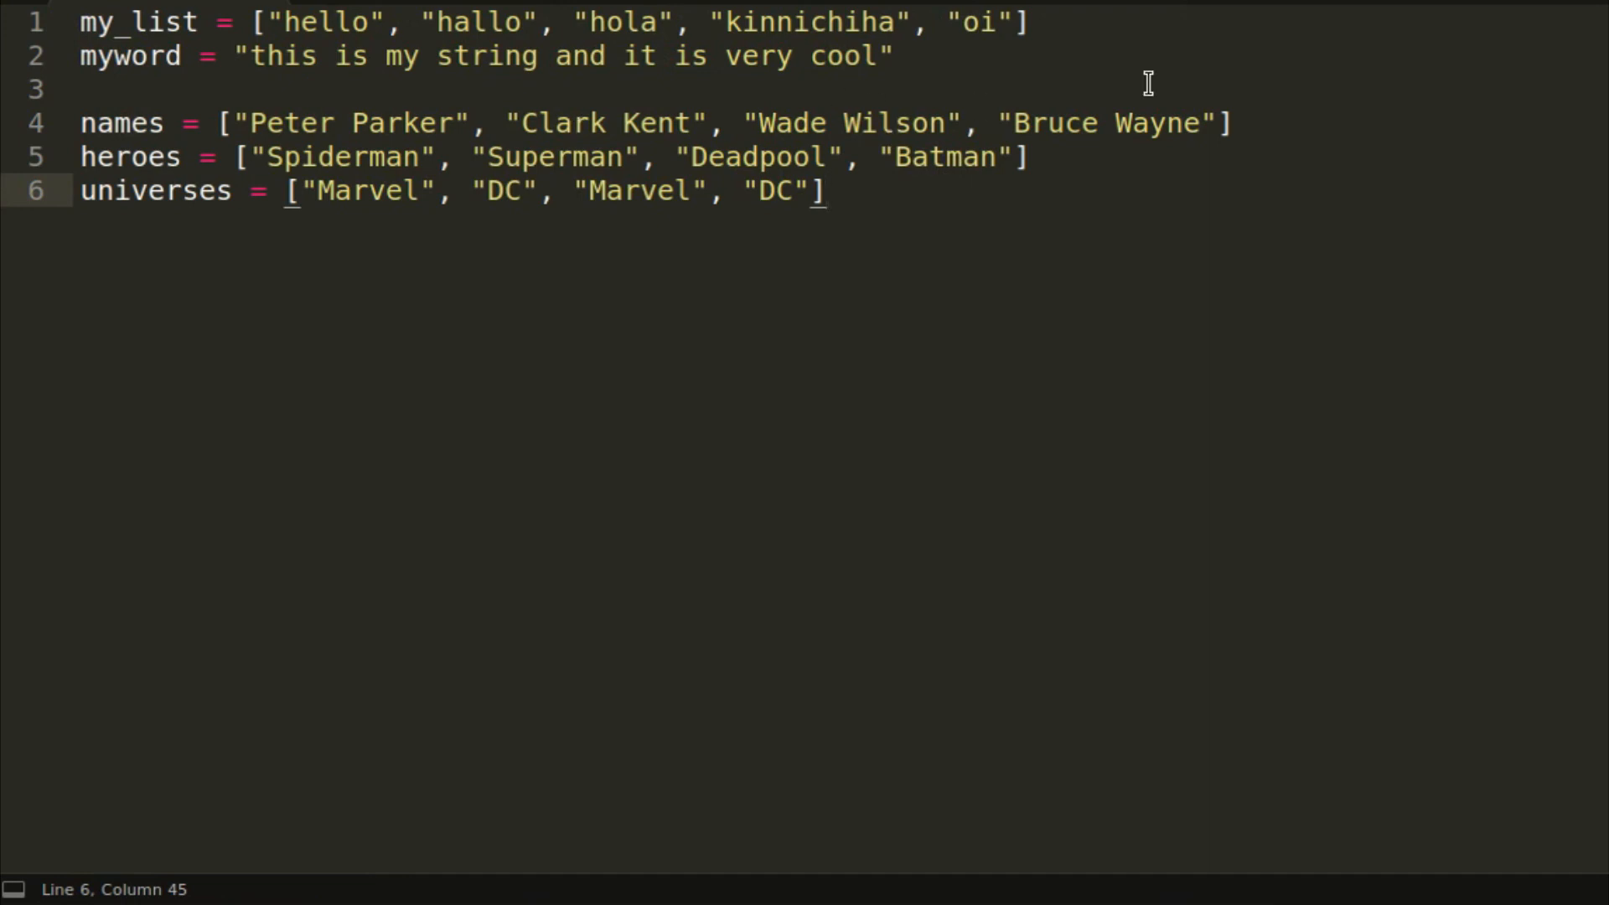
mouse_move(172, 156)
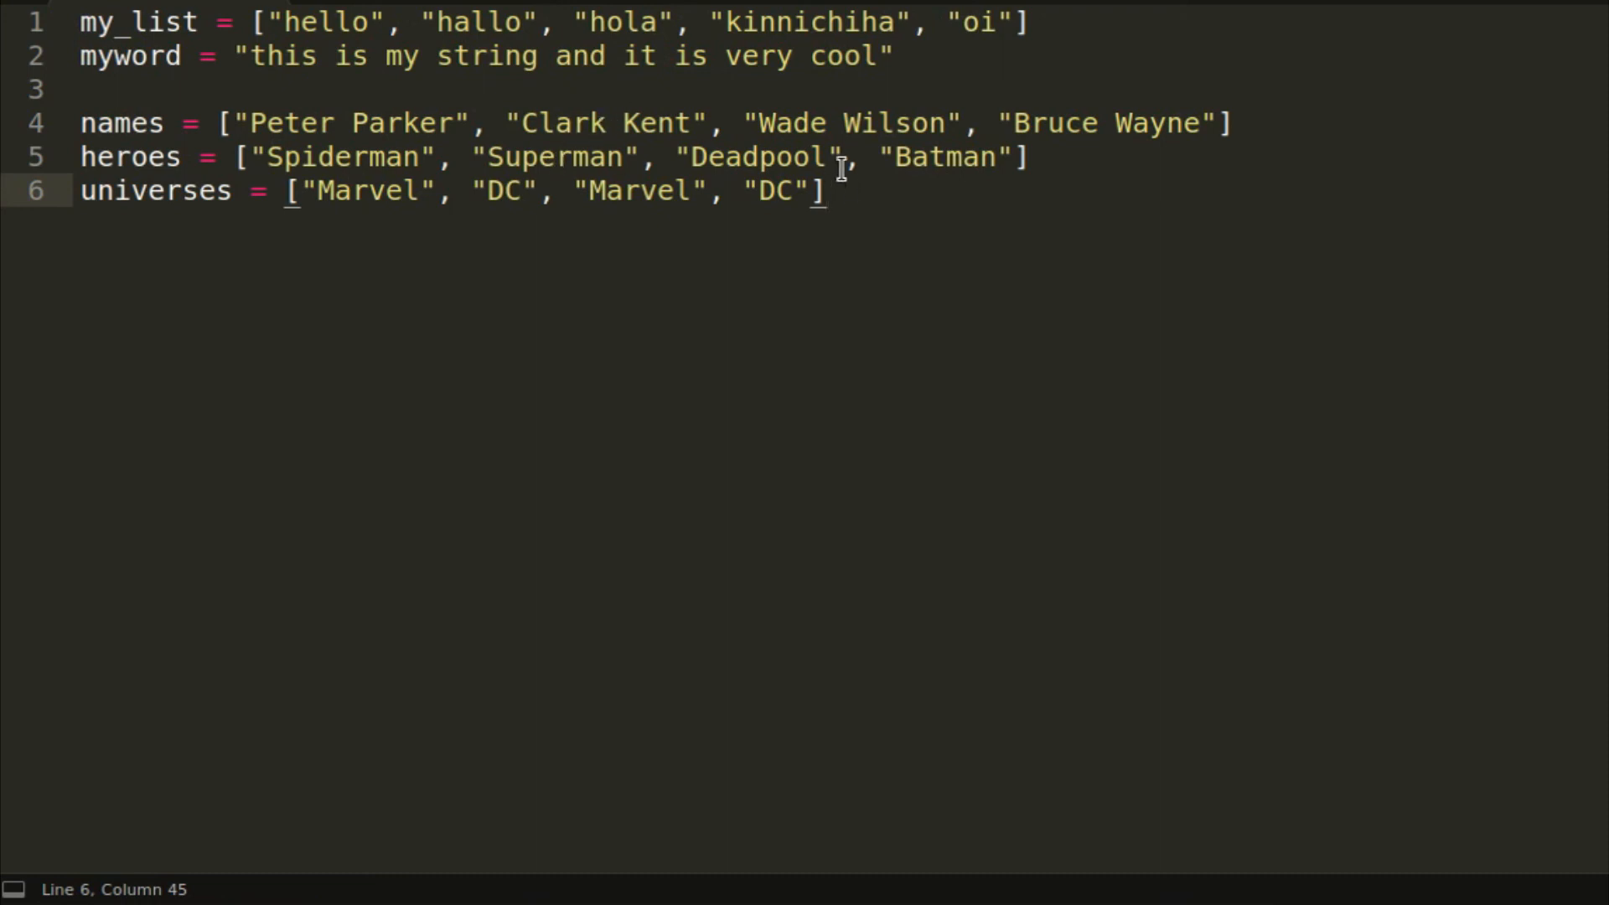
mouse_move(936, 174)
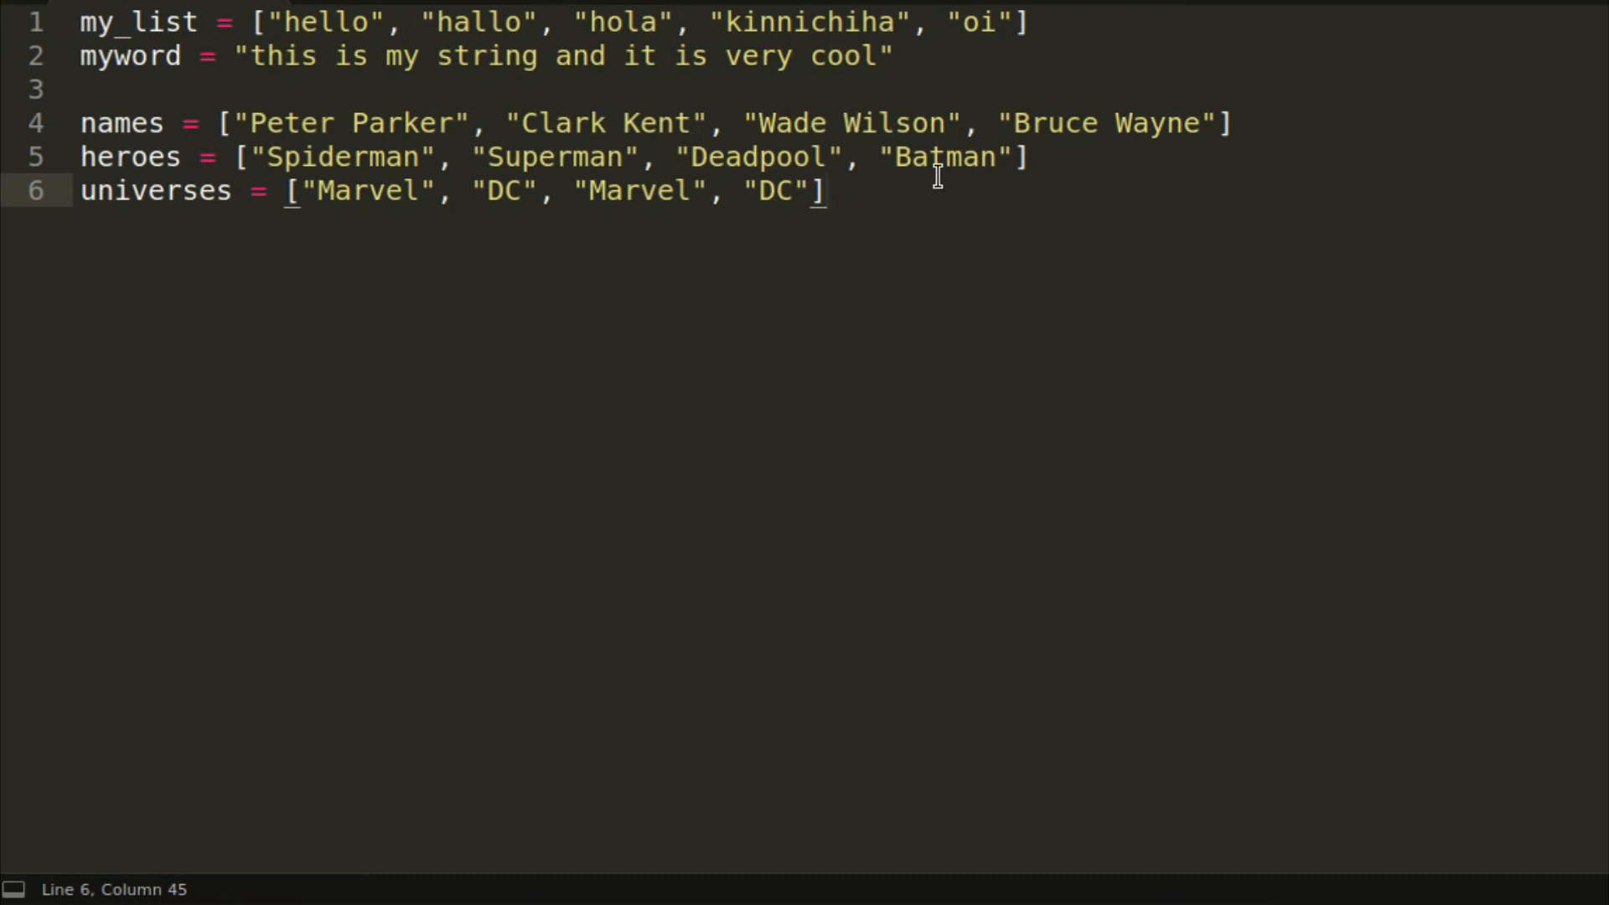
mouse_move(983, 138)
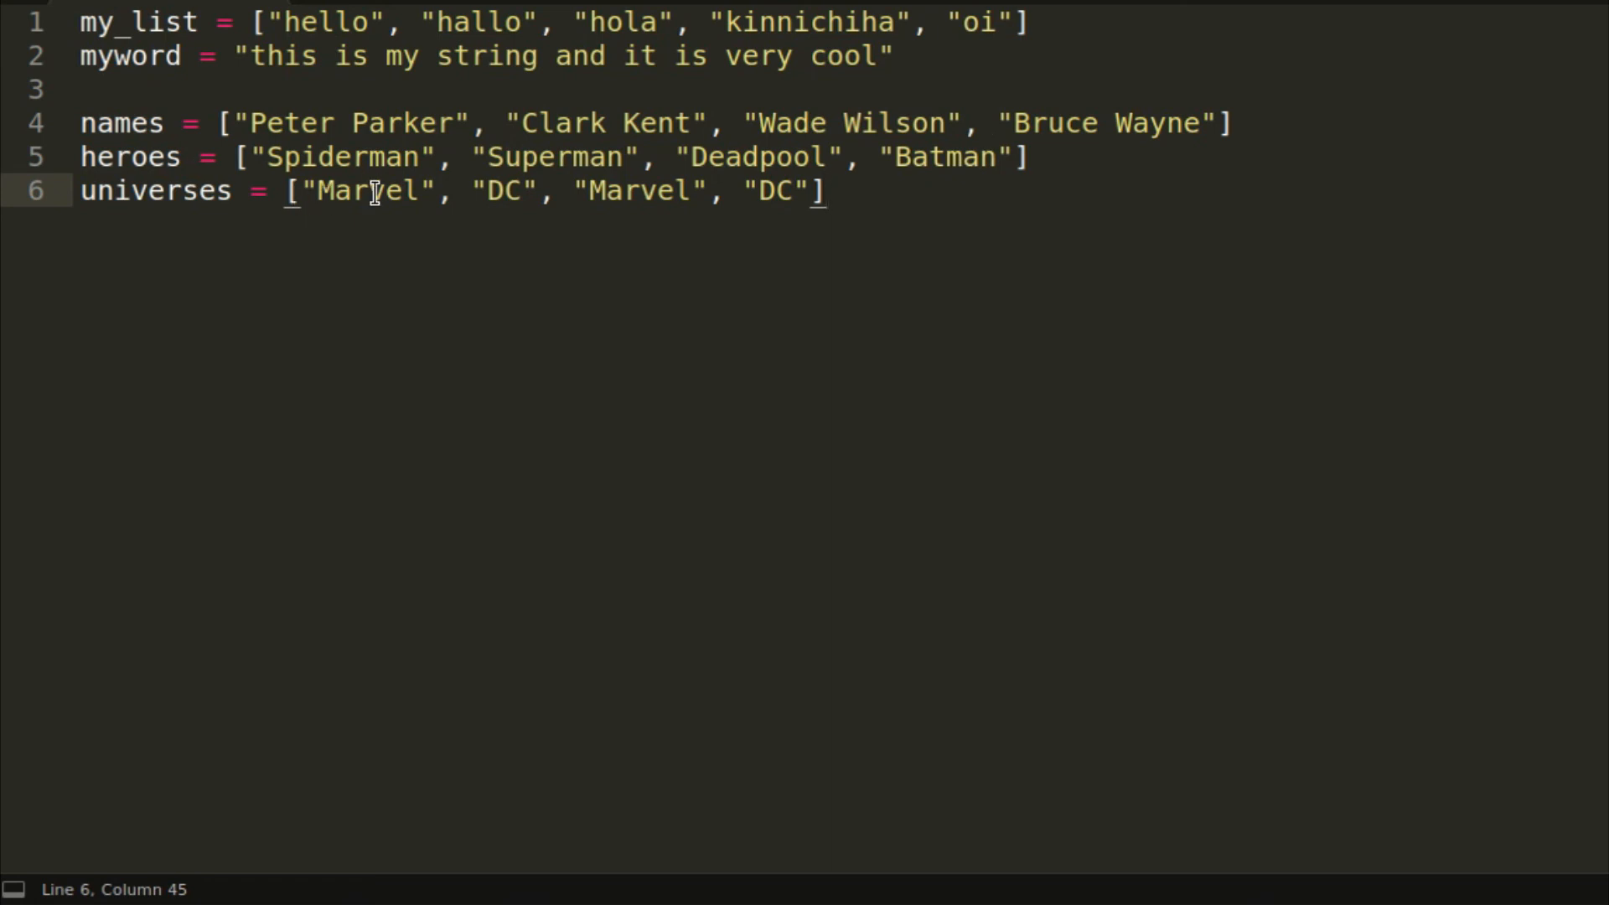
mouse_move(360, 178)
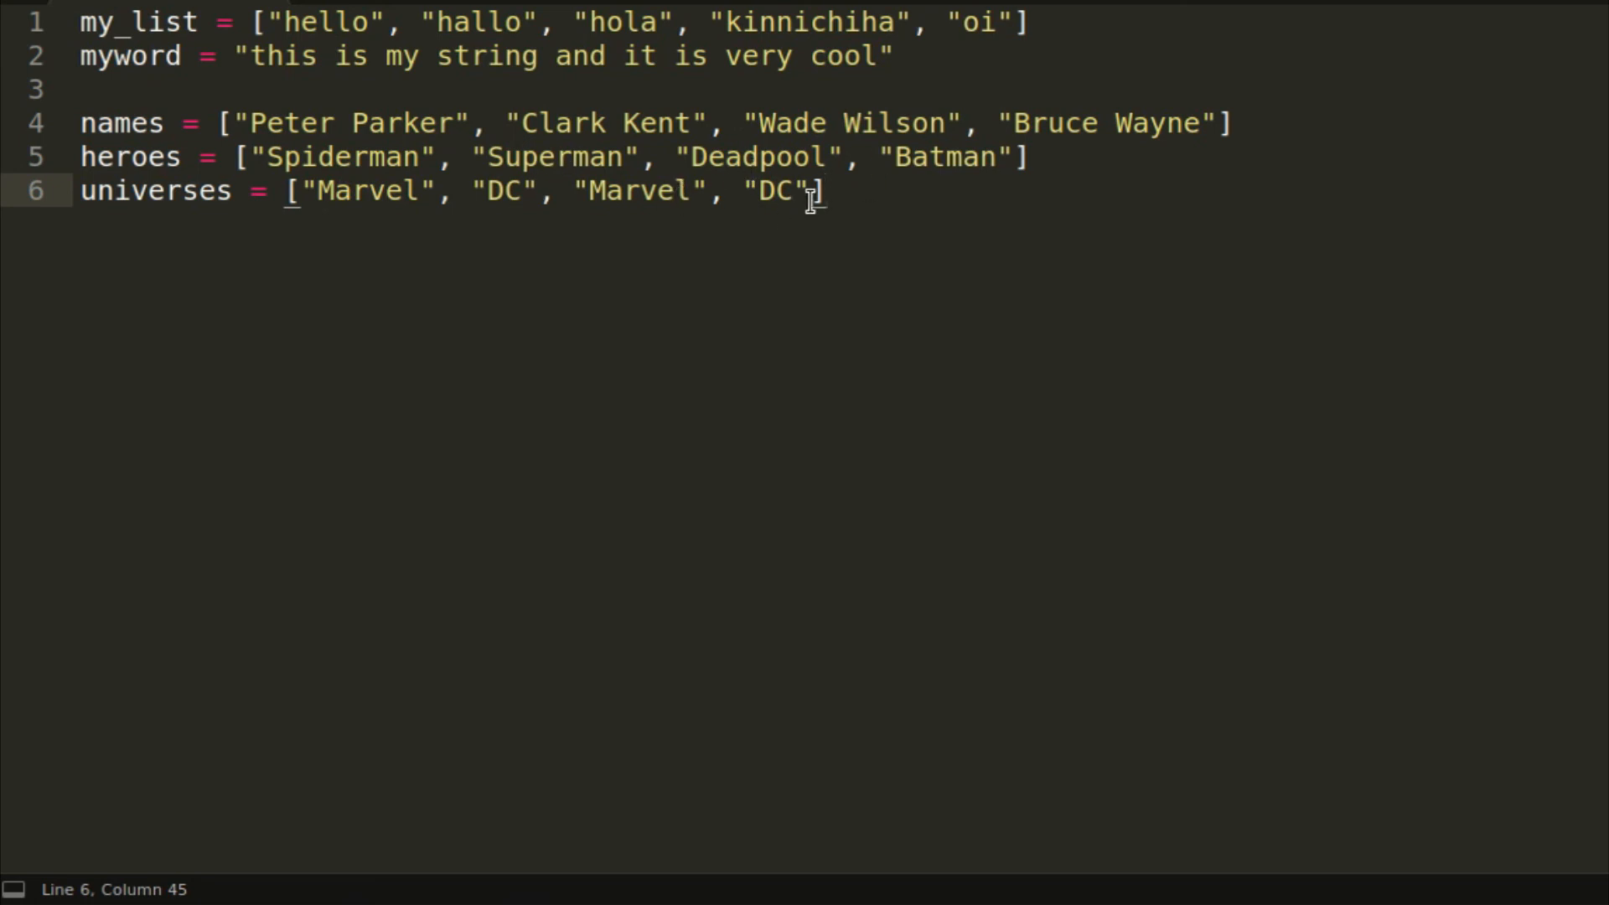
mouse_move(938, 353)
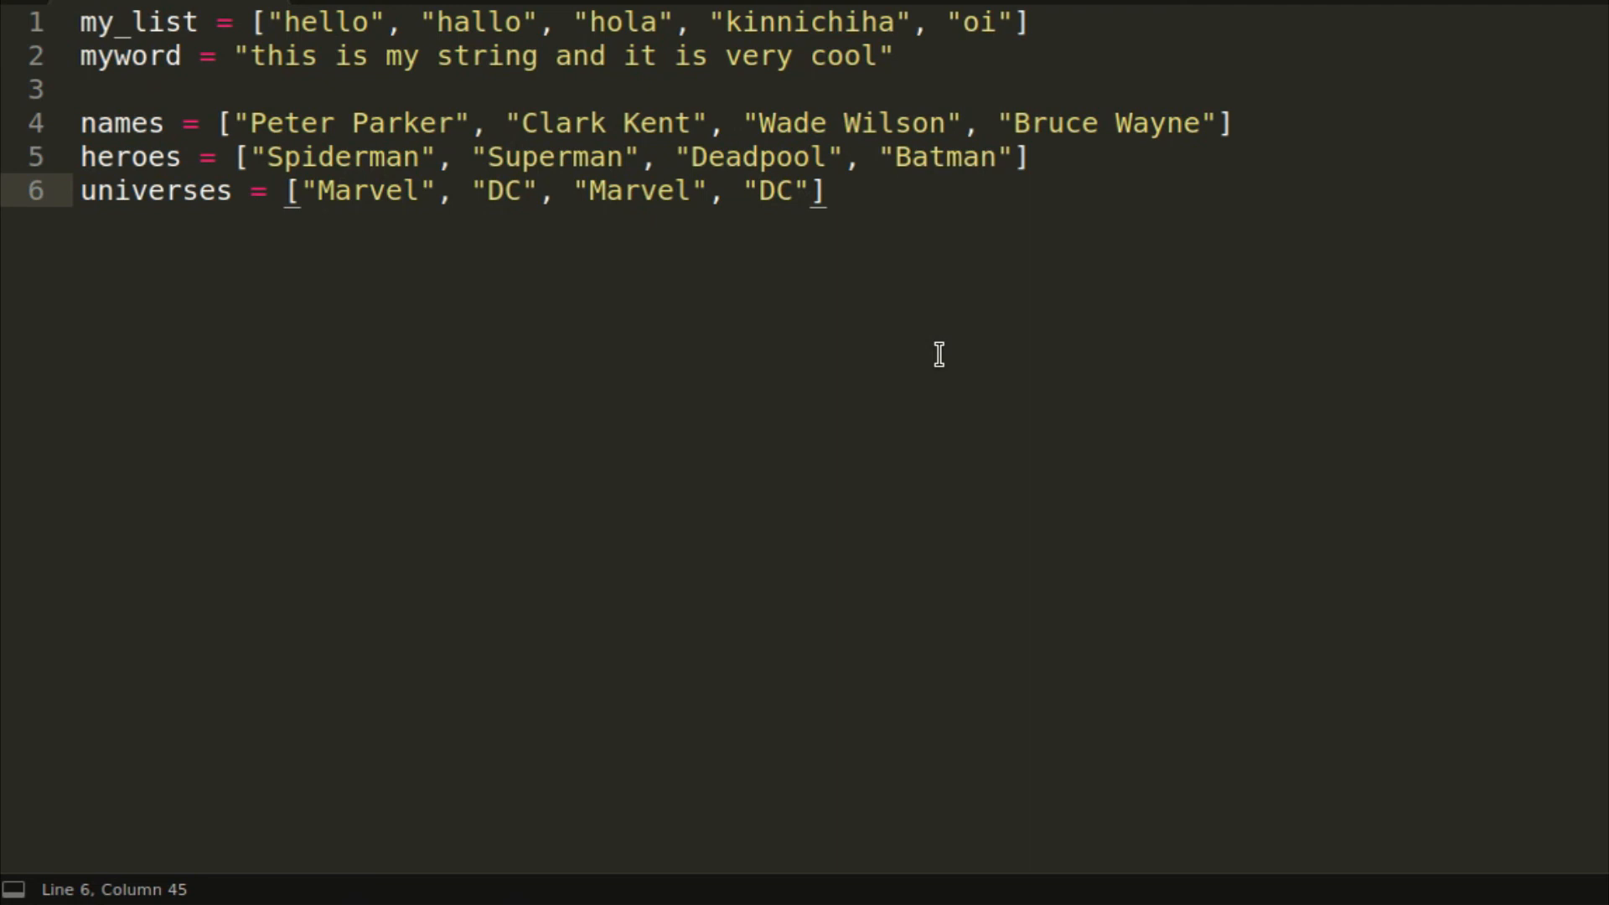
key(Enter)
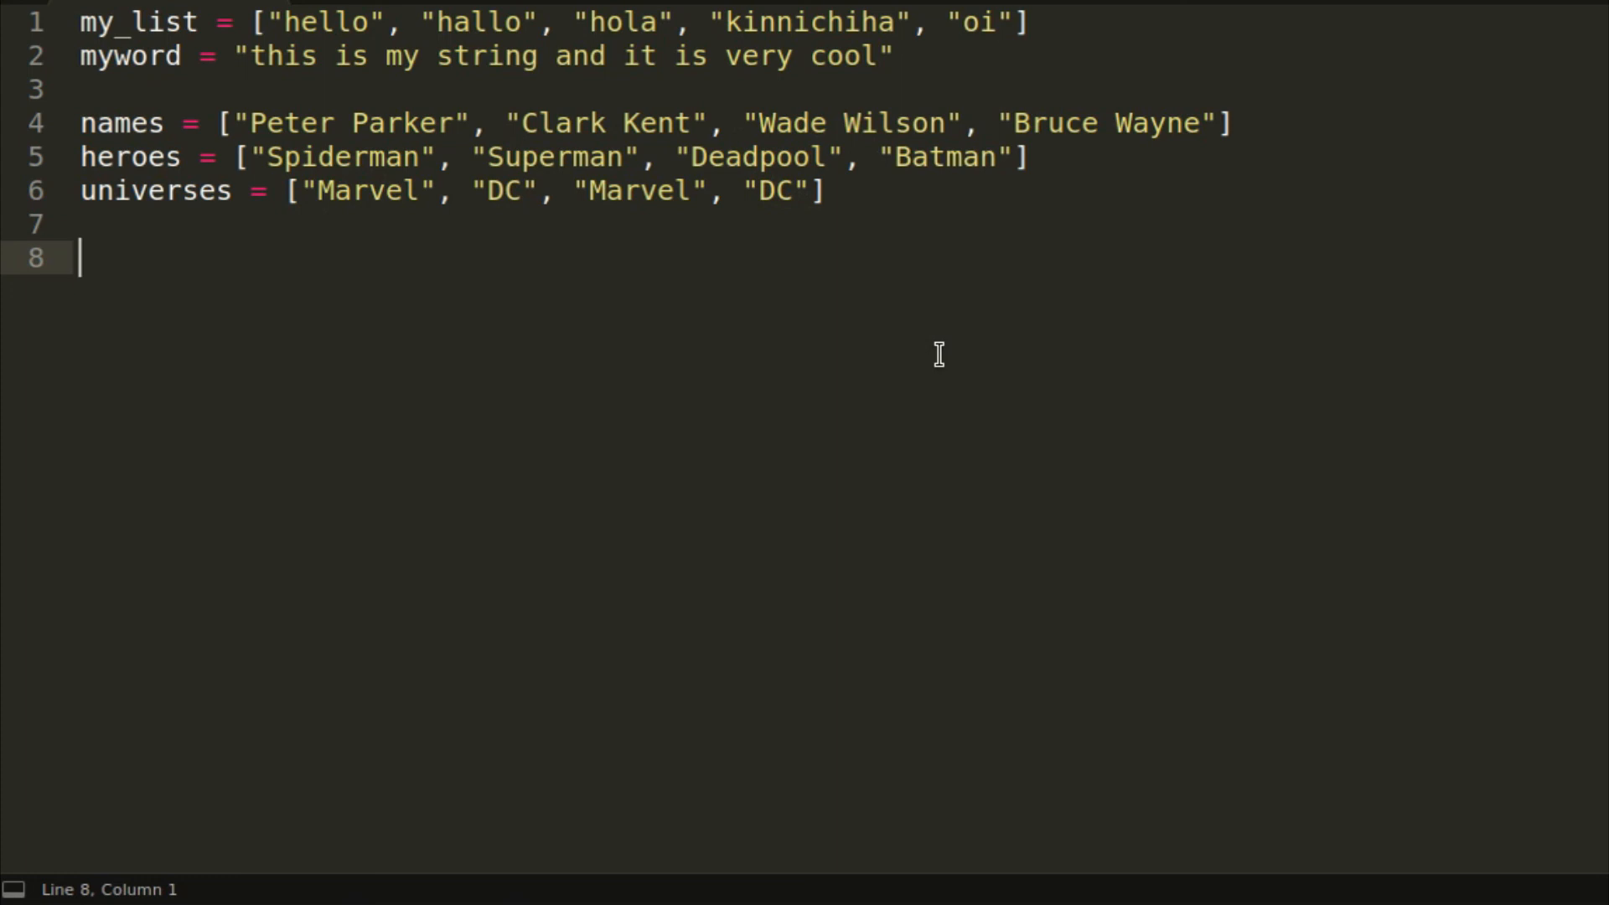
Step: Write the loop header 'for name, hero, universe in zip(names, heroes, universes):'
text(for name)
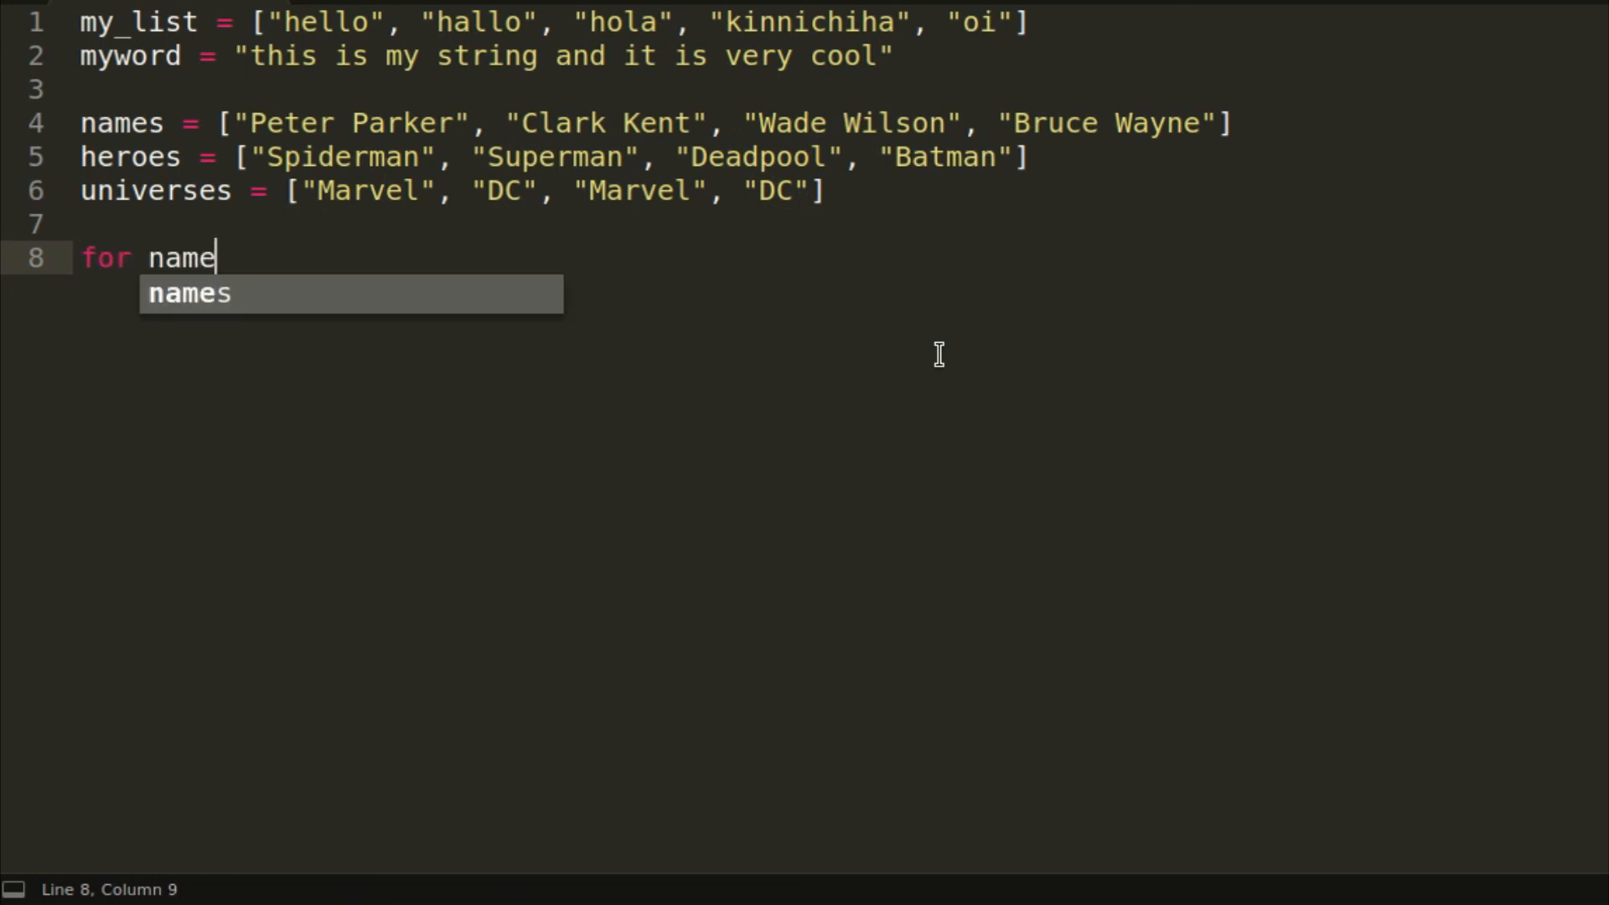
text(, hero,)
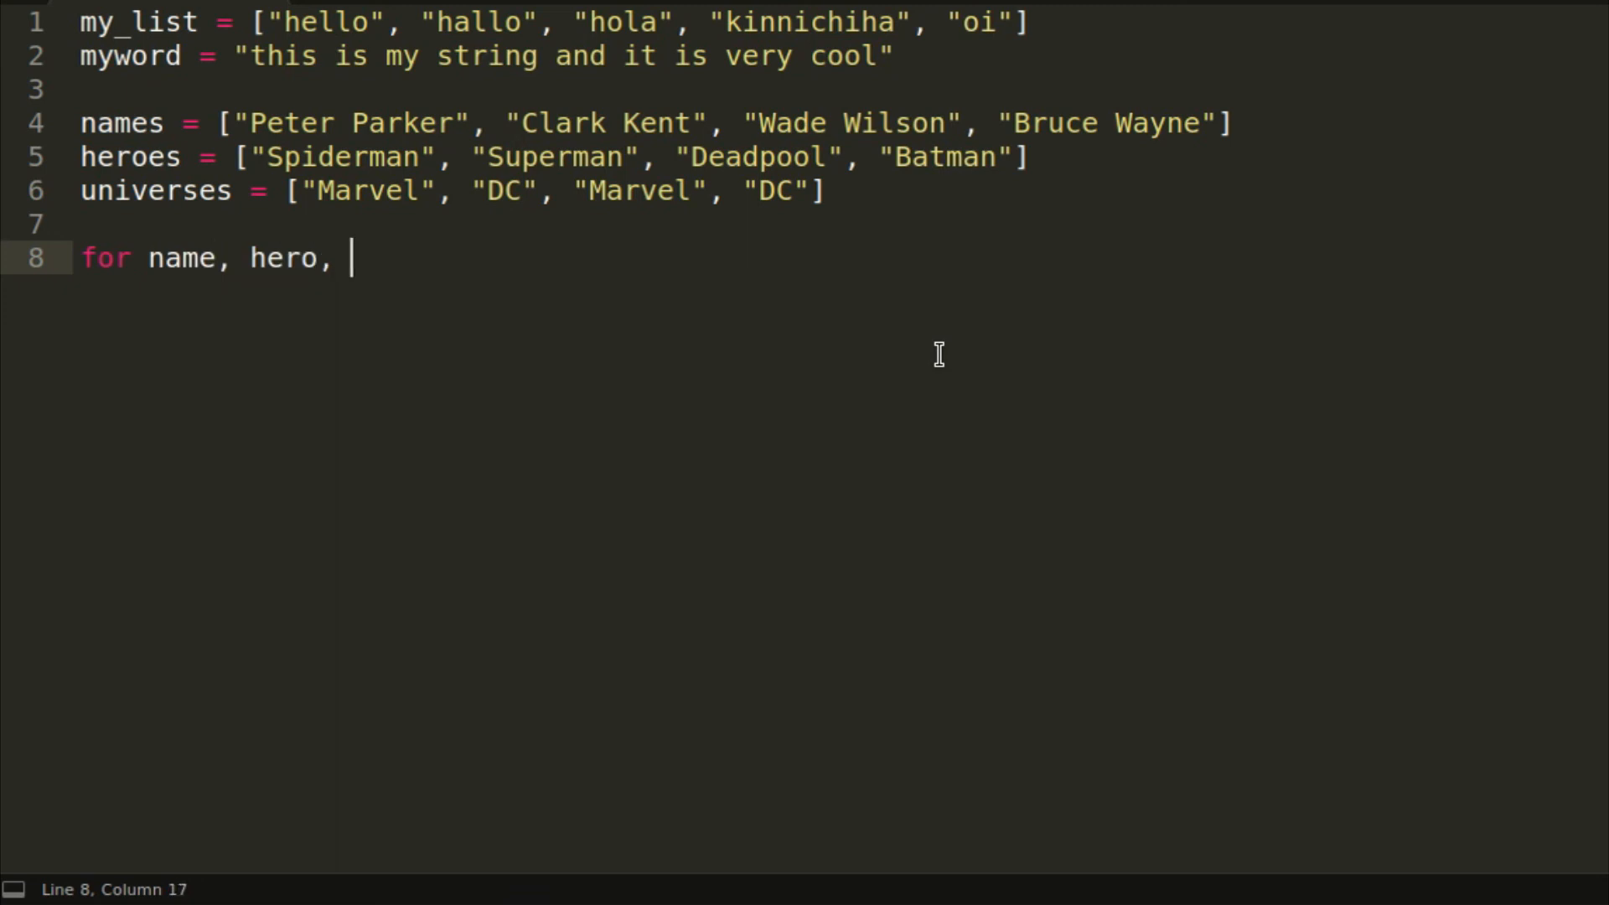
text(universe)
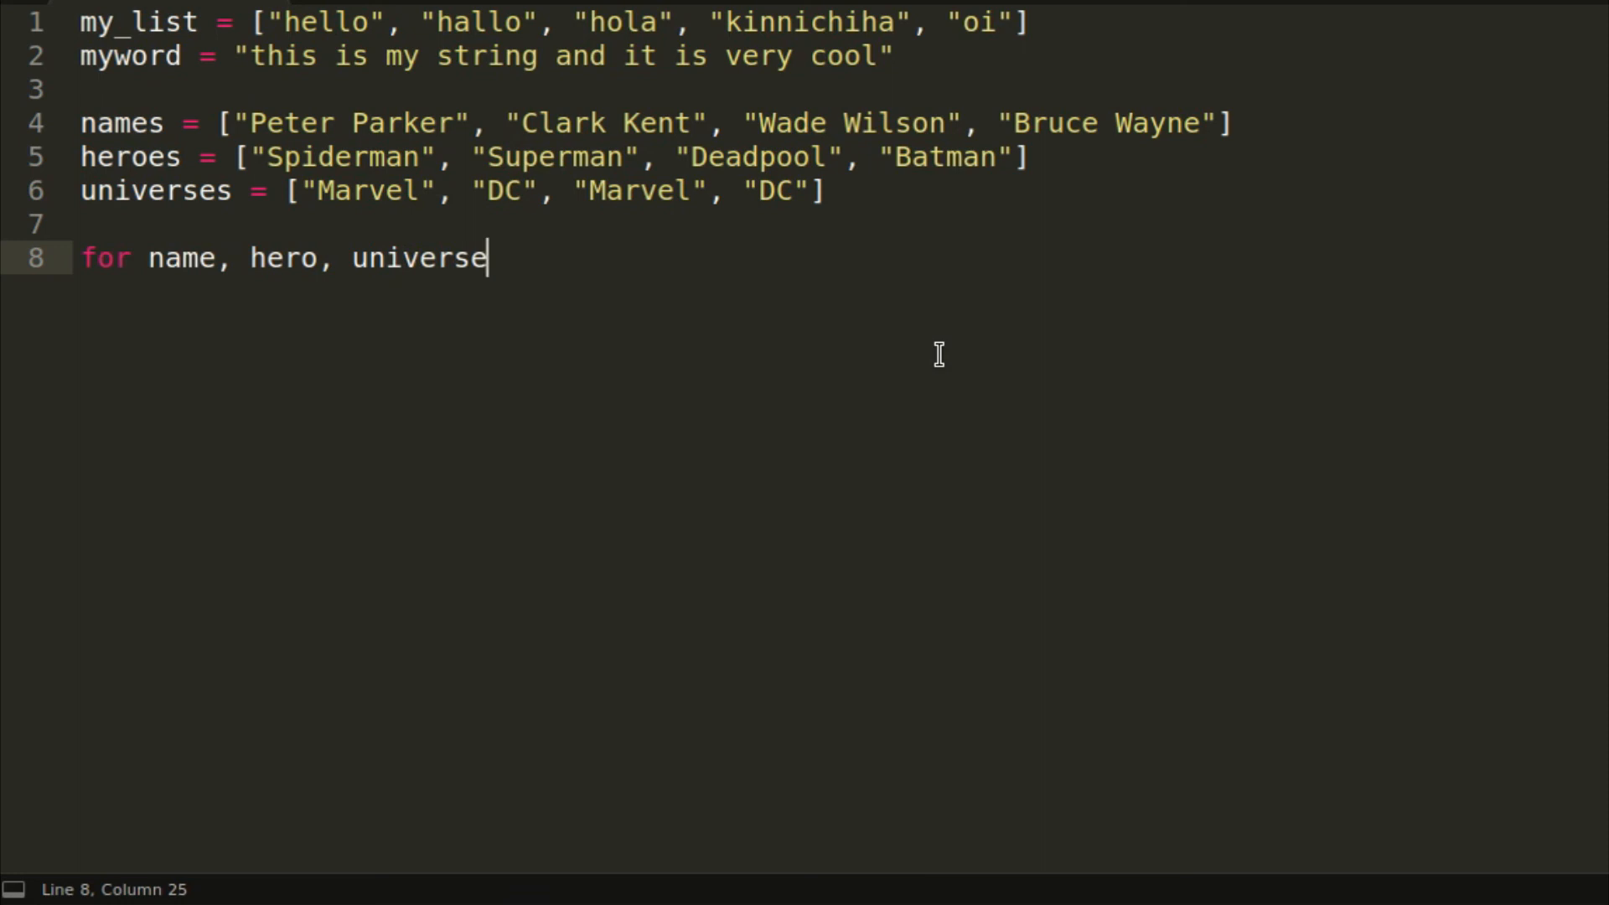
text(in)
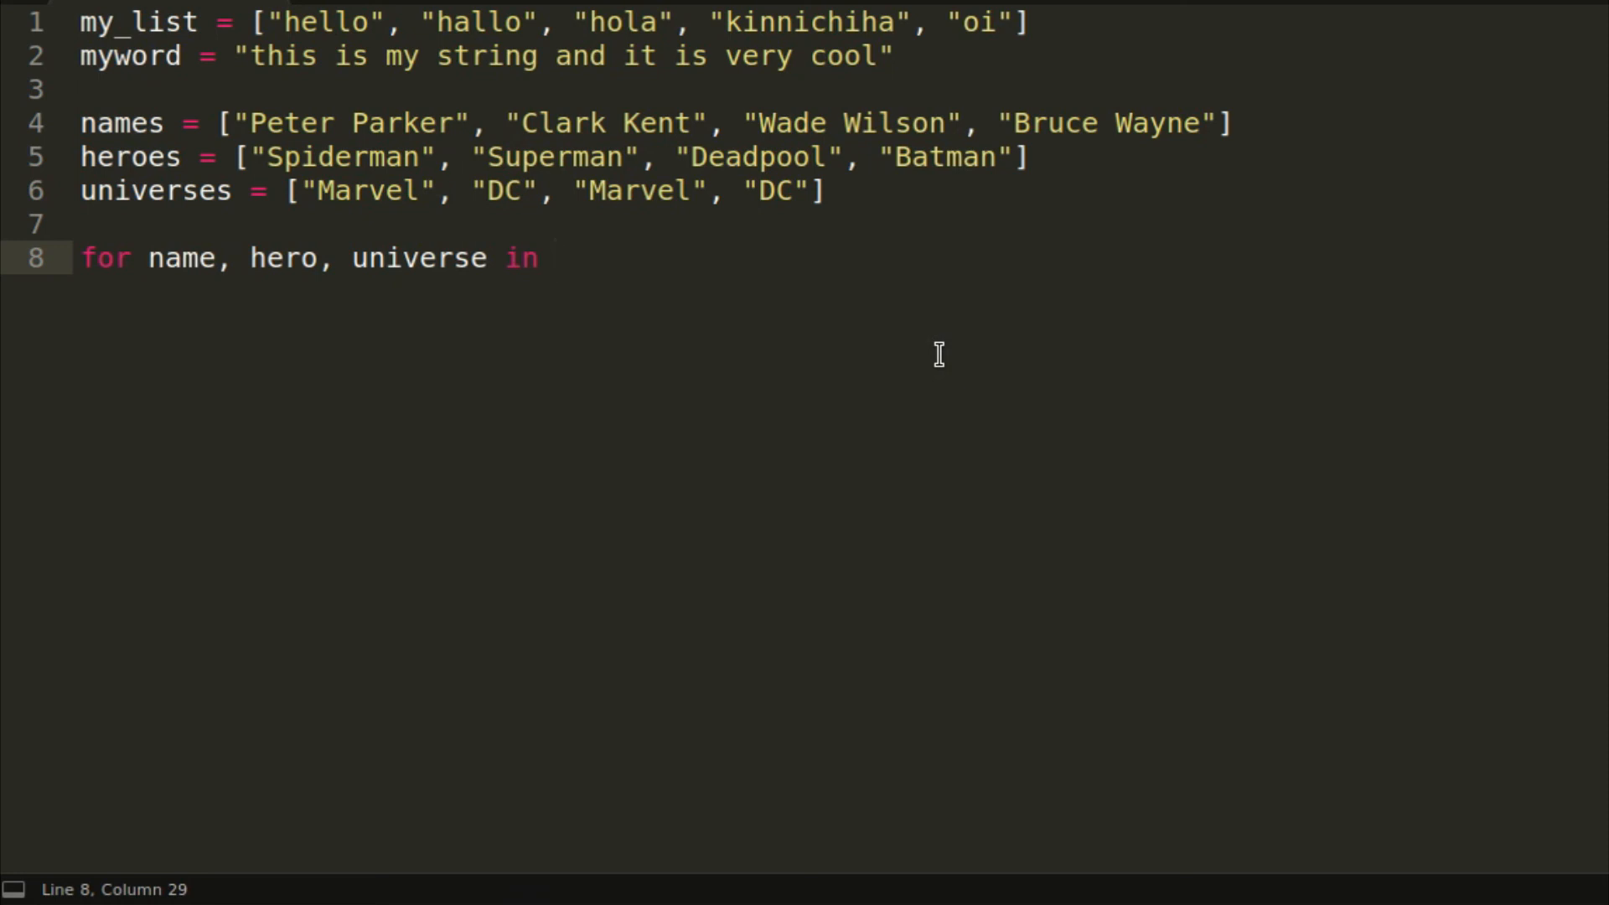
text(zip()
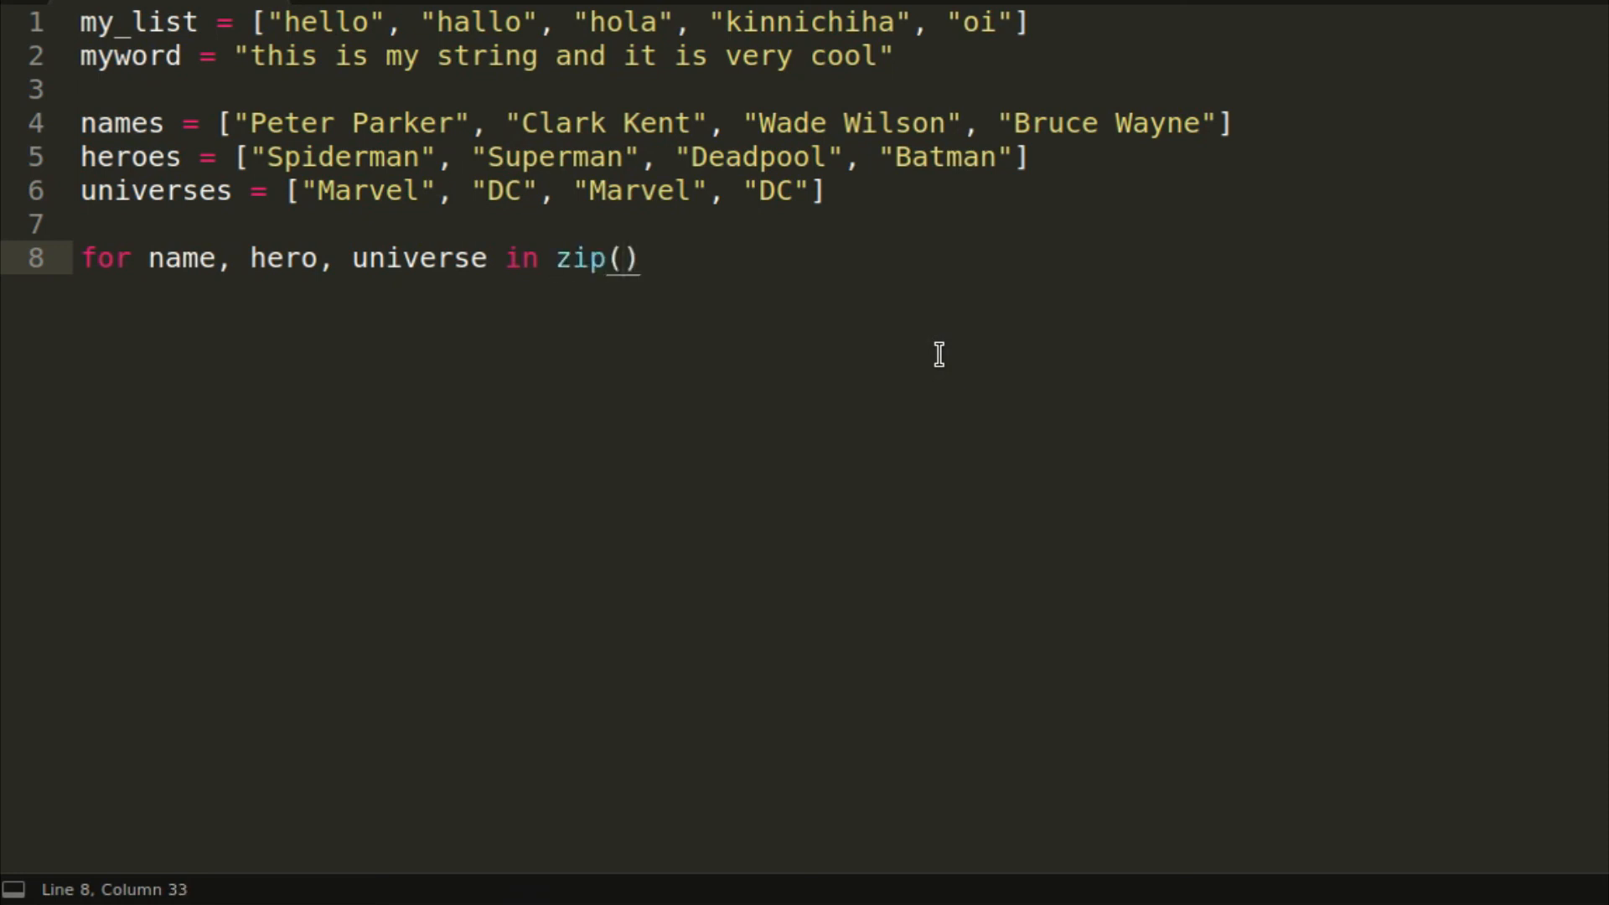
text(names)
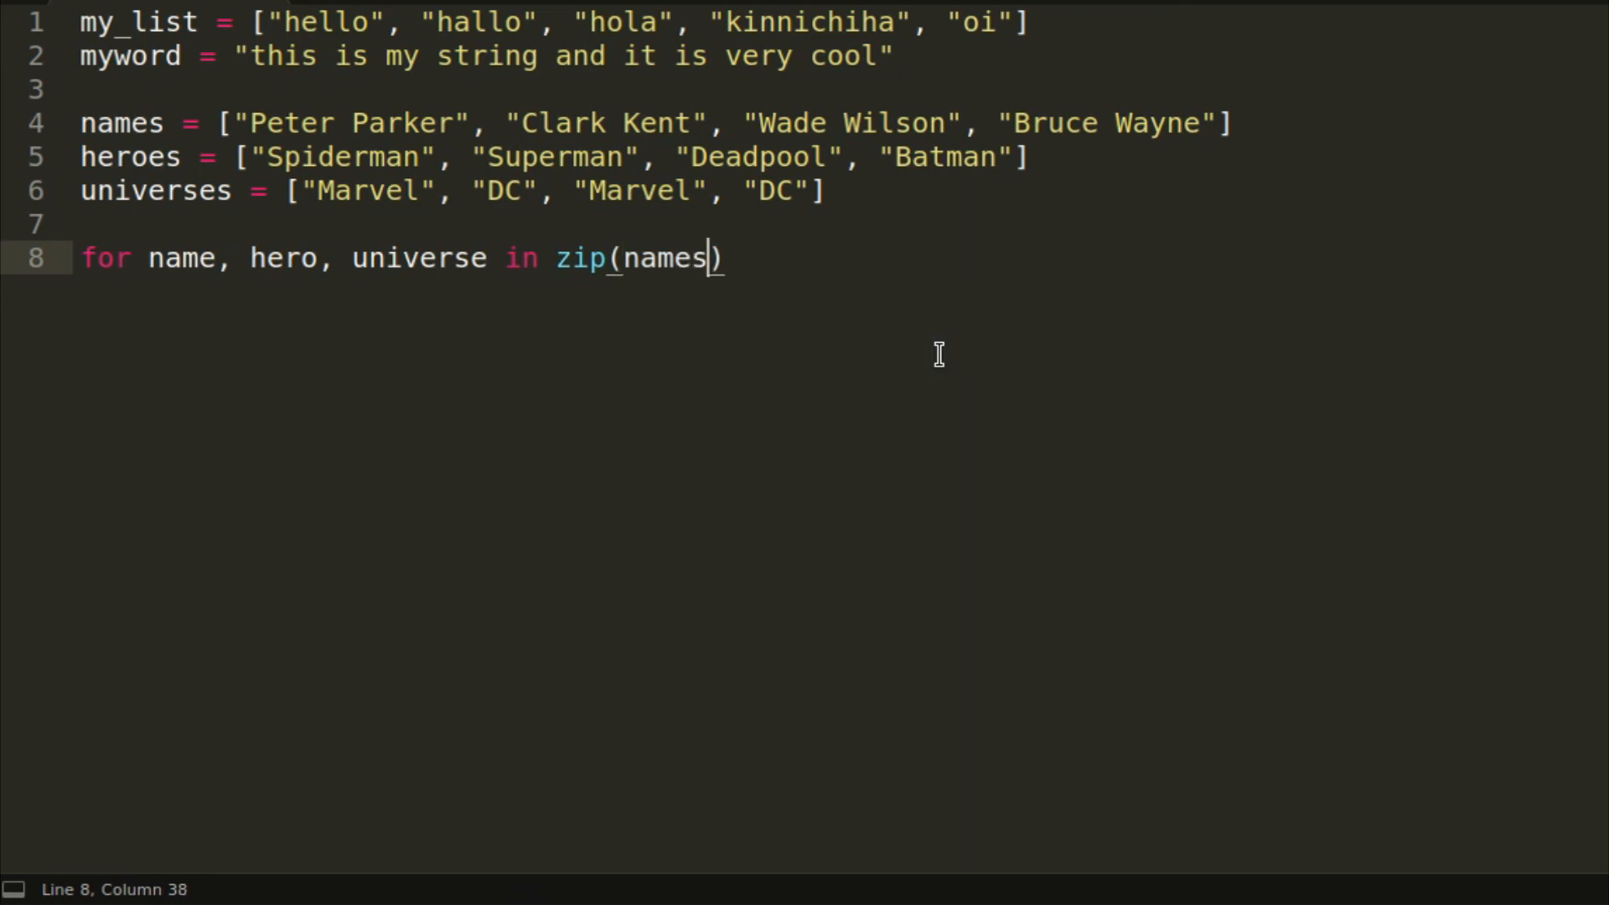
text(, heroes)
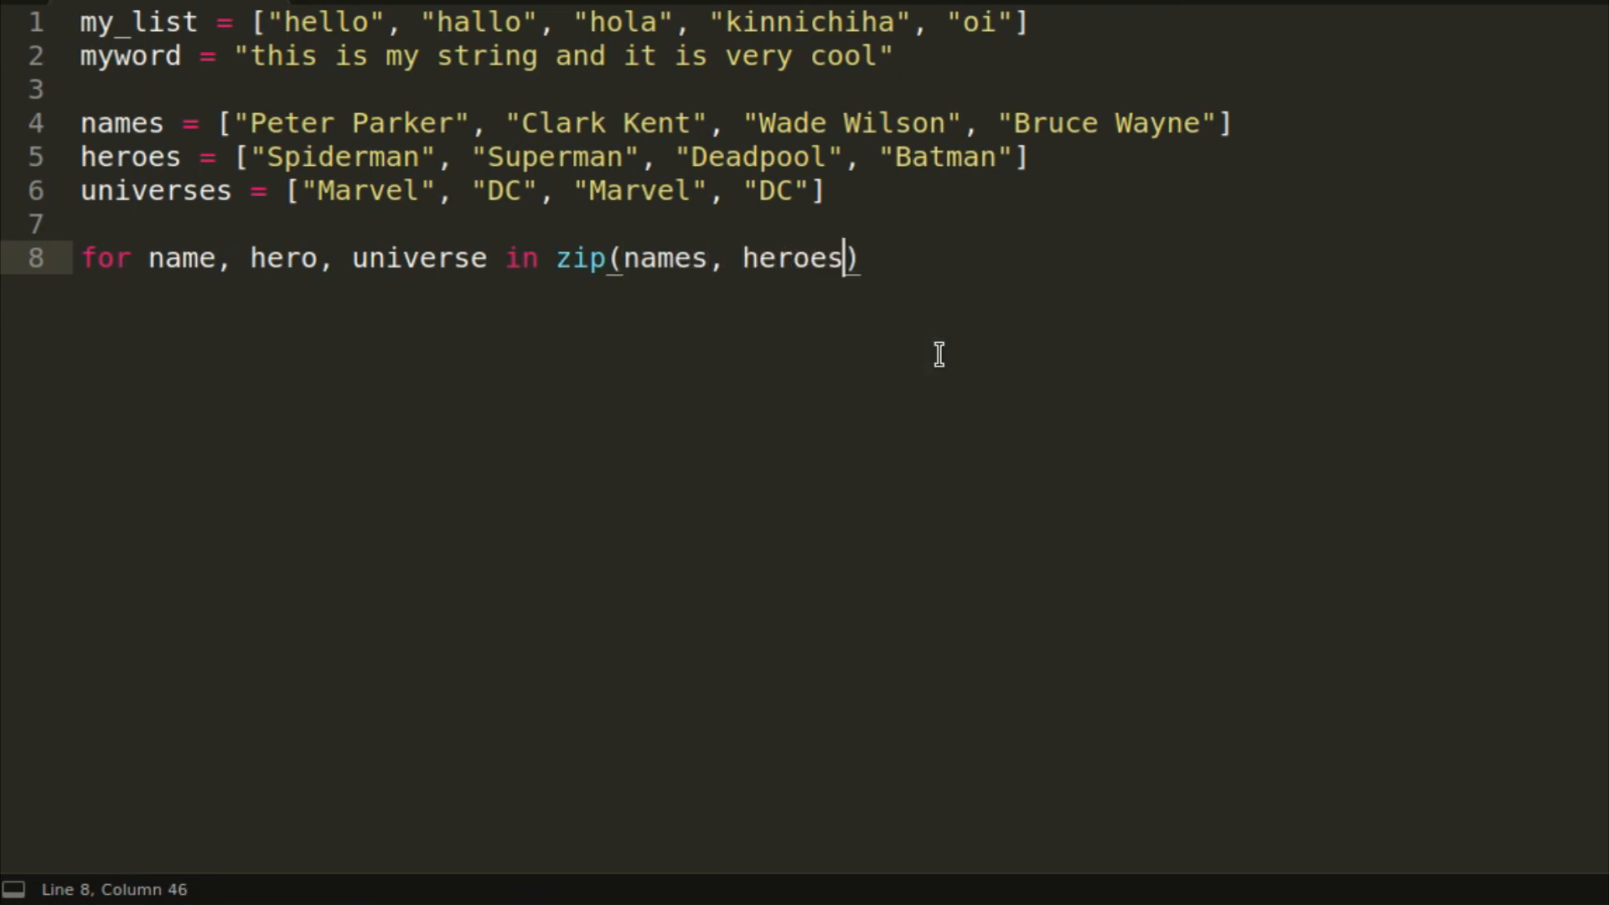
text(, universes)
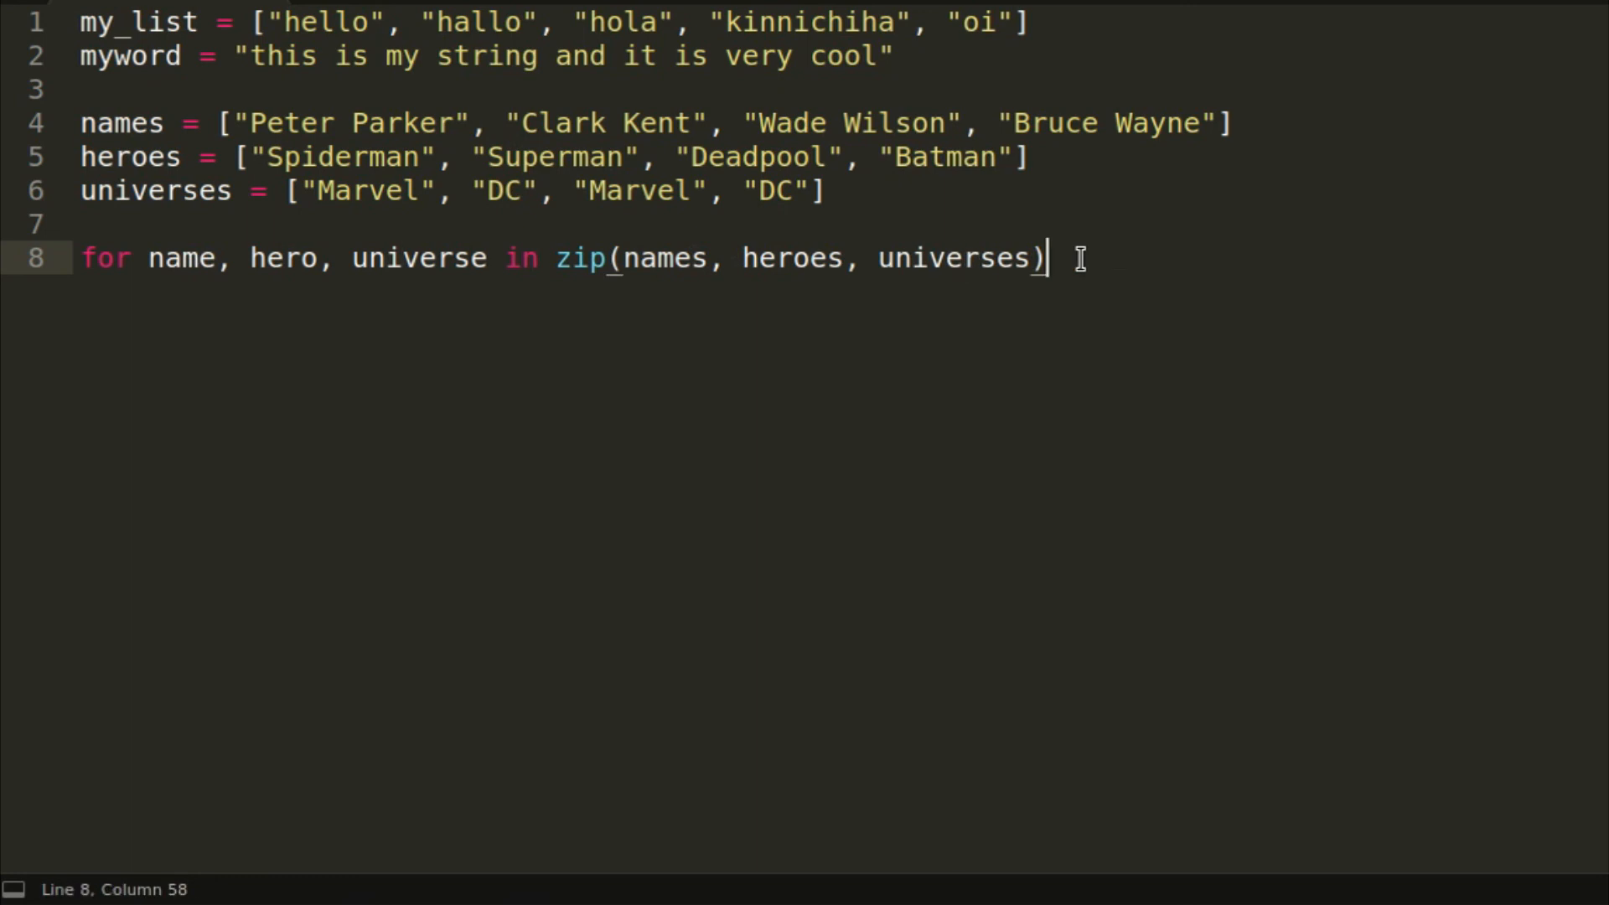
text(:)
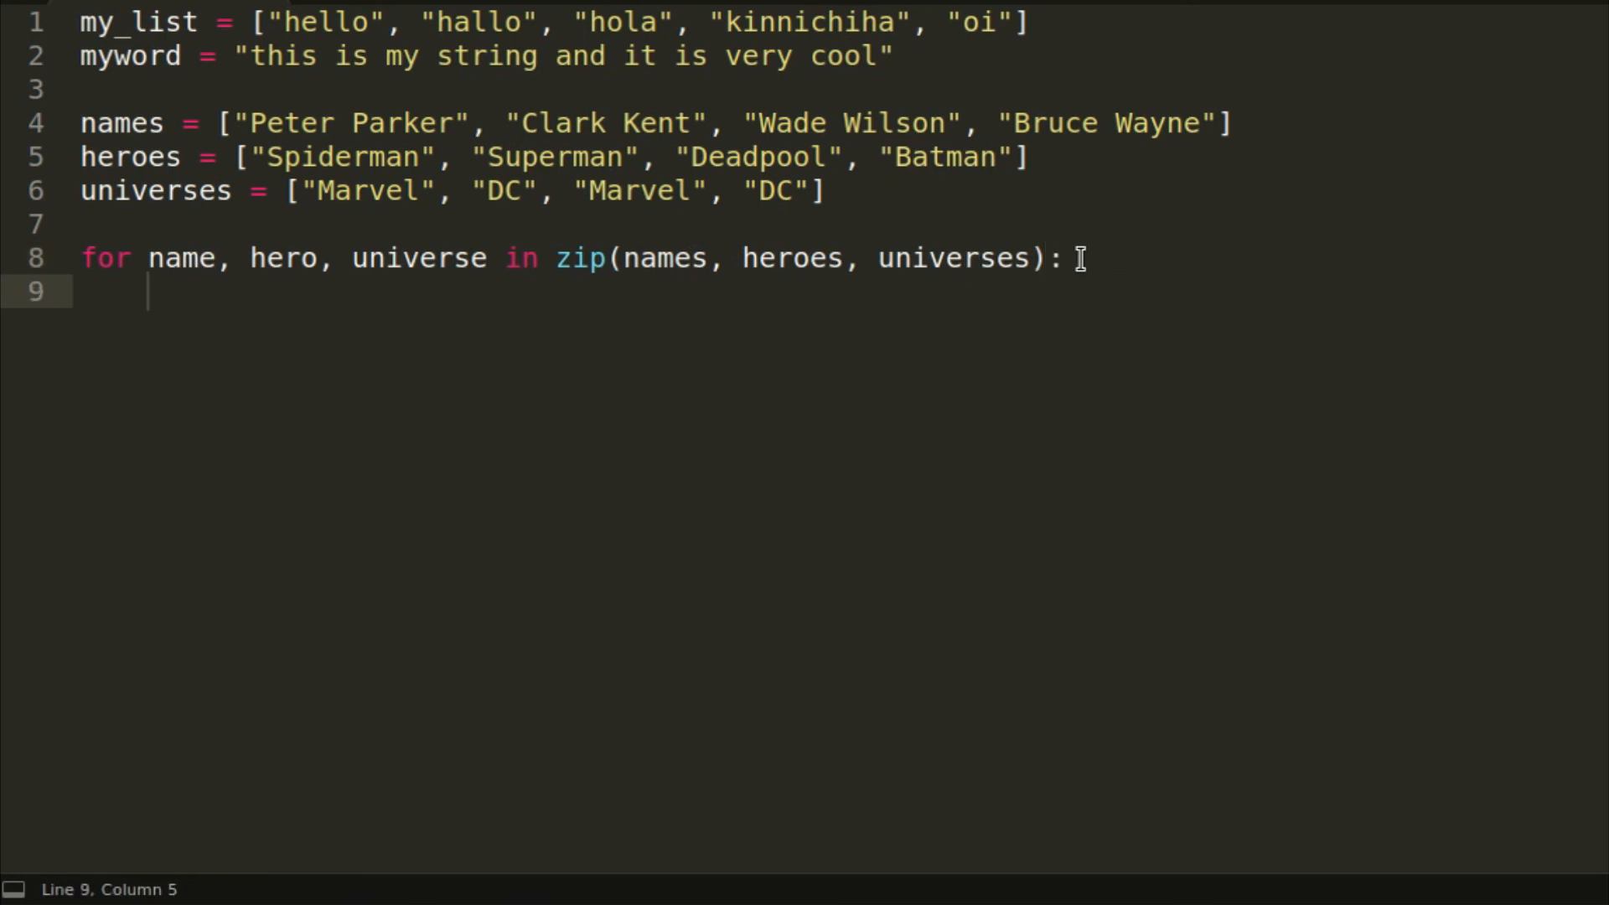
Step: Add the body print(f"{name} is {hero} from {universe}") and save the script
text(print()
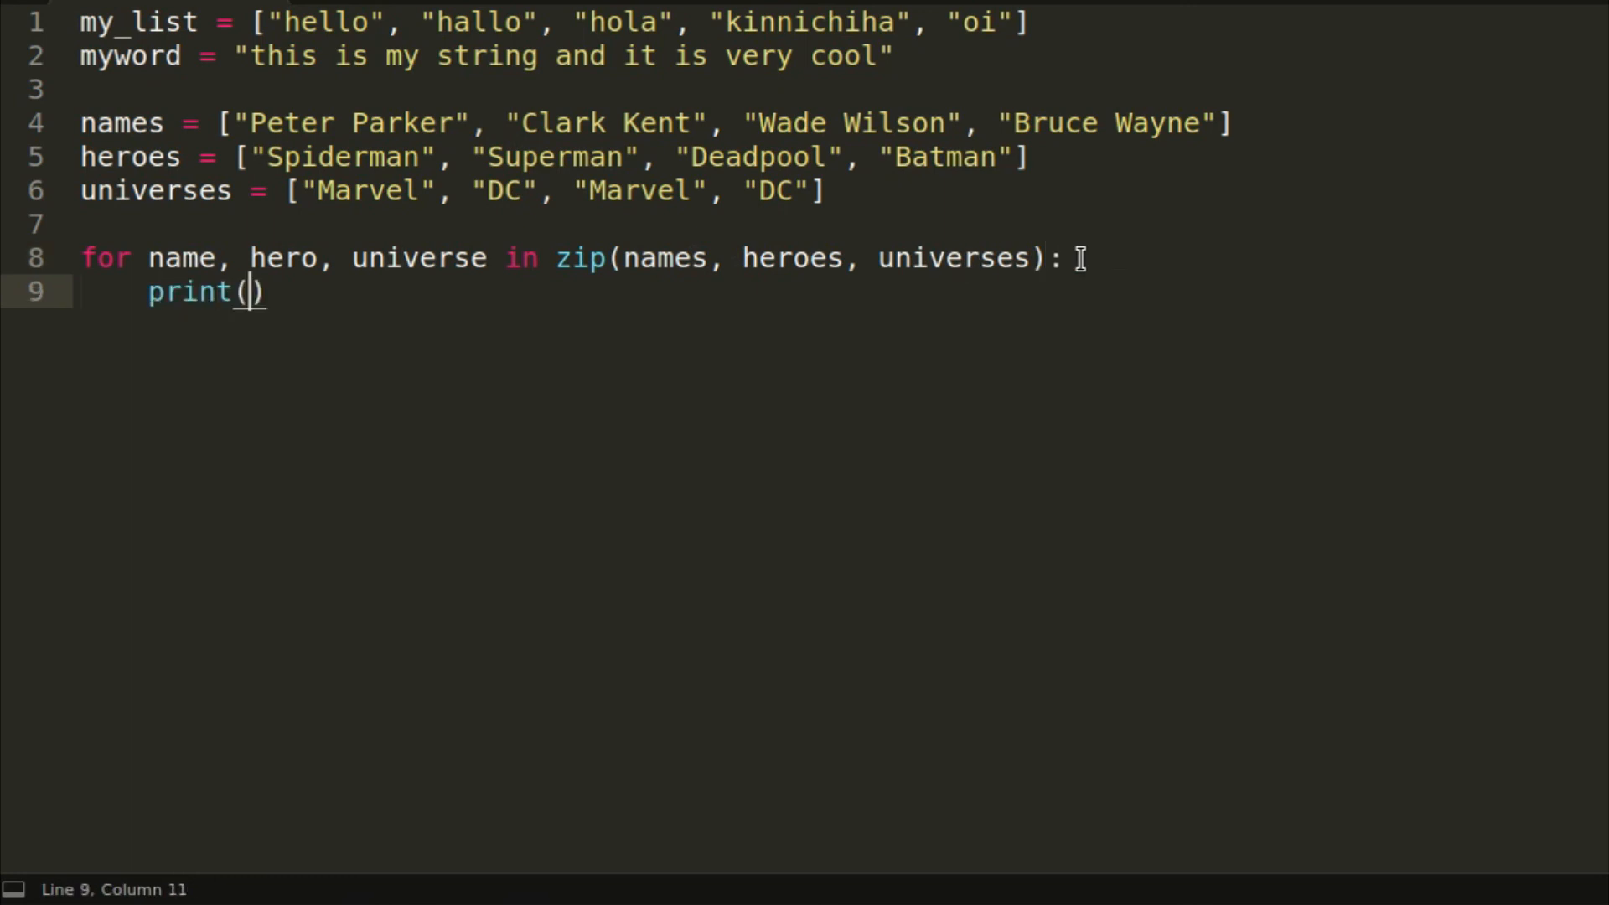
text(f")
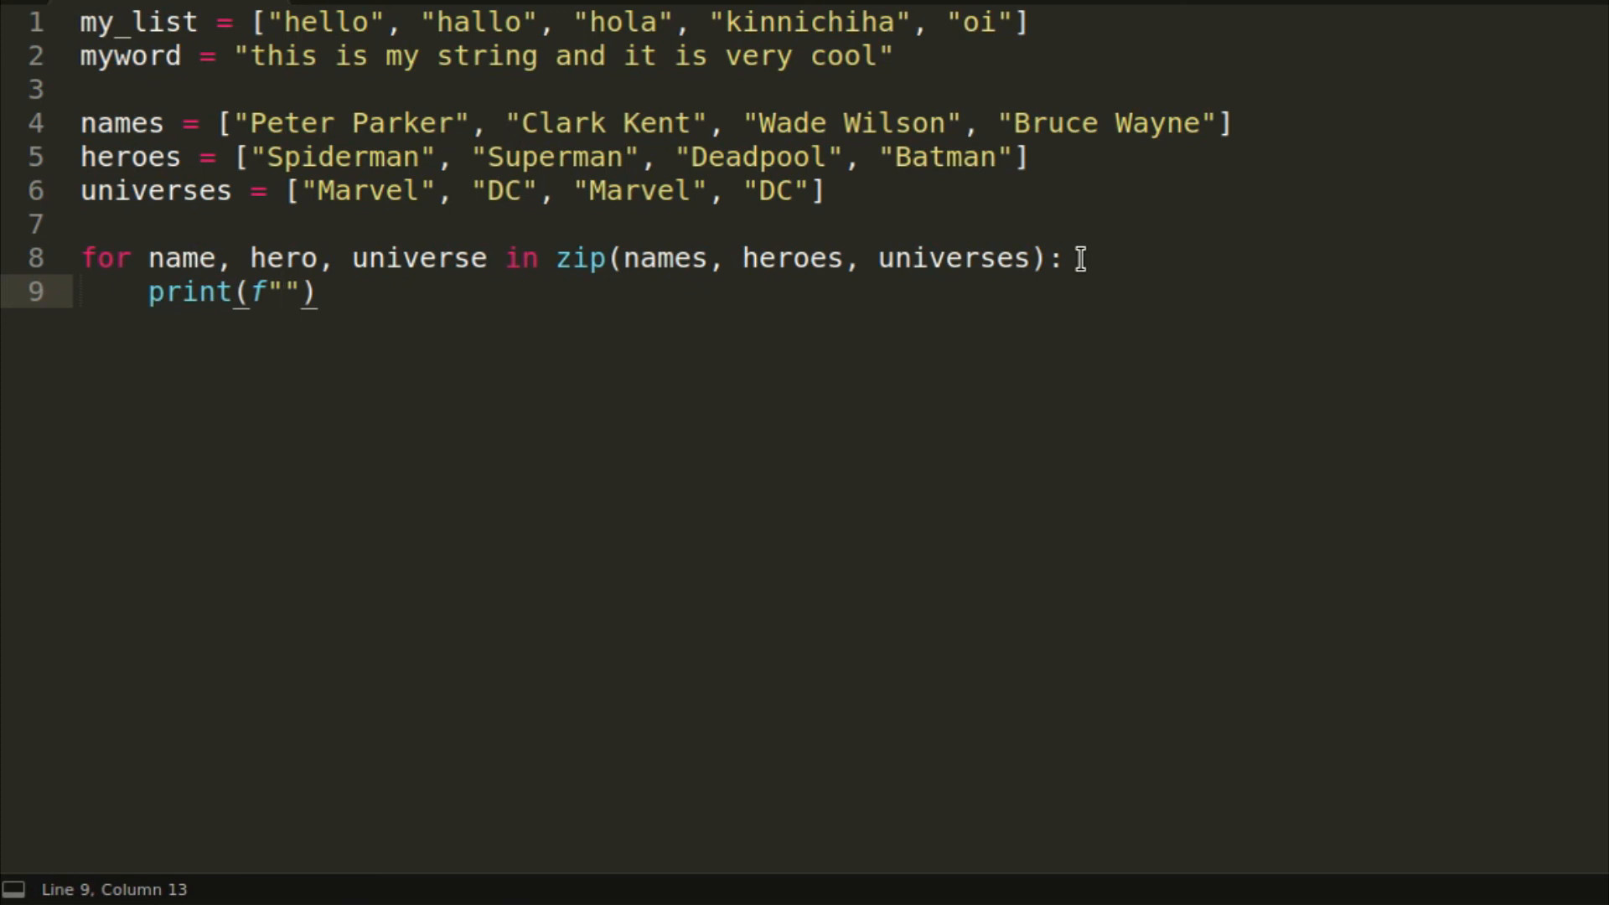
text({name)
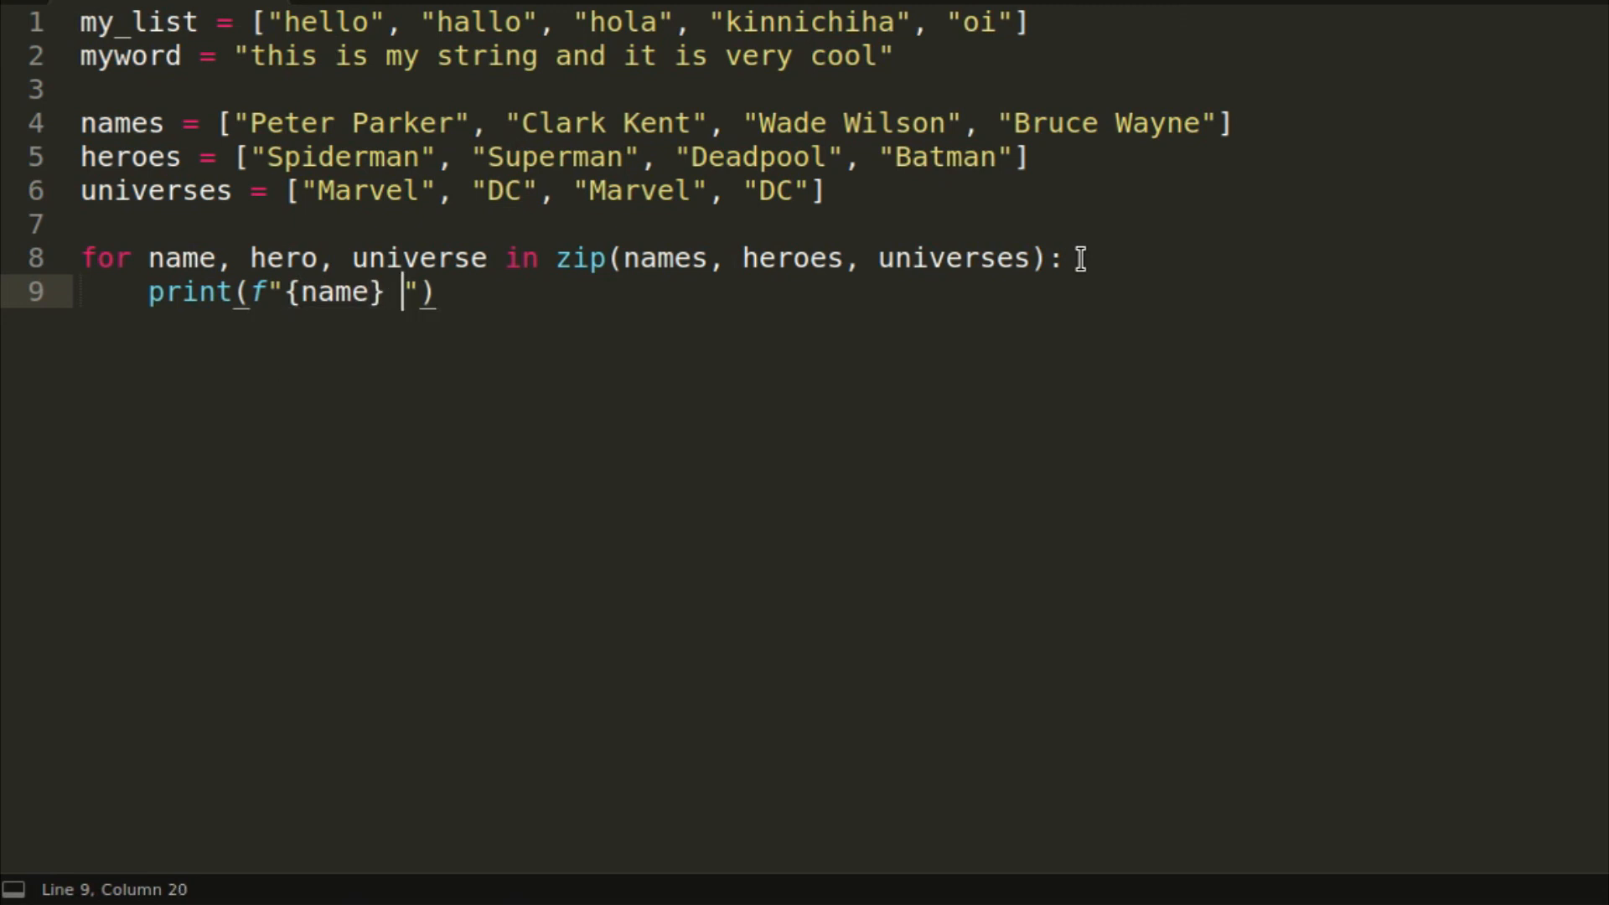
text(is {he)
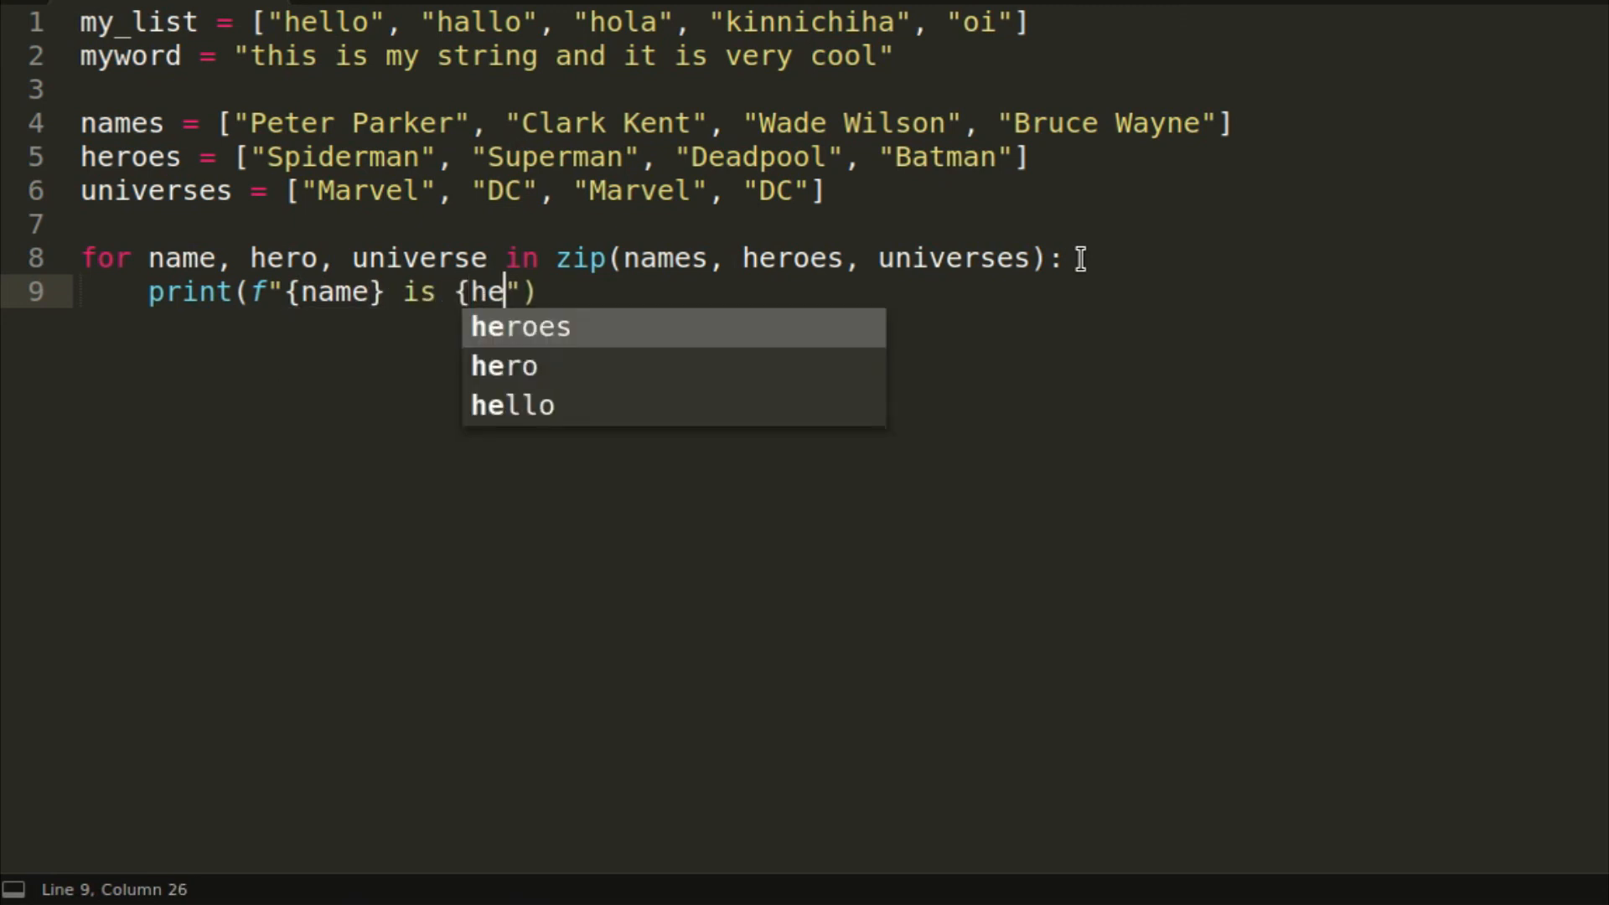
text(ro)
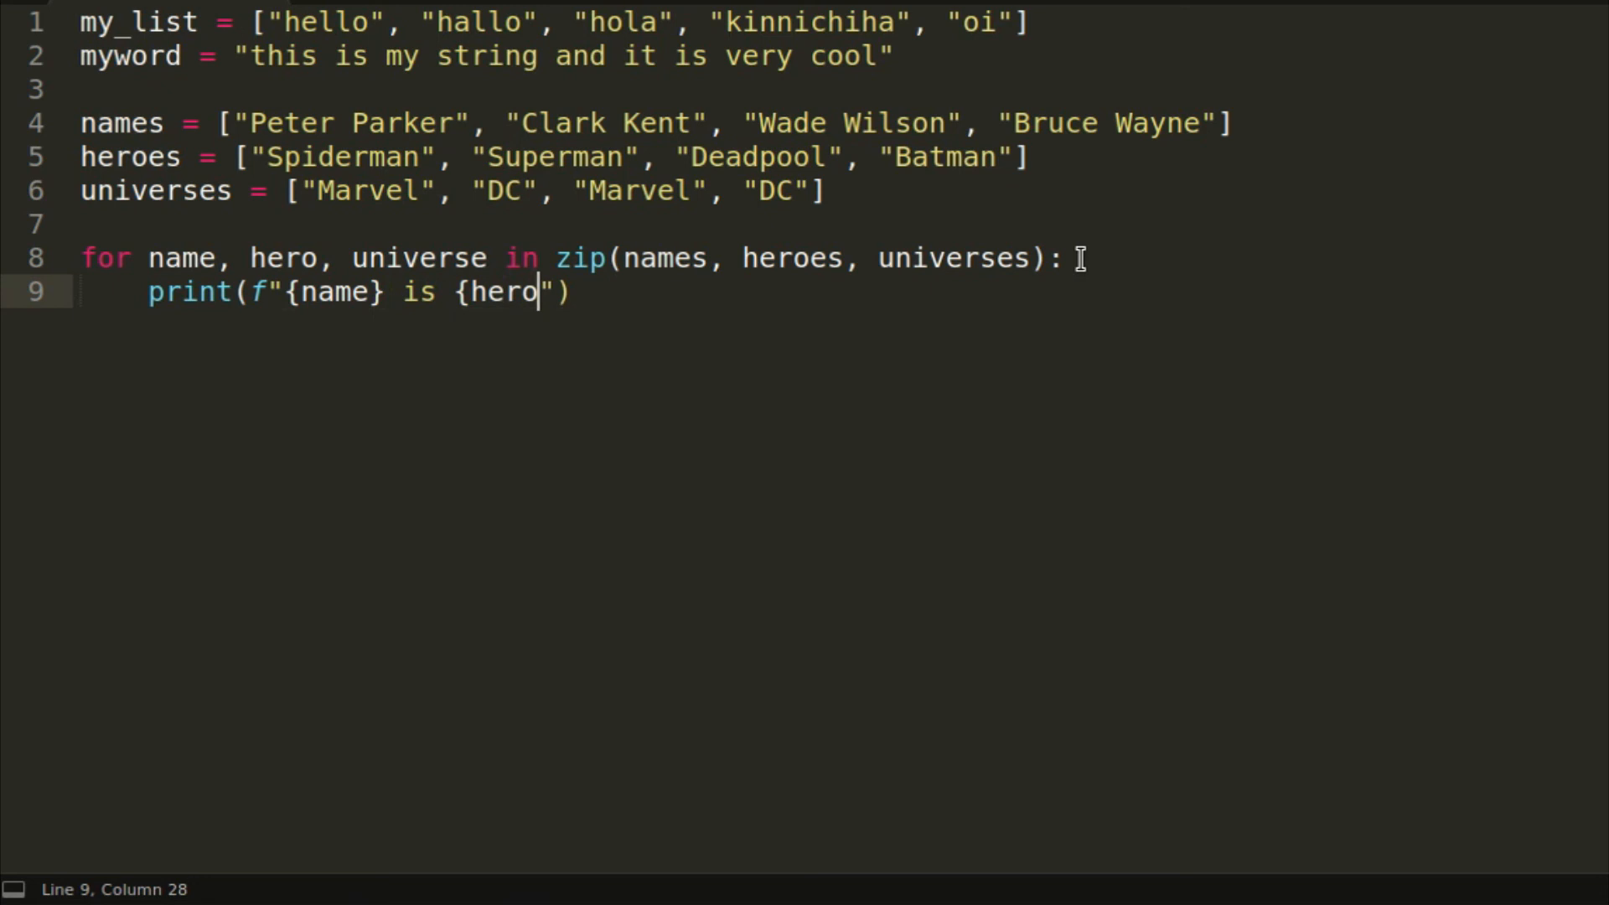
text(})
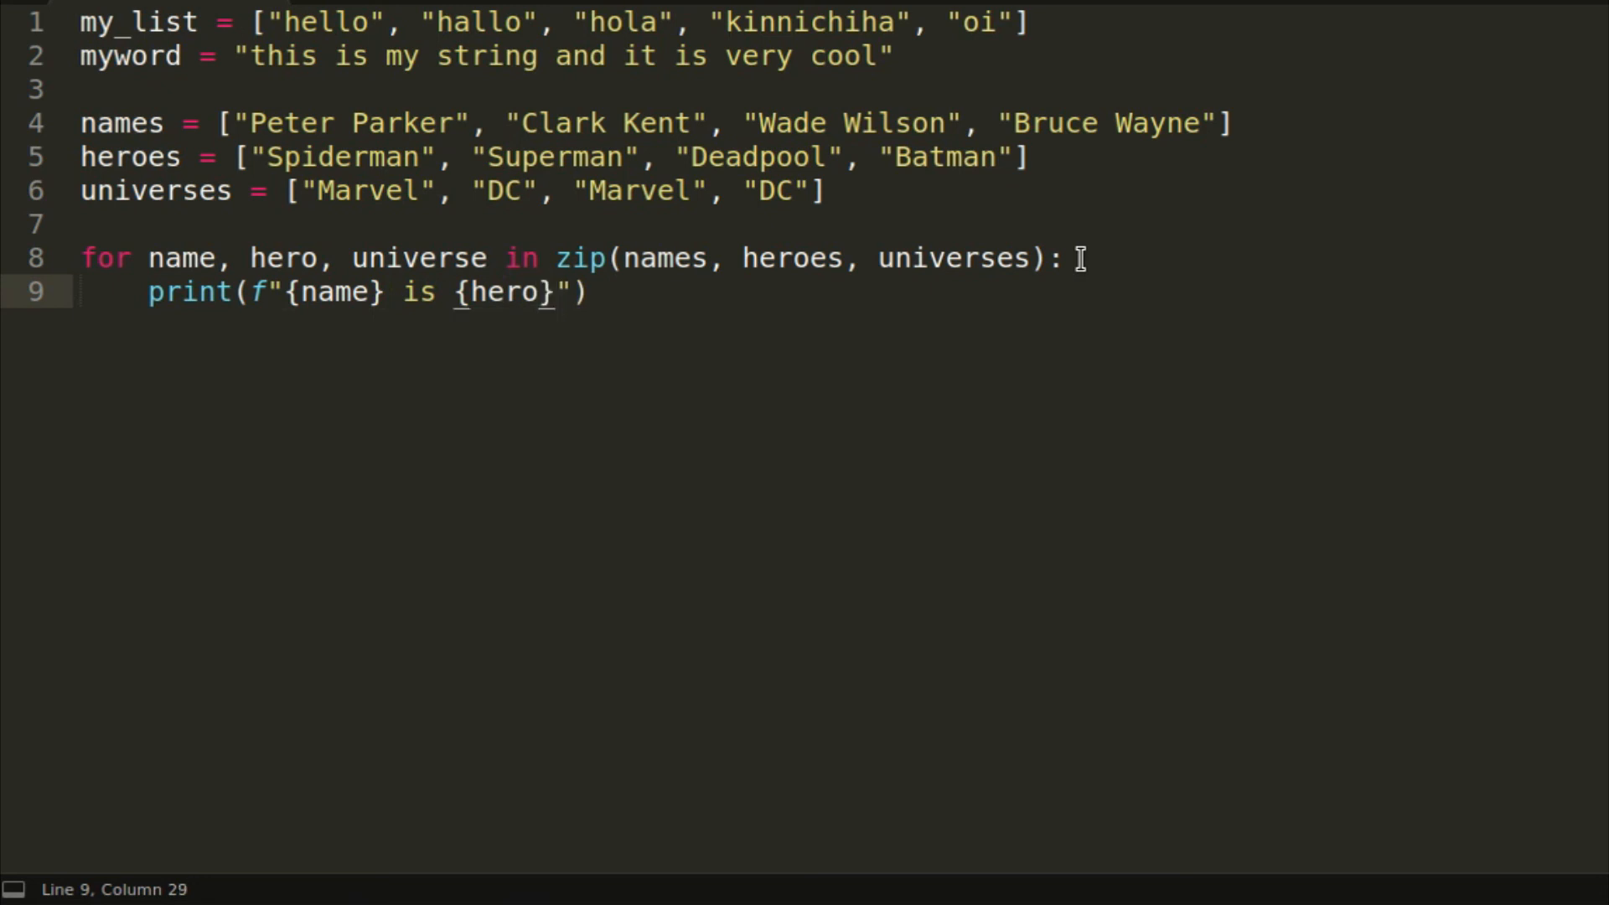
text(f)
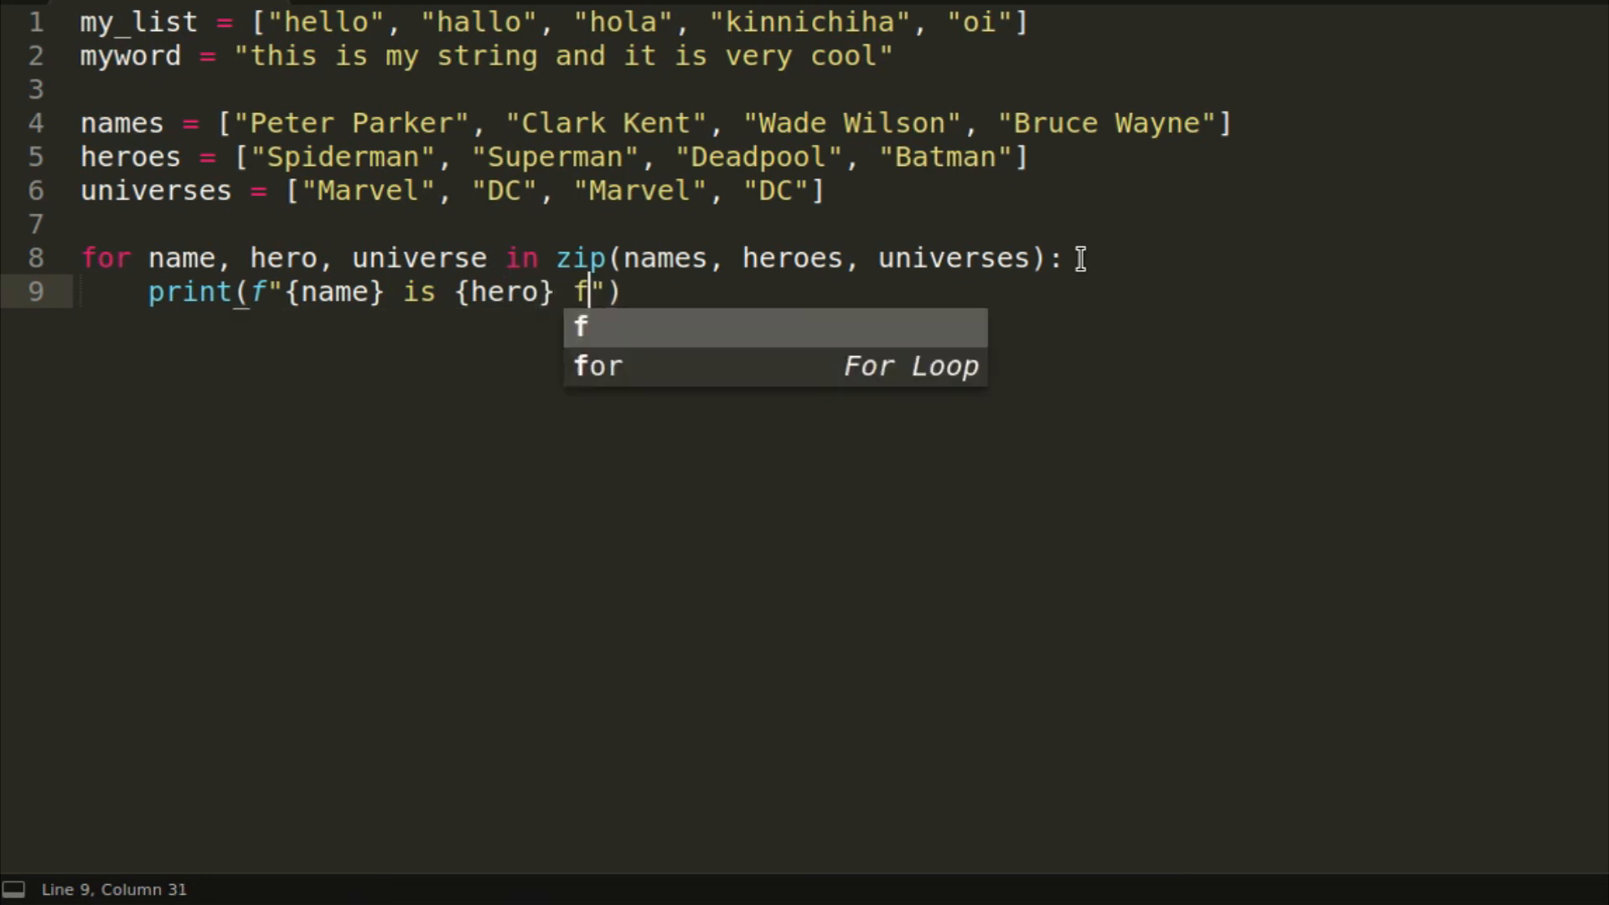
text(ro)
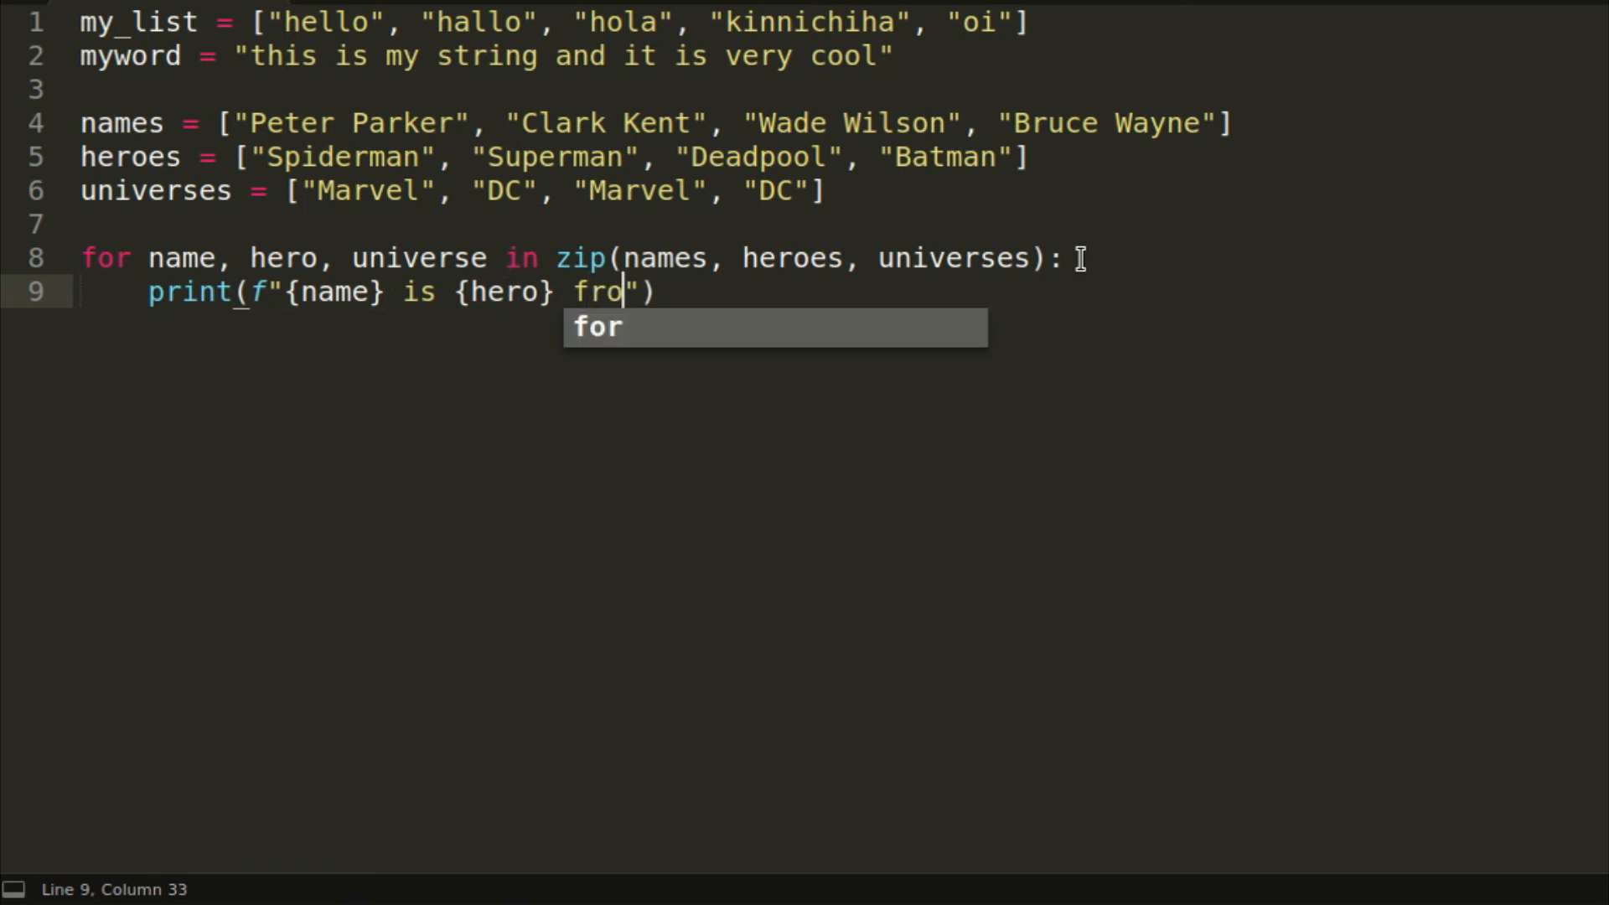
text(m {un)
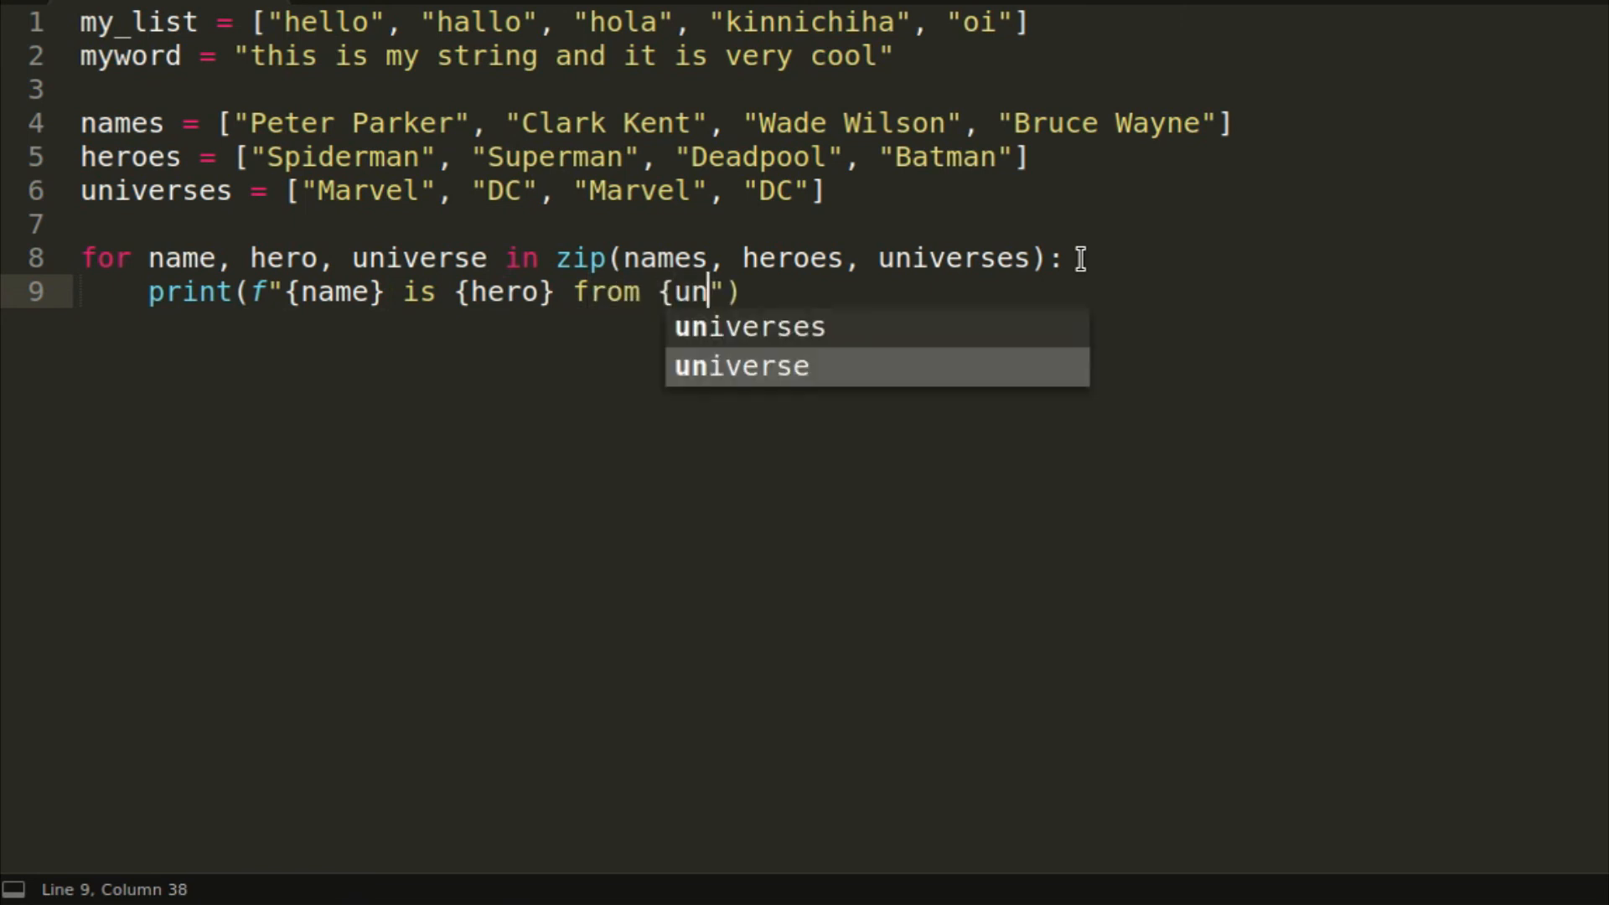
key(Tab)
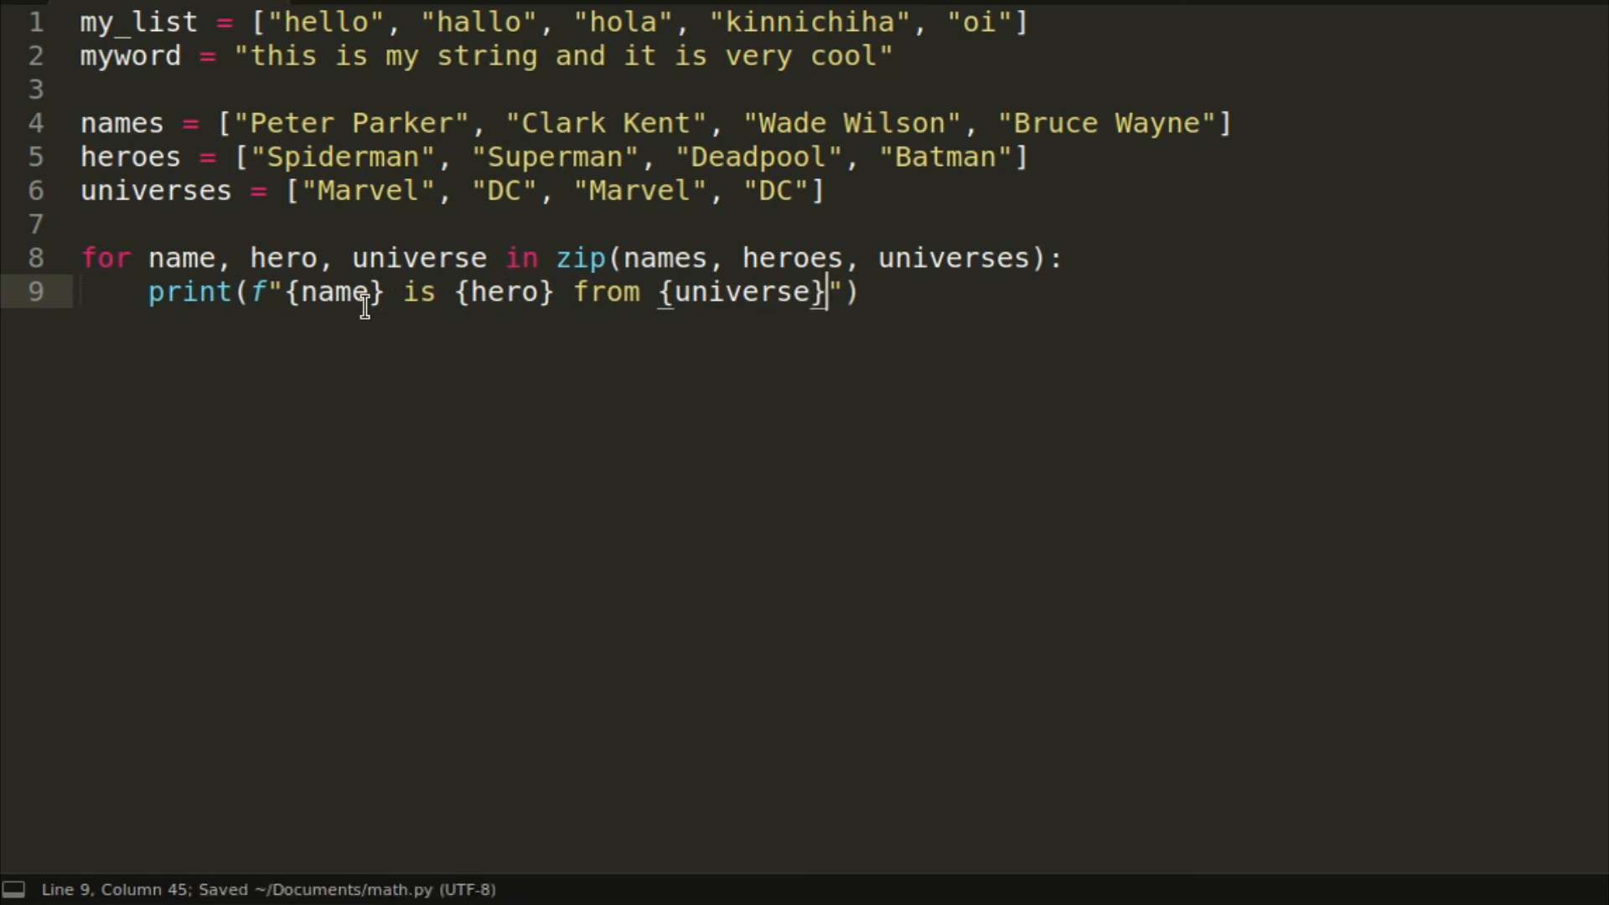
mouse_move(406, 330)
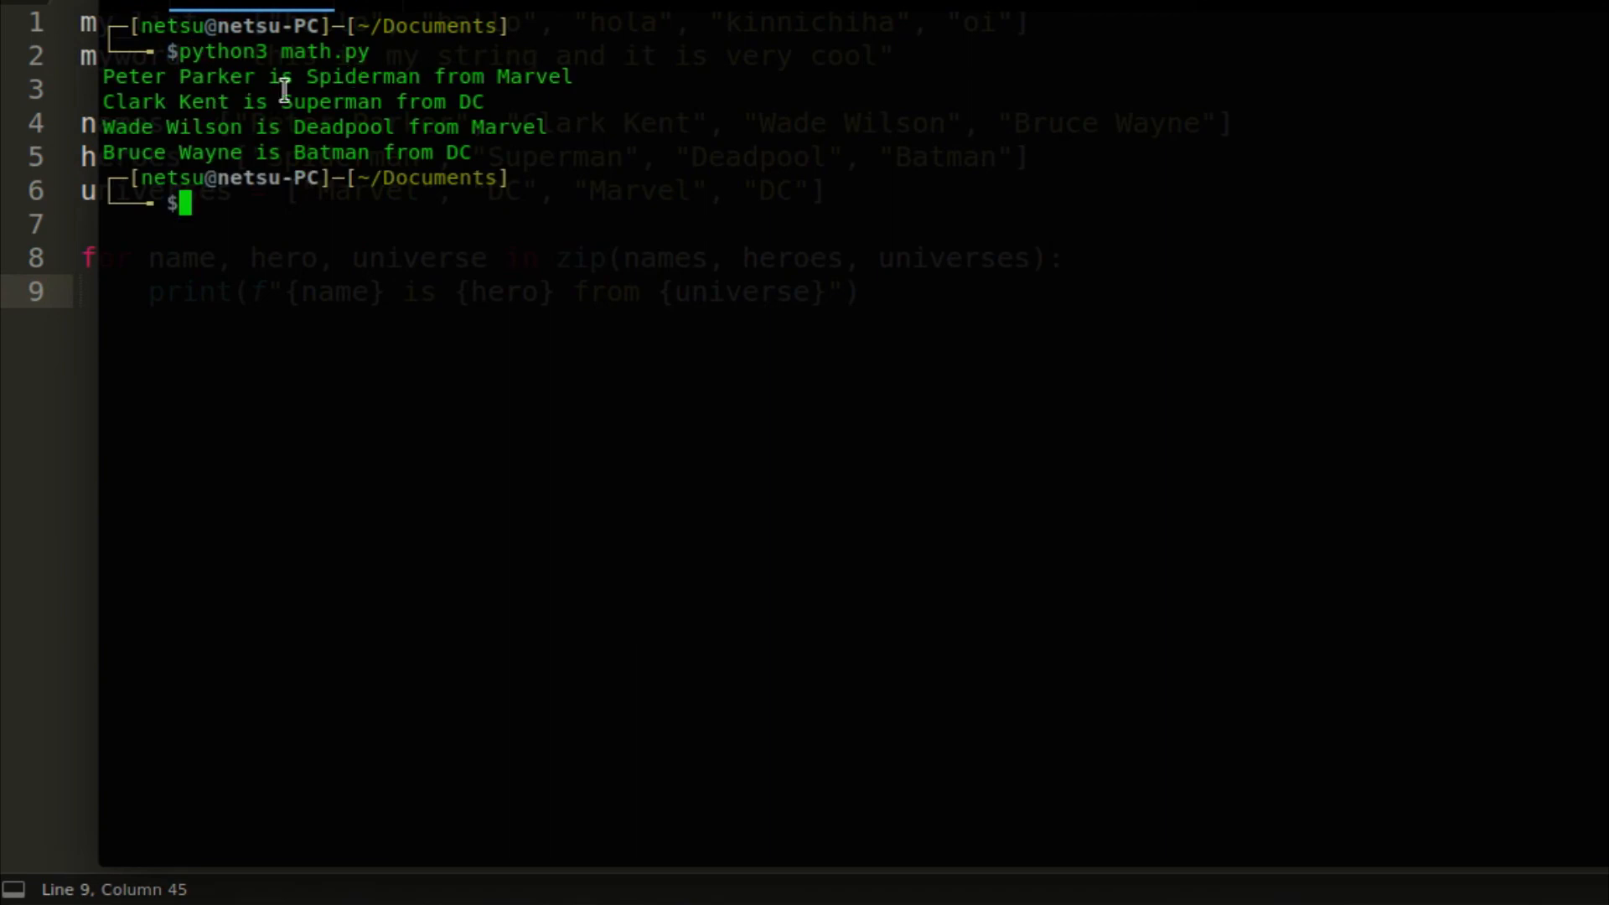
mouse_move(757, 67)
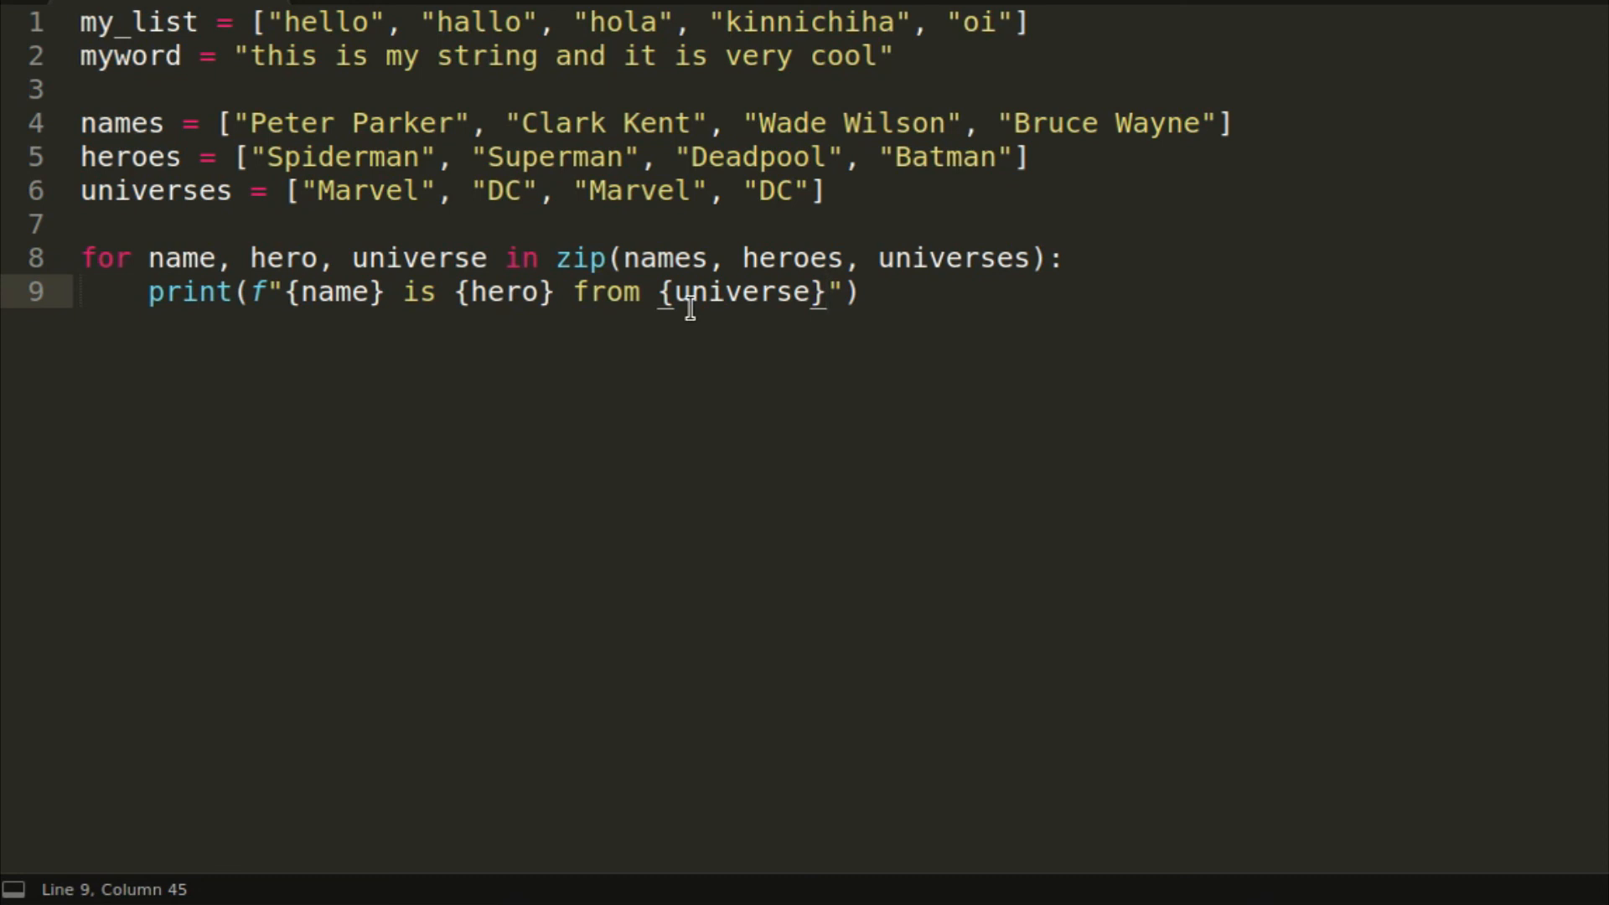
Step: Replace the zip loop lines with num = [1, 2, 3, 4, 5]
key(ctrl+shift+k)
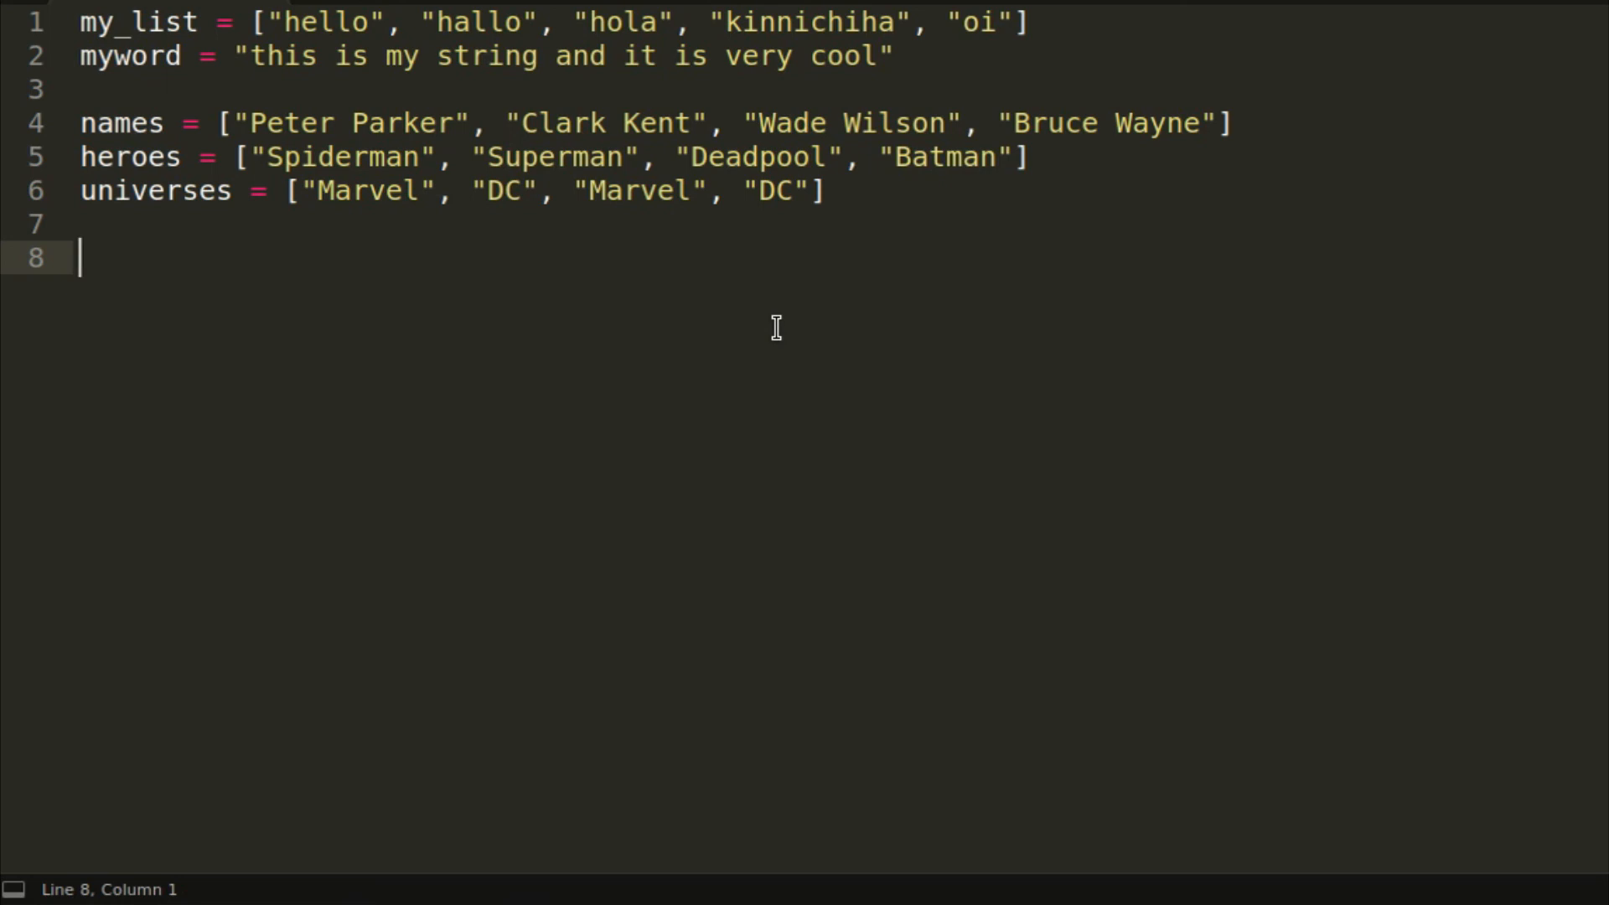
text(num =)
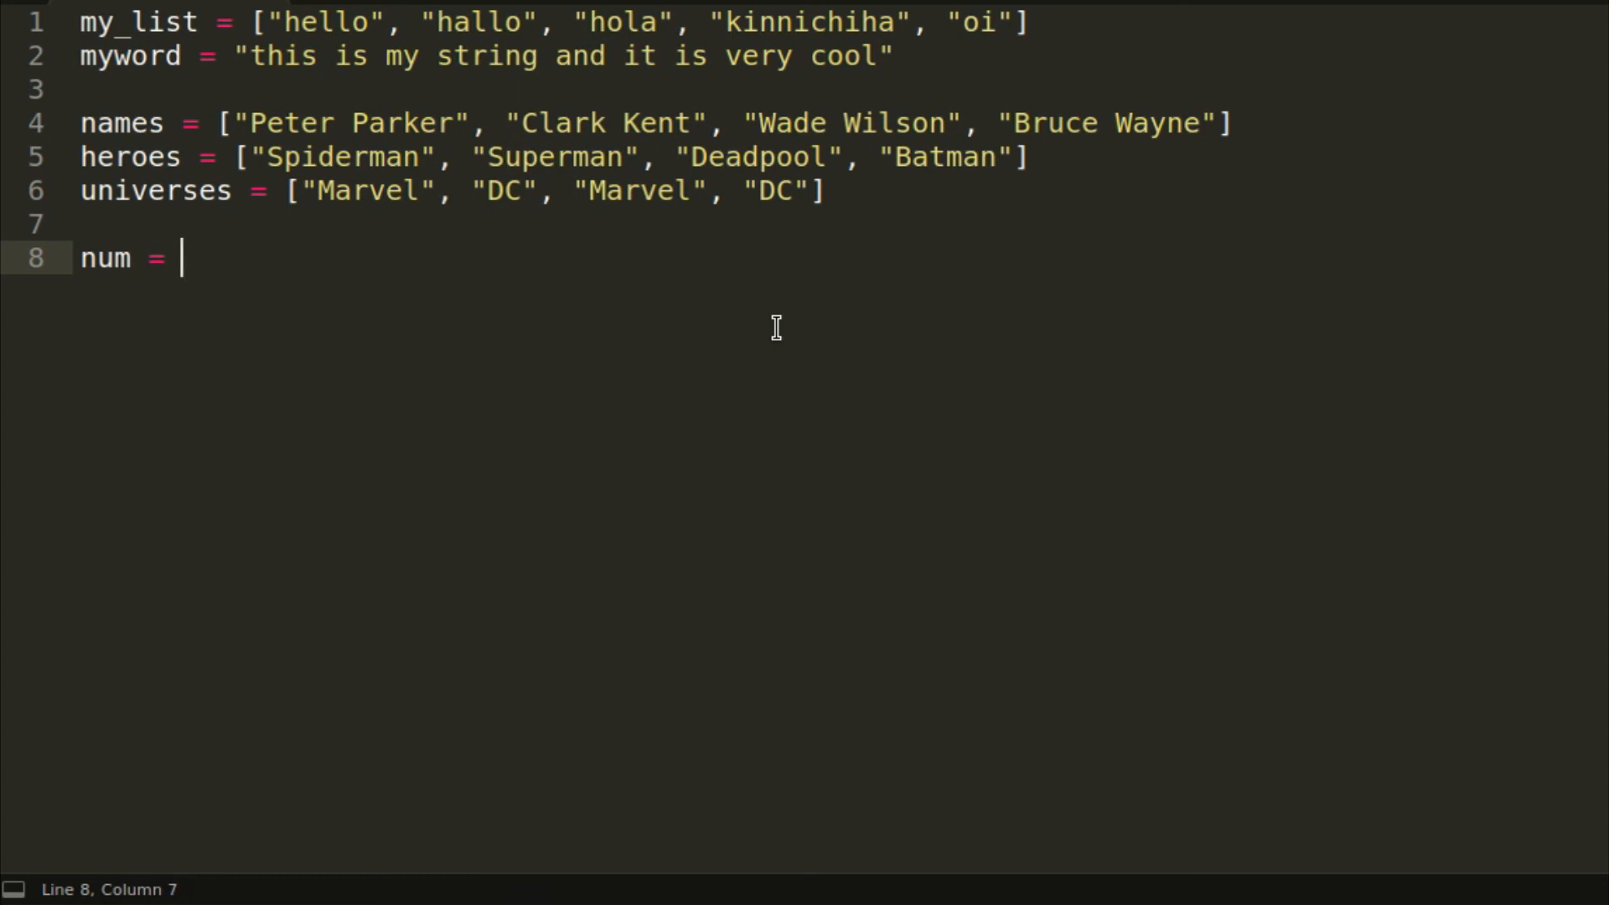
text([1, 2, 3, 4,)
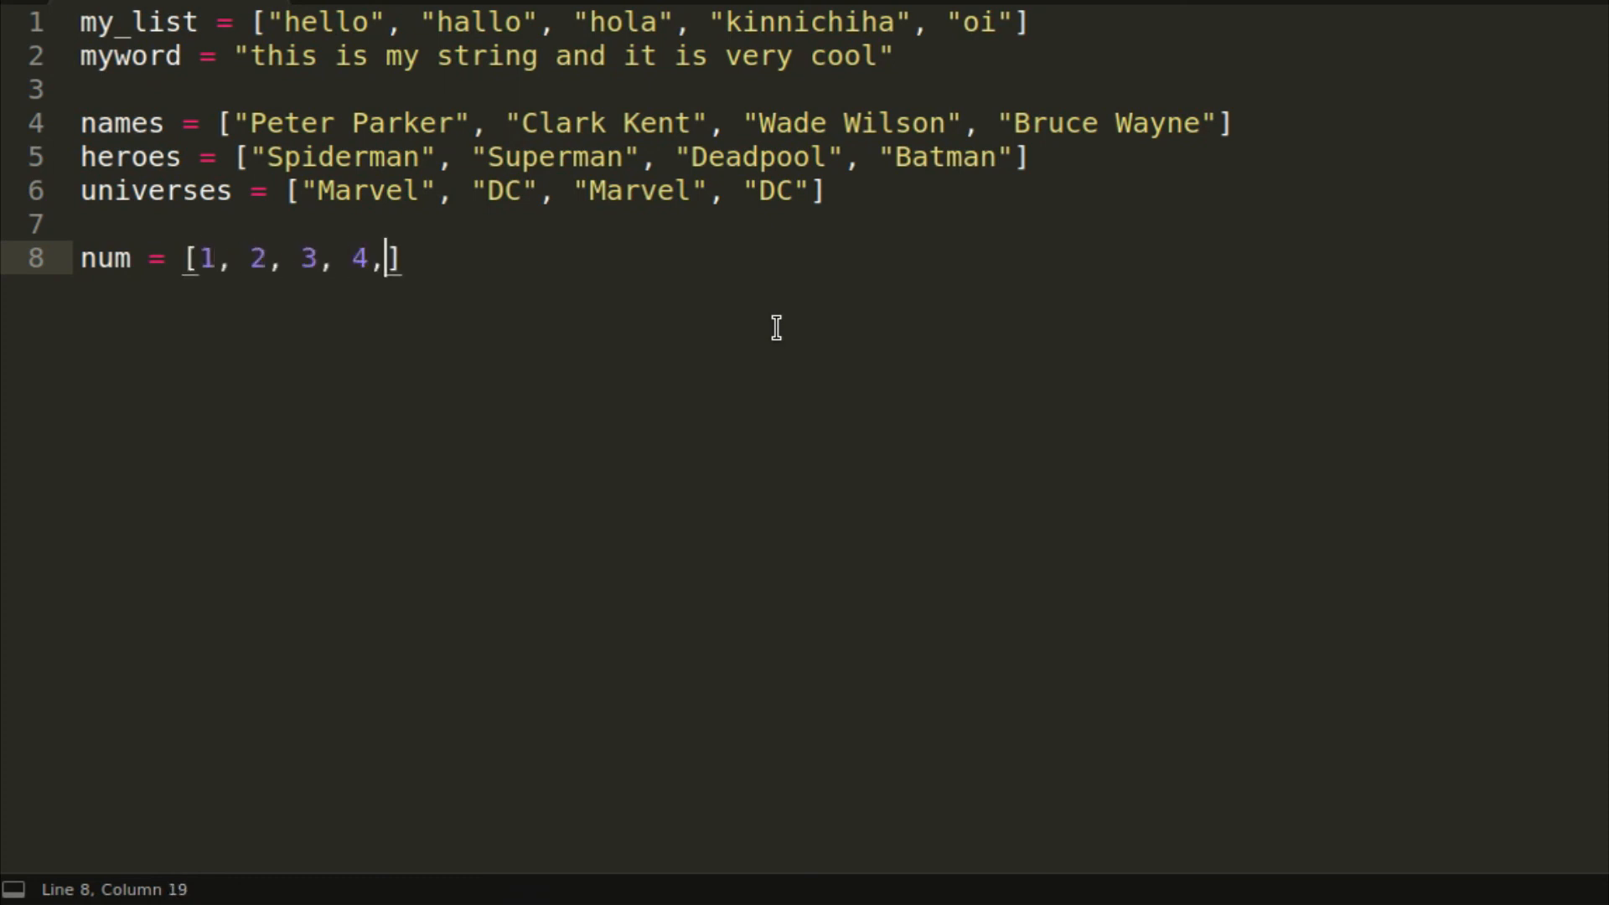
key(enter)
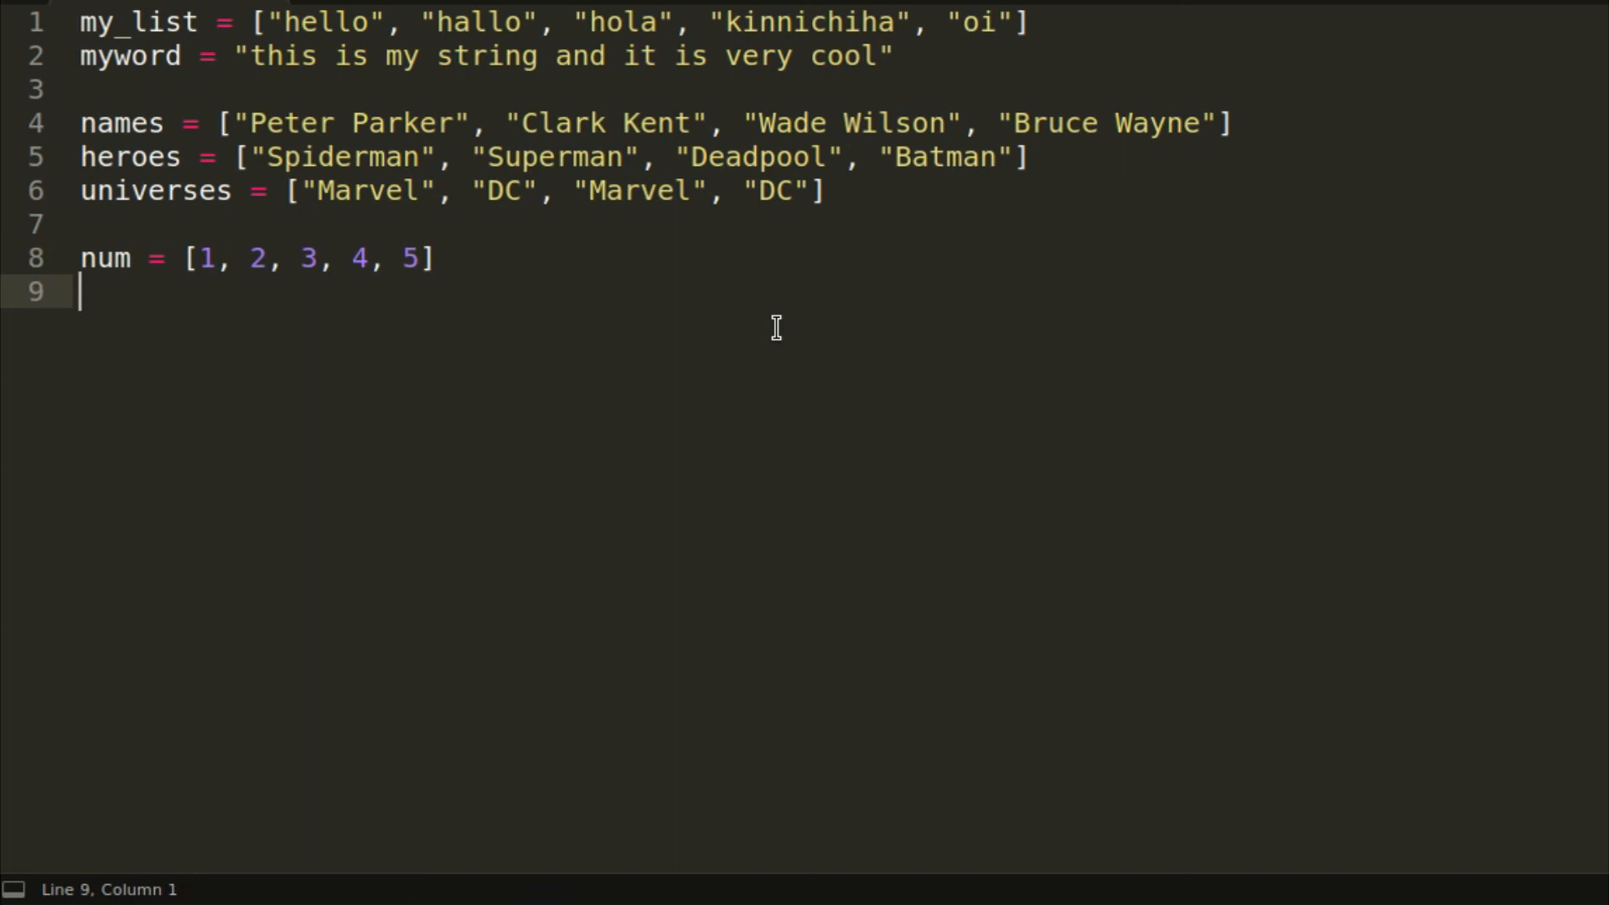
Step: Add the list comprehension sqred = [i * i for i in num]
text(sqre)
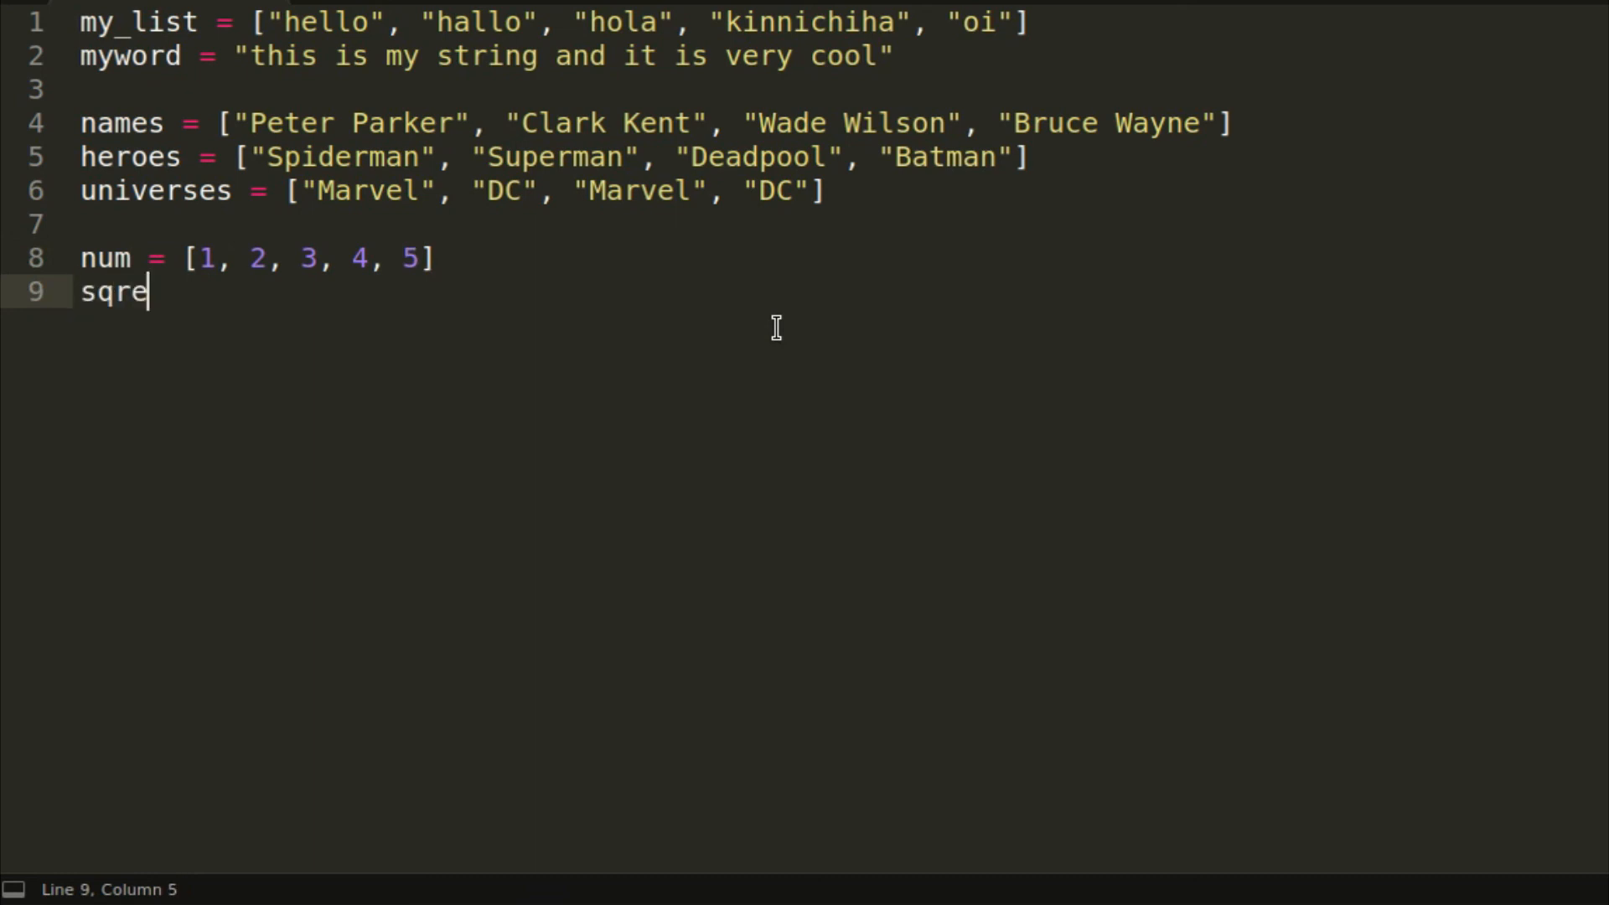
text(d)
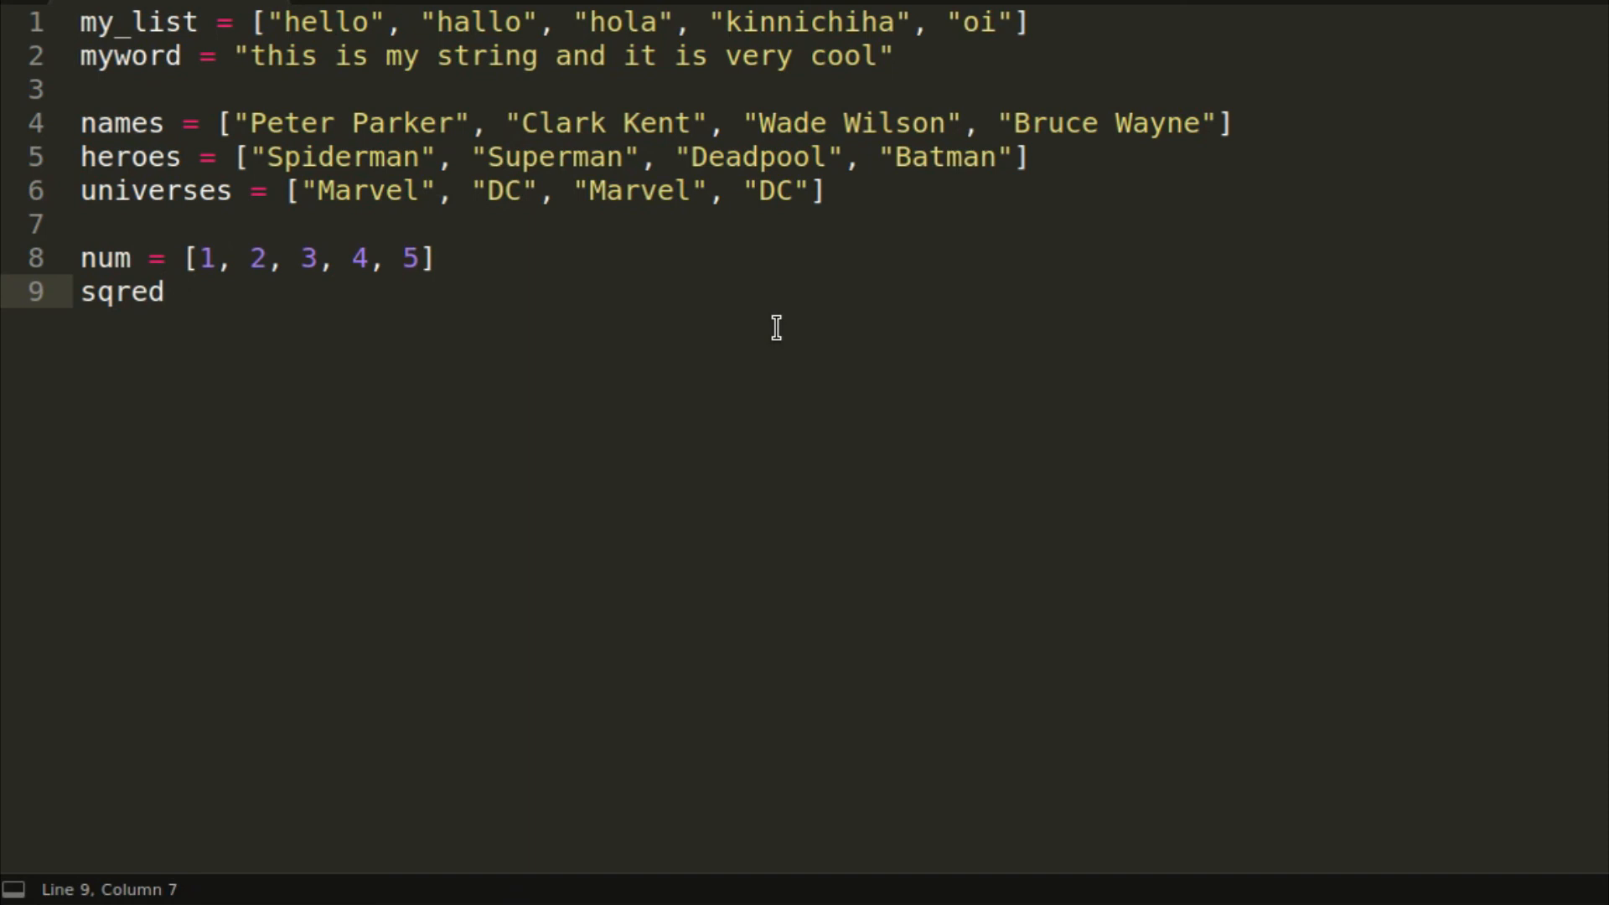
text(= [])
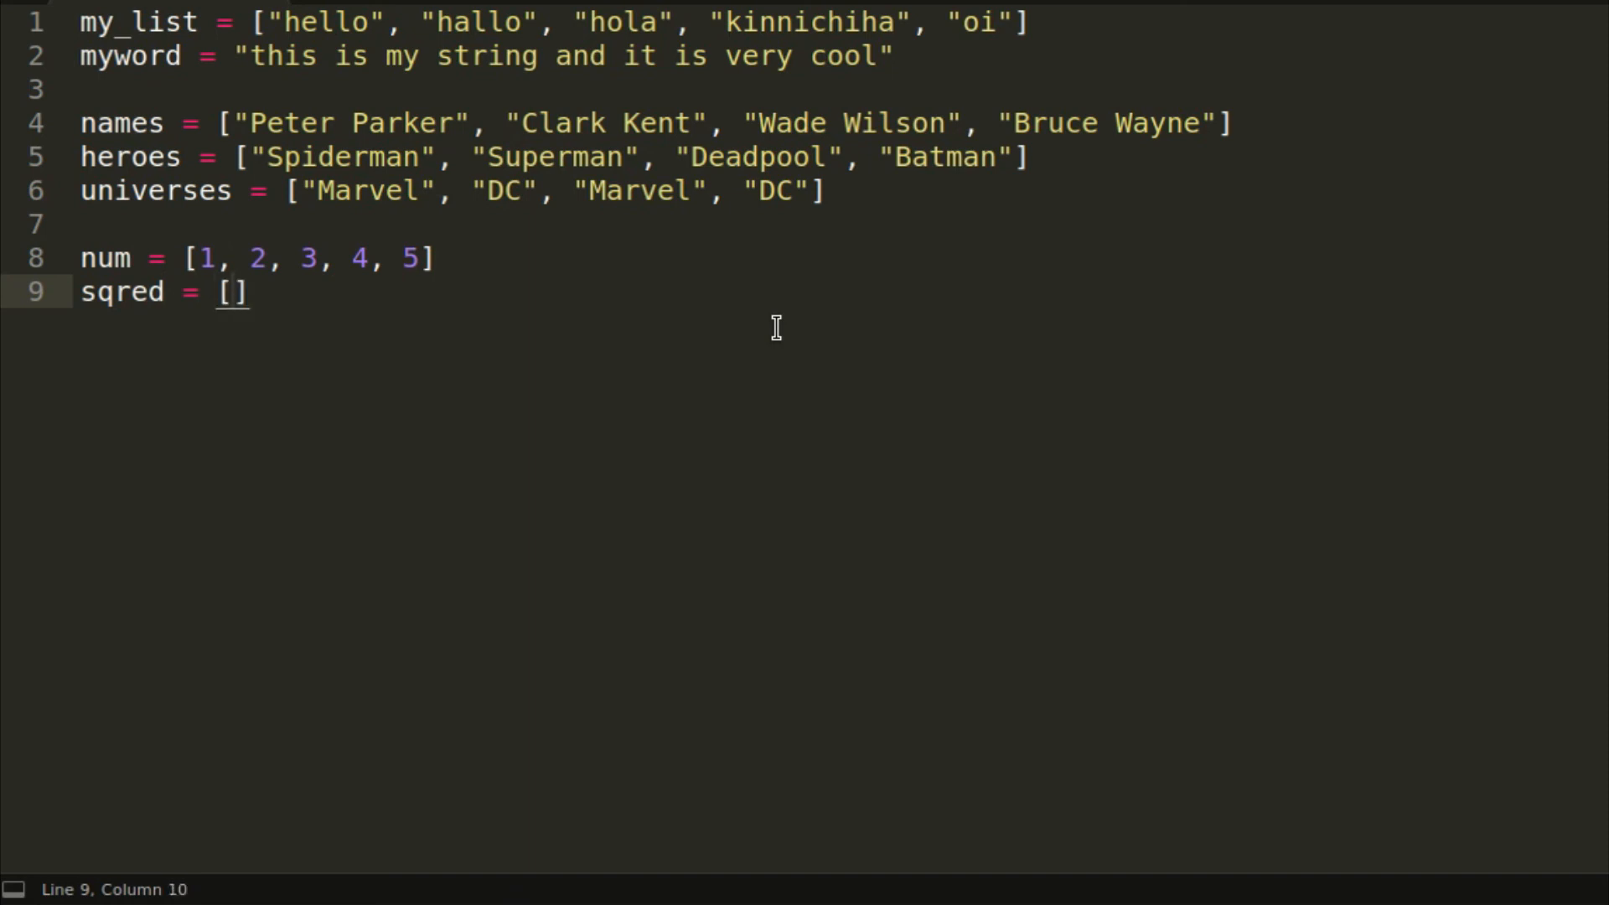
text(i * i for)
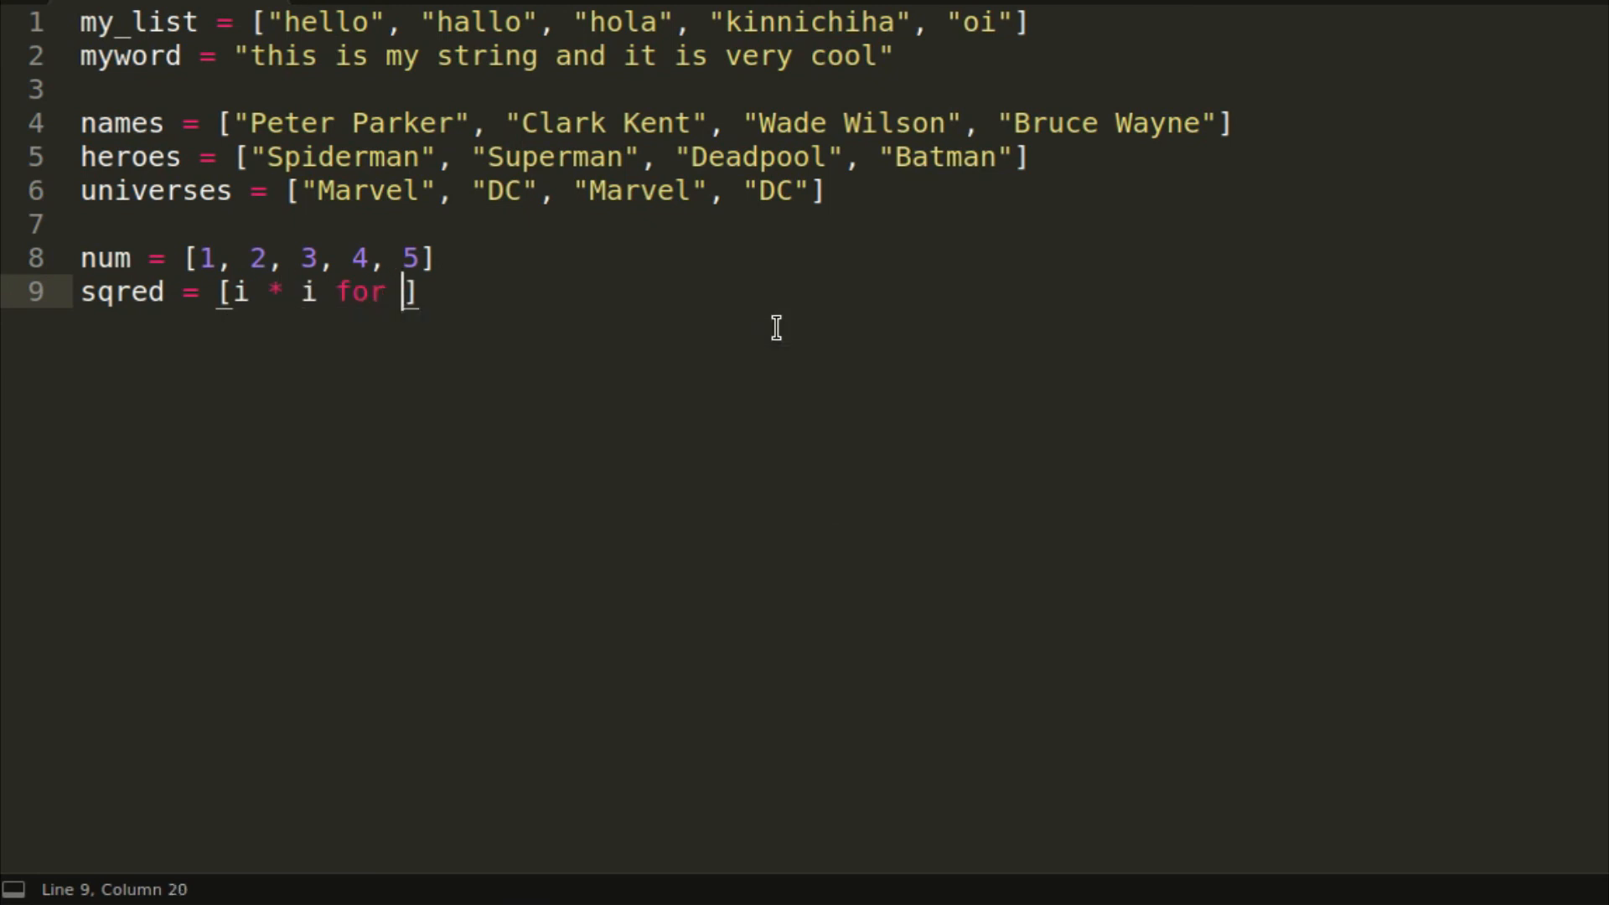
text(i in num)
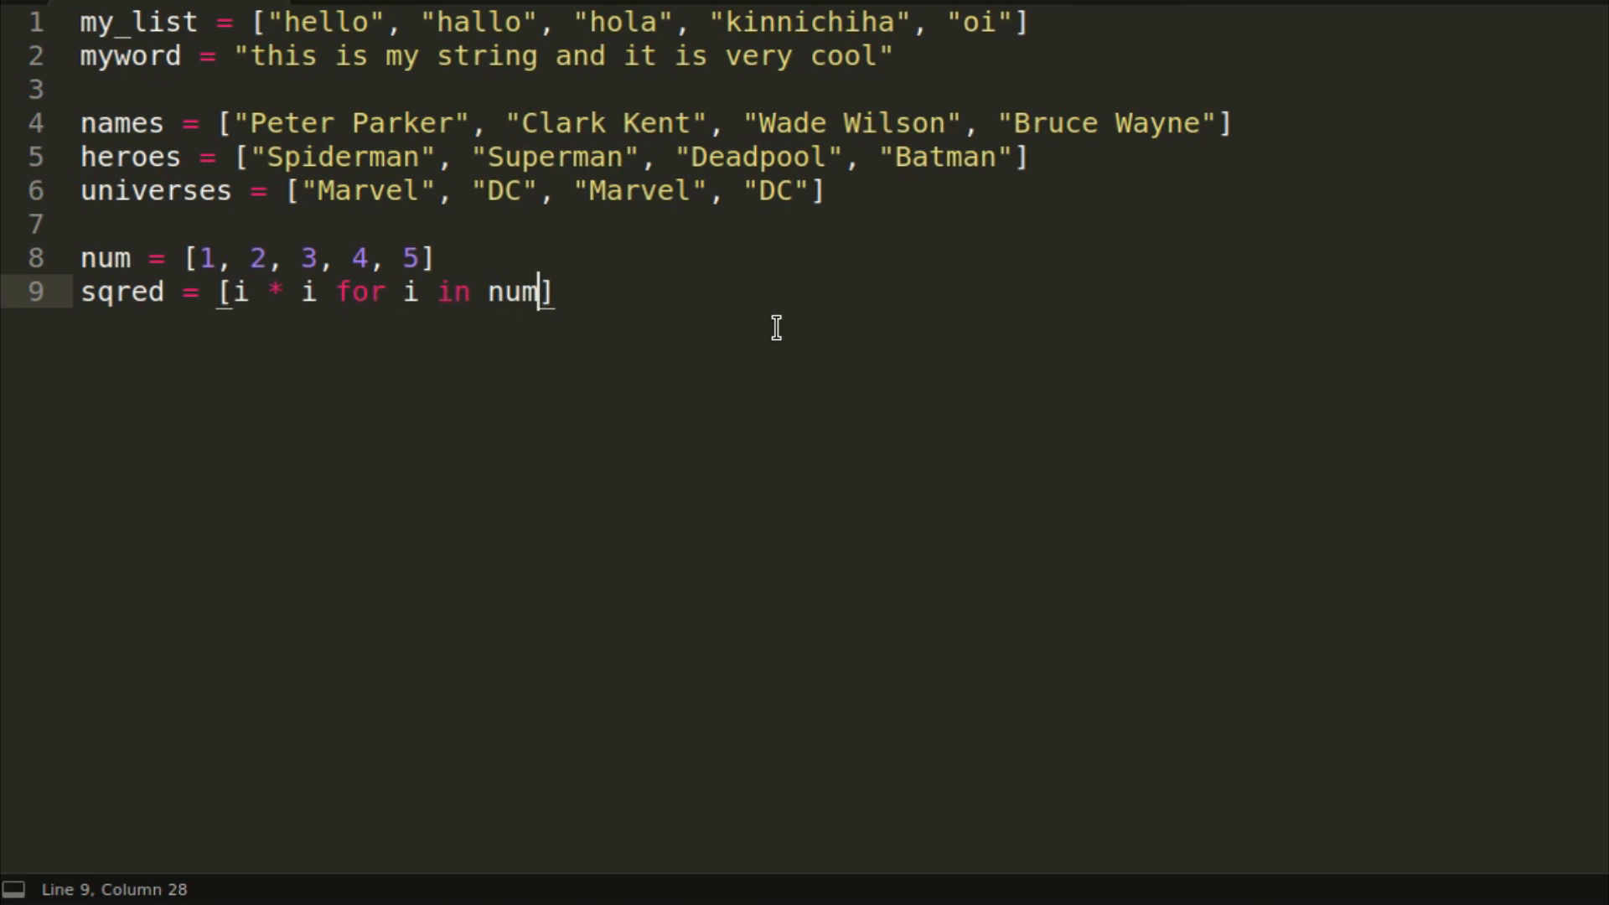
mouse_move(677, 124)
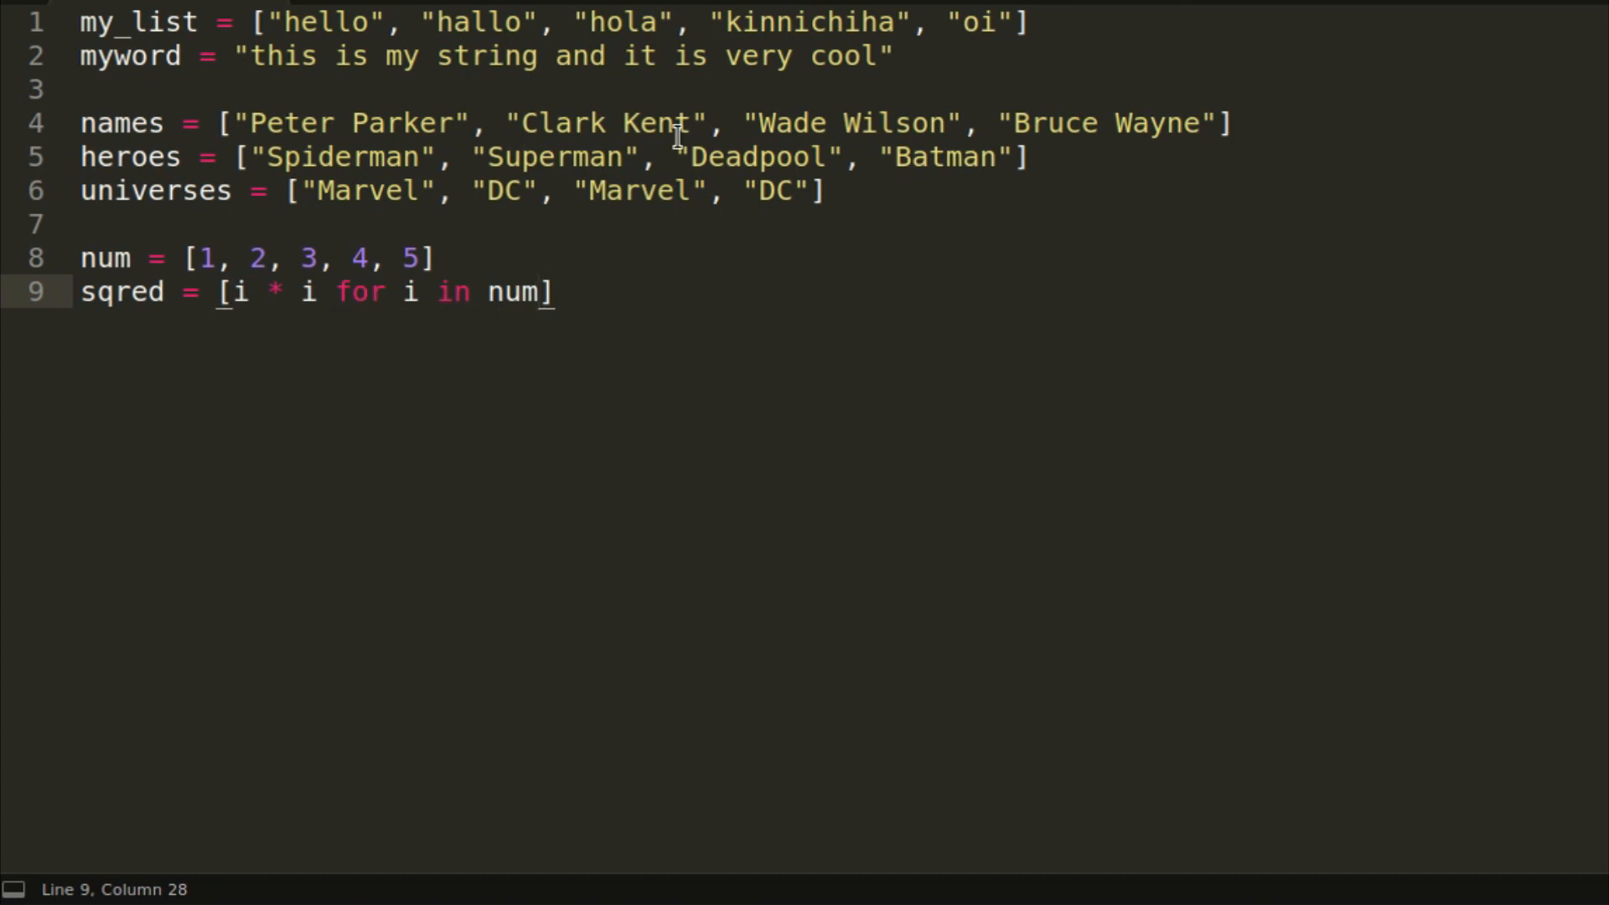
mouse_move(21, 26)
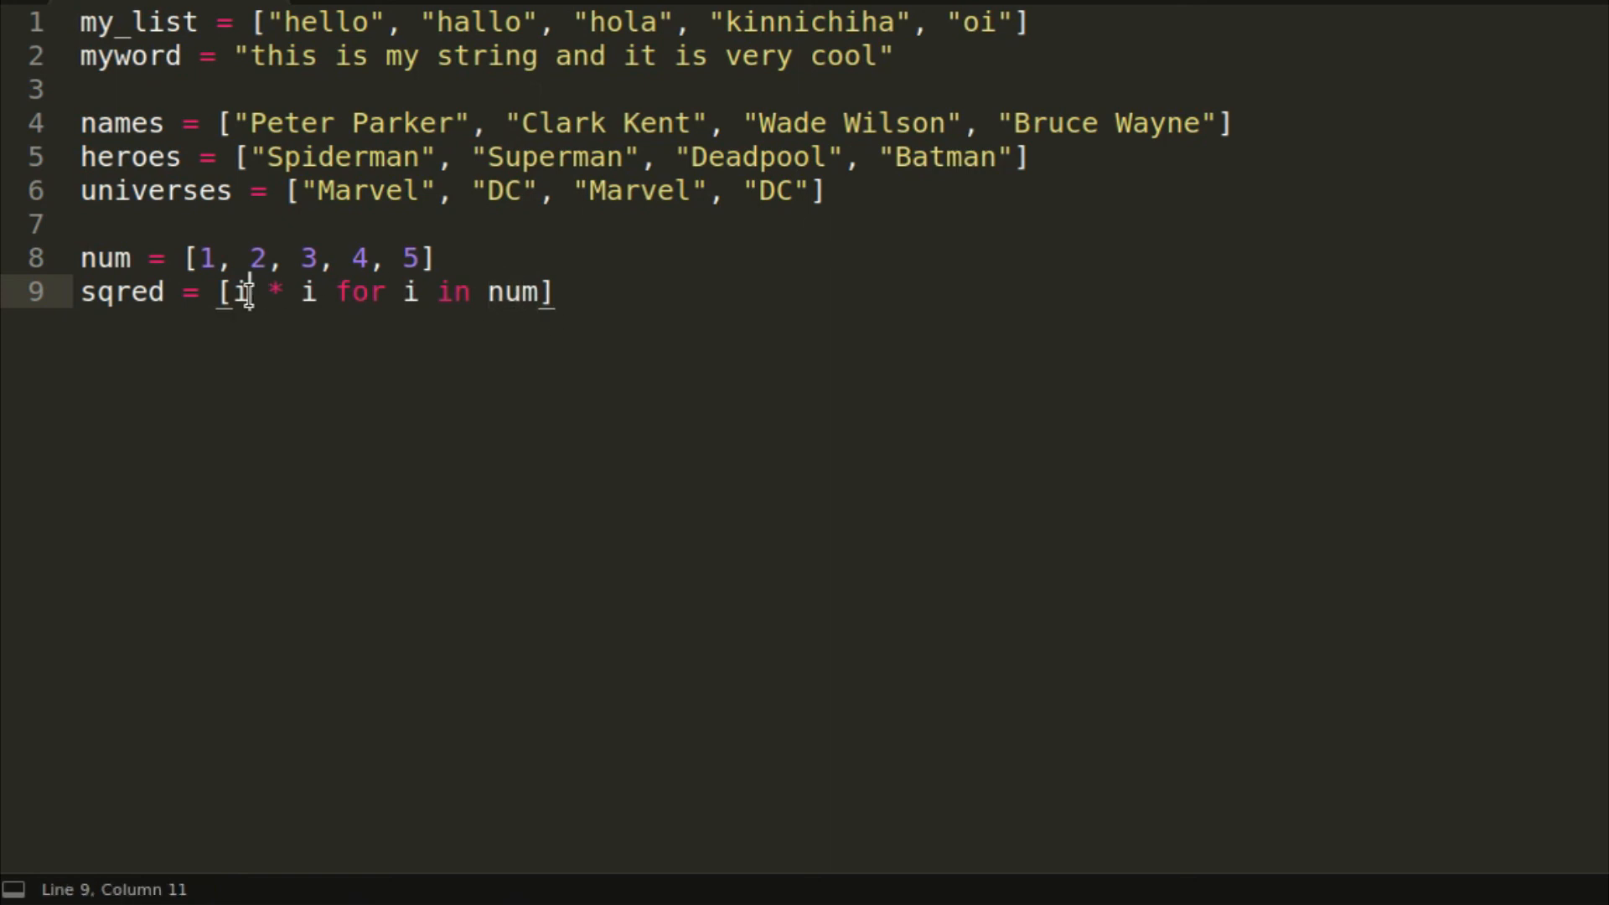
Step: Highlight the comprehension line and add print(sqred) below it
drag(229, 292, 320, 292)
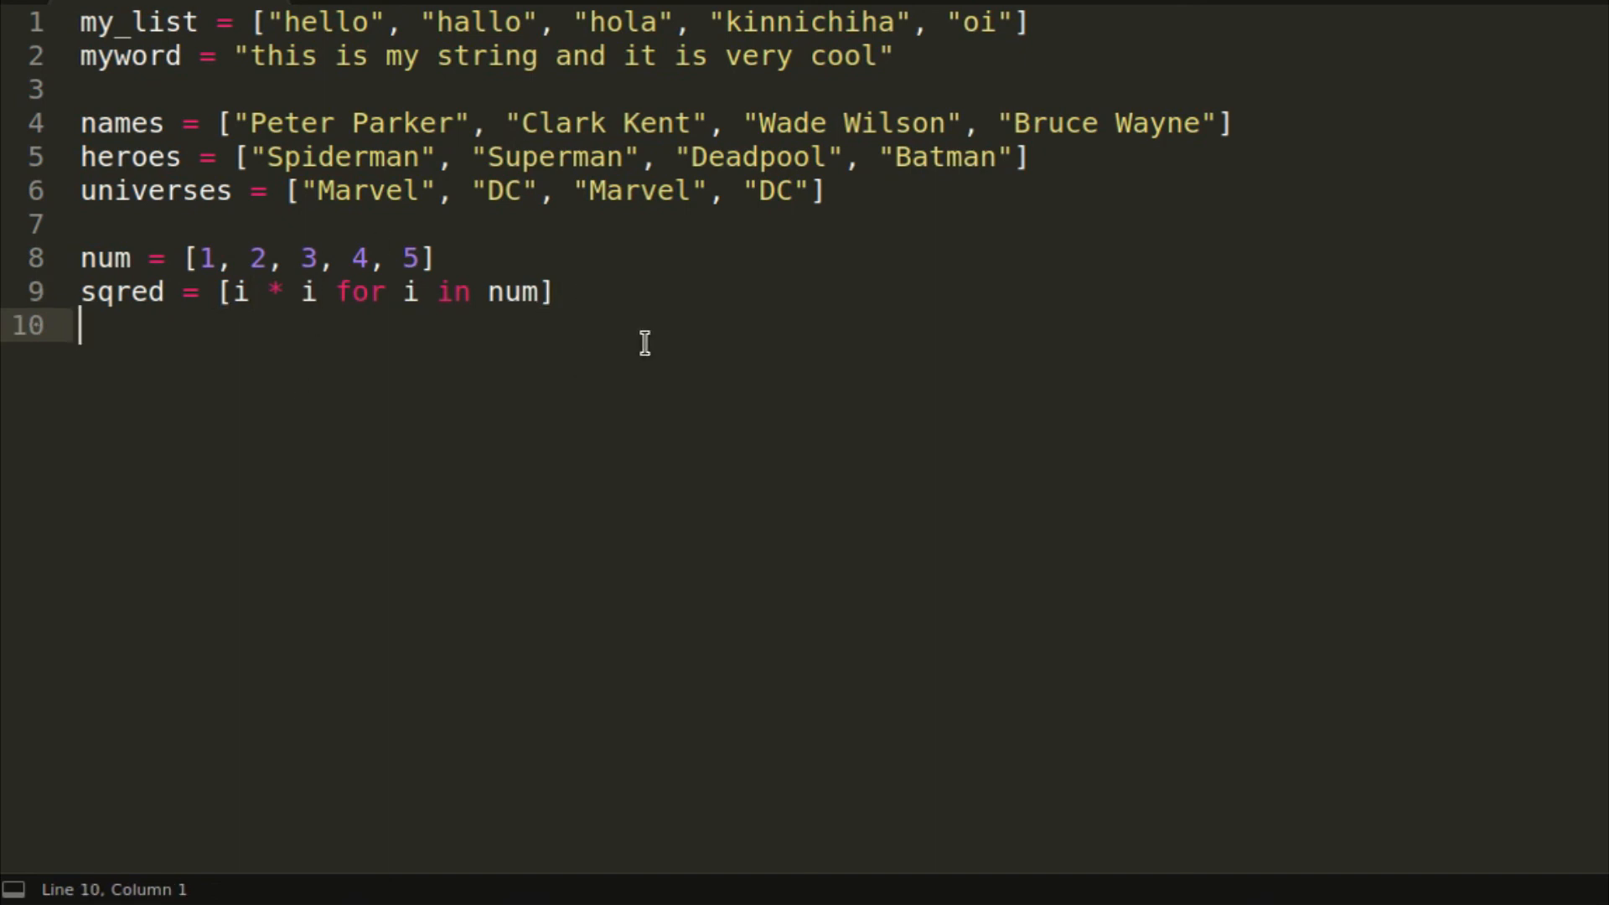
text(print(sqred)
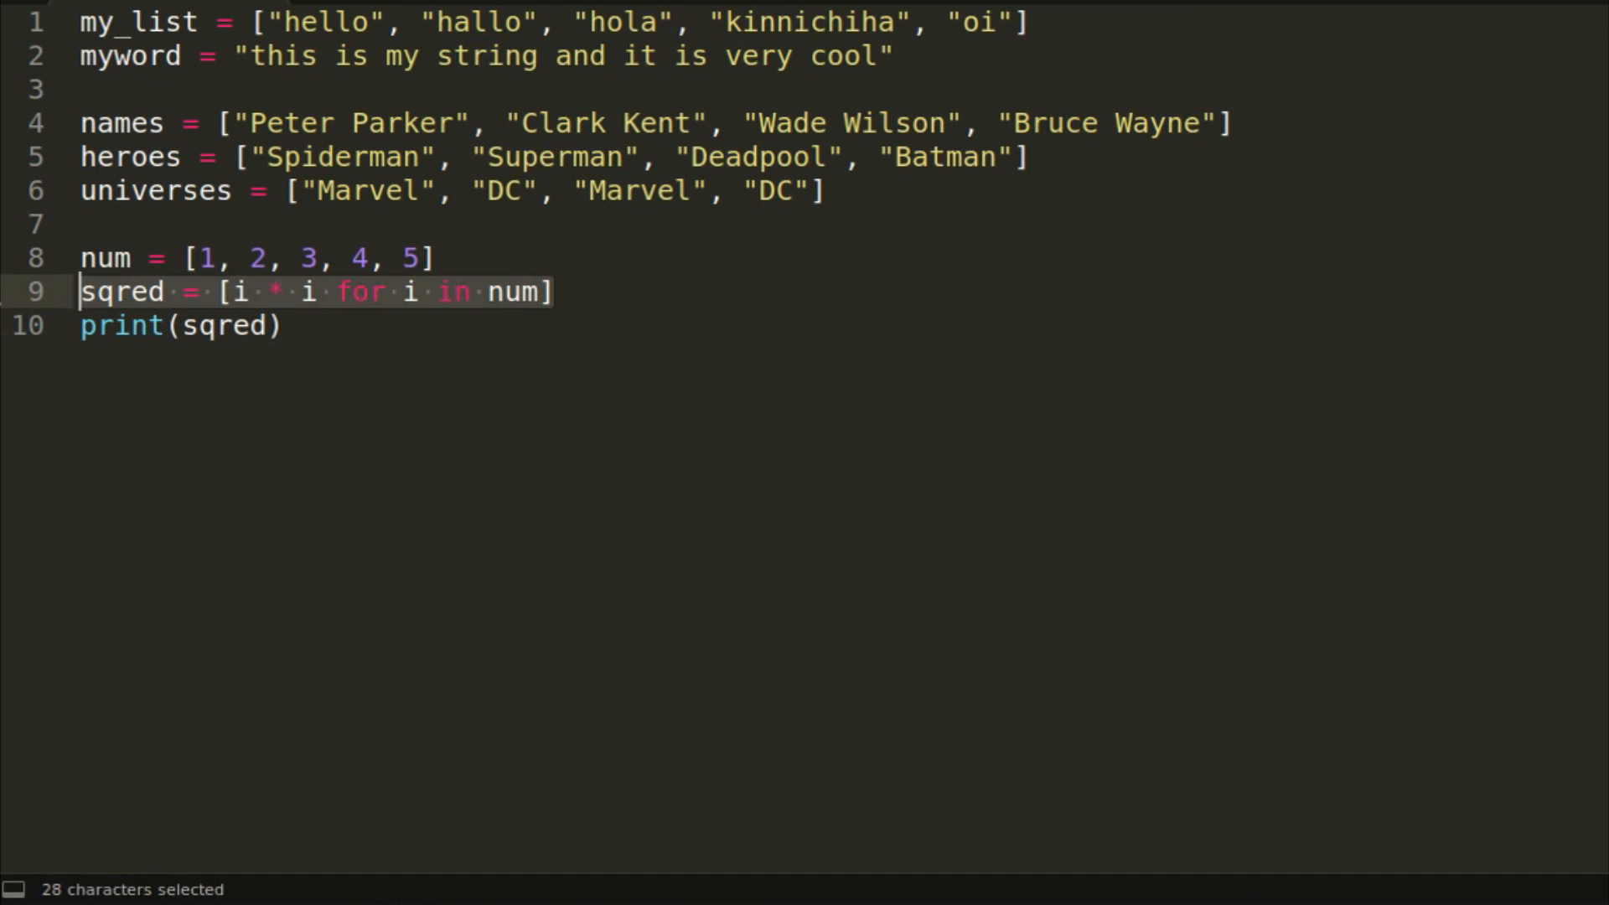
mouse_move(534, 485)
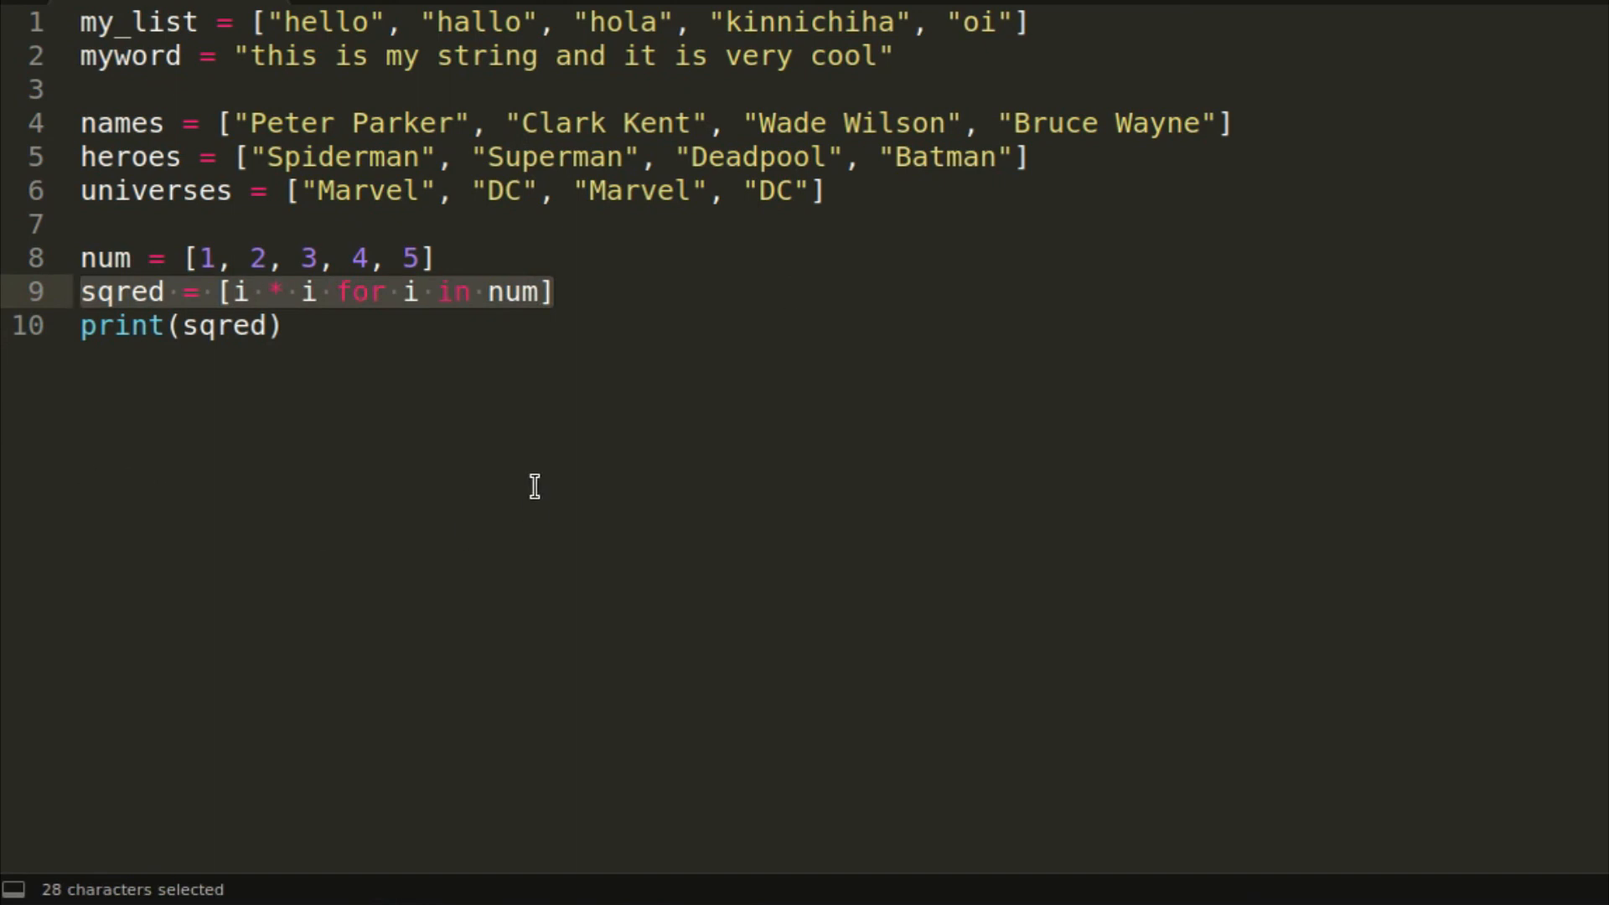